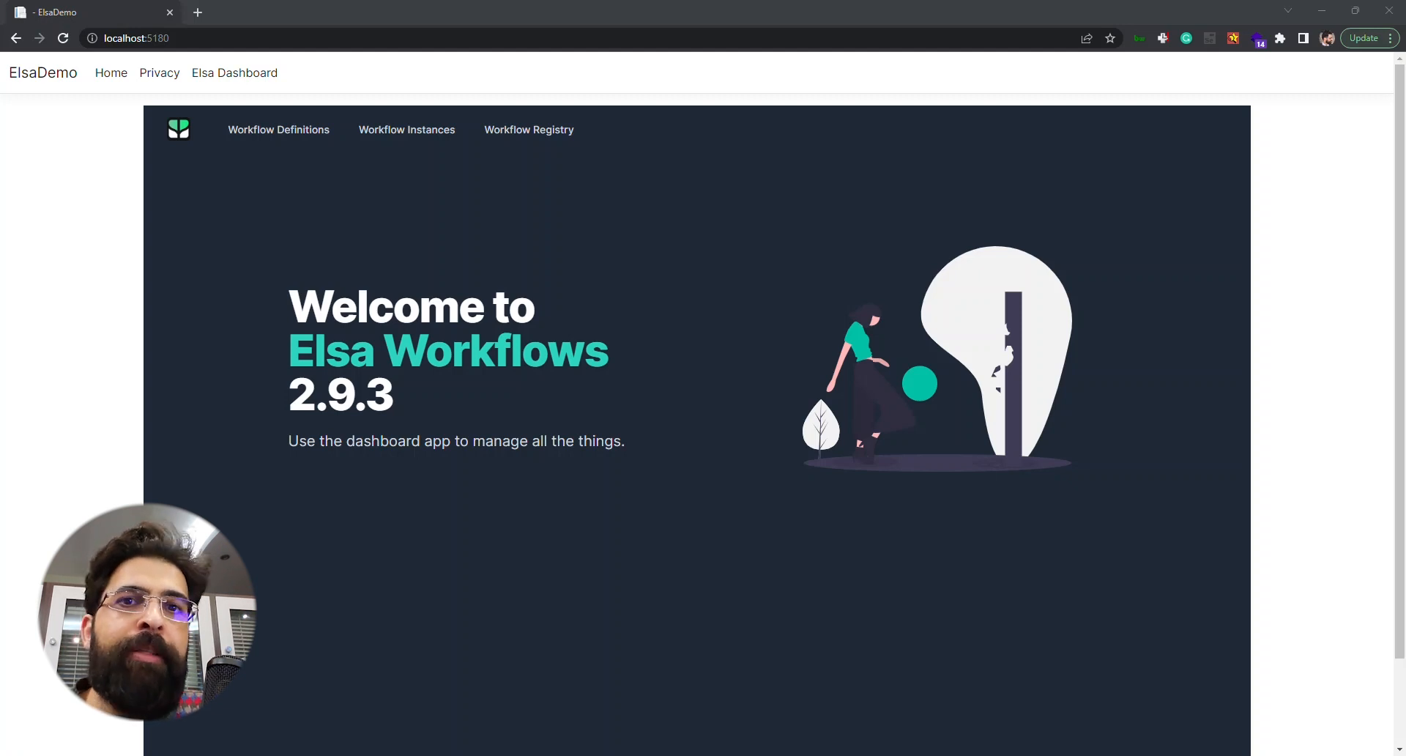
mouse_move(389, 151)
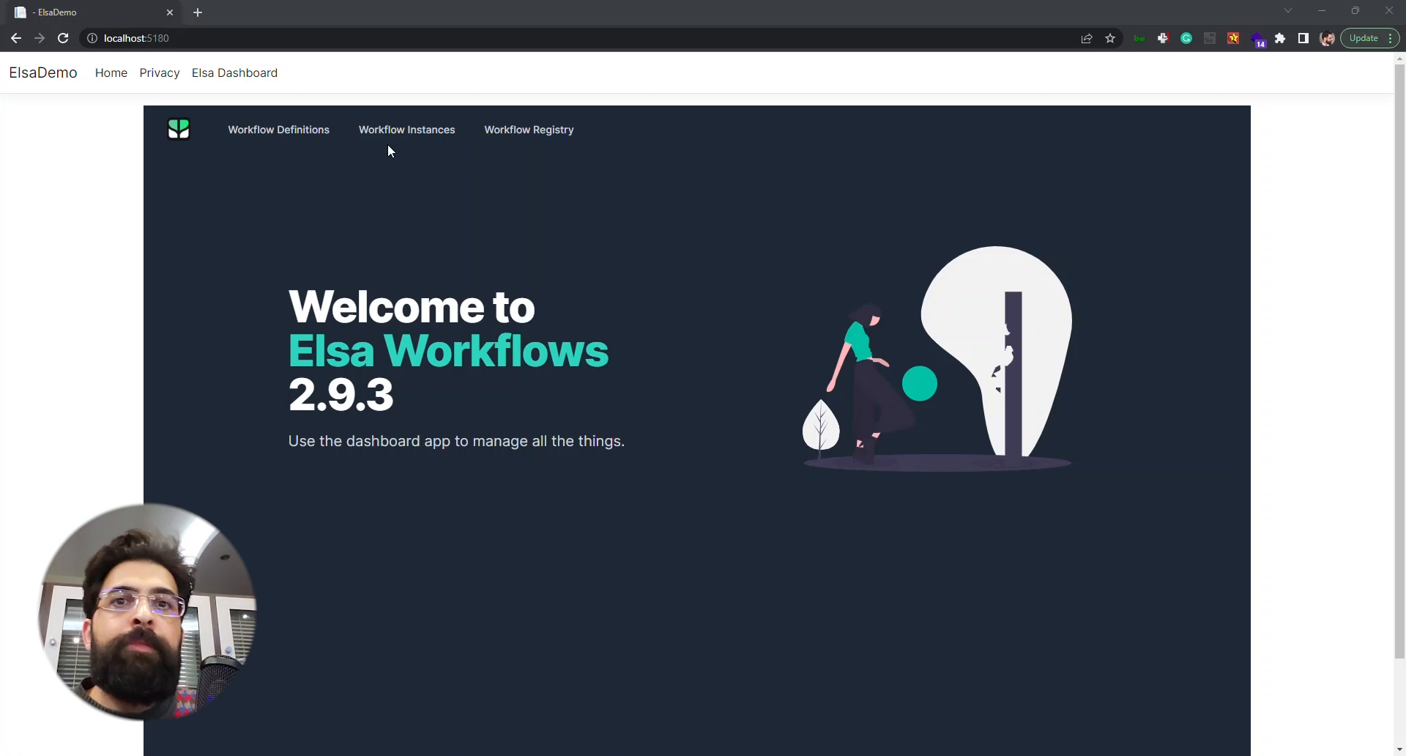
mouse_move(237, 167)
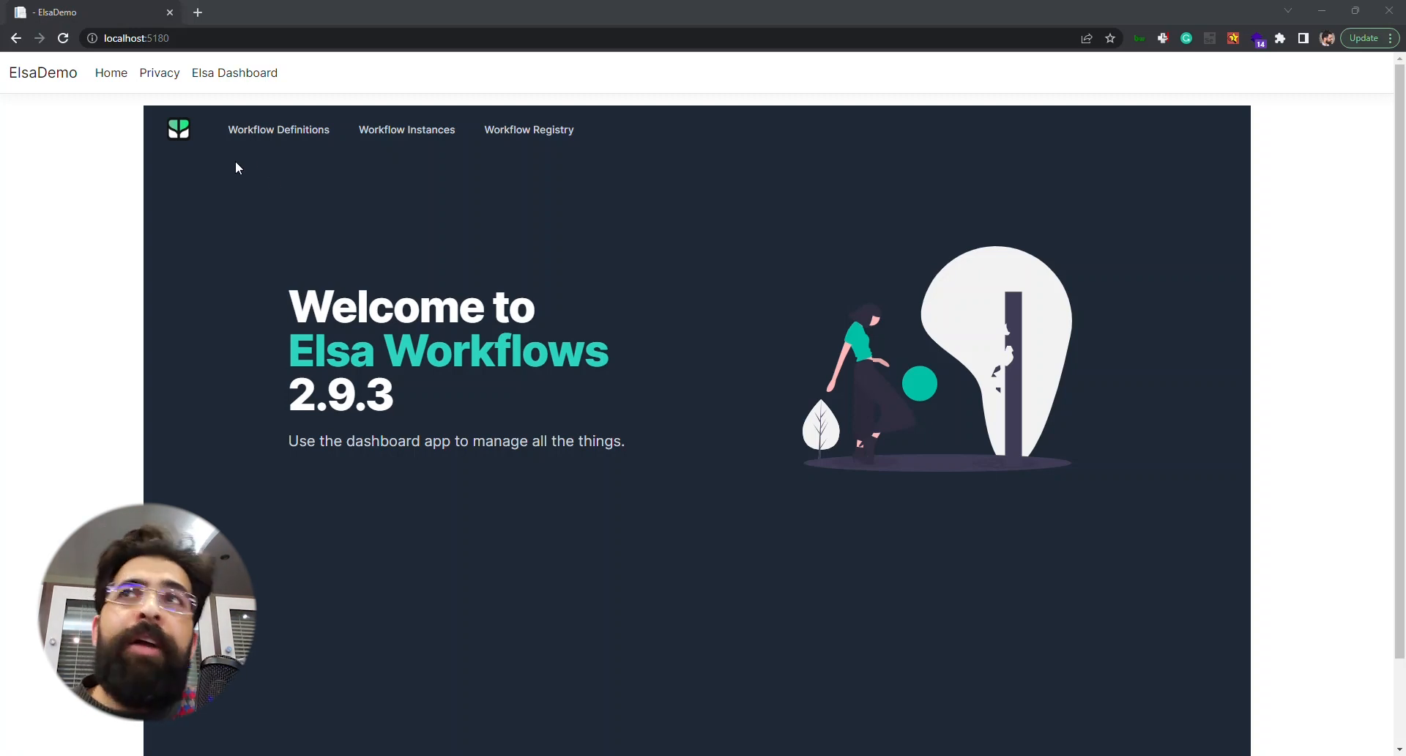
mouse_move(300, 169)
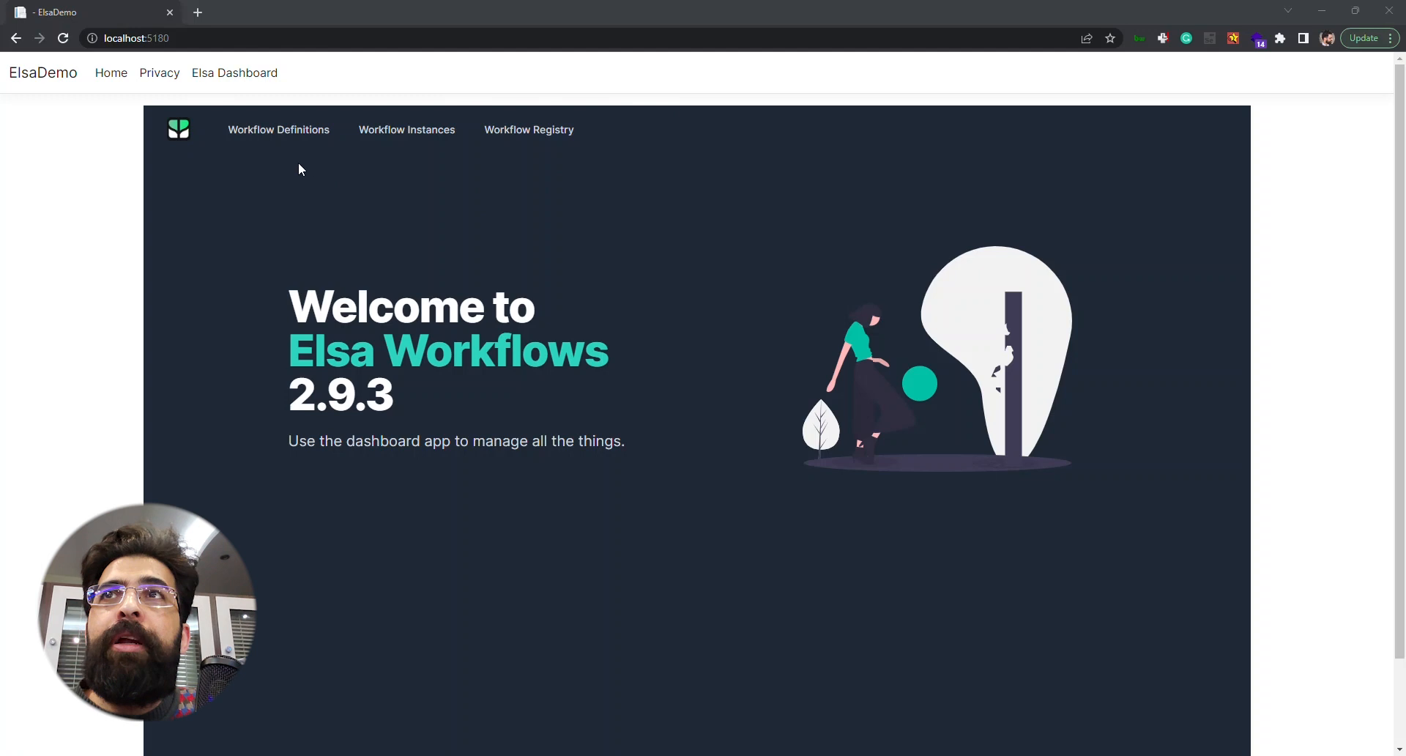
mouse_move(278, 129)
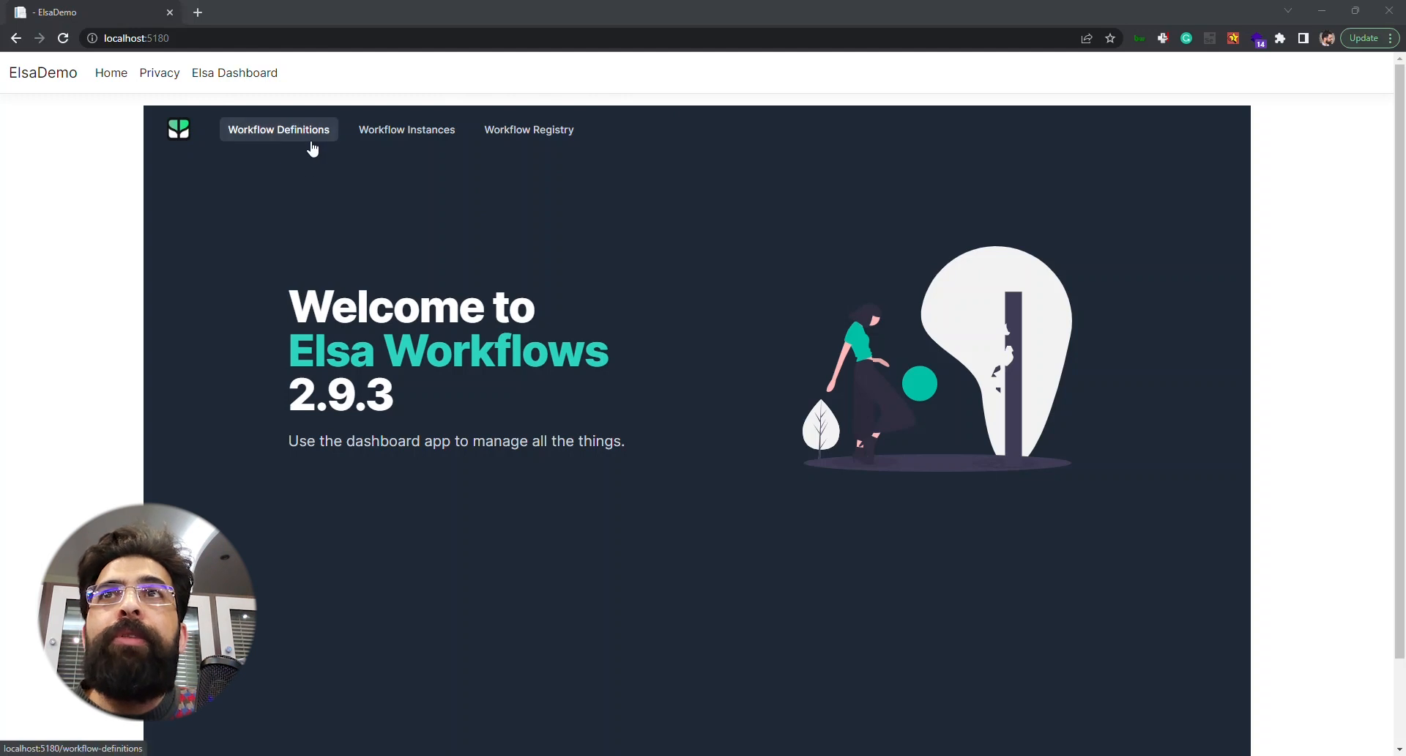
mouse_move(549, 151)
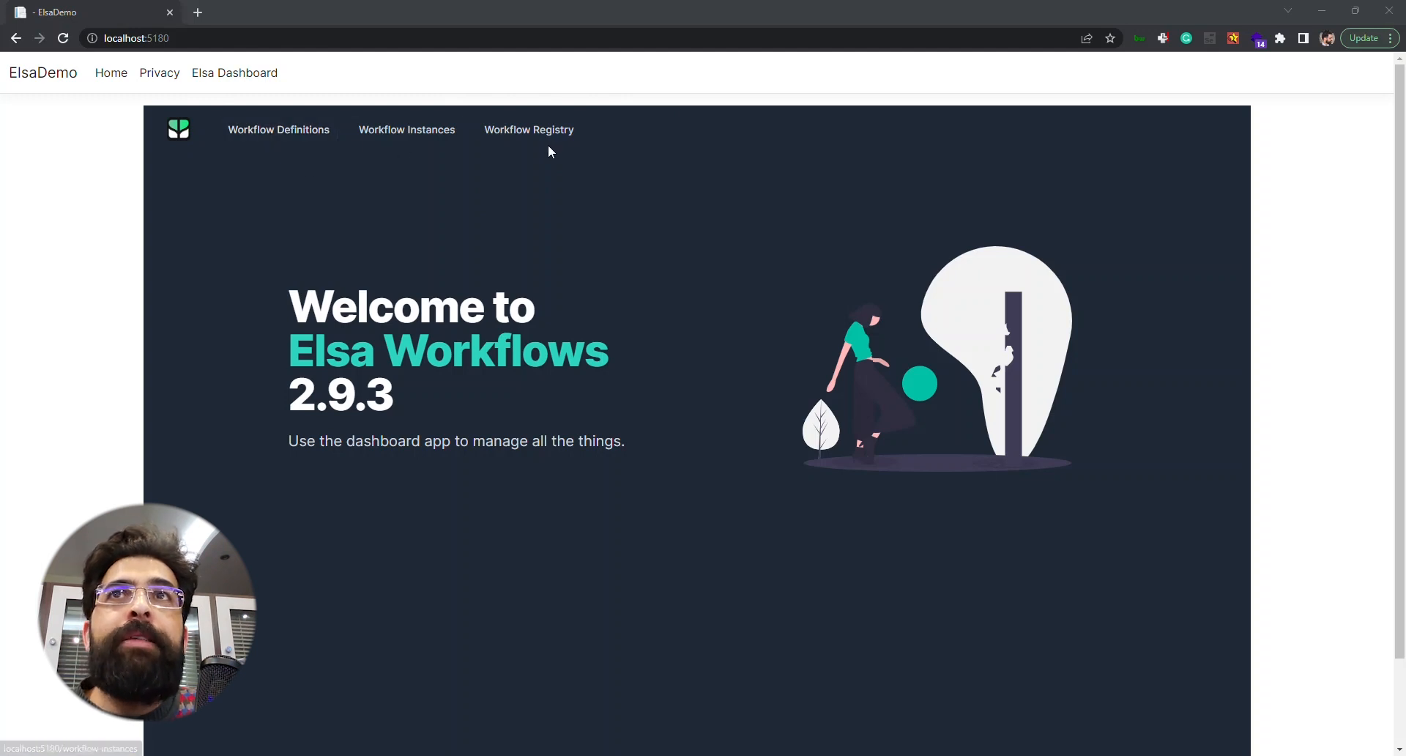
mouse_move(279, 129)
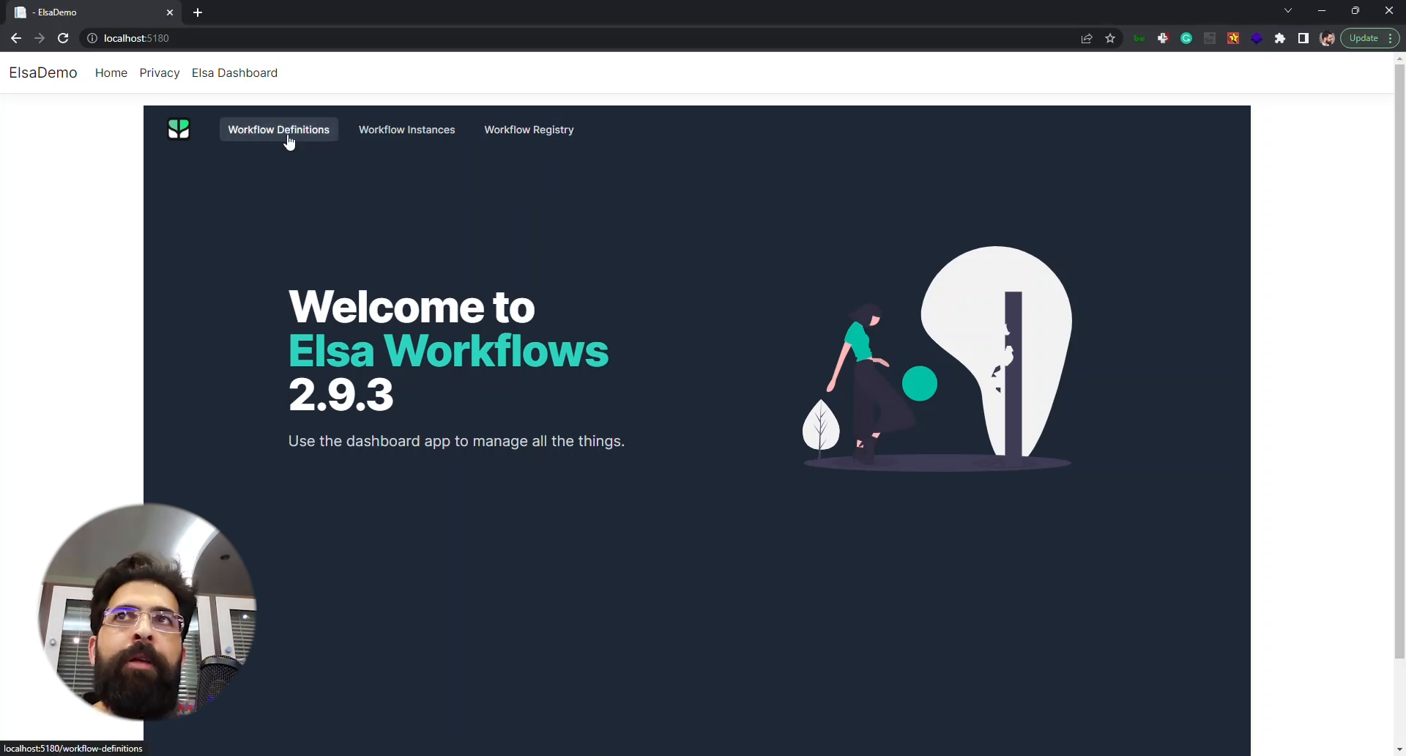
Step: Show the Workflow Definitions list and view Demo workflow's Edit/Unpublish/Delete options
left_click(278, 129)
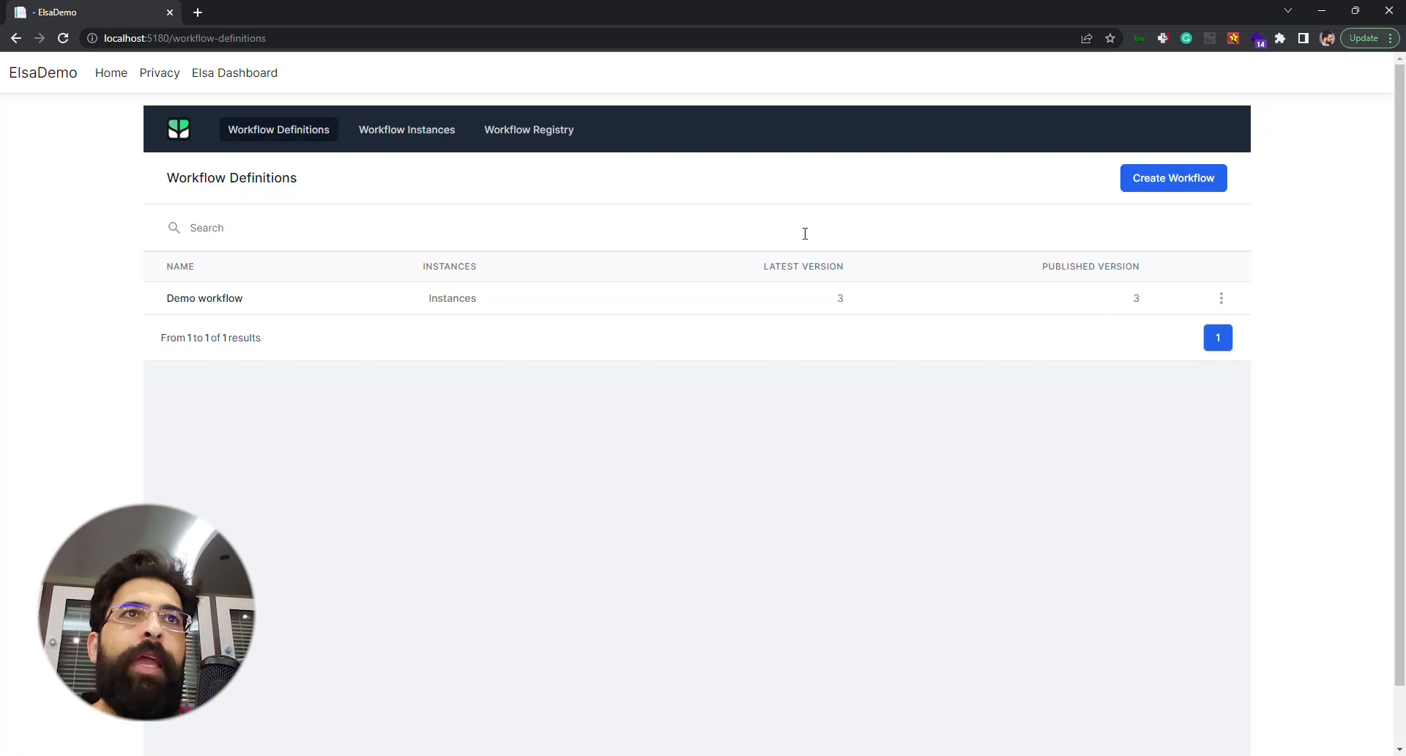
left_click(1221, 298)
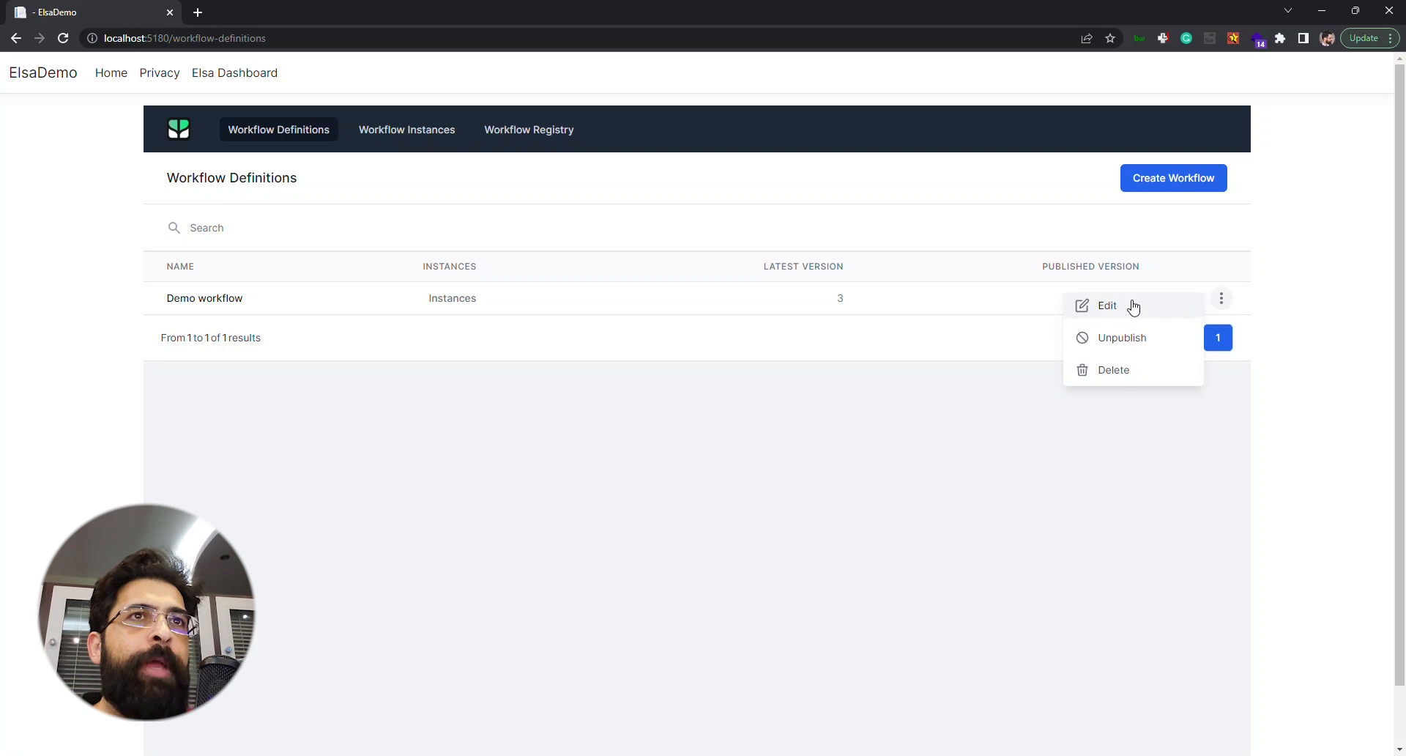
mouse_move(1157, 343)
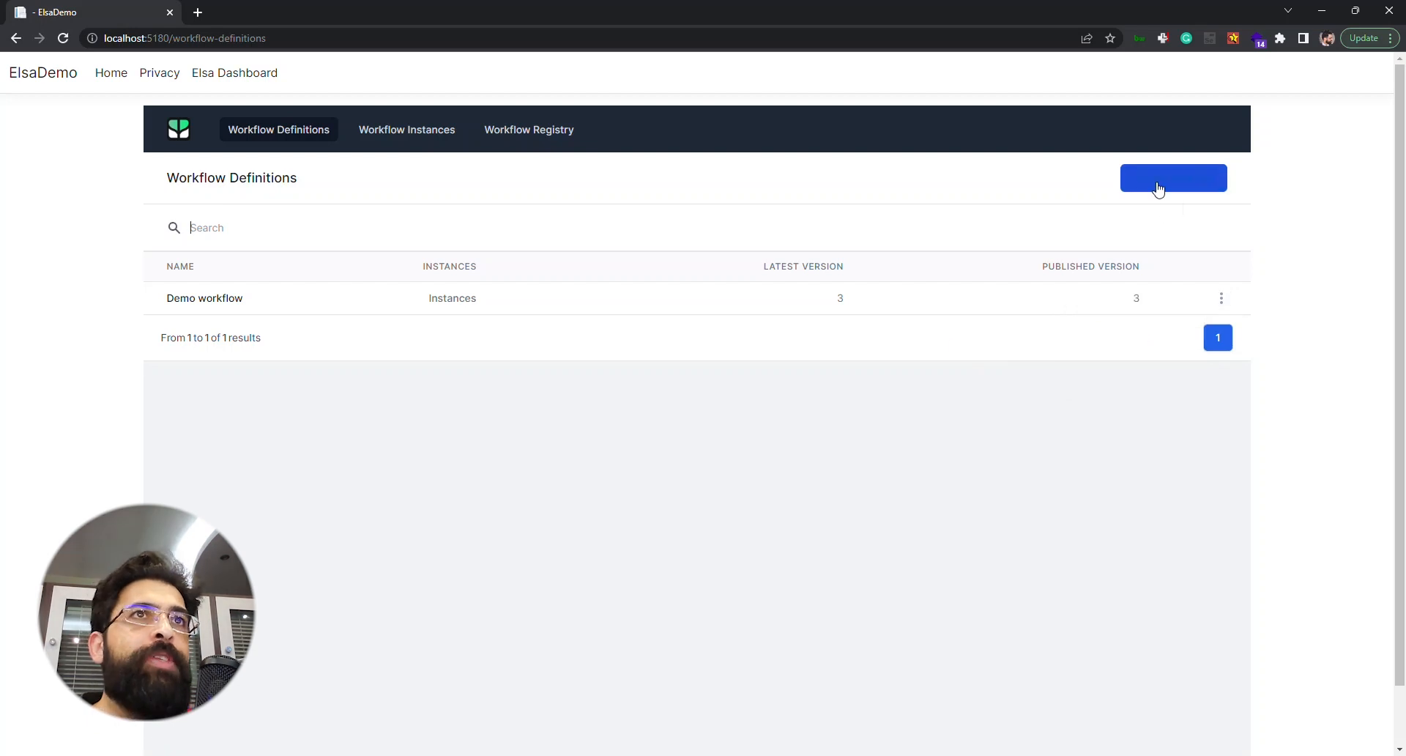
Step: Create a new workflow with a GET HTTP Endpoint on /hello after Start, and save it
left_click(1173, 178)
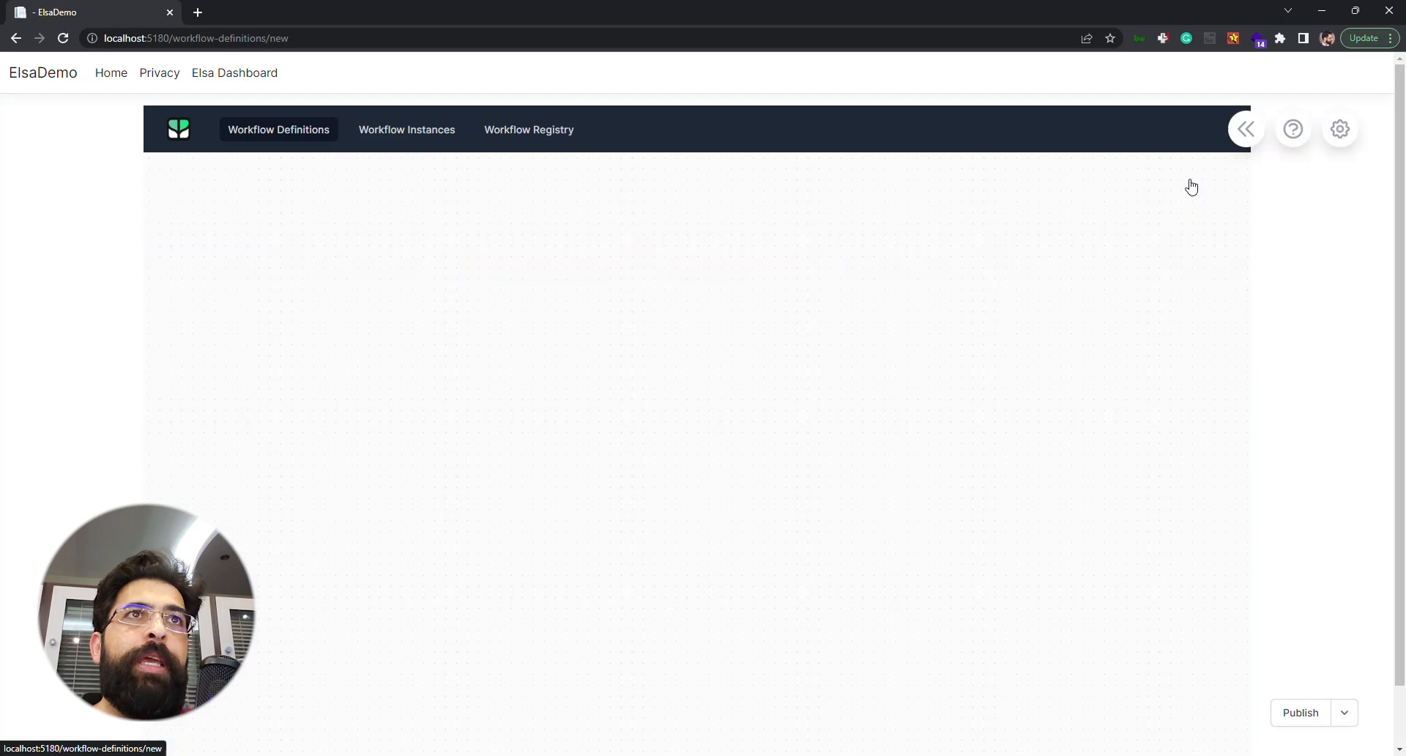
mouse_move(755, 303)
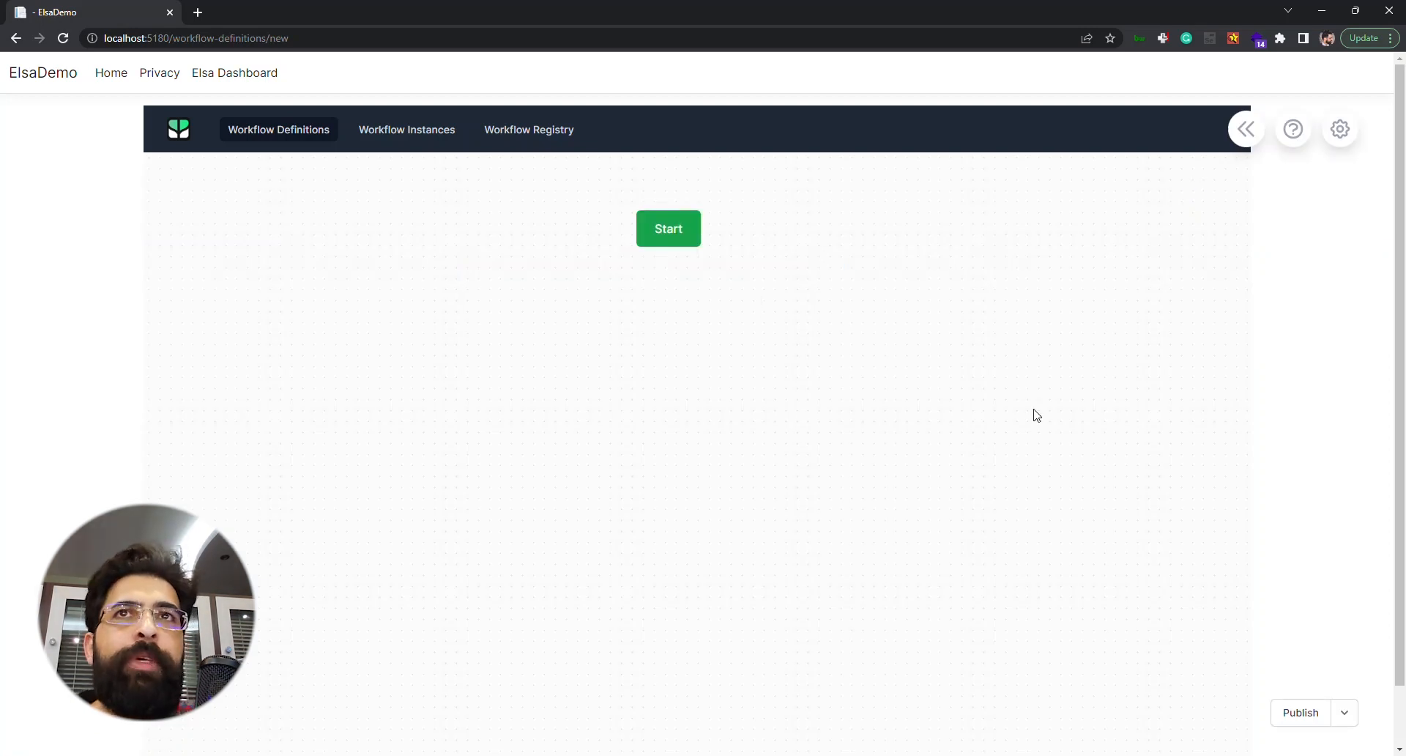
mouse_move(954, 404)
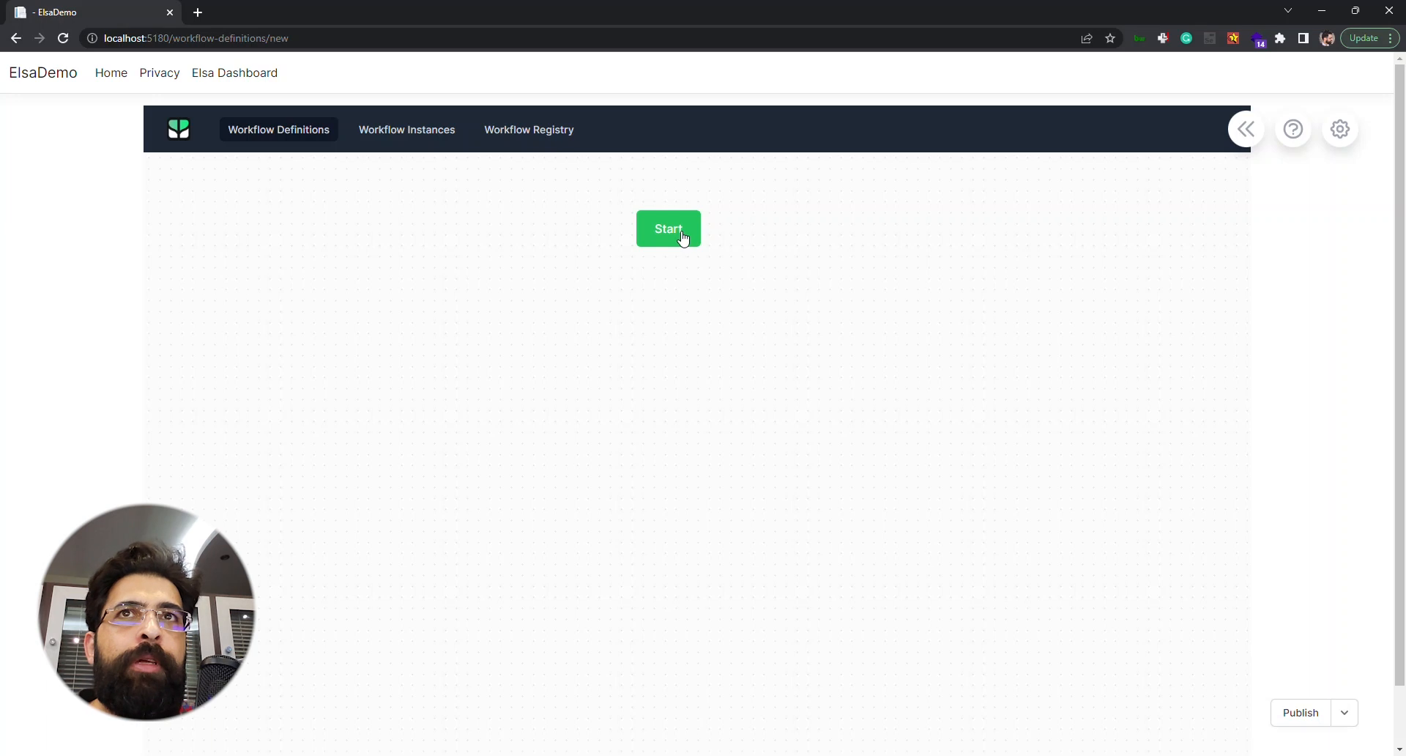
left_click(668, 229)
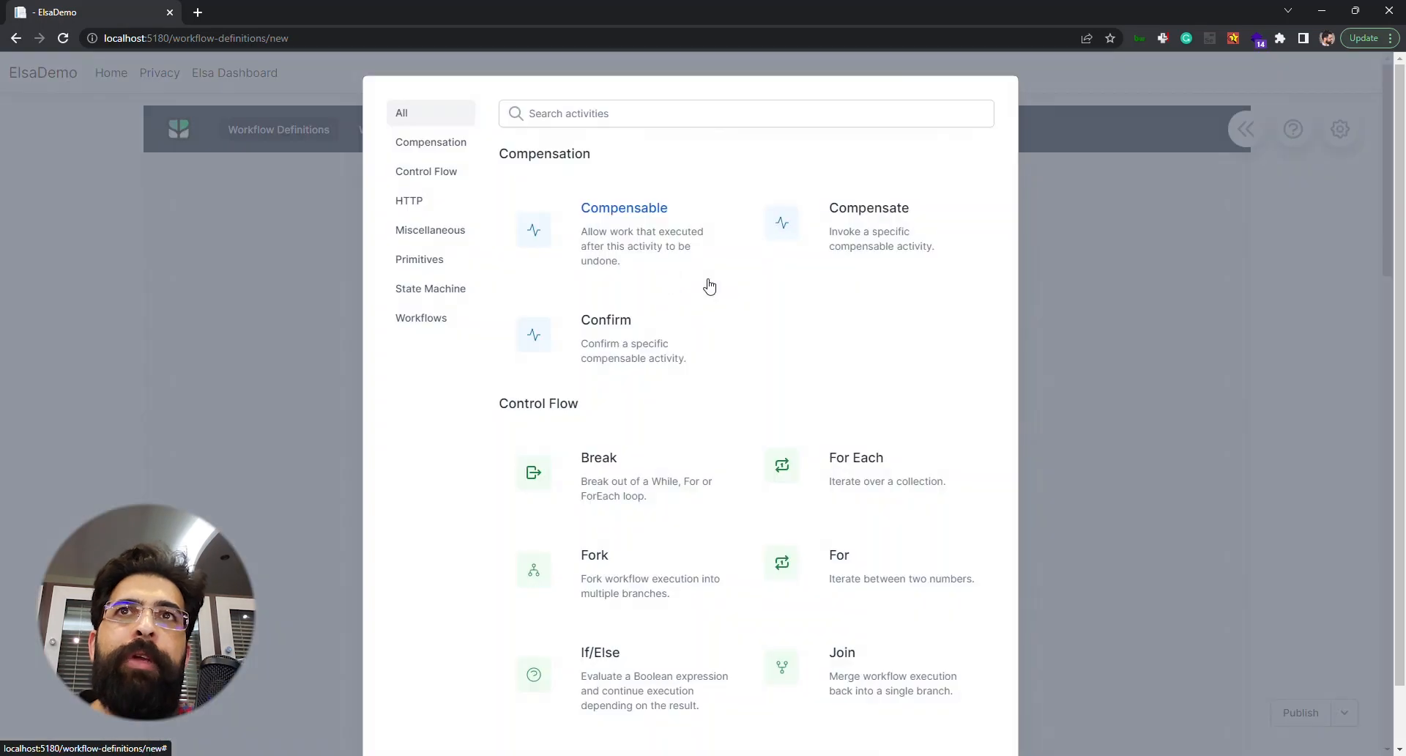
mouse_move(814, 331)
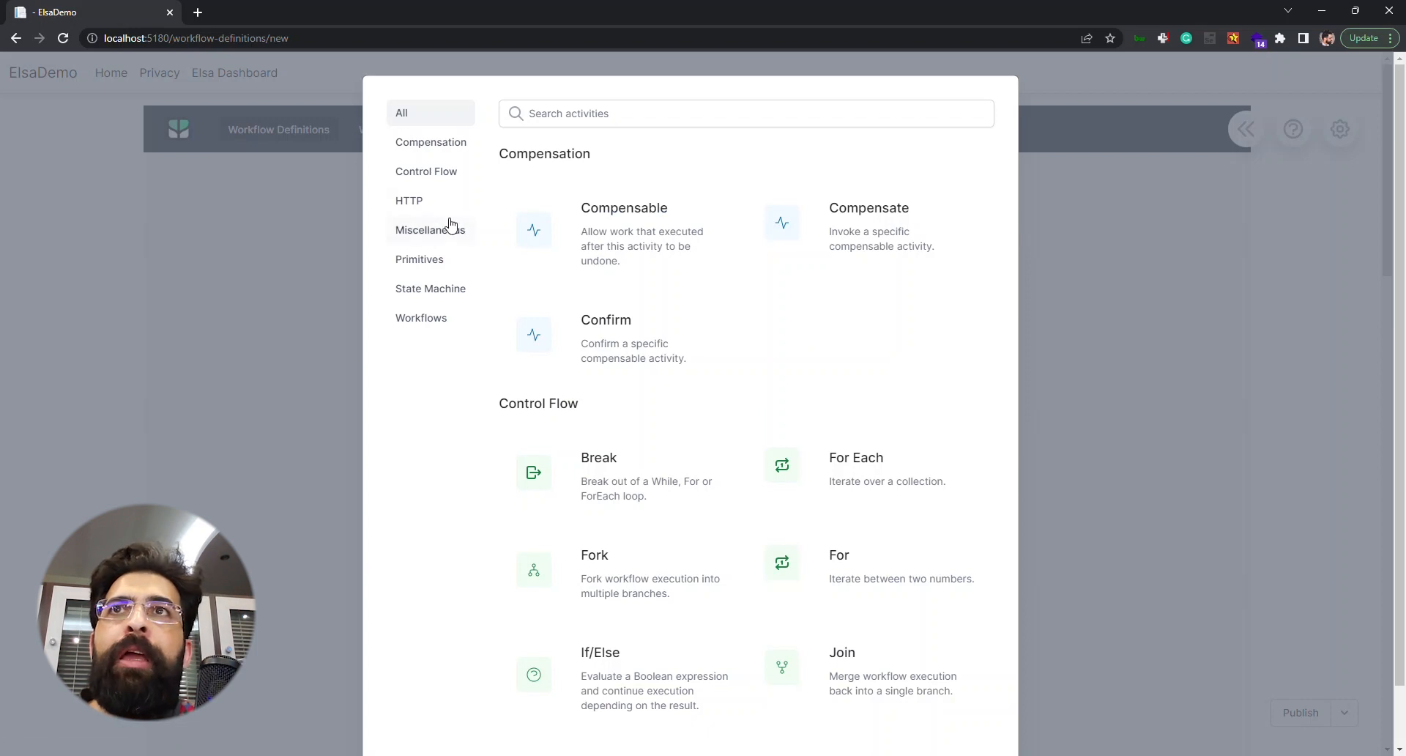
left_click(409, 200)
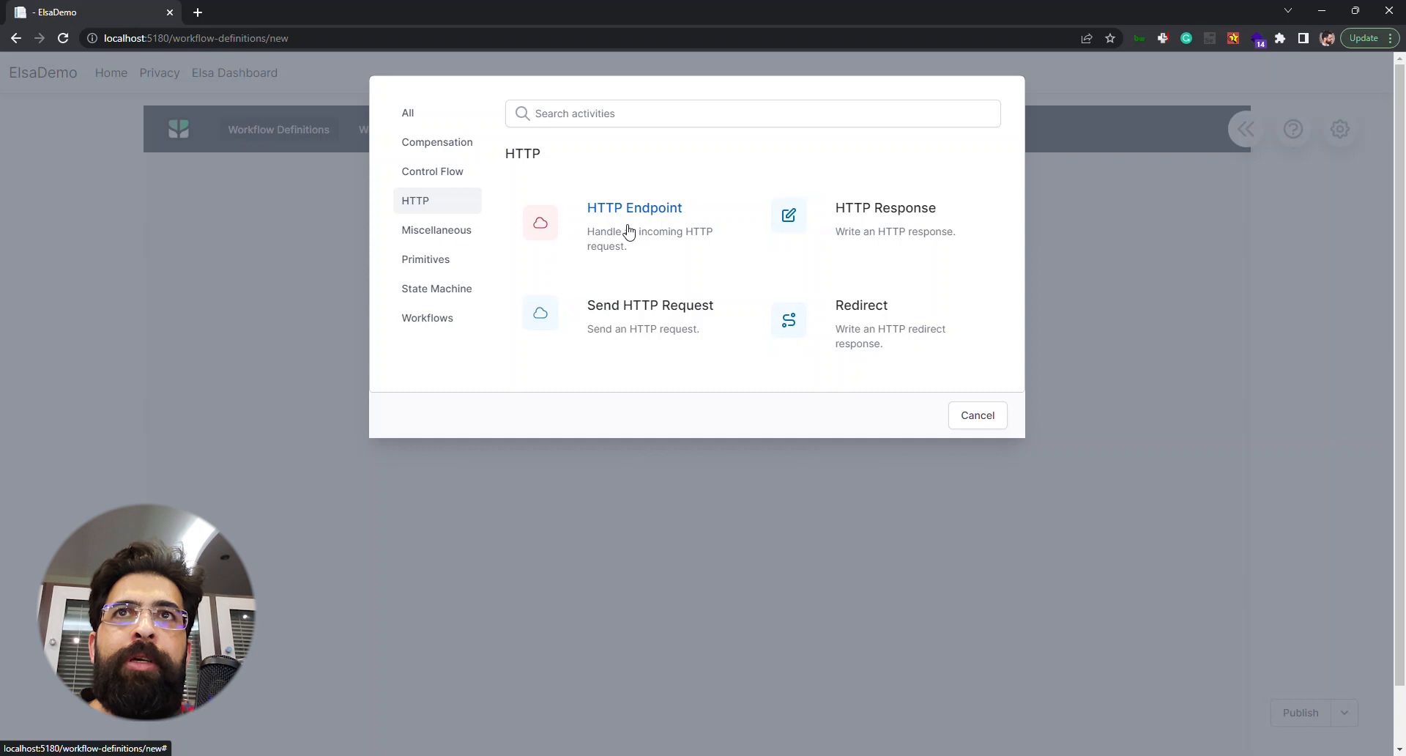
left_click(634, 208)
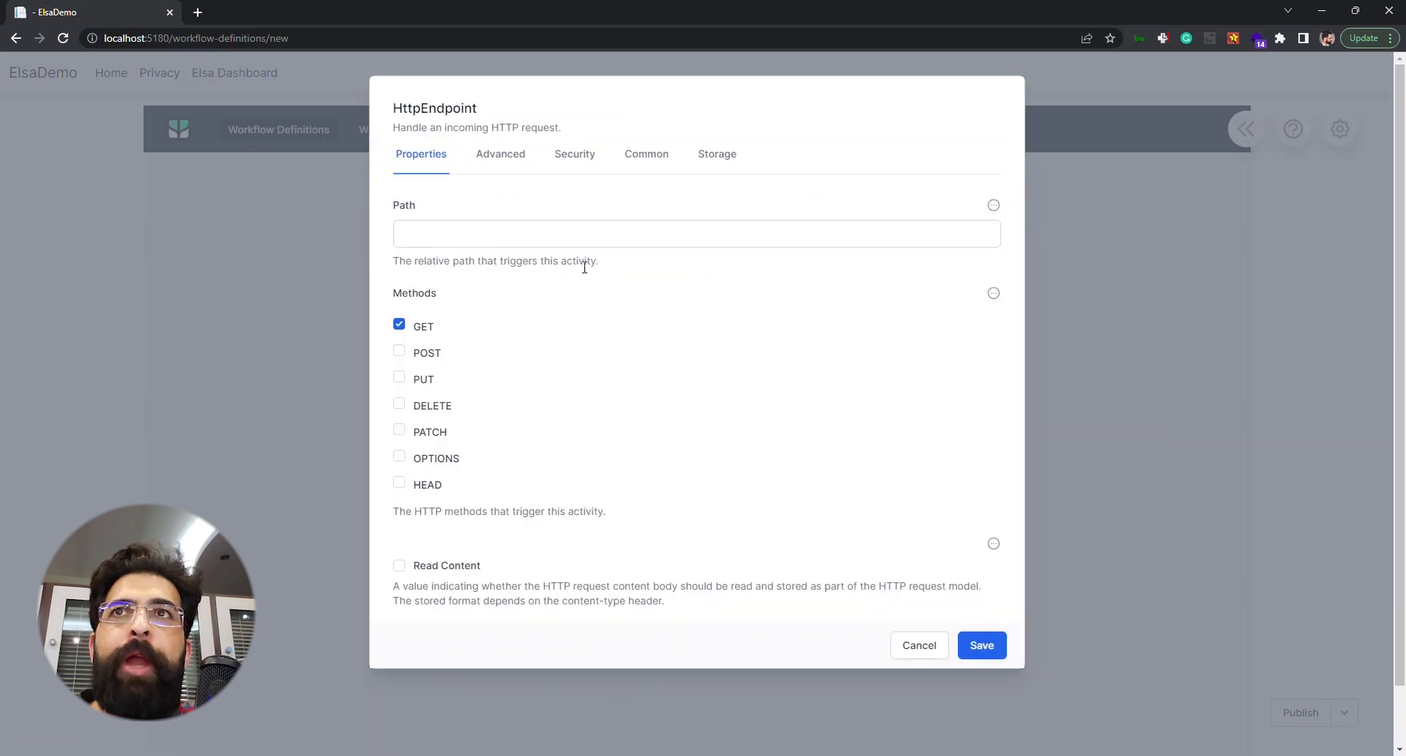
left_click(696, 232)
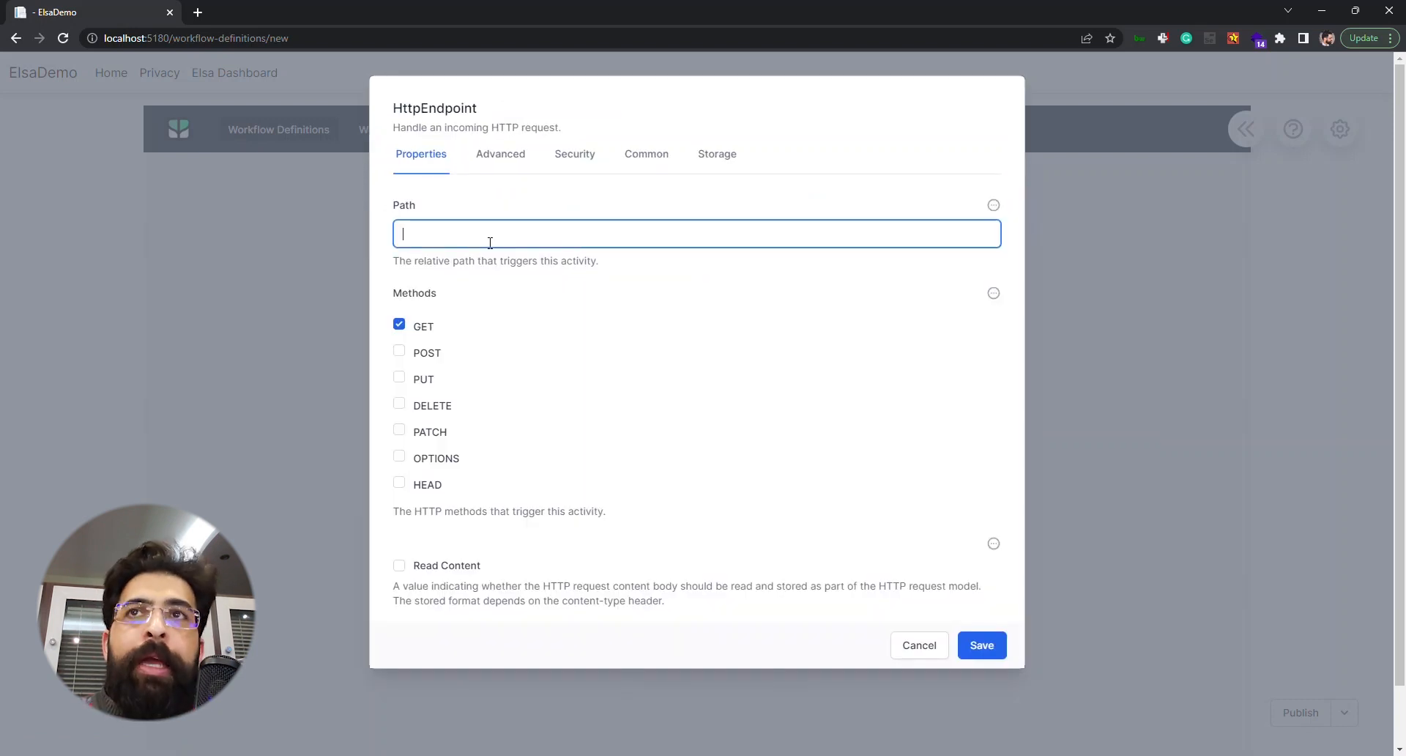
type("/hel")
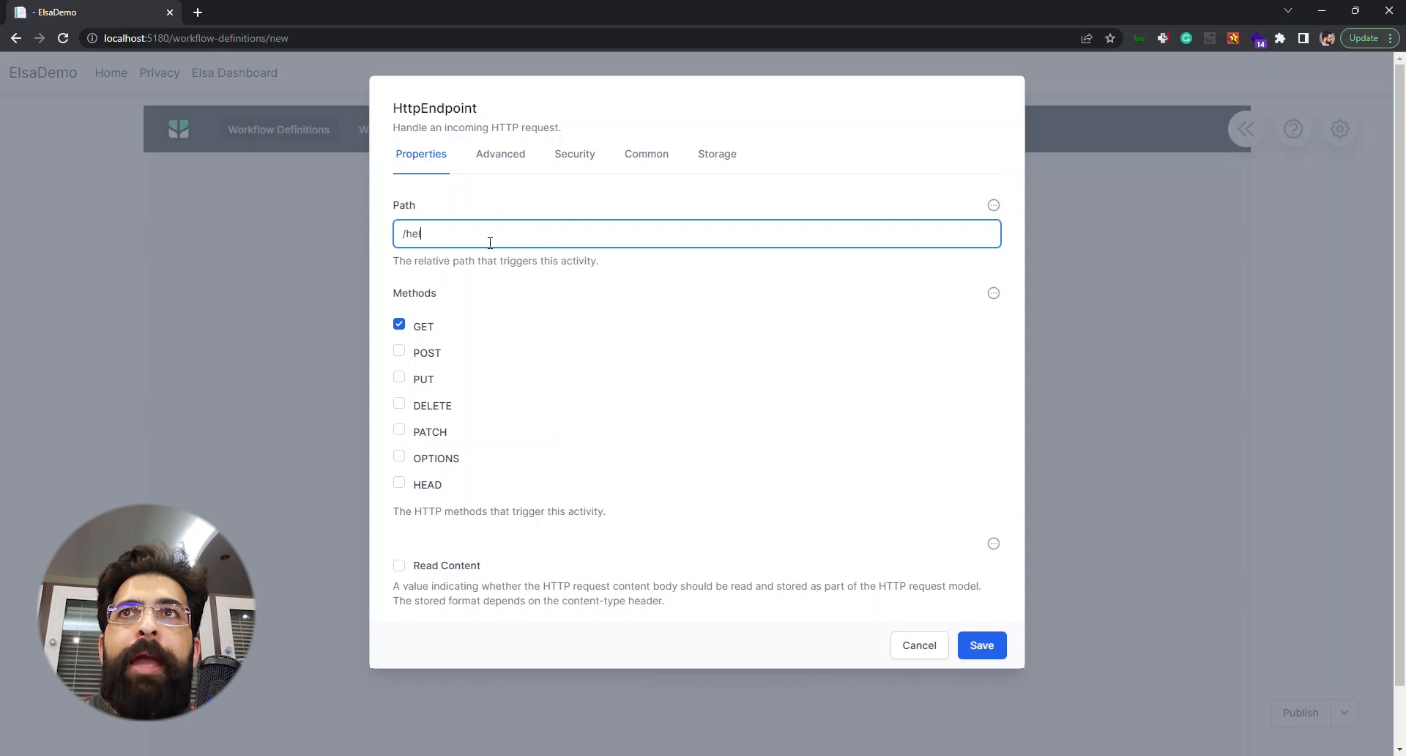
type("lo")
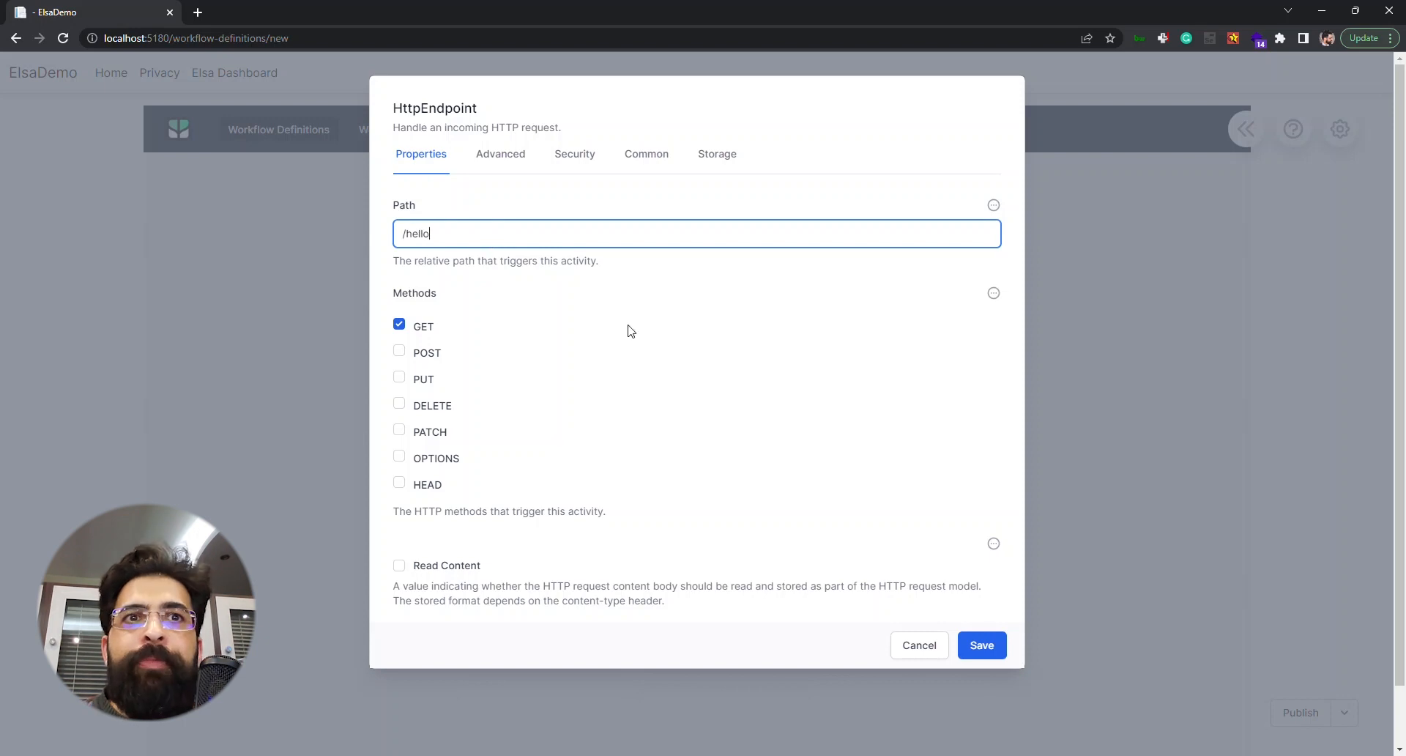
left_click(981, 644)
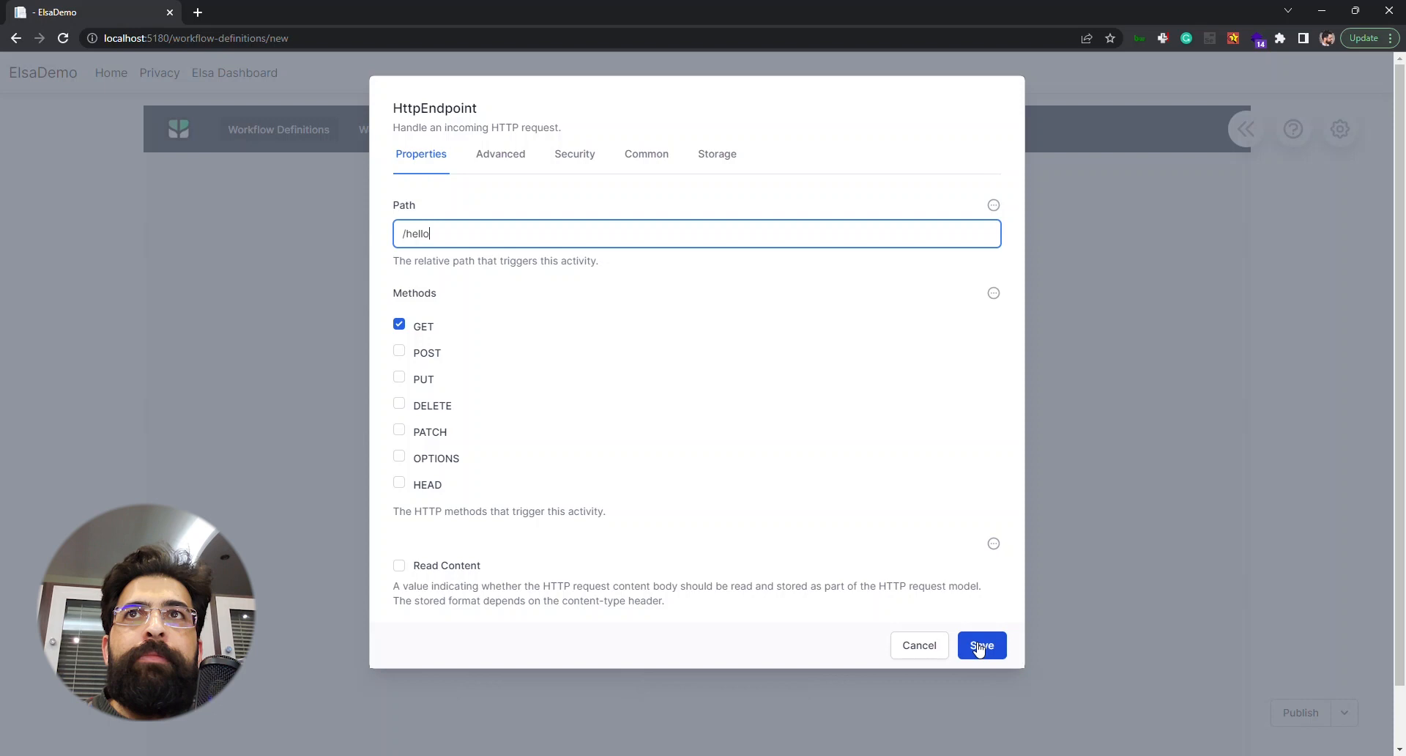
left_click(981, 645)
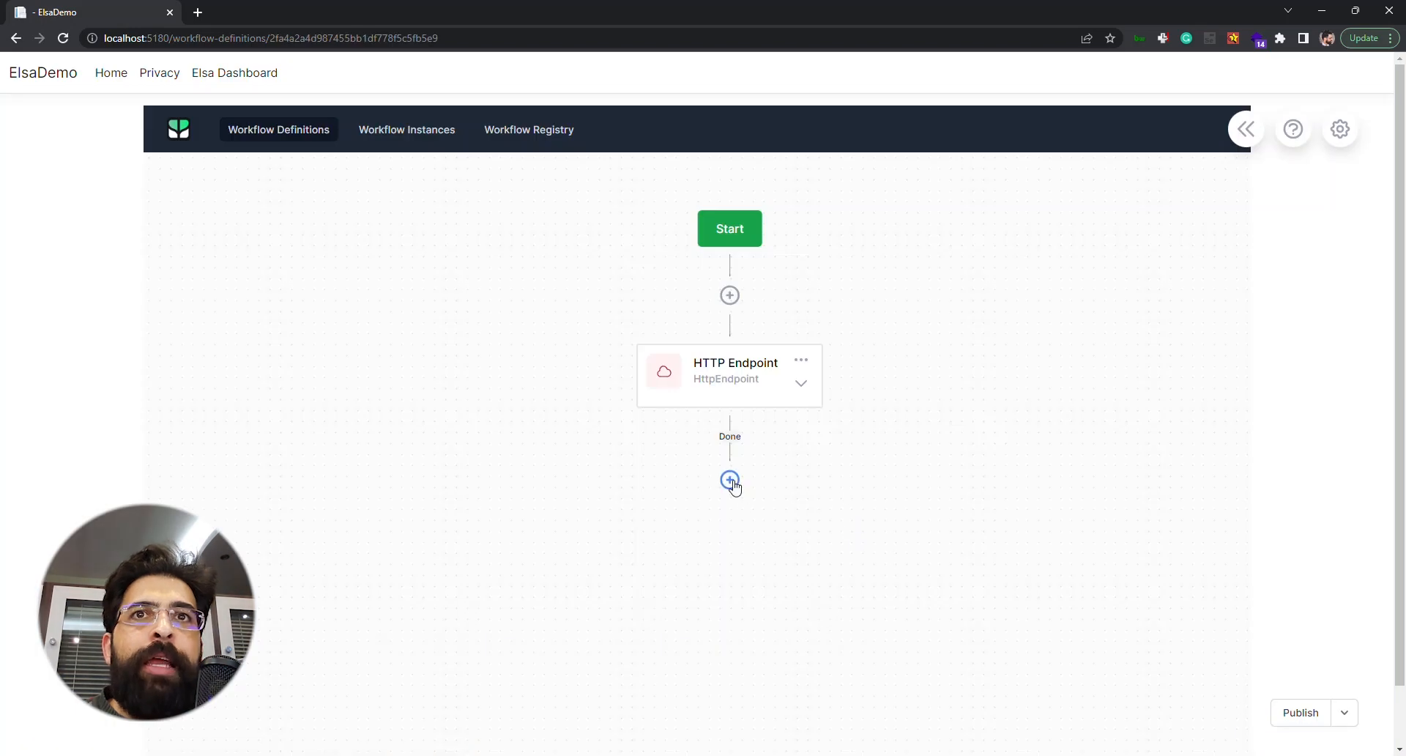
left_click(729, 480)
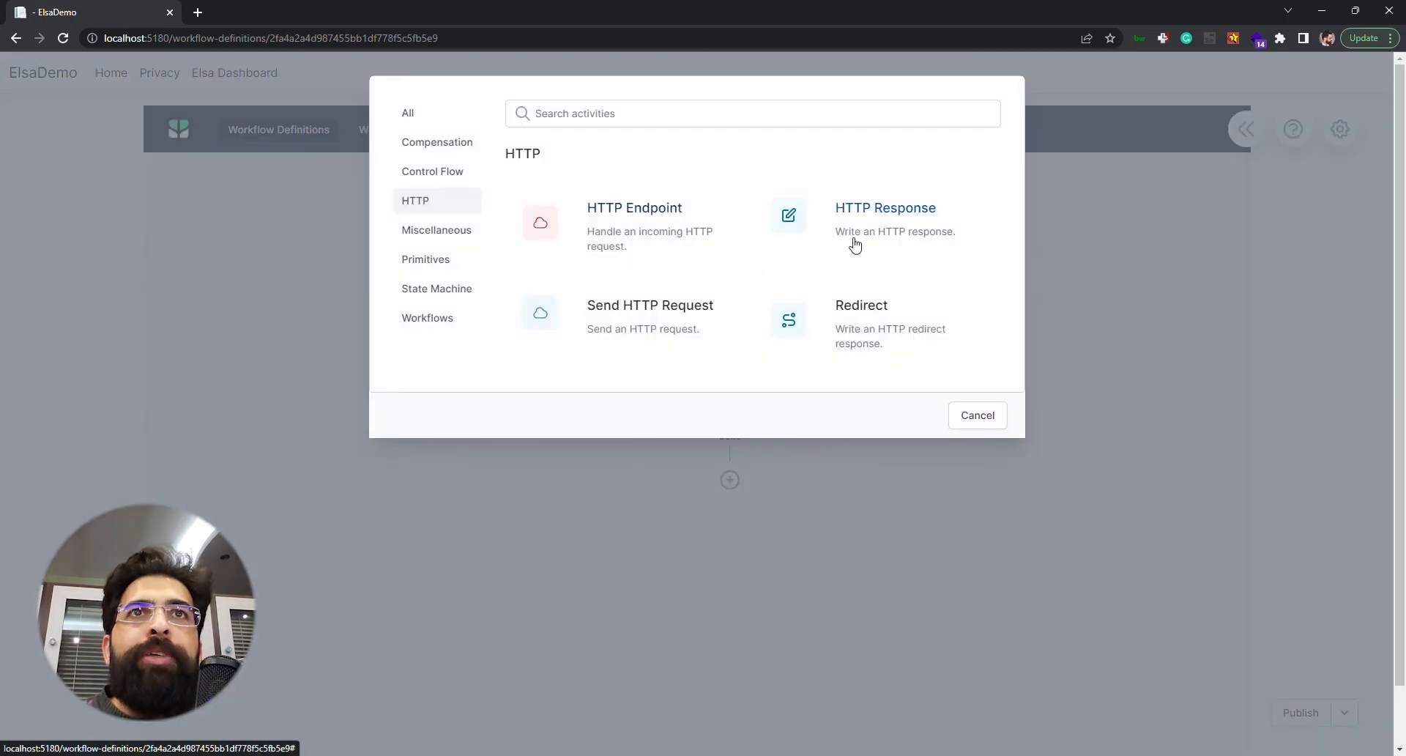
left_click(886, 219)
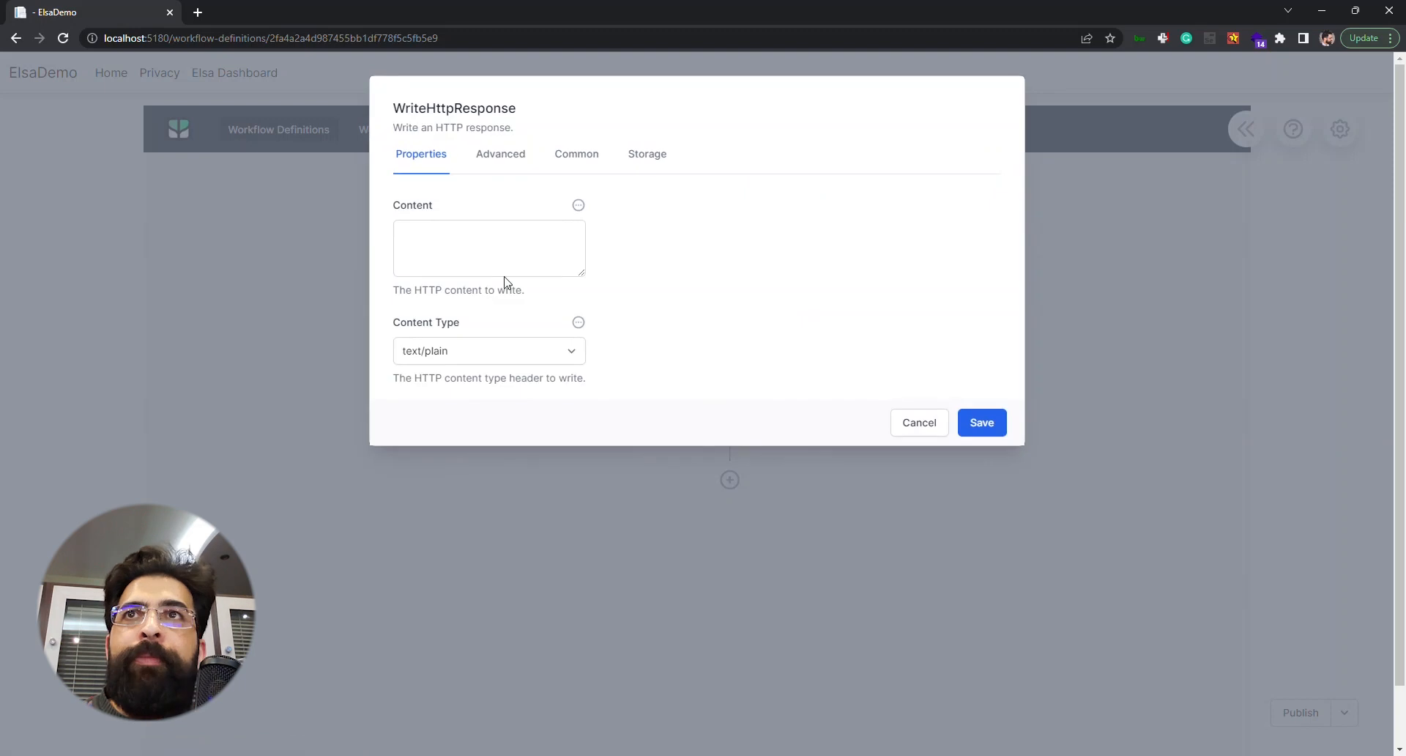
left_click(489, 248)
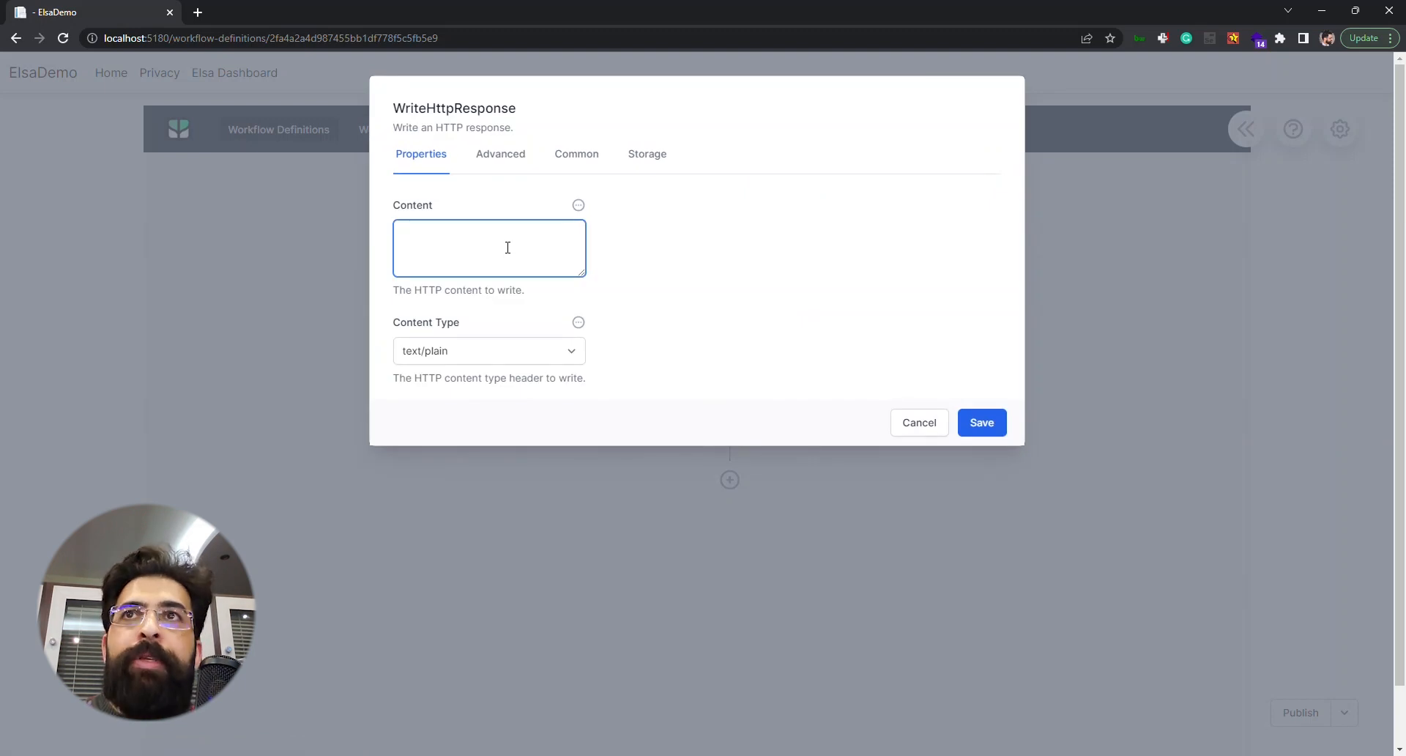
type("Hi!")
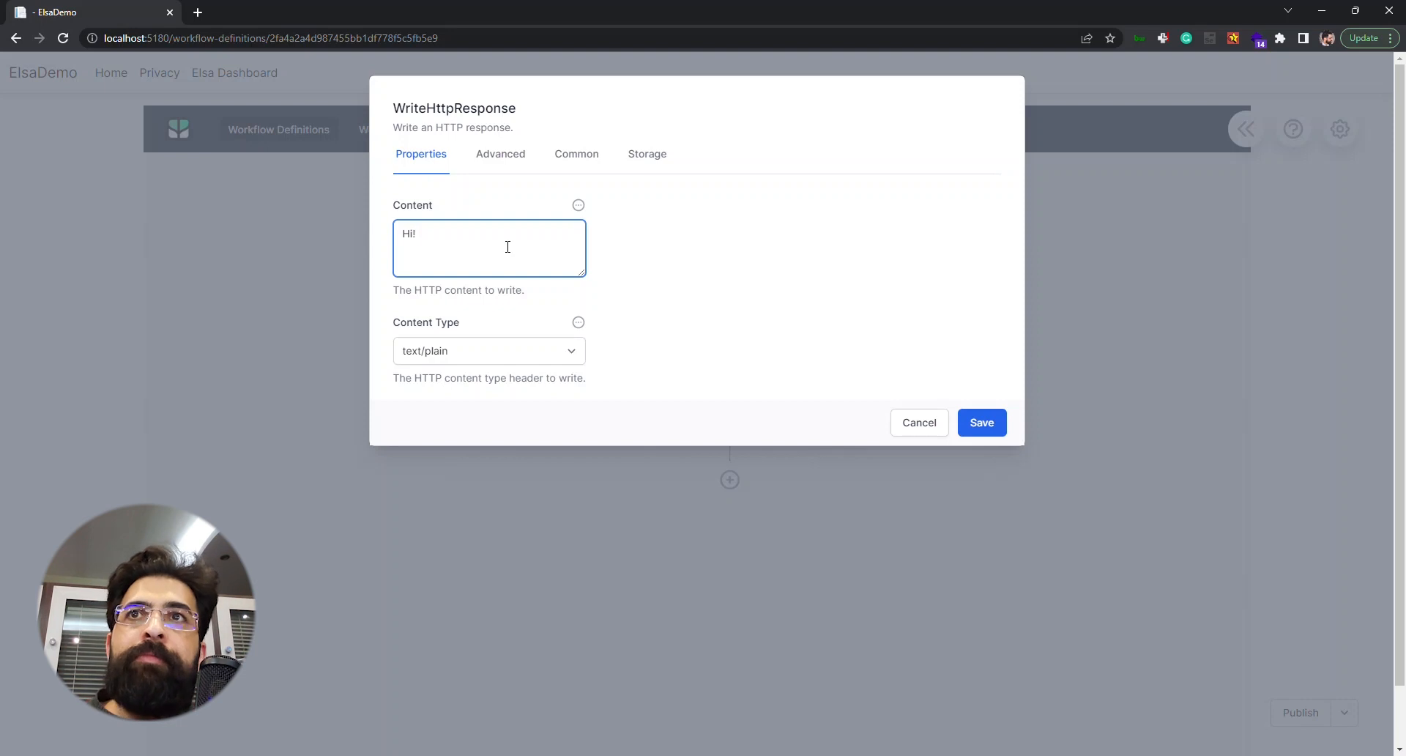
left_click(500, 153)
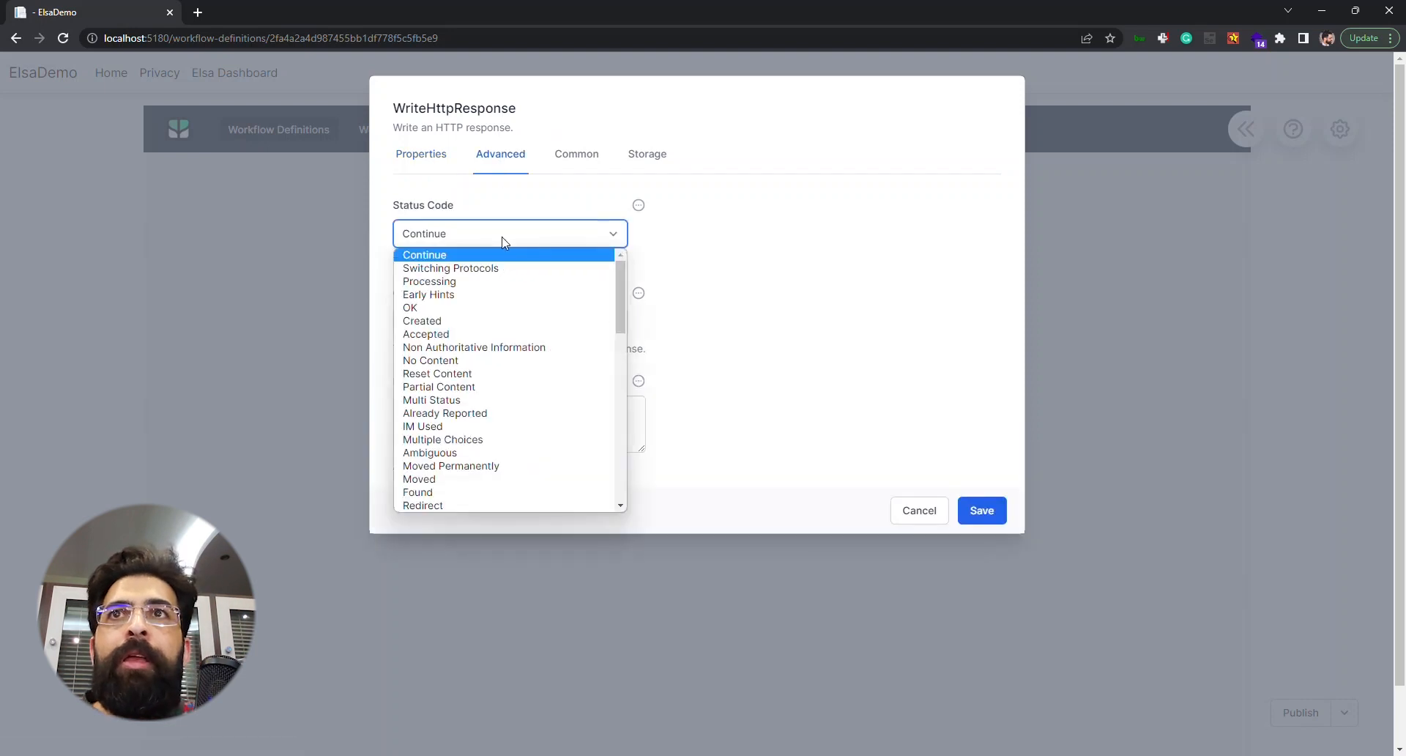
left_click(410, 307)
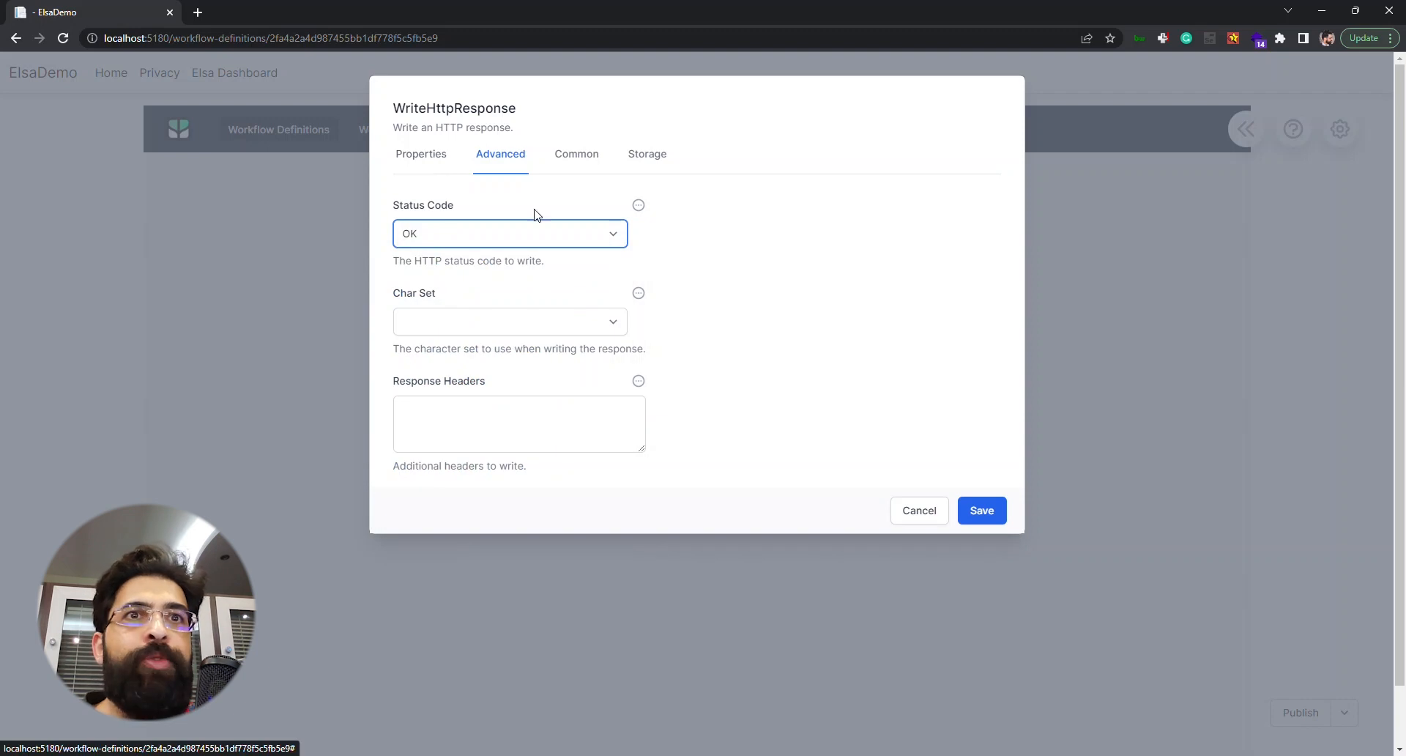
left_click(919, 510)
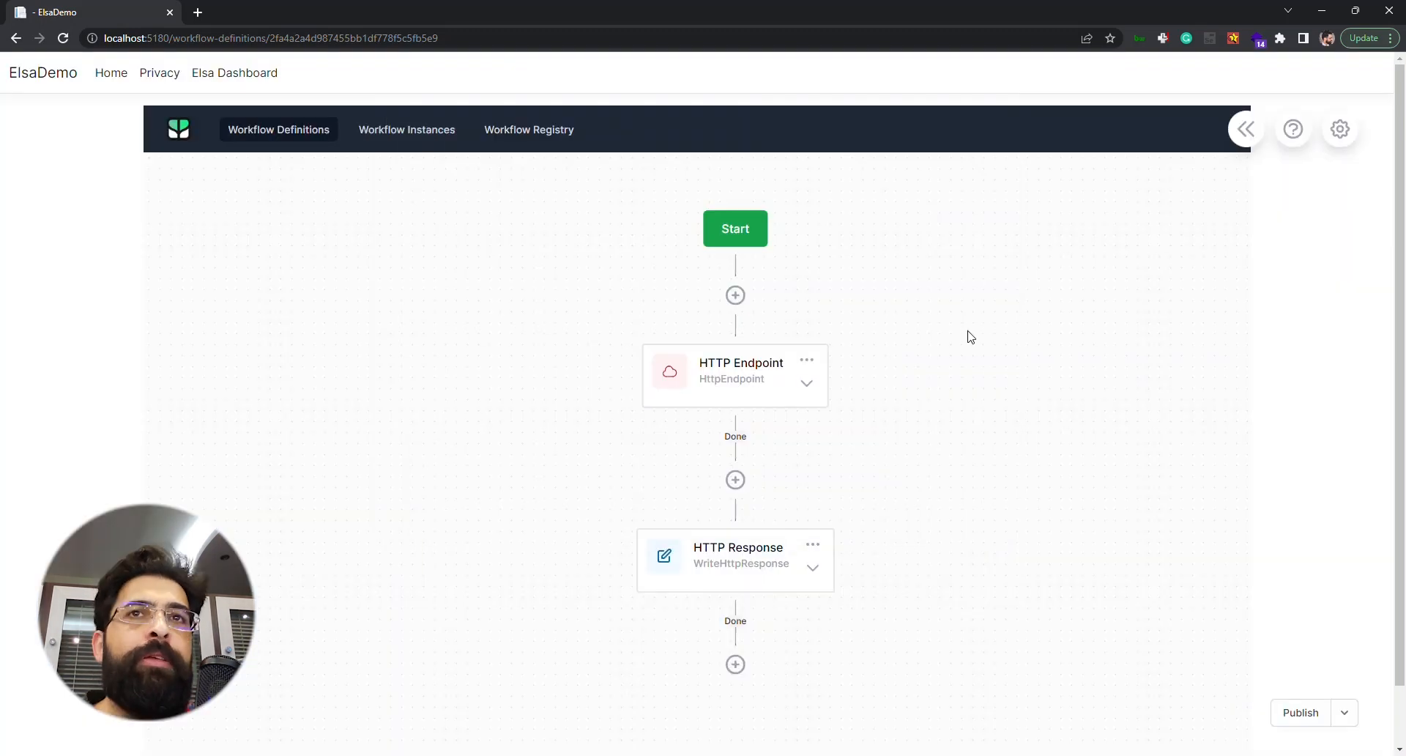
mouse_move(865, 342)
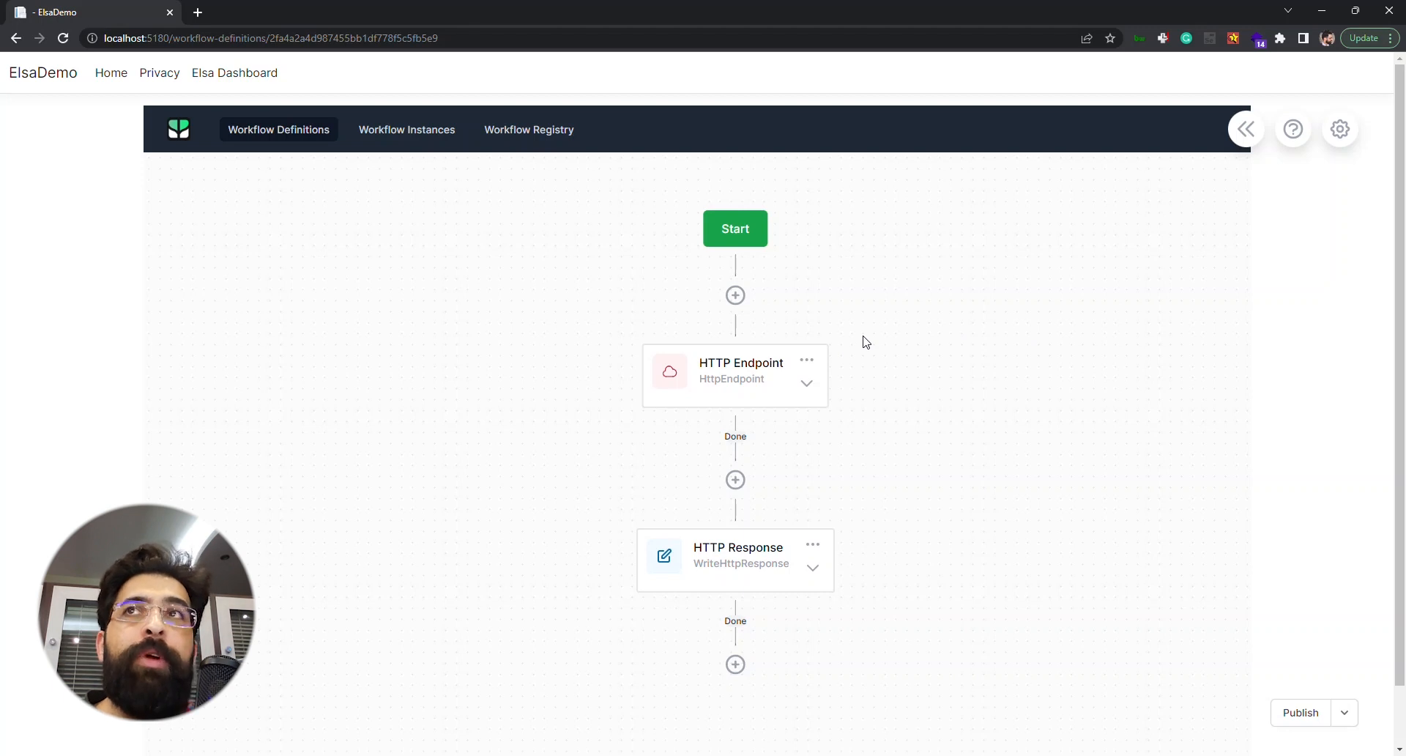
mouse_move(1096, 285)
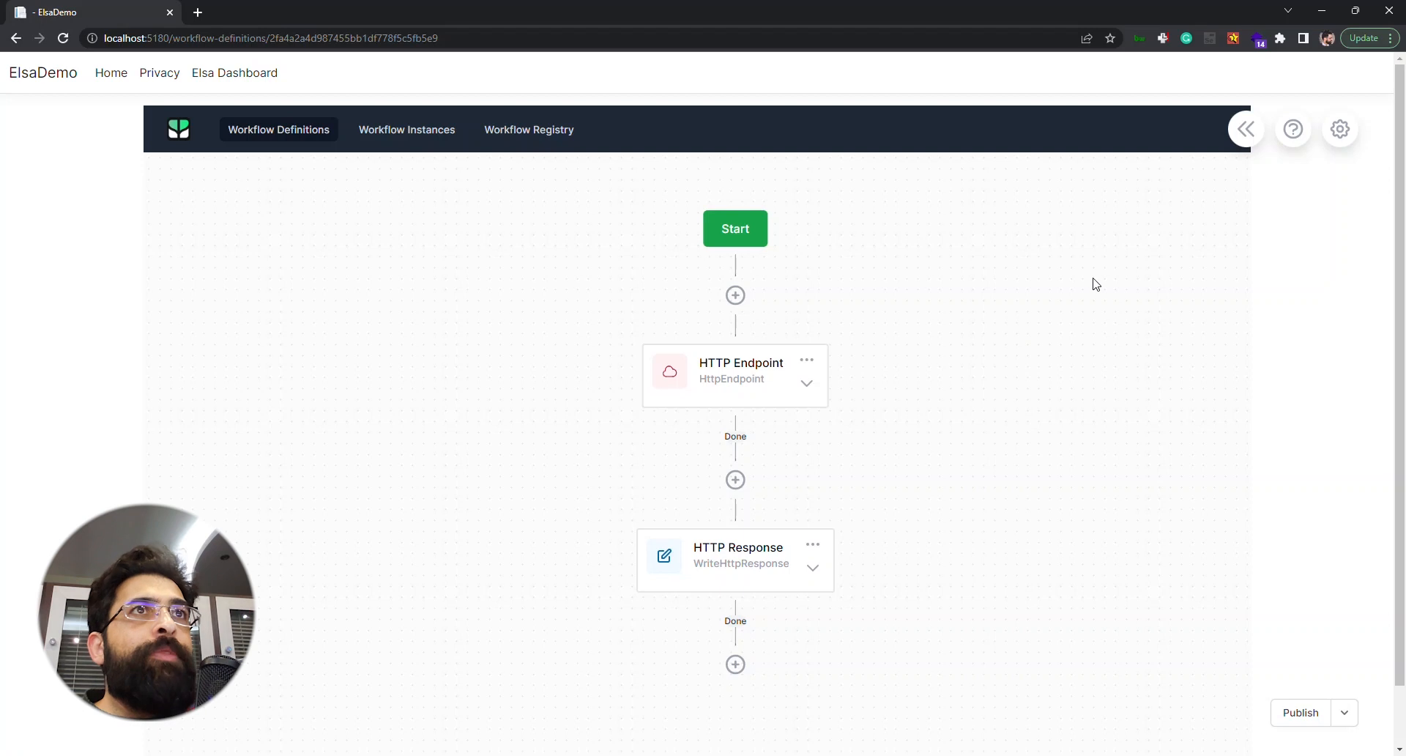
mouse_move(1298, 96)
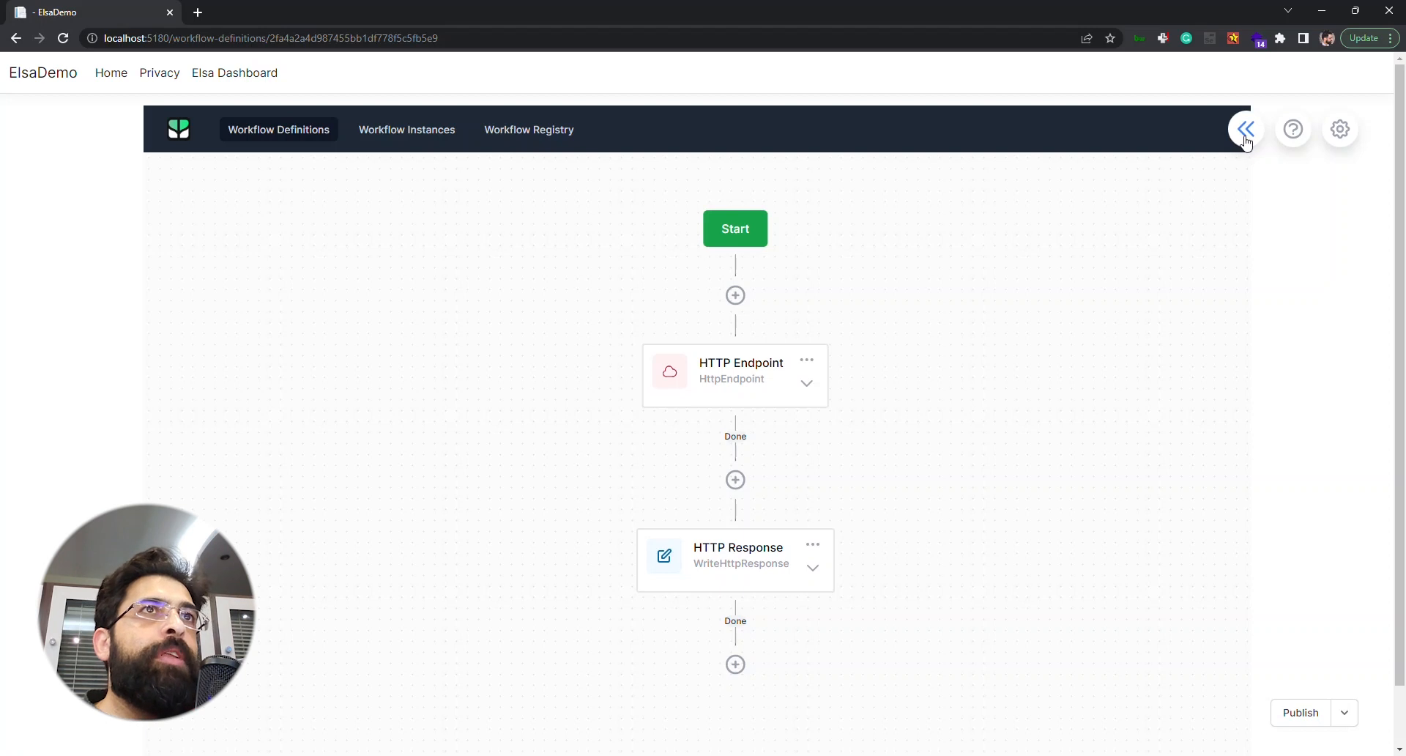
left_click(1245, 128)
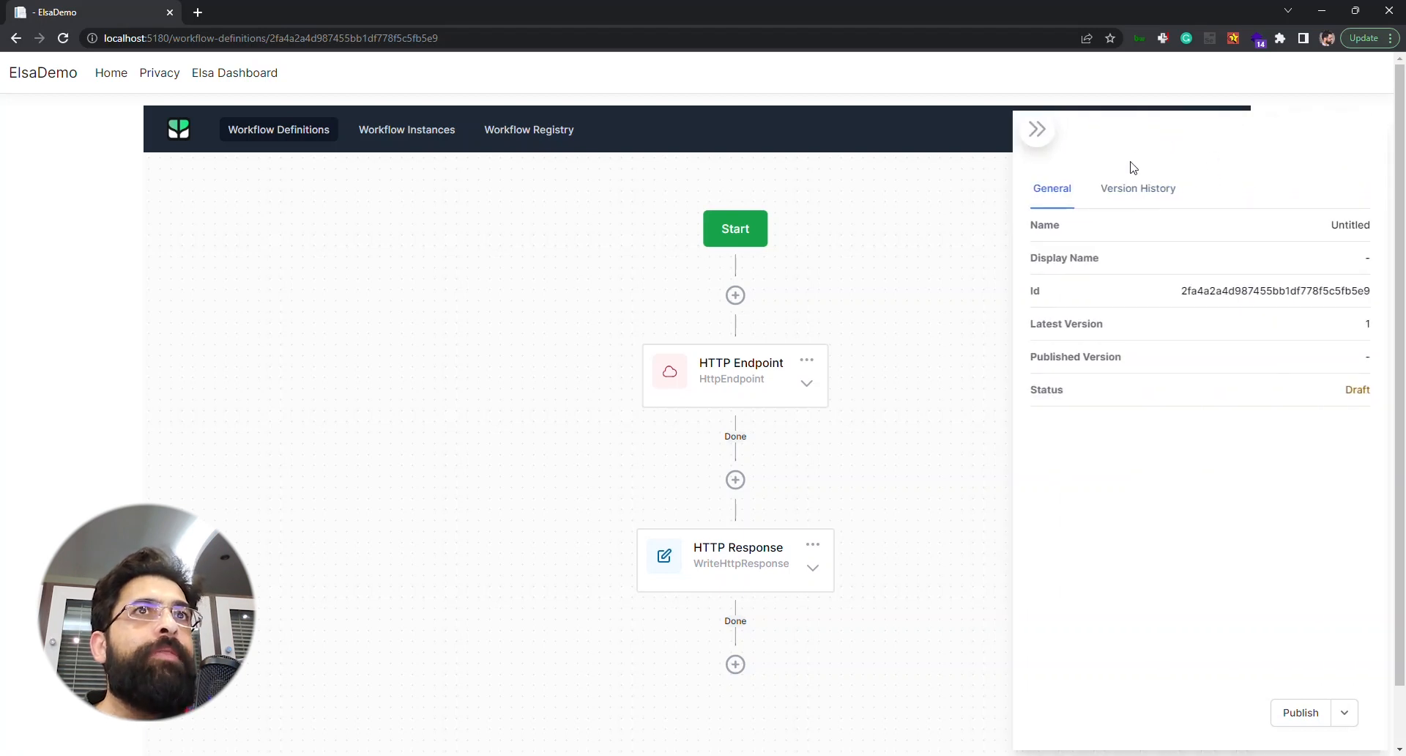
mouse_move(1132, 250)
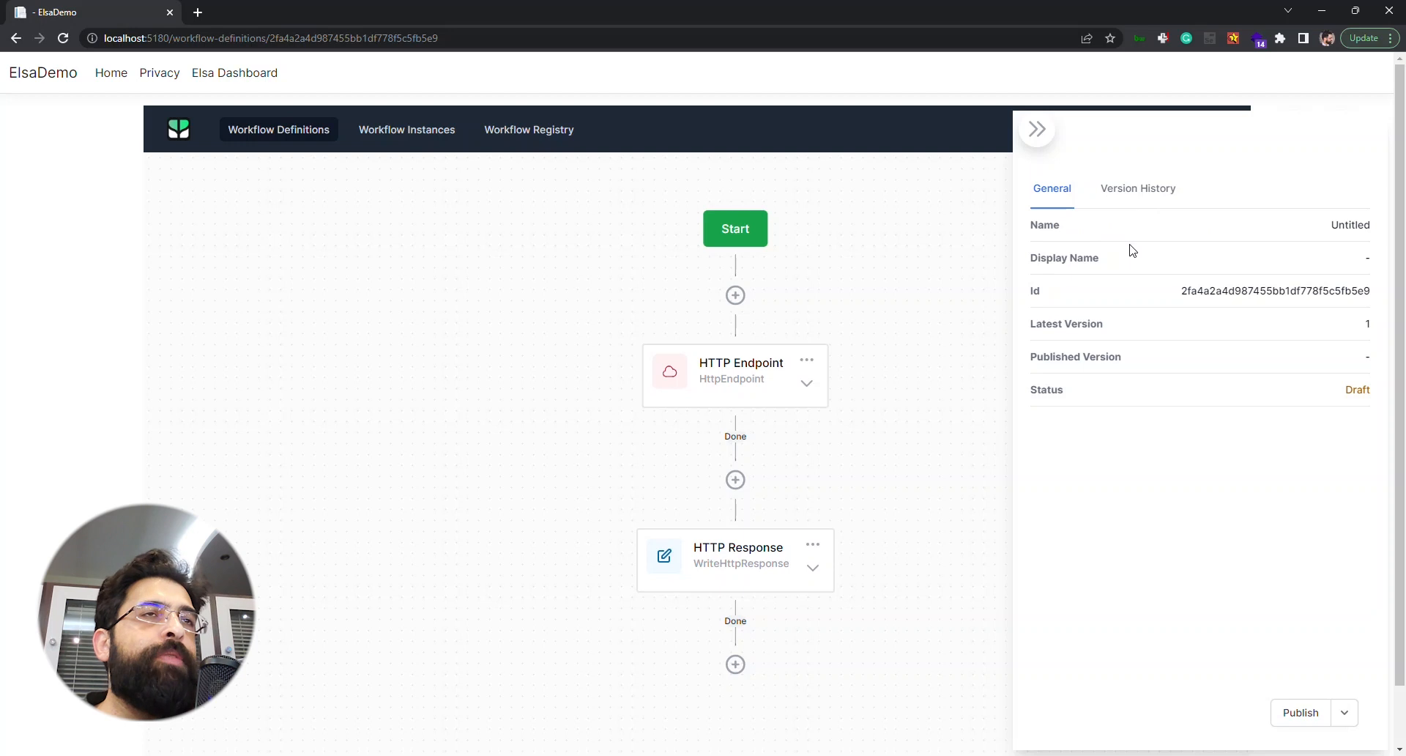
mouse_move(1086, 257)
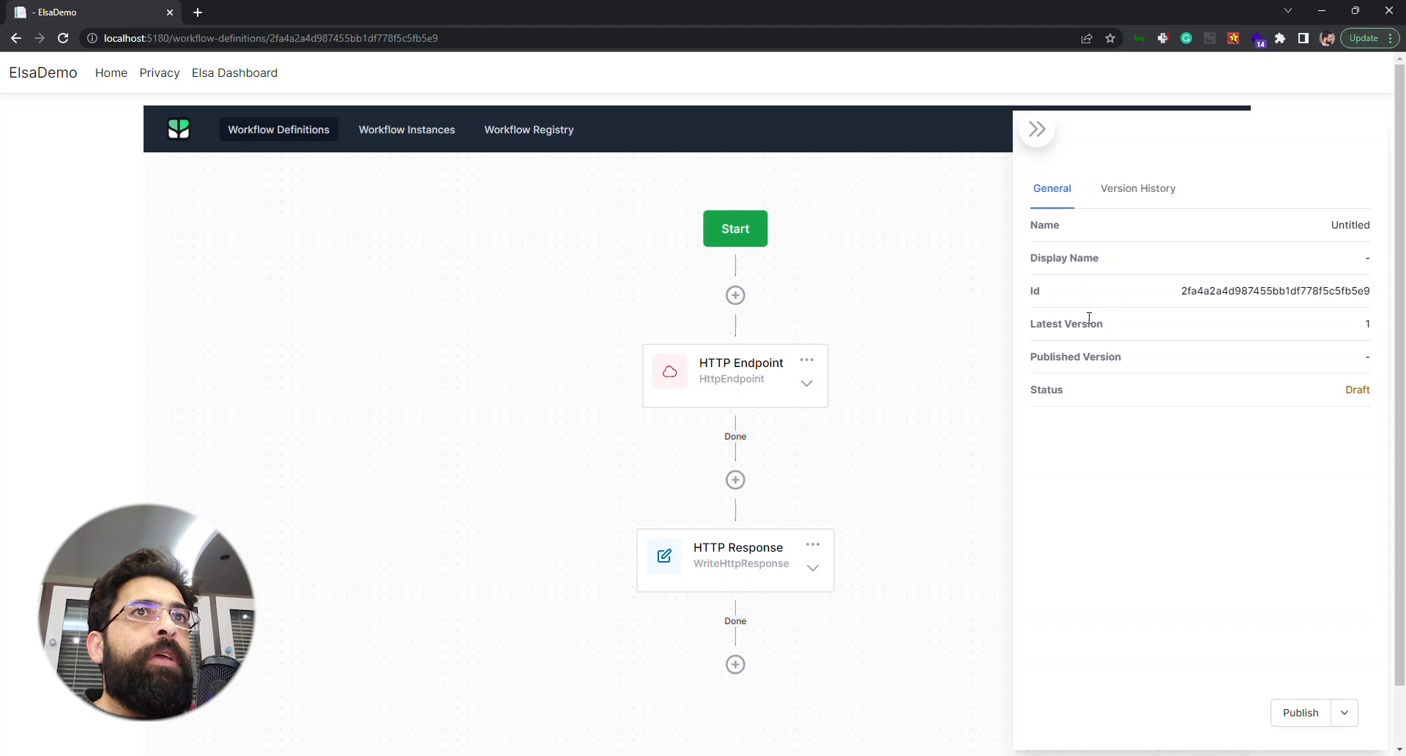
mouse_move(1089, 323)
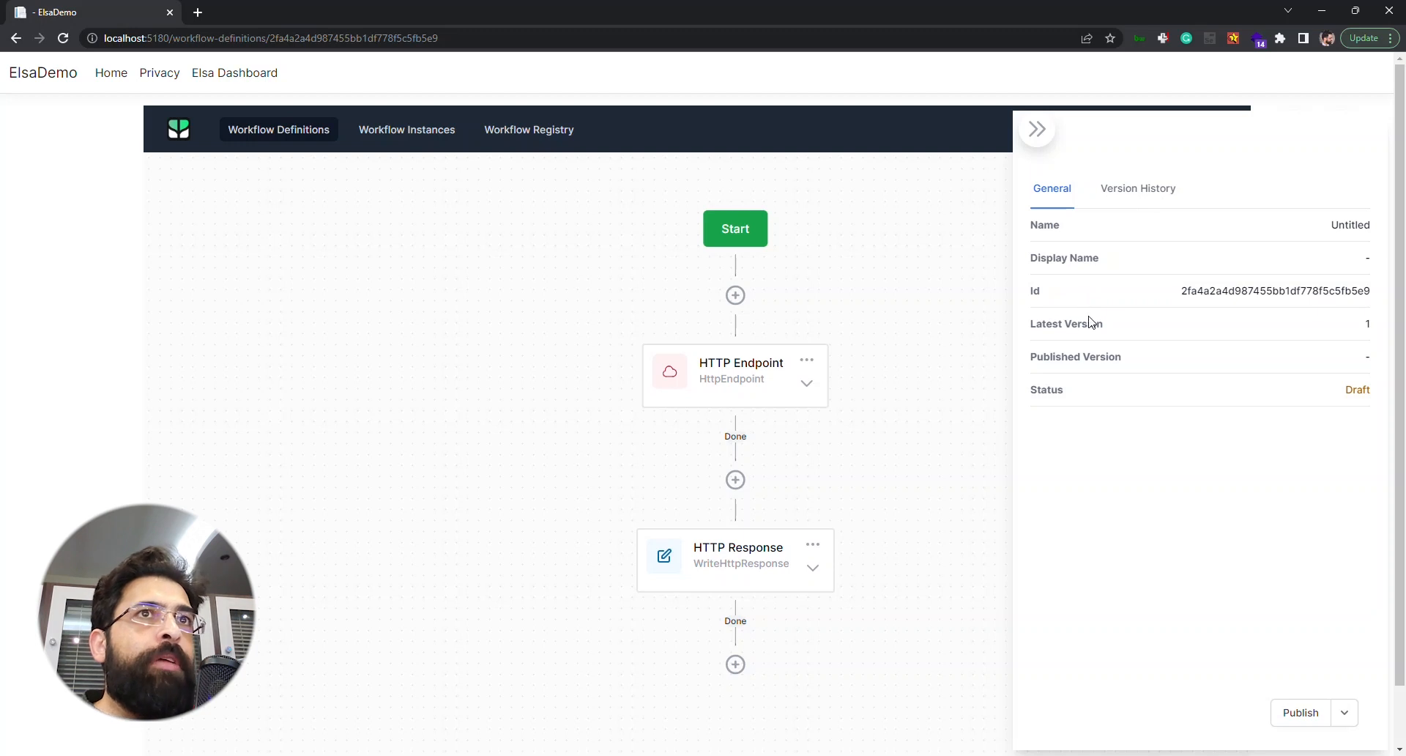
mouse_move(1289, 341)
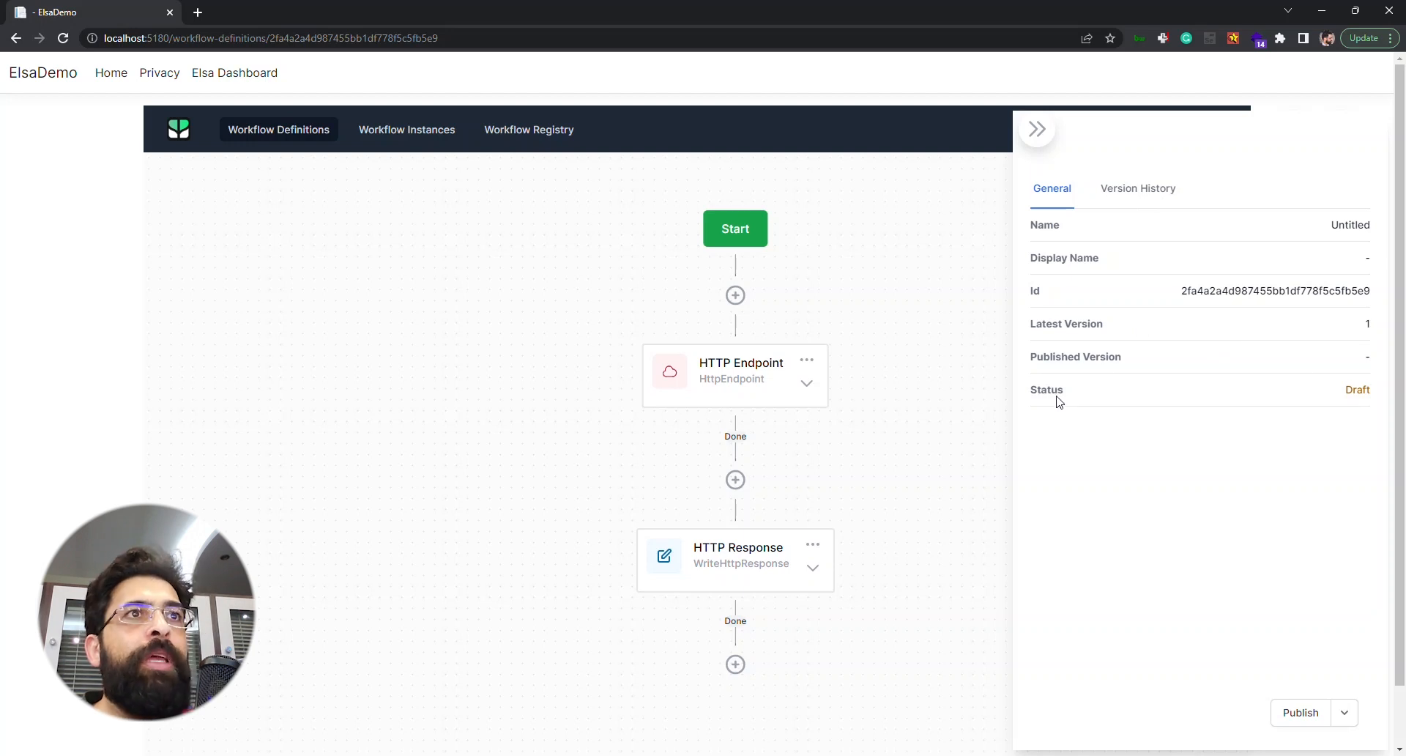
mouse_move(1069, 412)
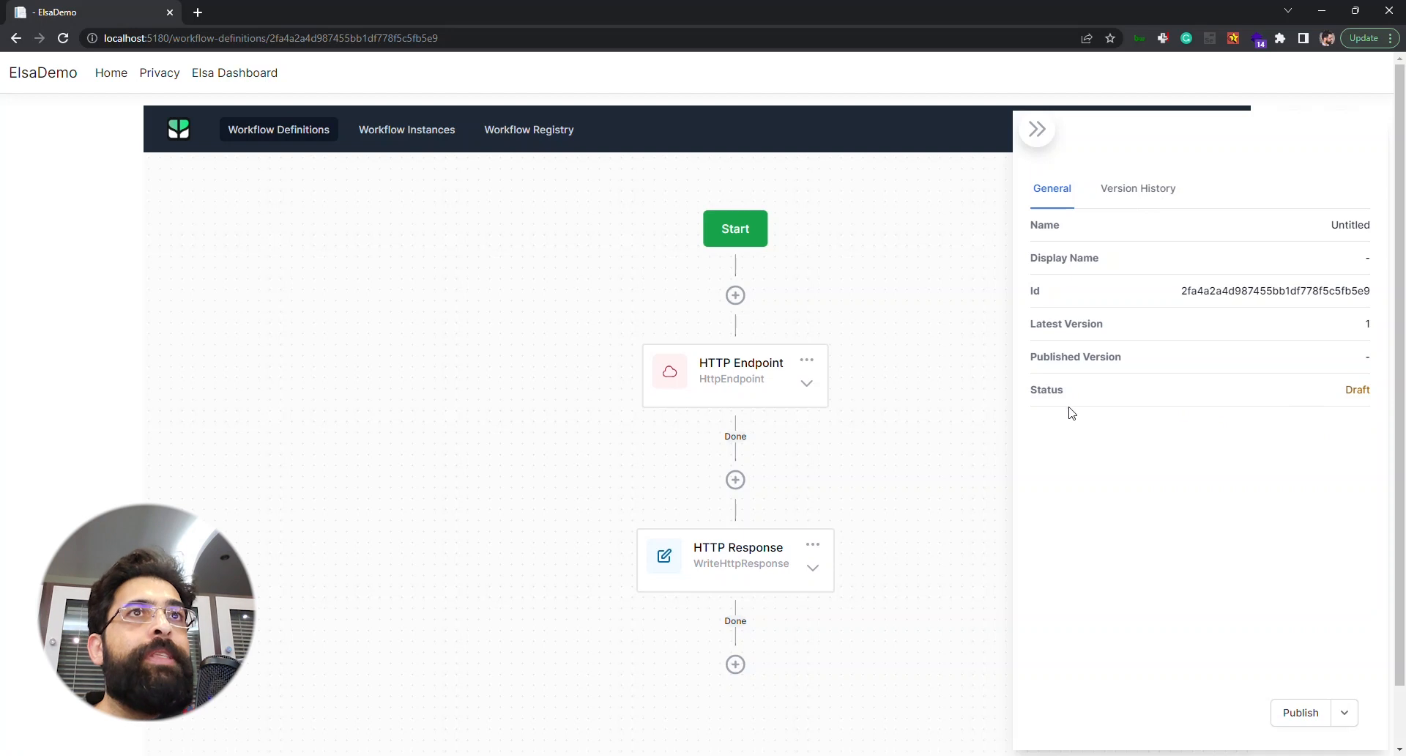
left_click(1137, 188)
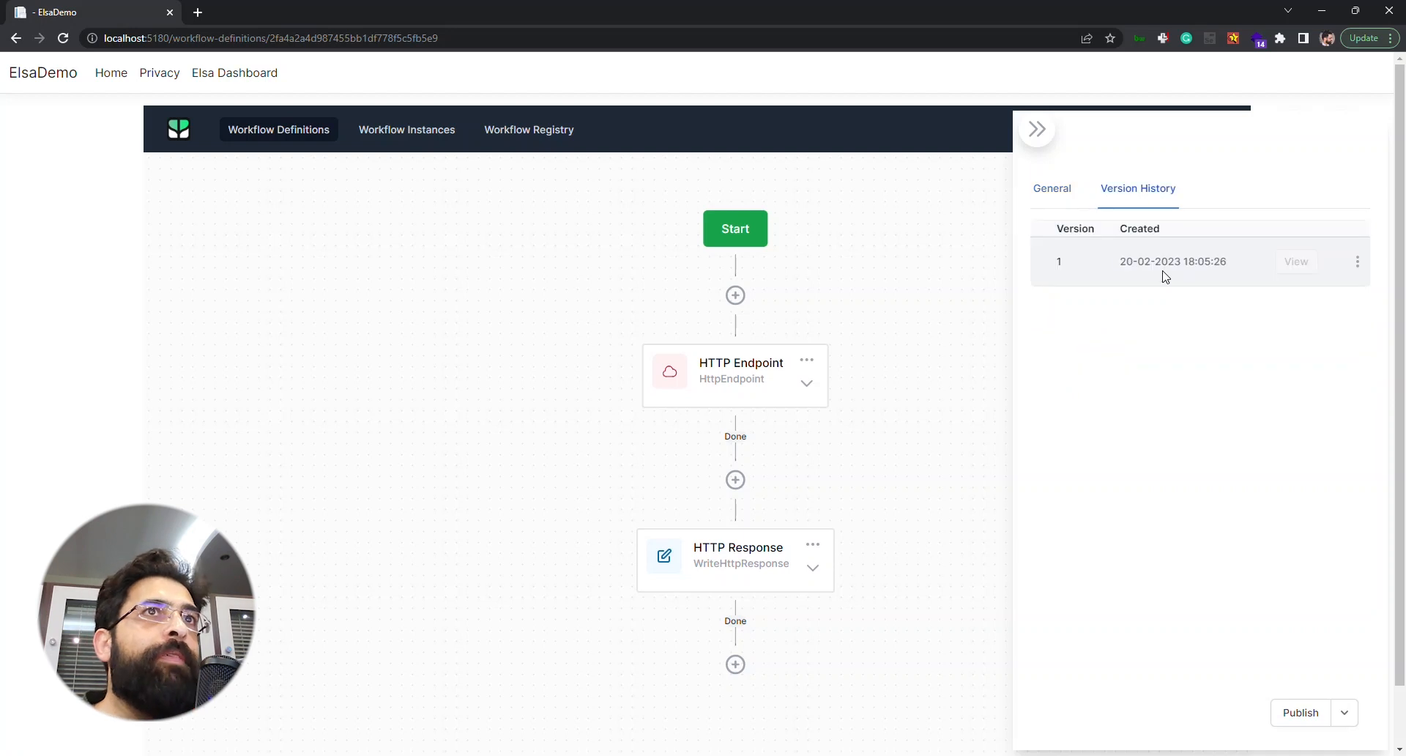
mouse_move(1200, 196)
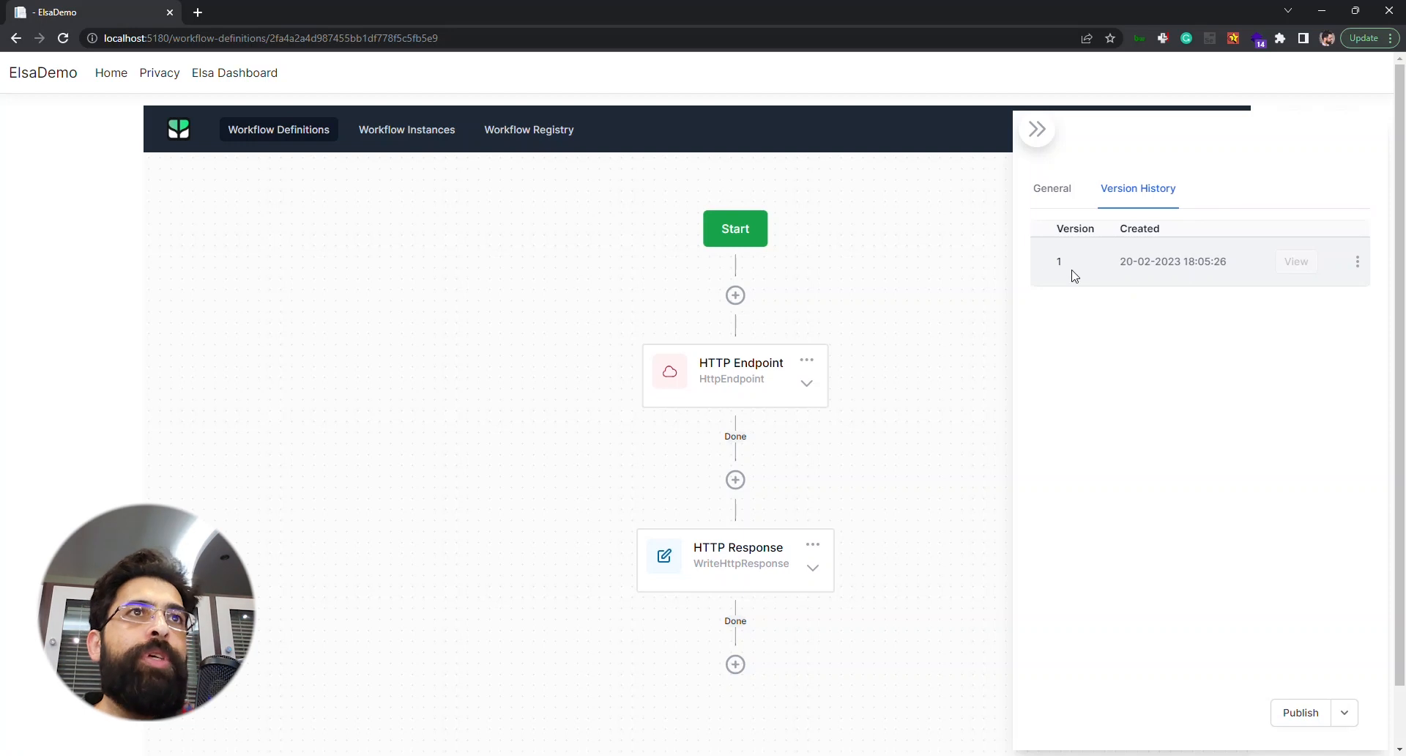
mouse_move(1082, 285)
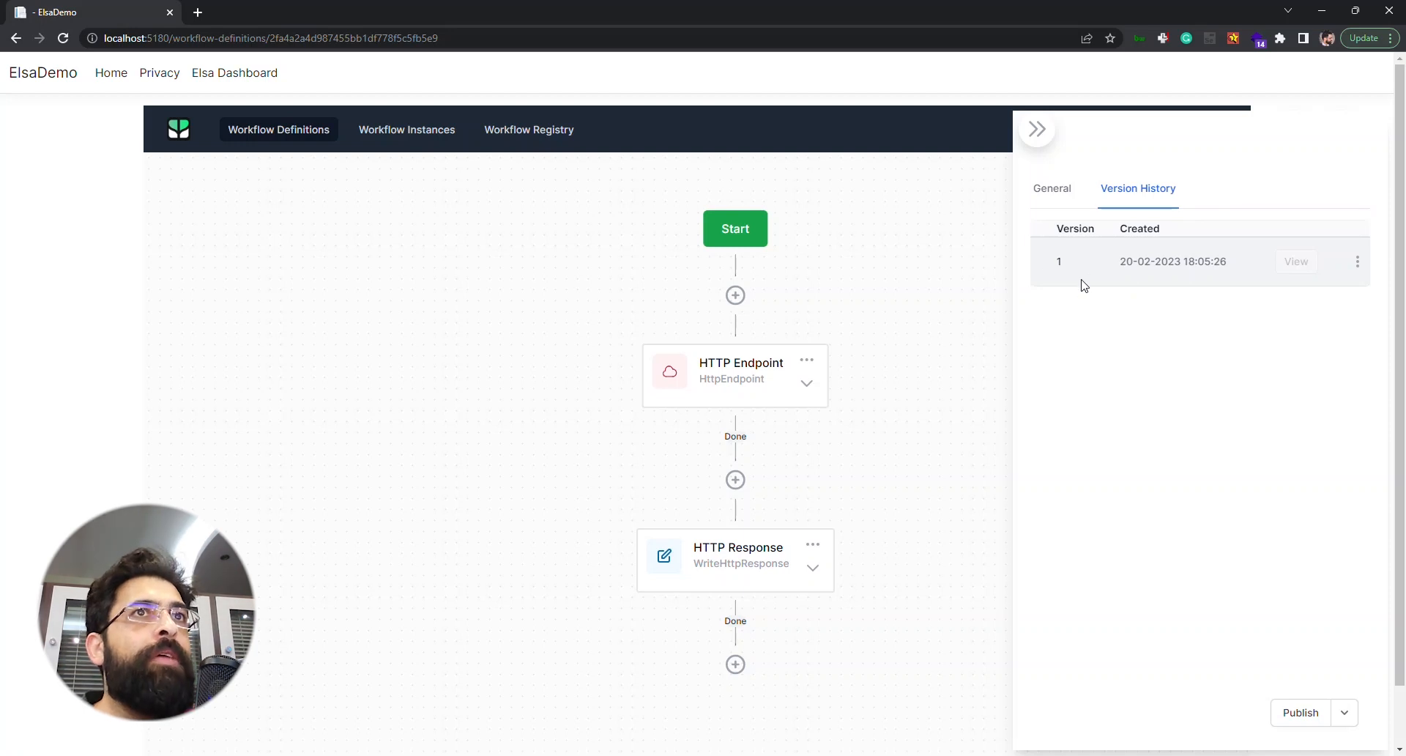
mouse_move(1095, 271)
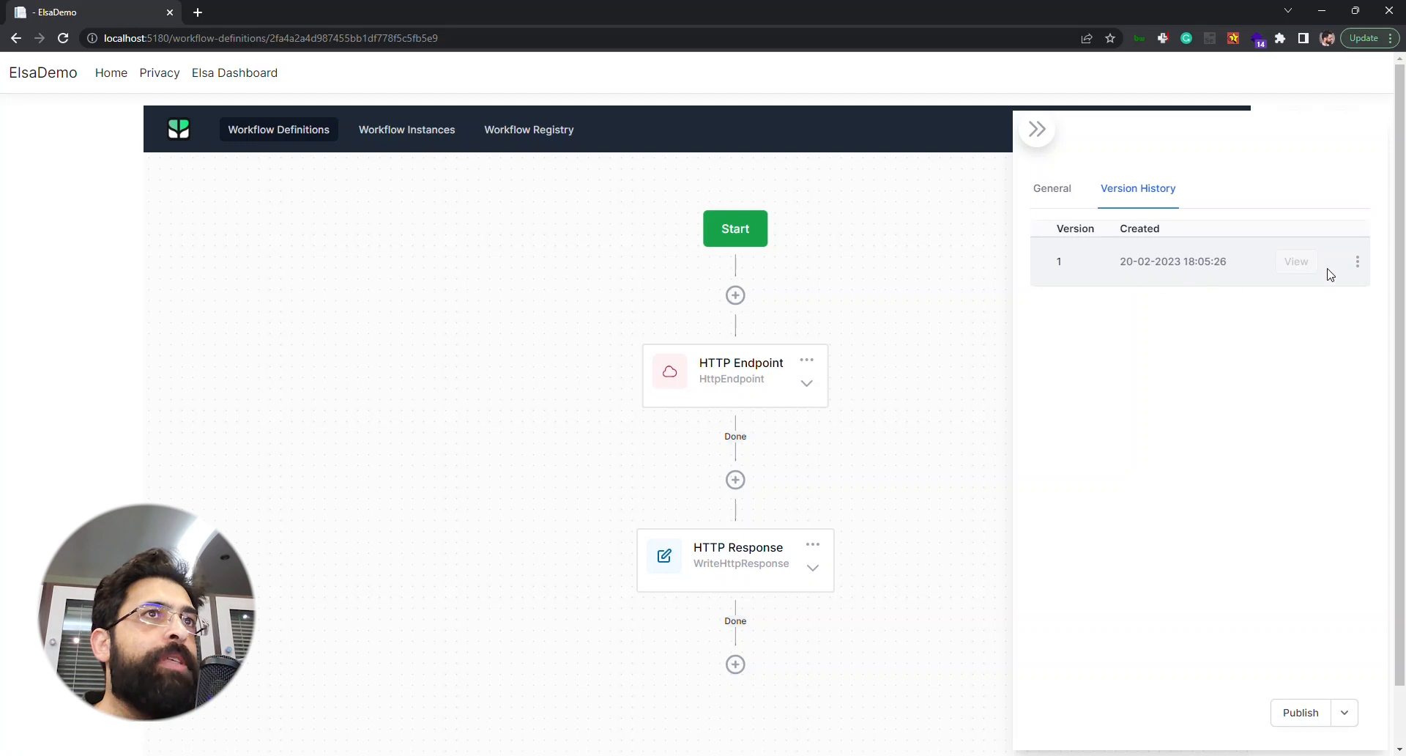
left_click(1358, 261)
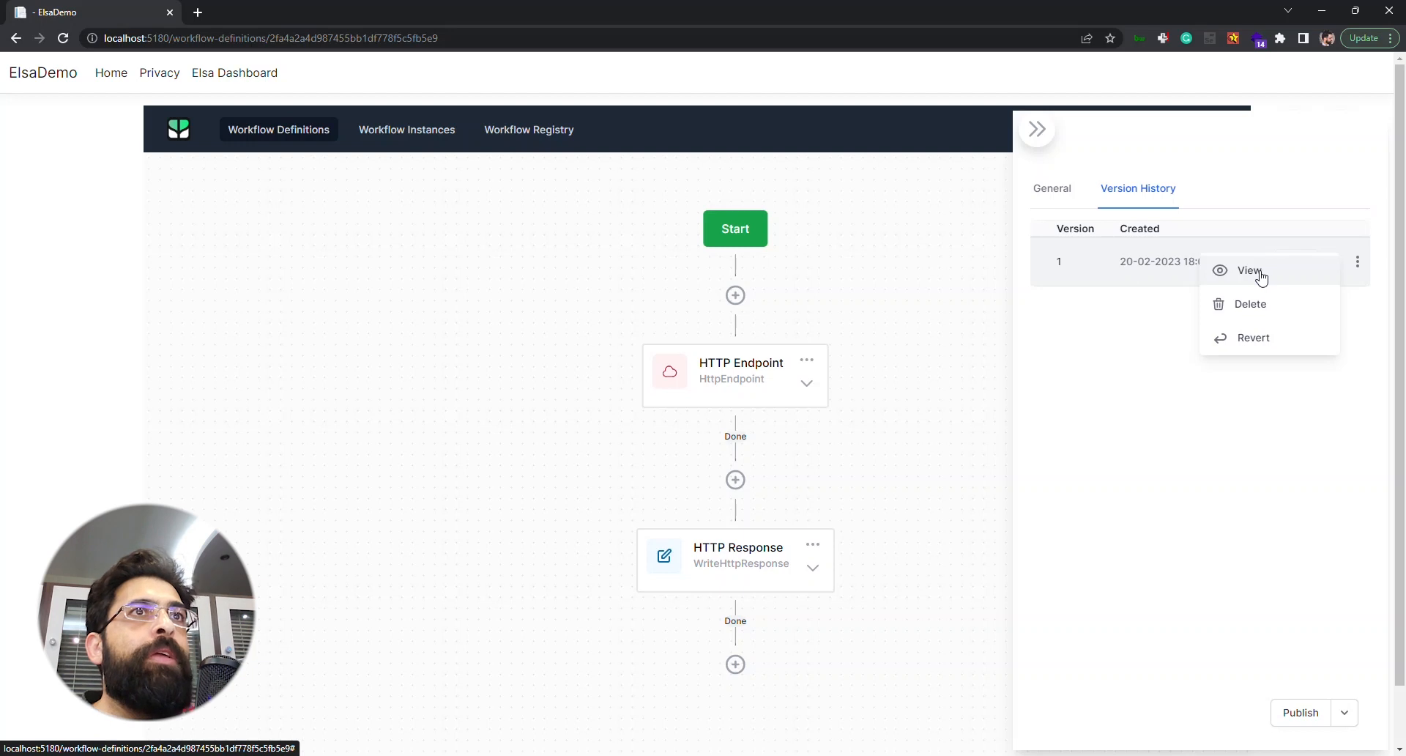
mouse_move(1261, 307)
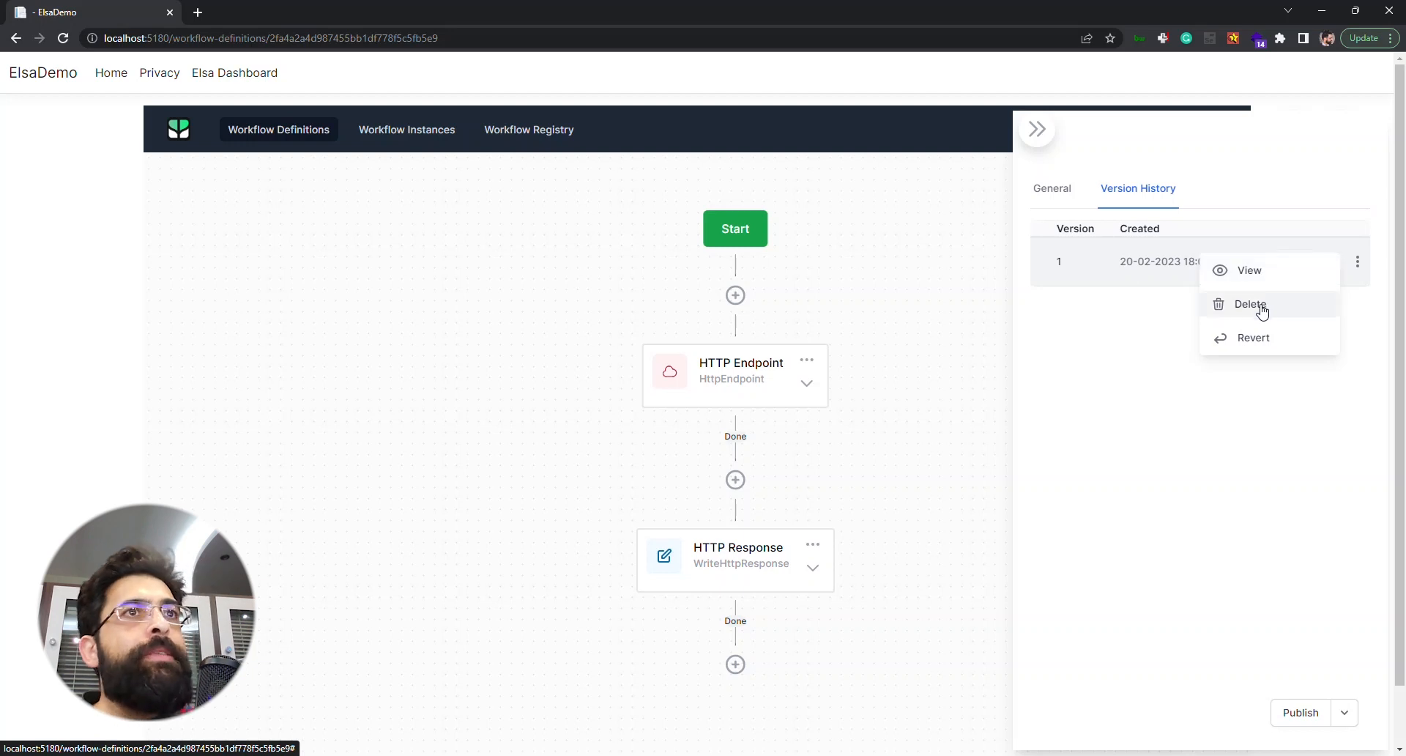
mouse_move(1253, 338)
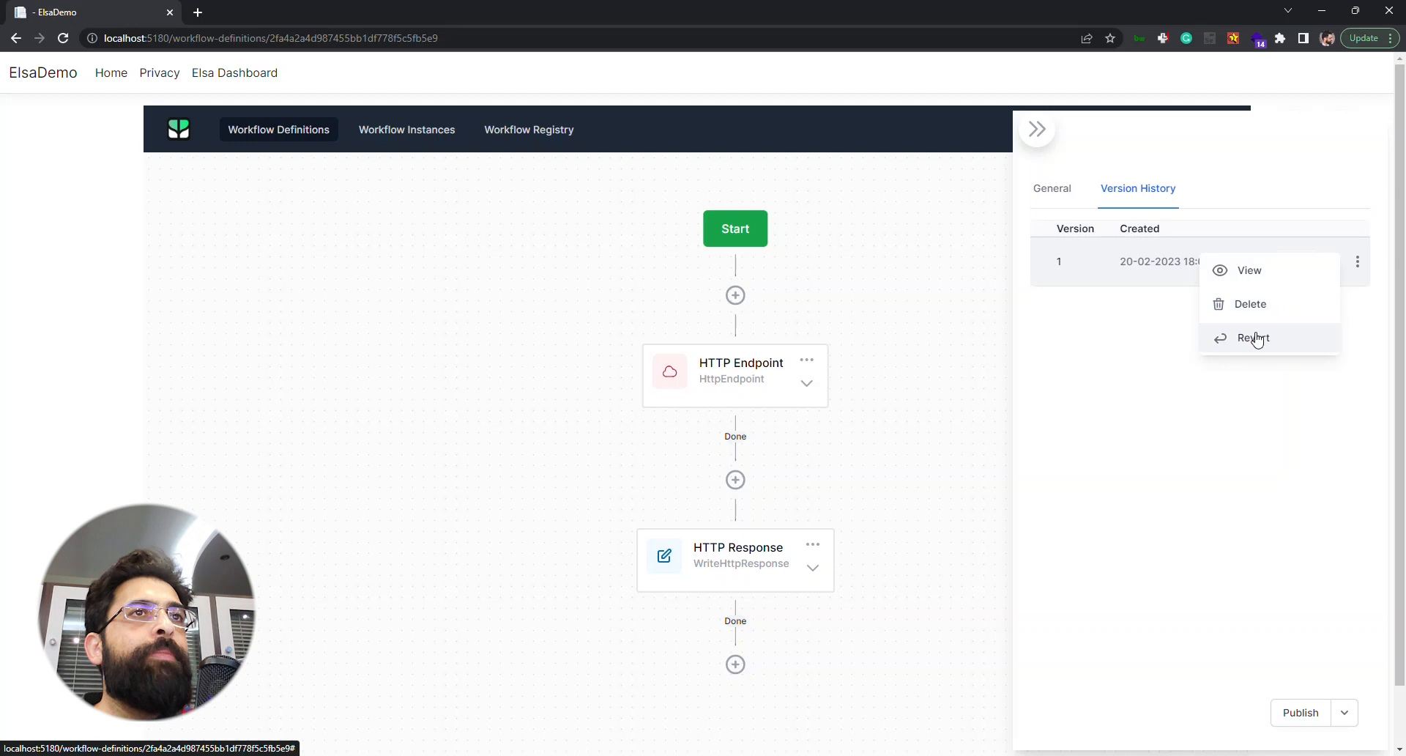
left_click(1036, 128)
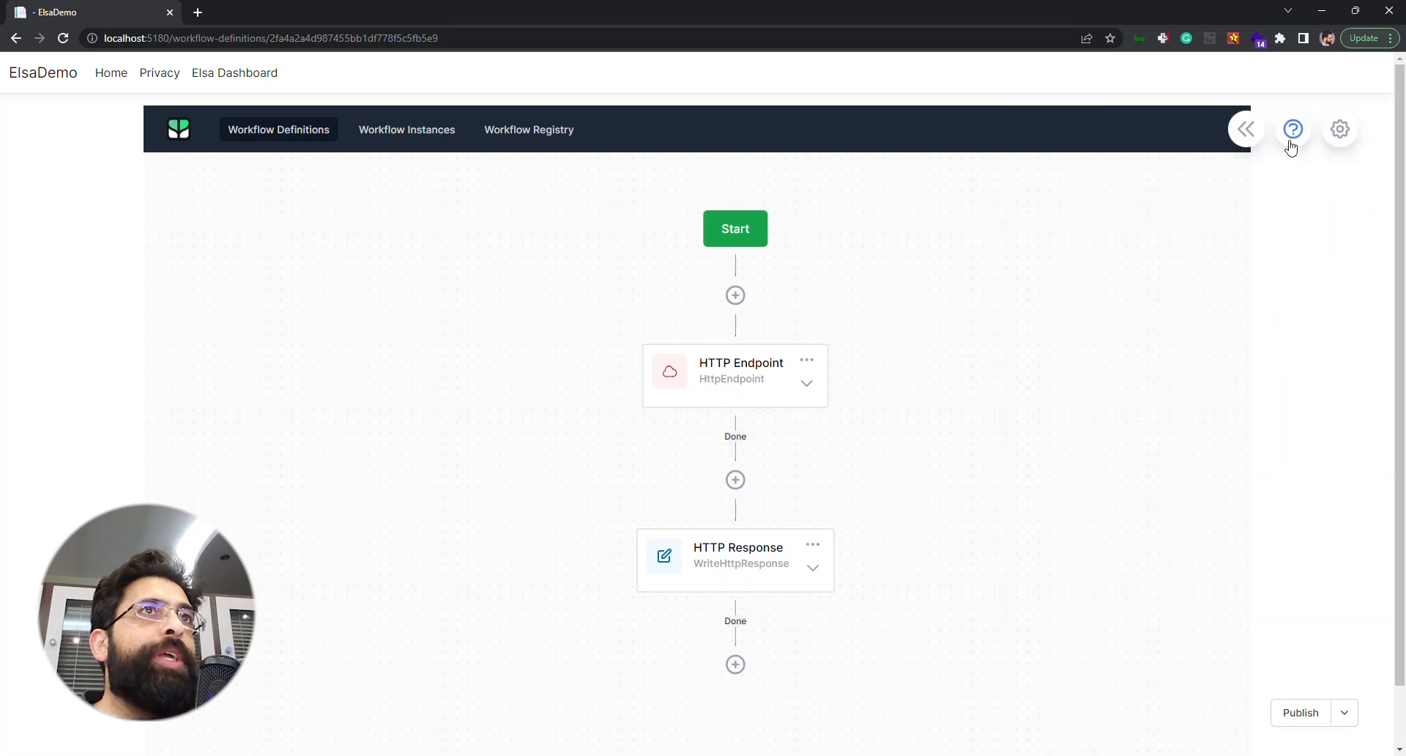
mouse_move(1299, 139)
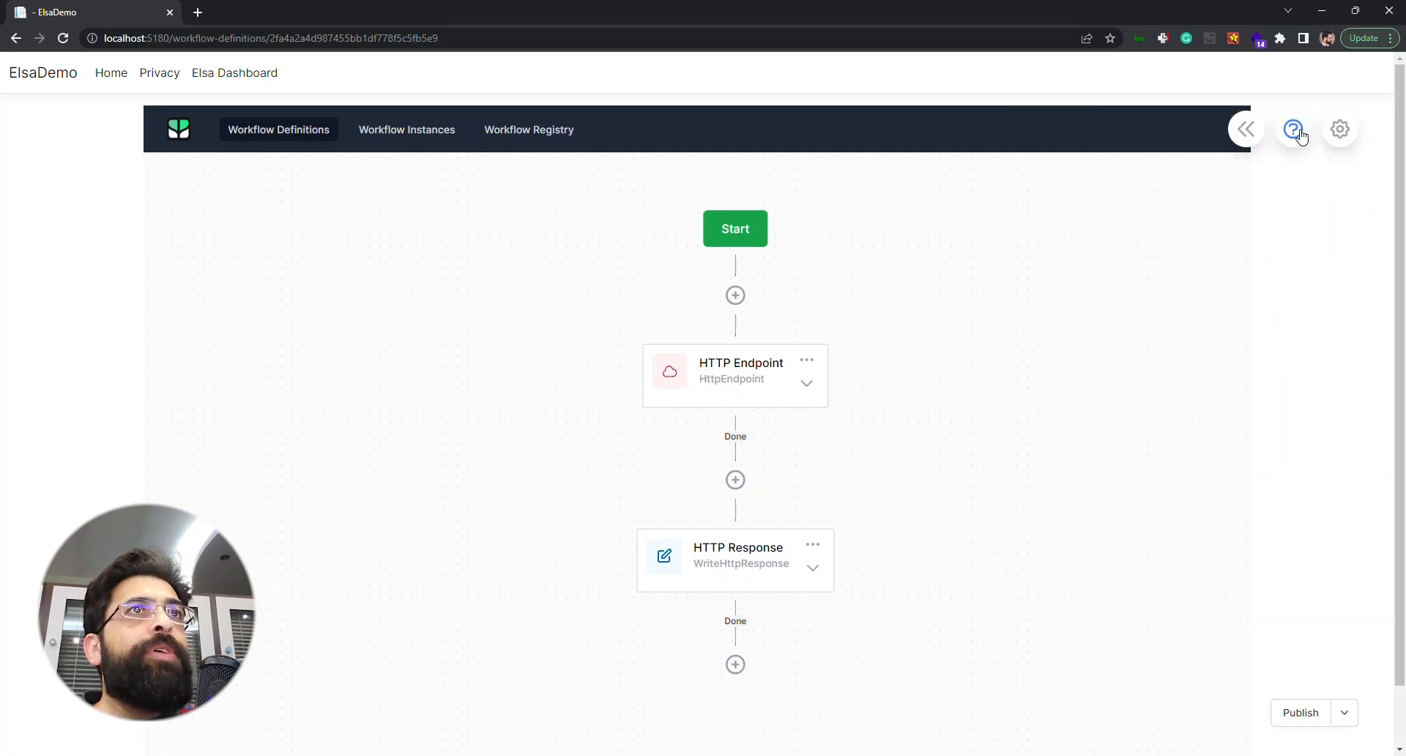
Step: Show the designer Actions help from the question-mark icon
left_click(1293, 129)
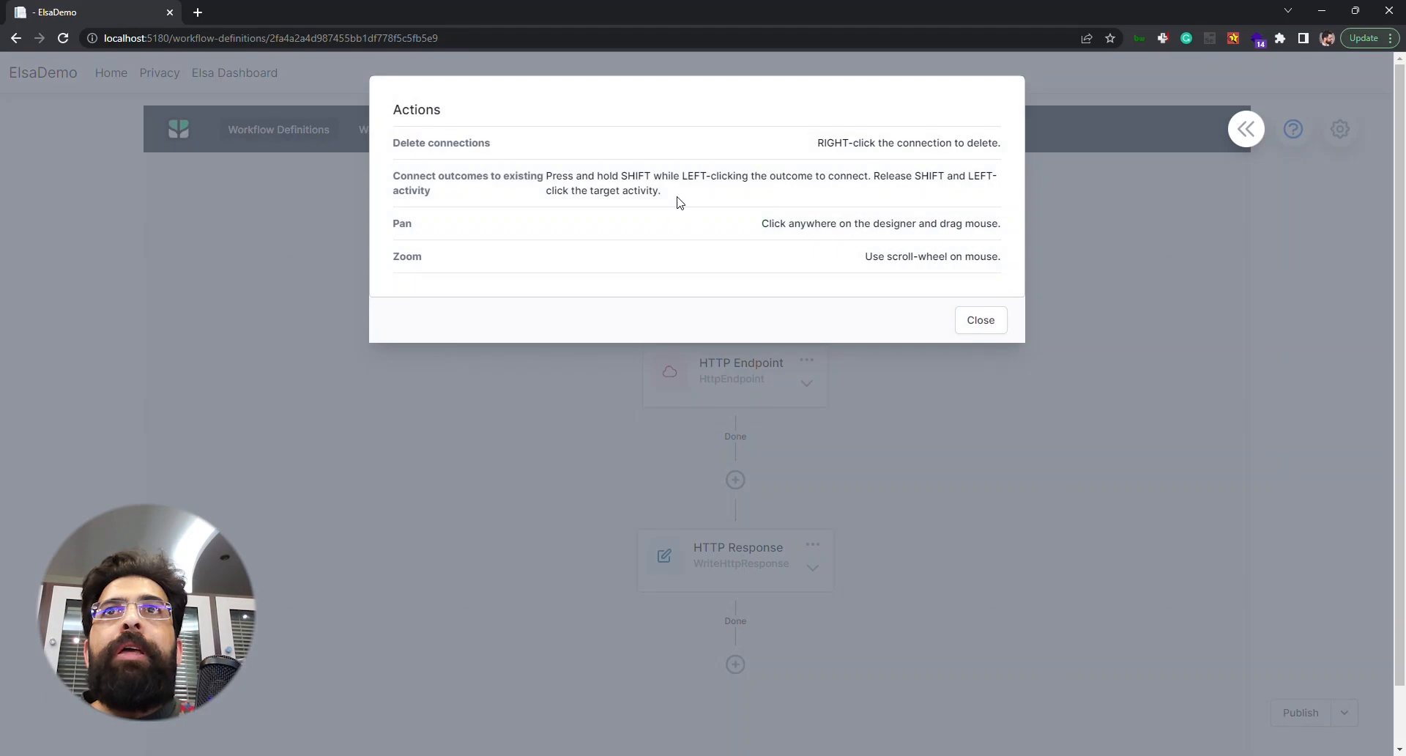
mouse_move(463, 165)
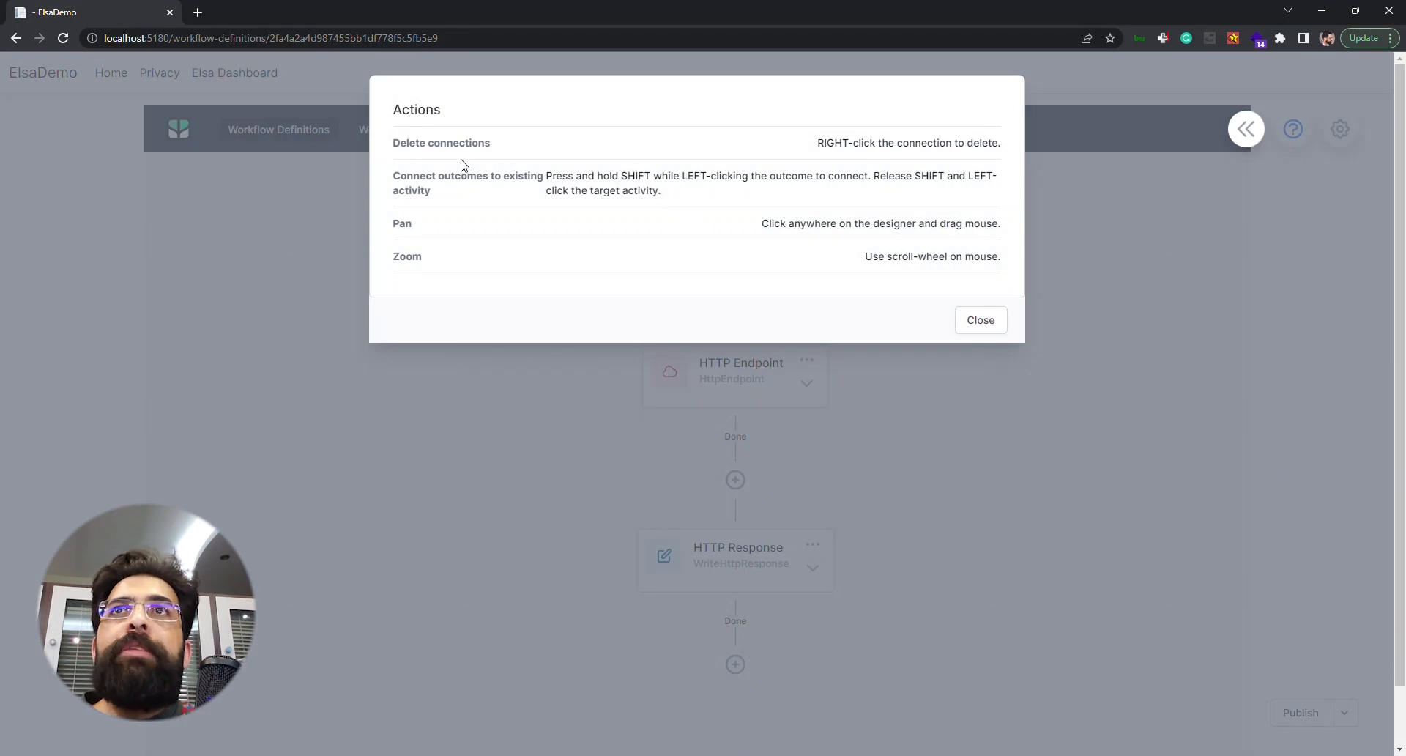
mouse_move(451, 119)
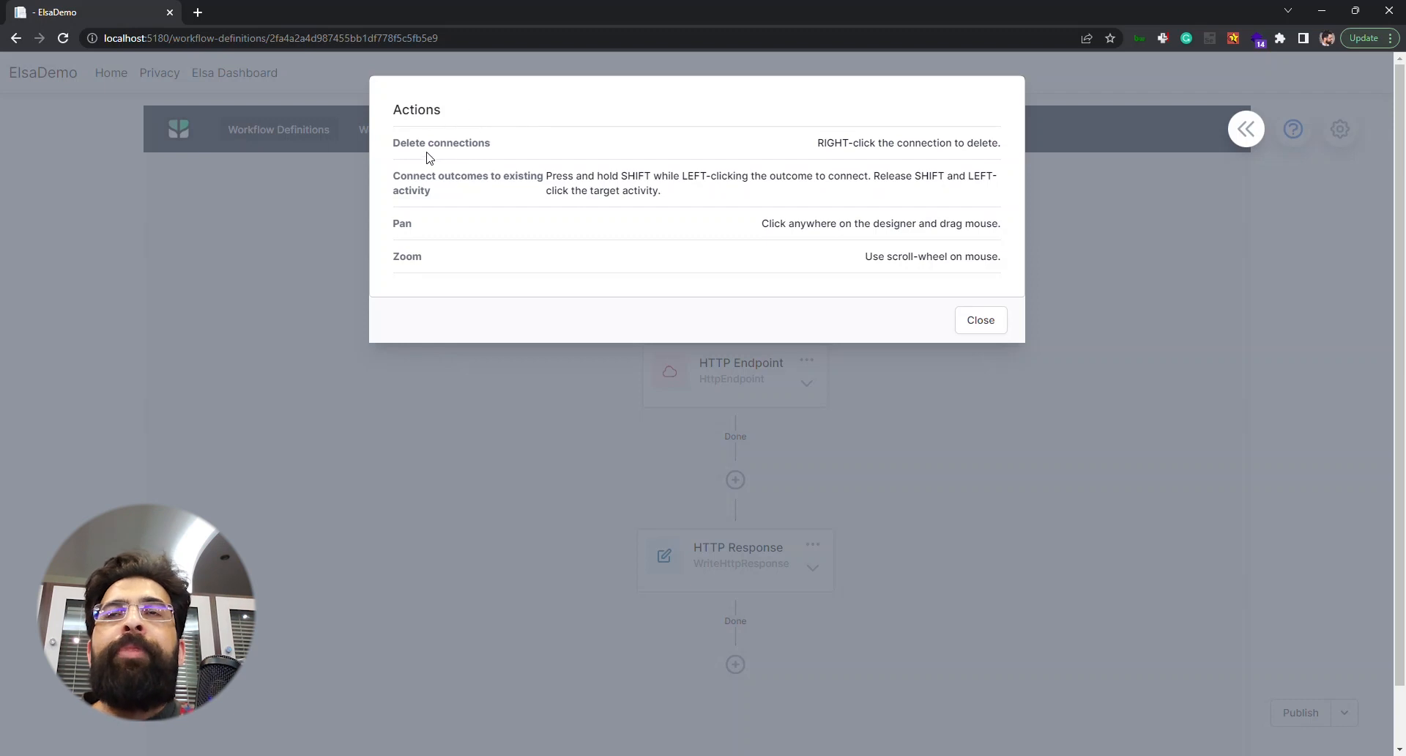
mouse_move(416, 159)
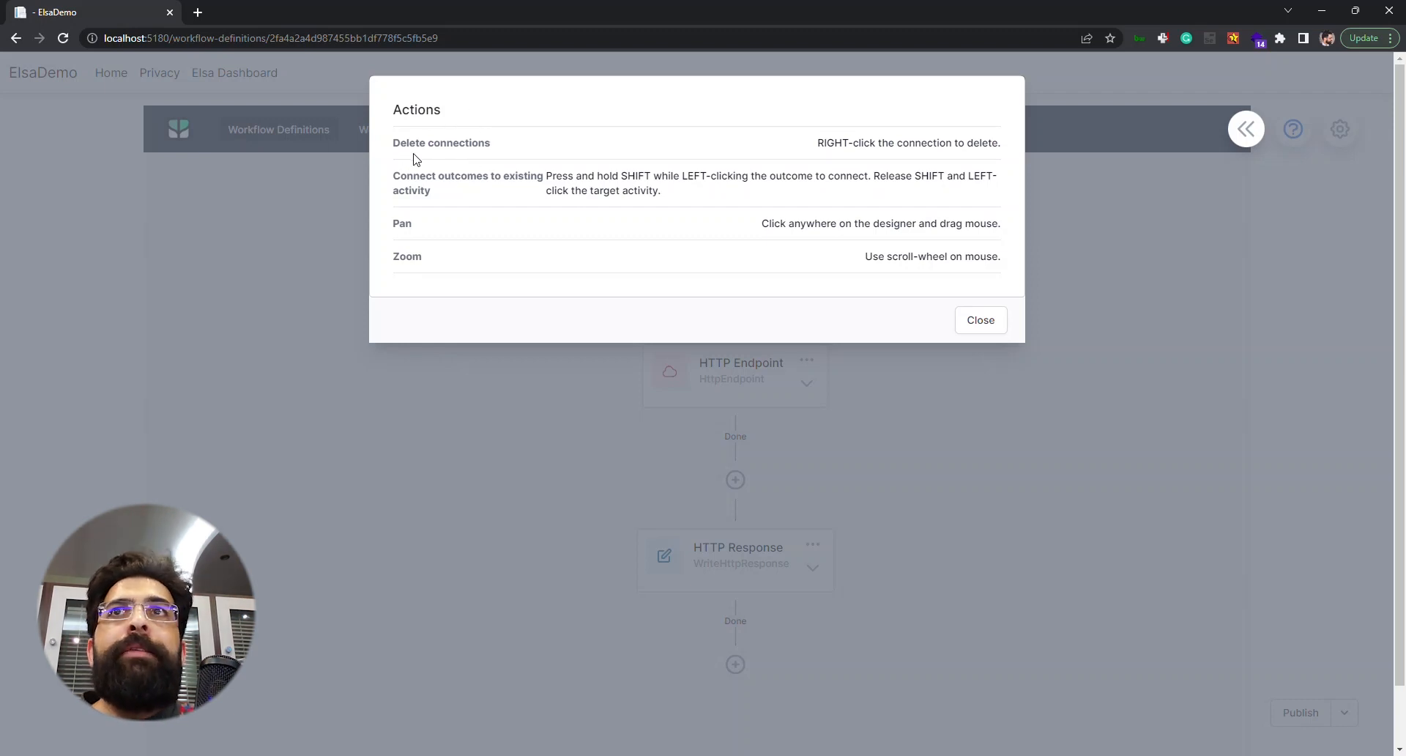
mouse_move(691, 159)
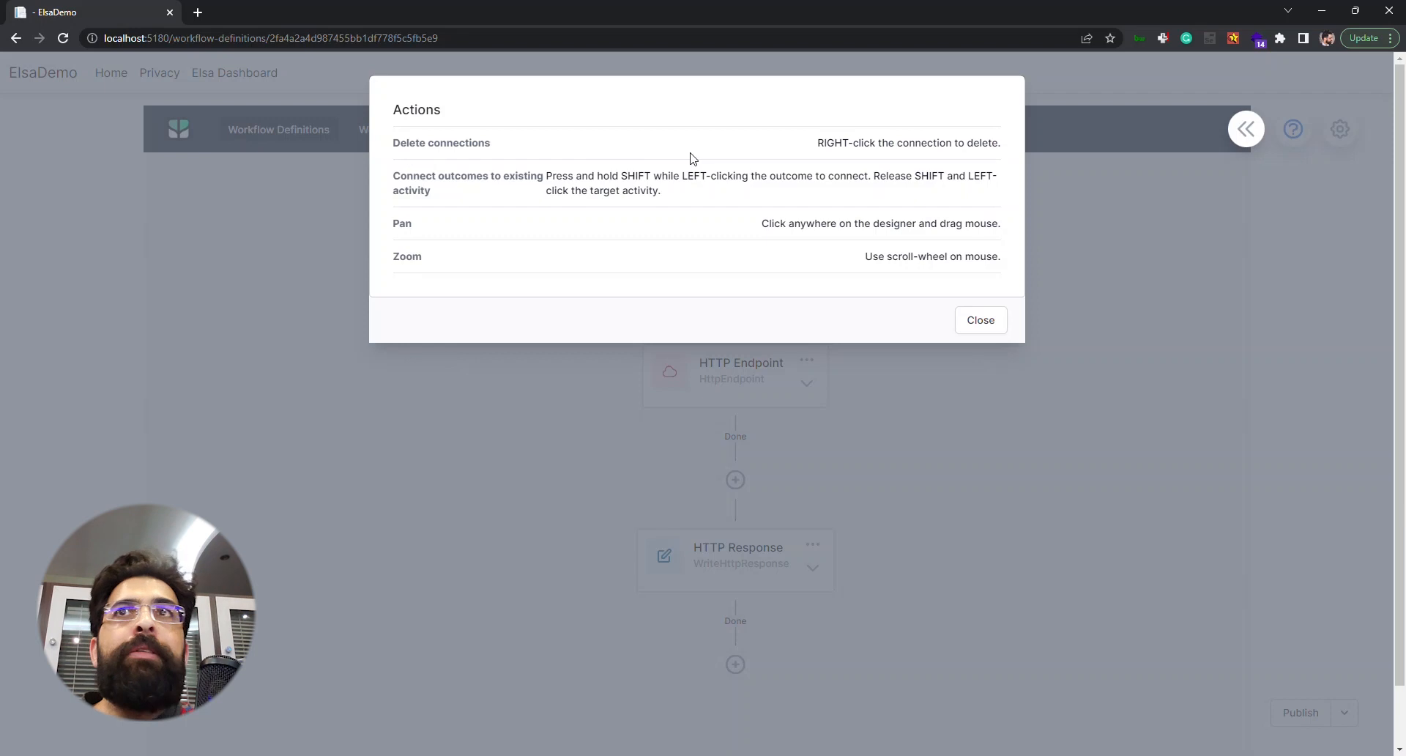
mouse_move(859, 143)
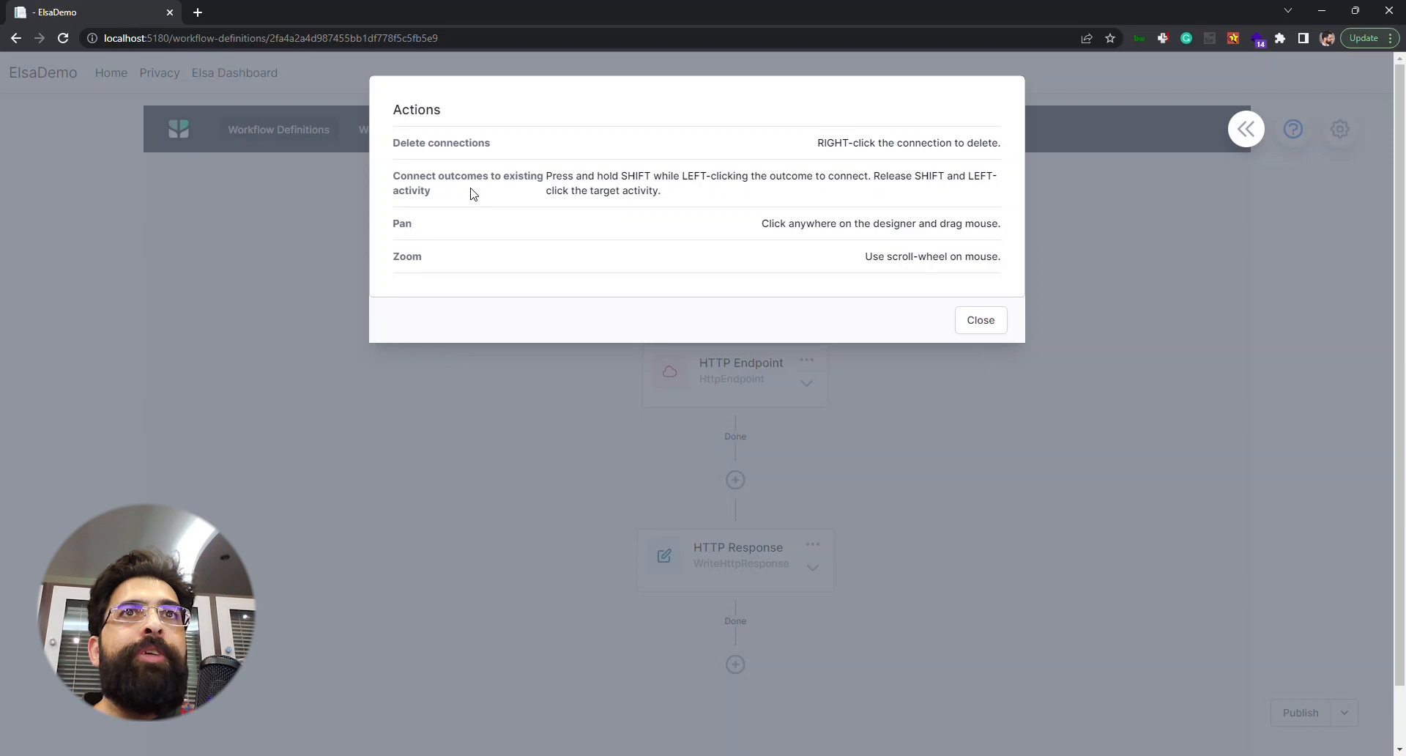
mouse_move(743, 203)
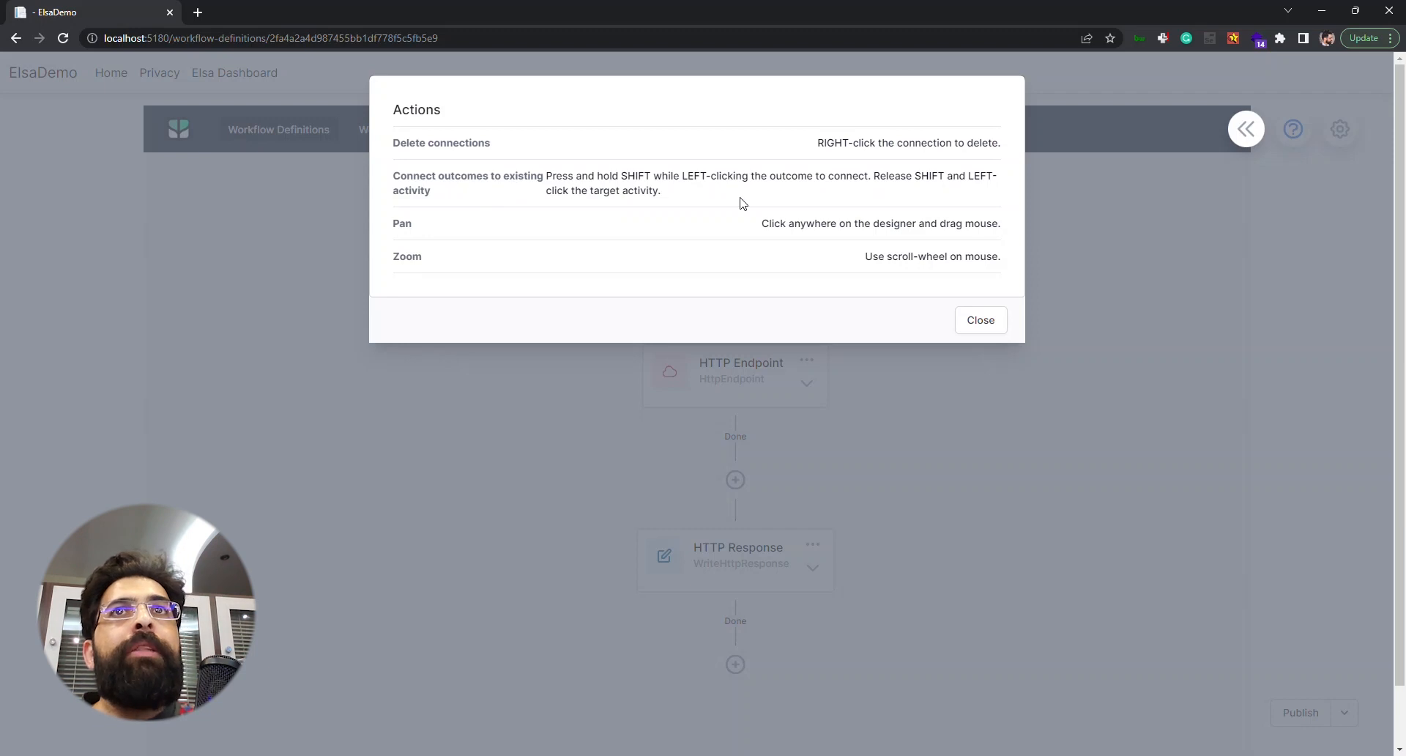
mouse_move(708, 196)
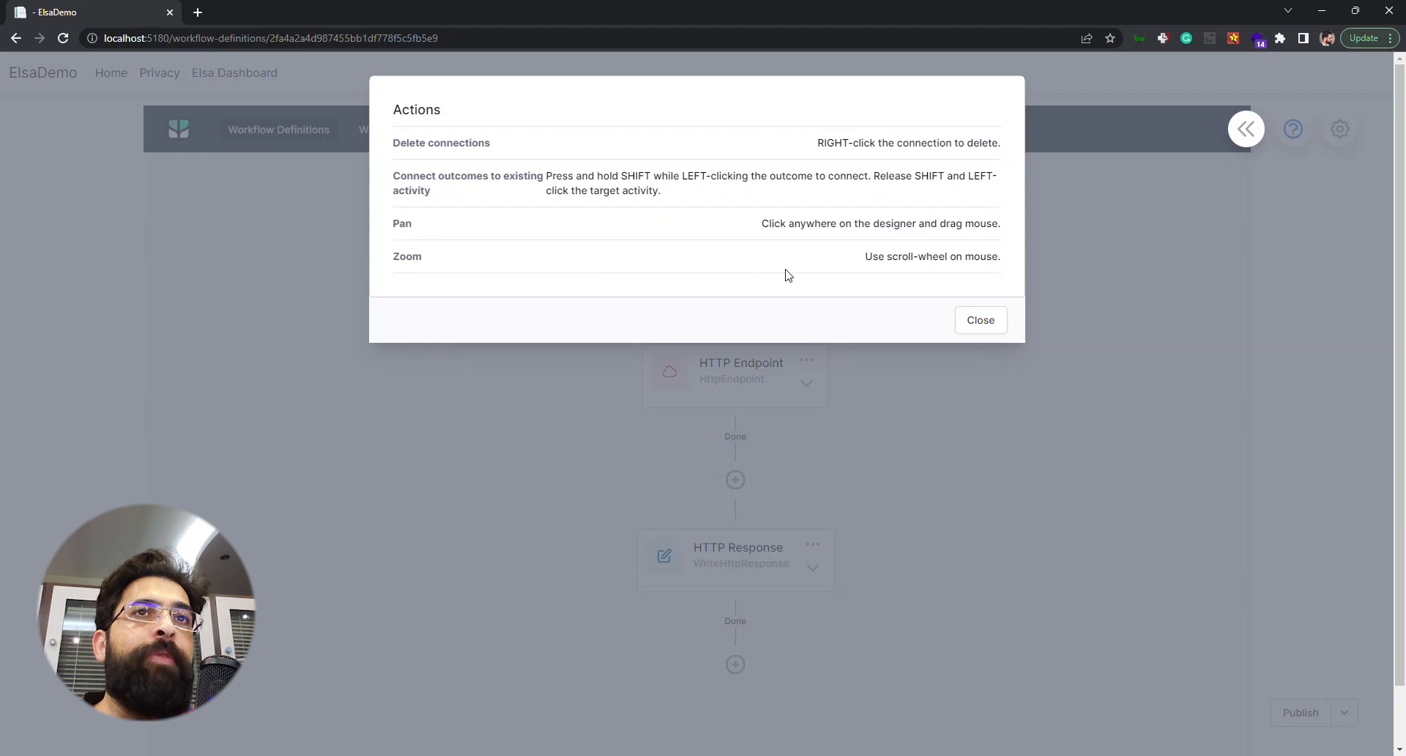
Step: Dismiss the designer Actions help to return to the workflow canvas
left_click(979, 320)
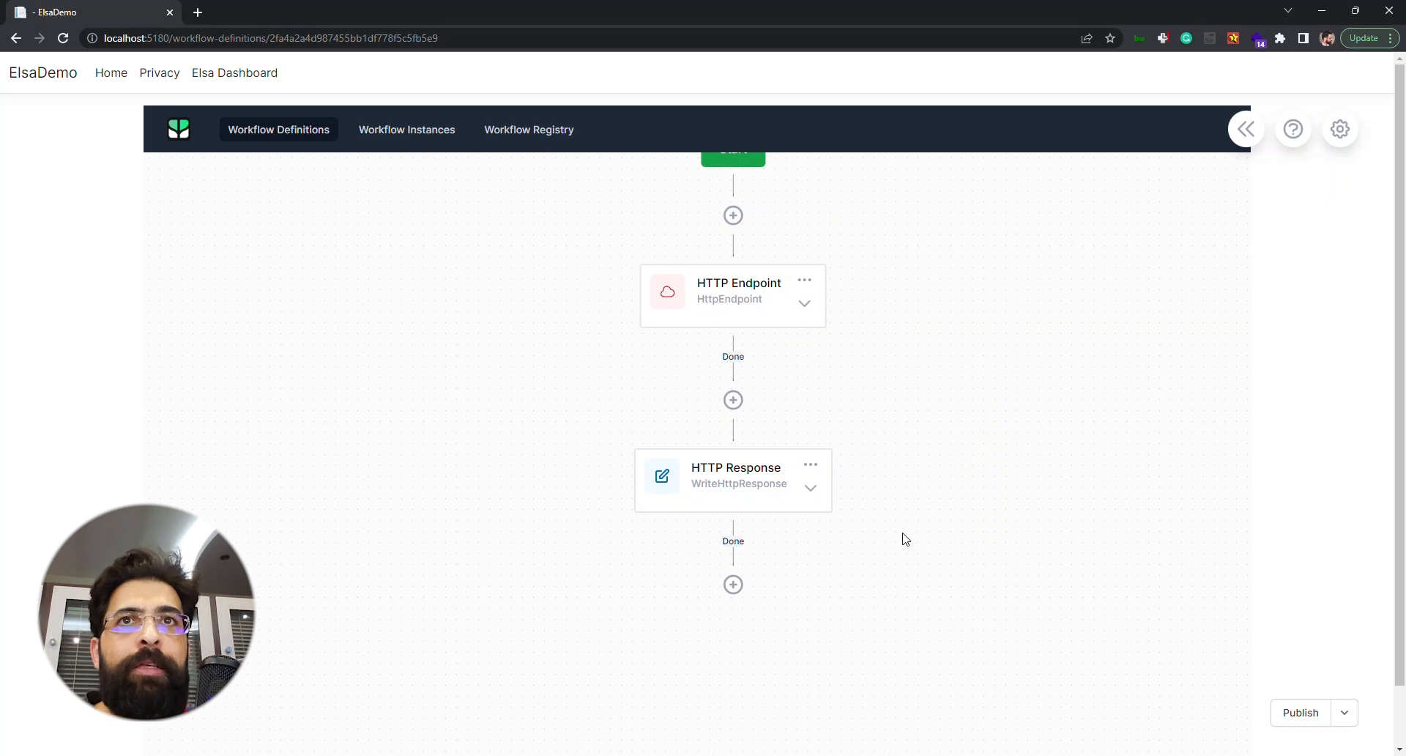
mouse_move(853, 368)
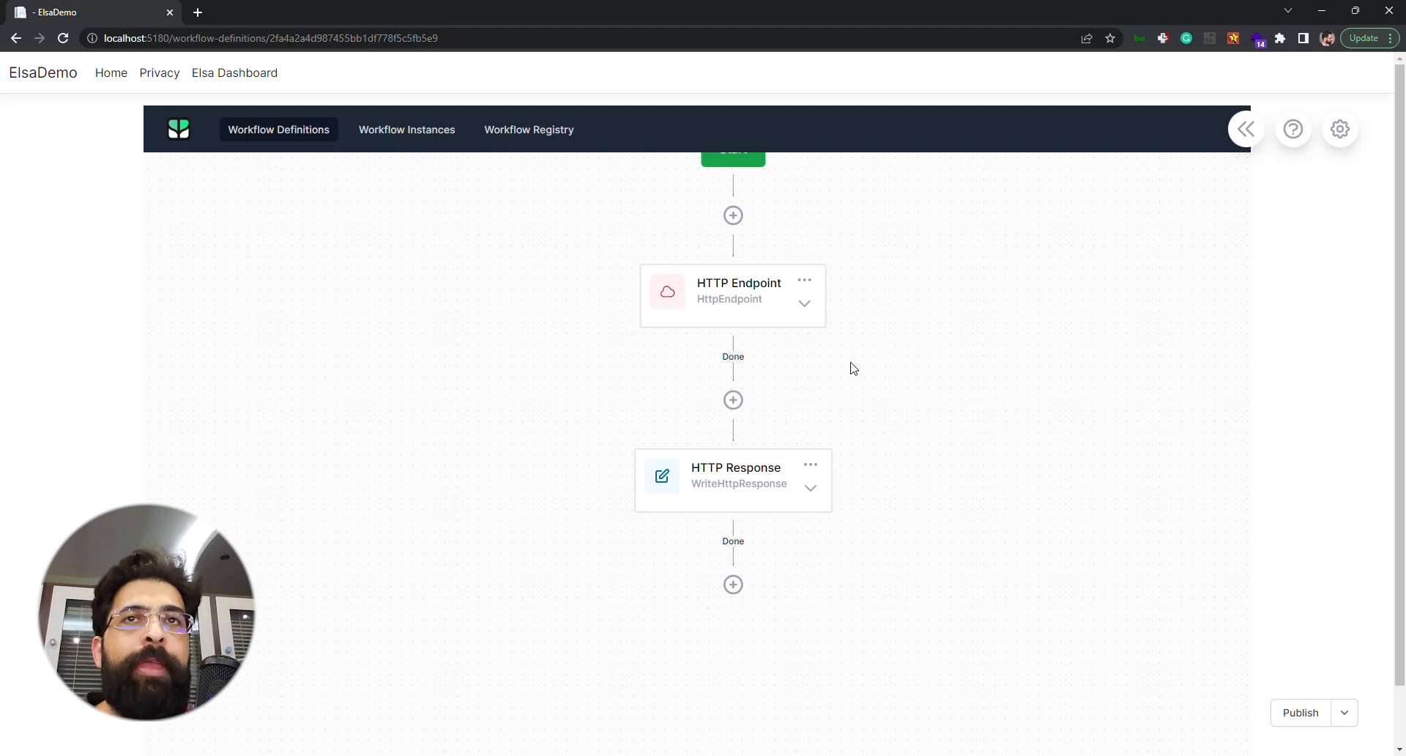
mouse_move(756, 363)
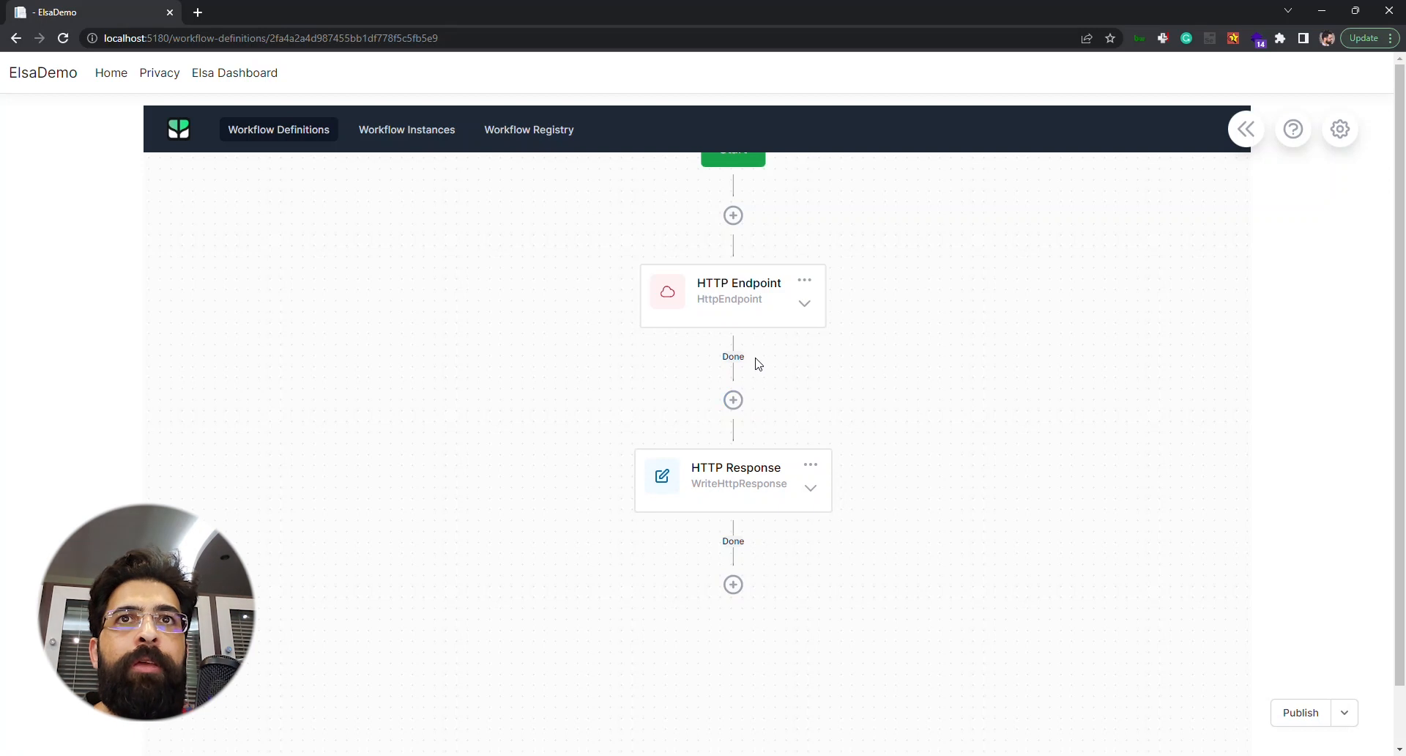
mouse_move(732, 357)
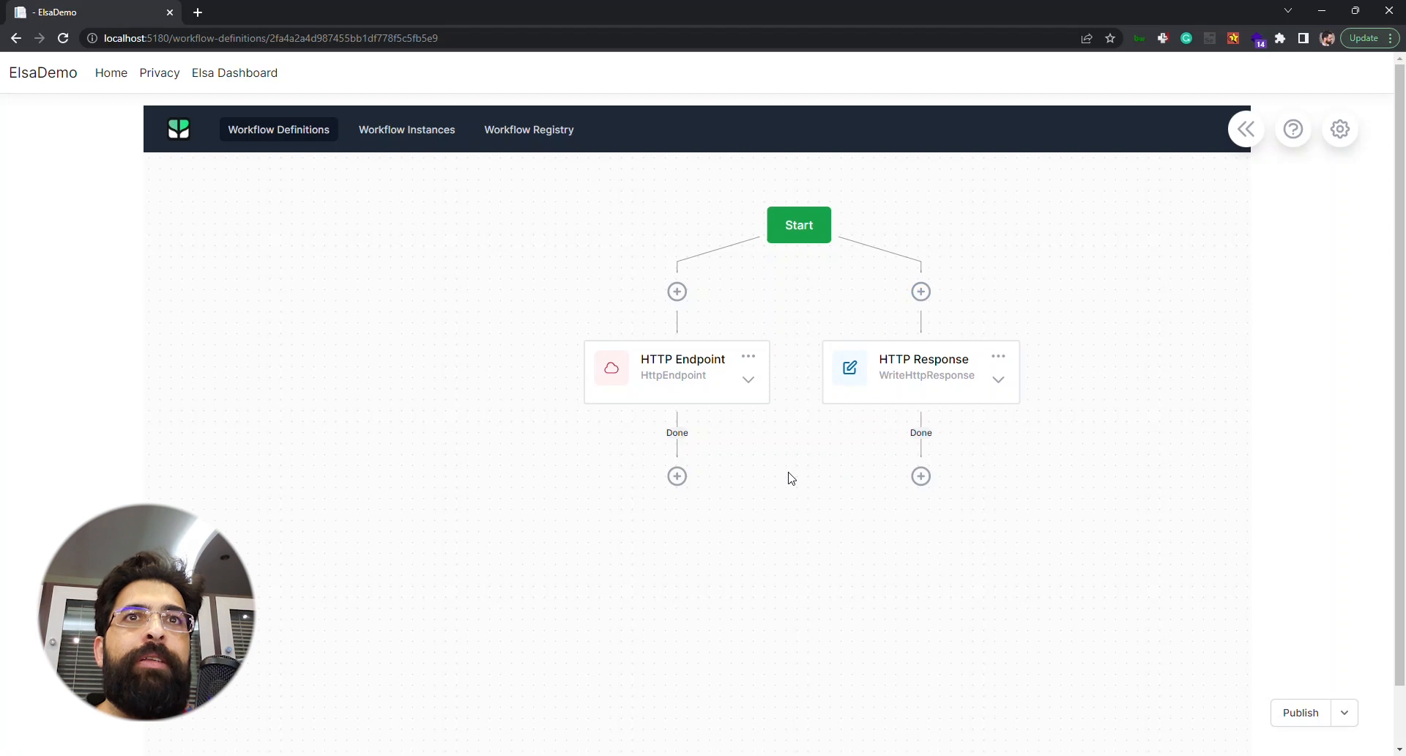
mouse_move(734, 494)
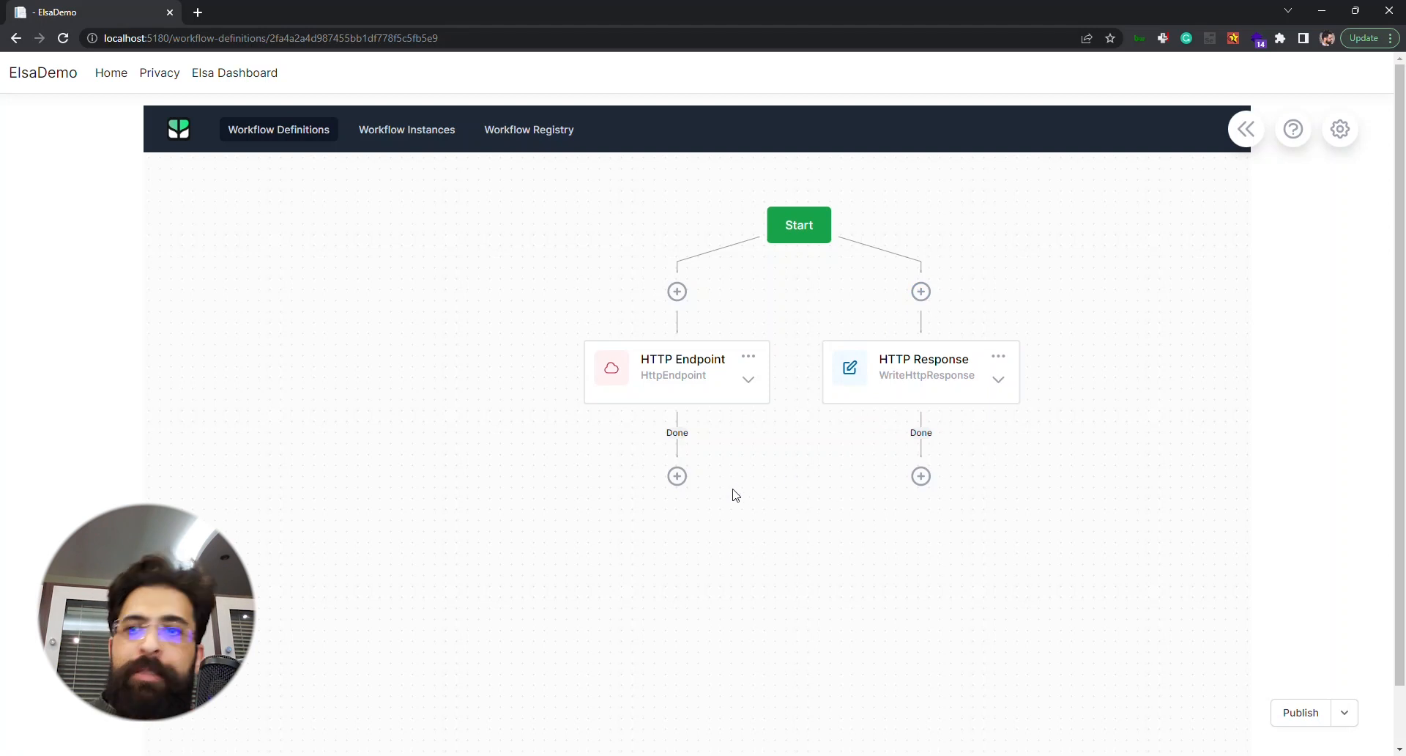
mouse_move(676, 476)
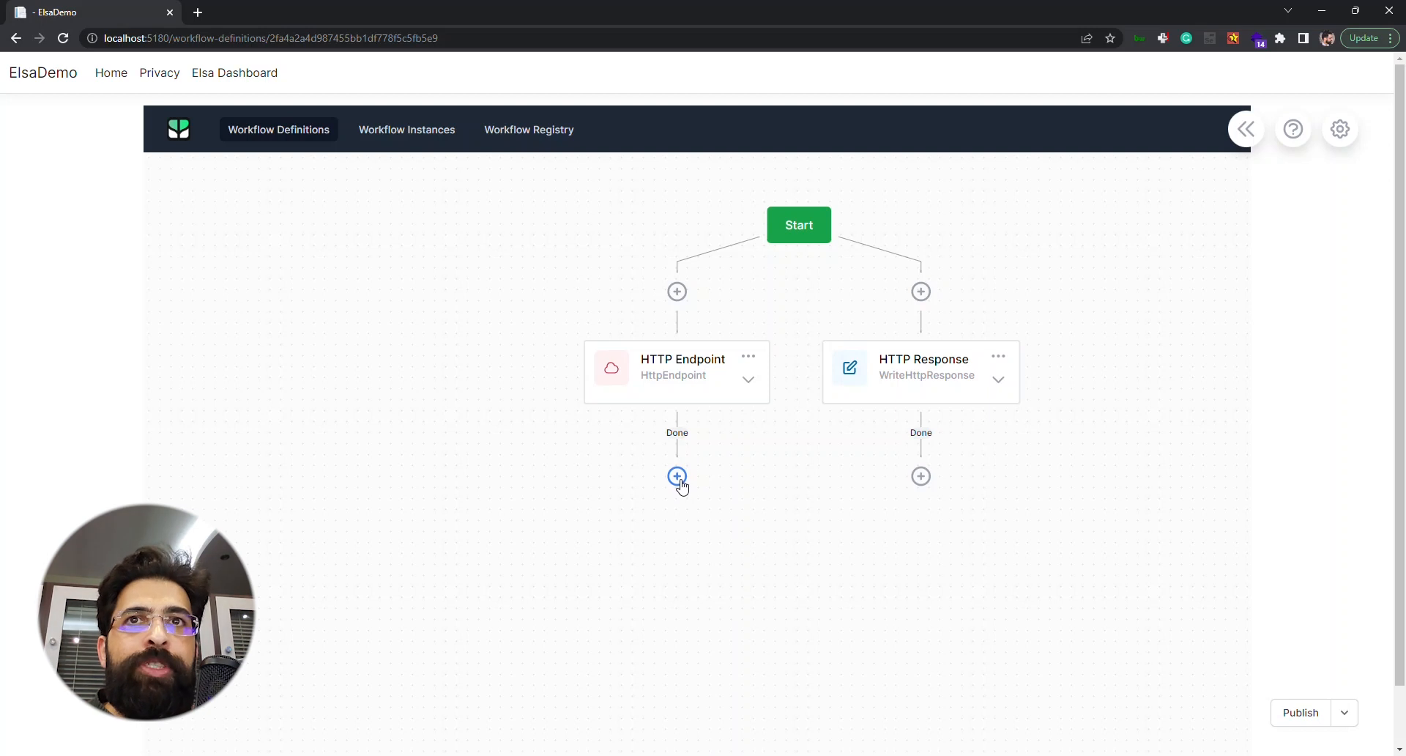
mouse_move(793, 478)
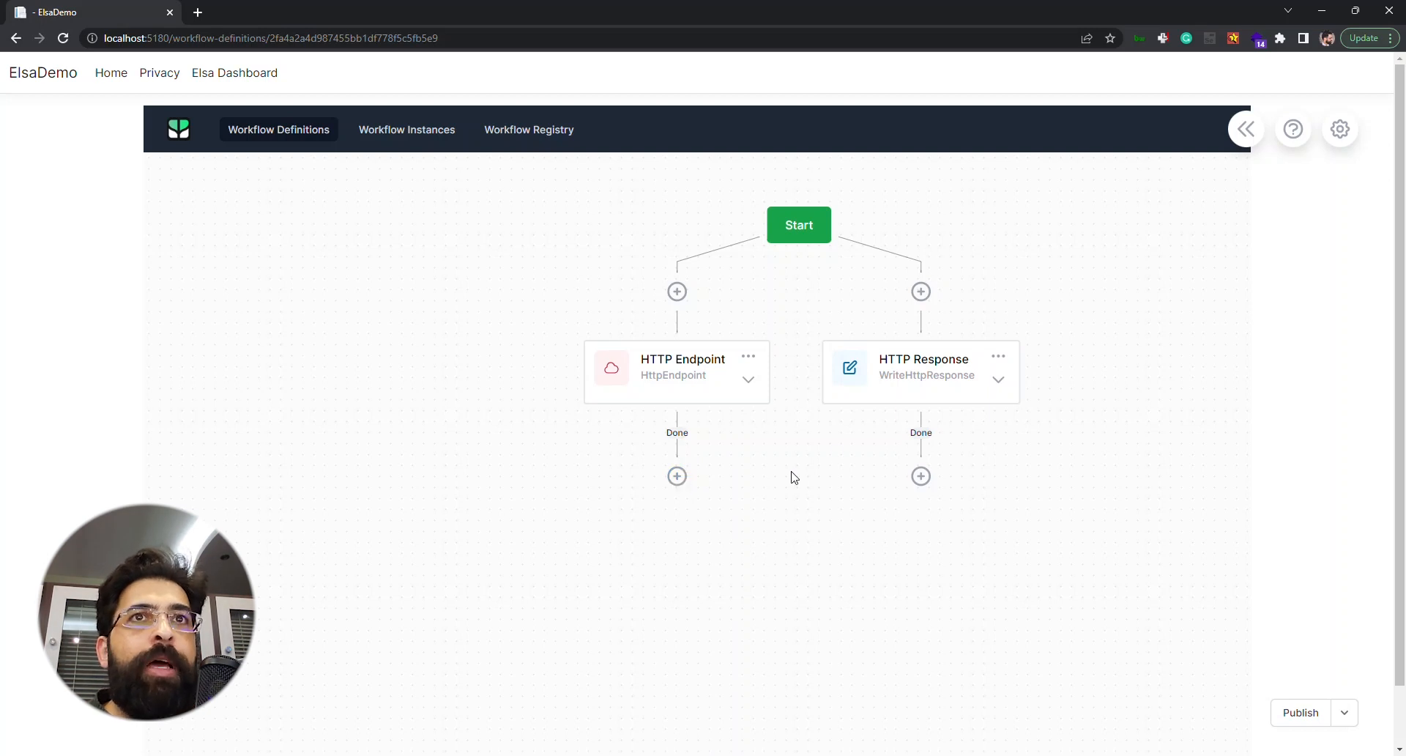
mouse_move(910, 375)
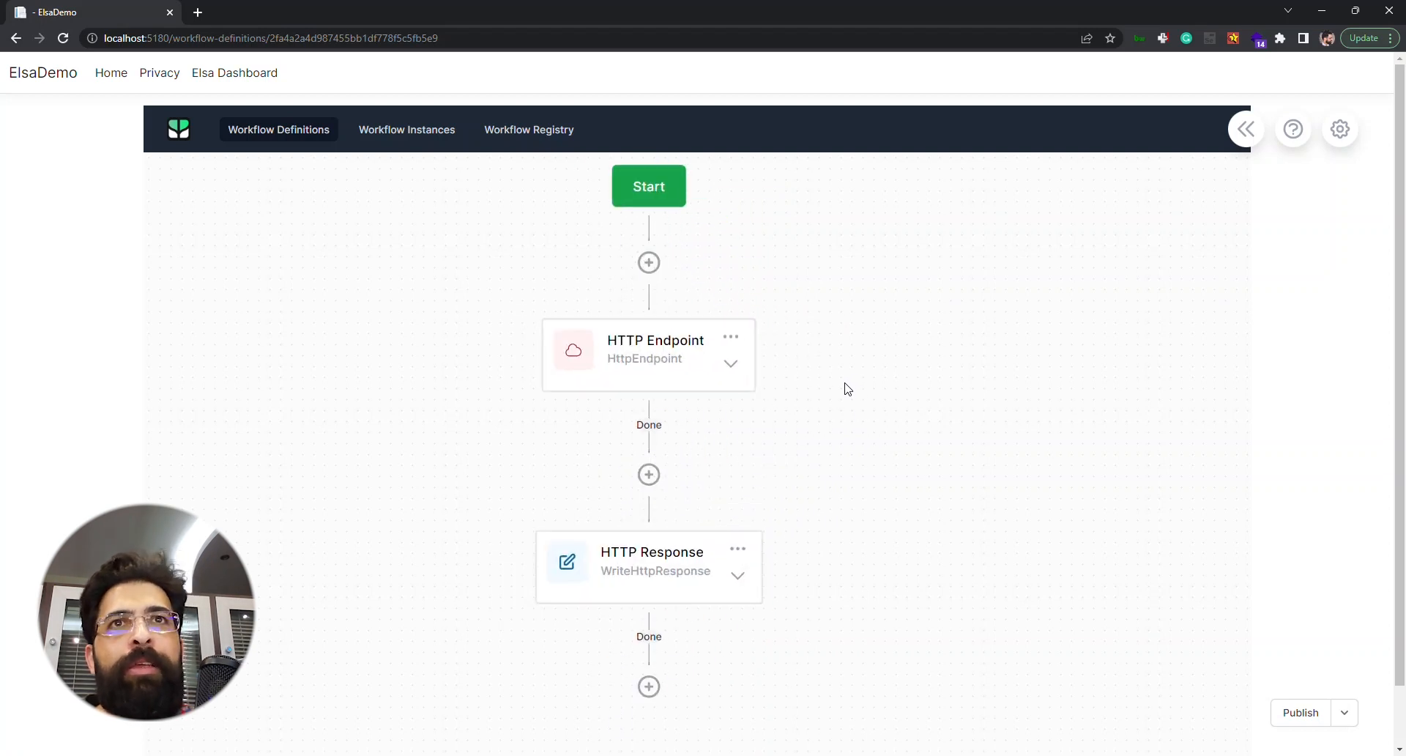
mouse_move(843, 413)
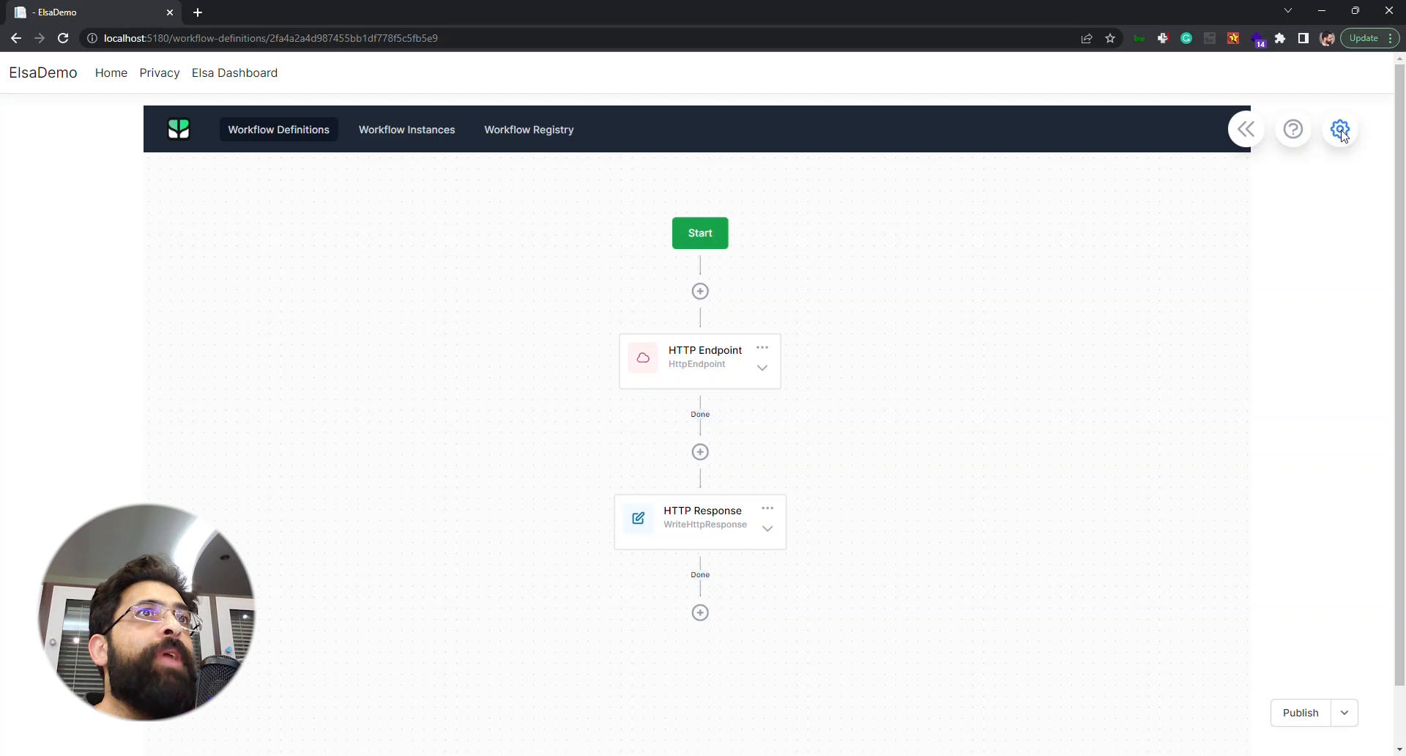
Step: In workflow settings, name it 'Our simple workflow' with display name 'starting workflow for demo'
left_click(1339, 129)
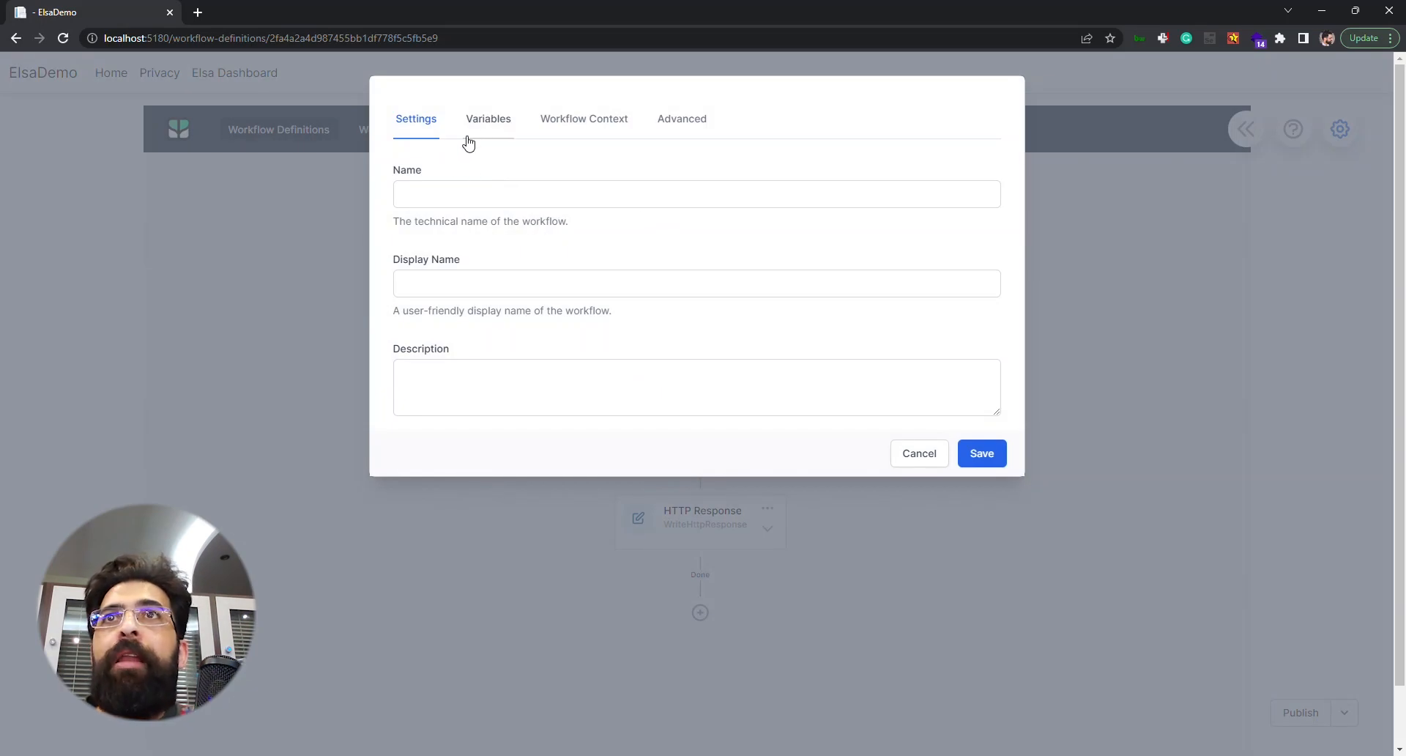
left_click(696, 193)
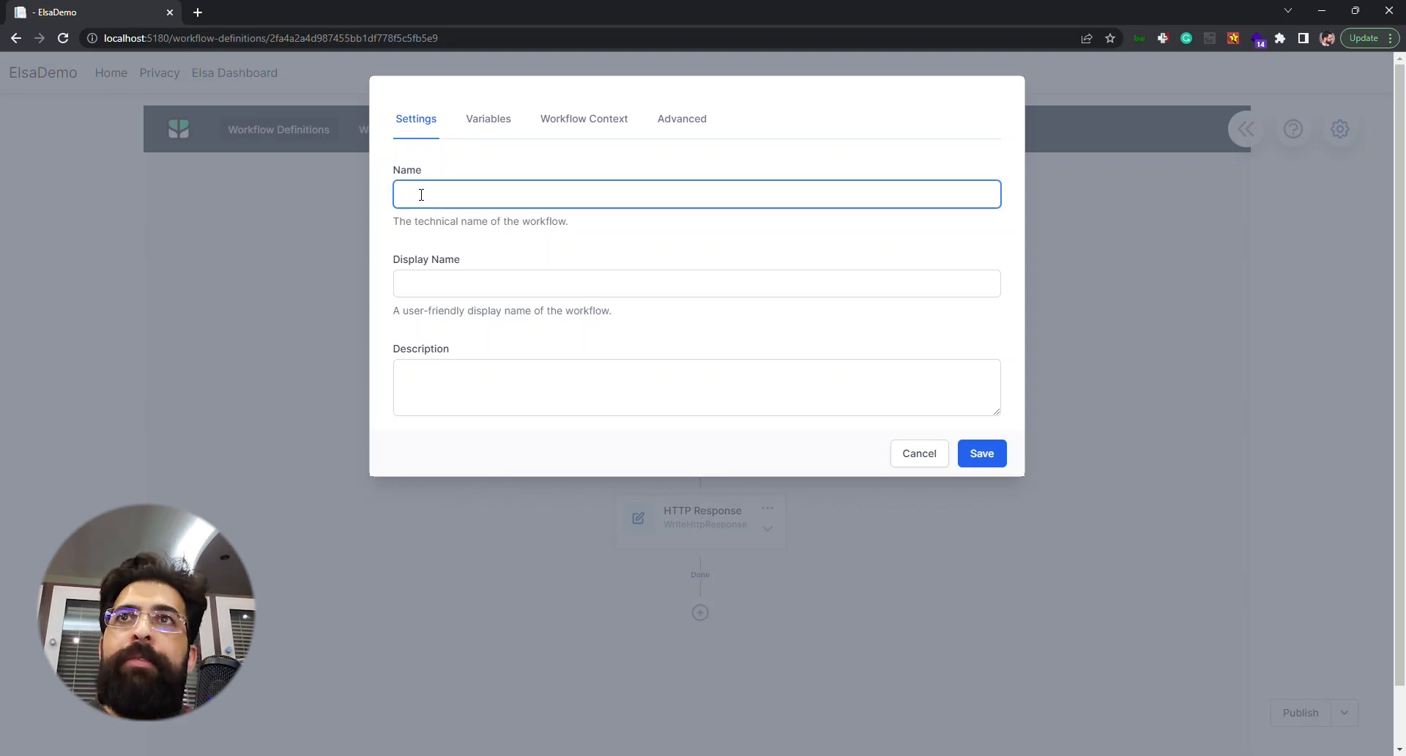
type("Out")
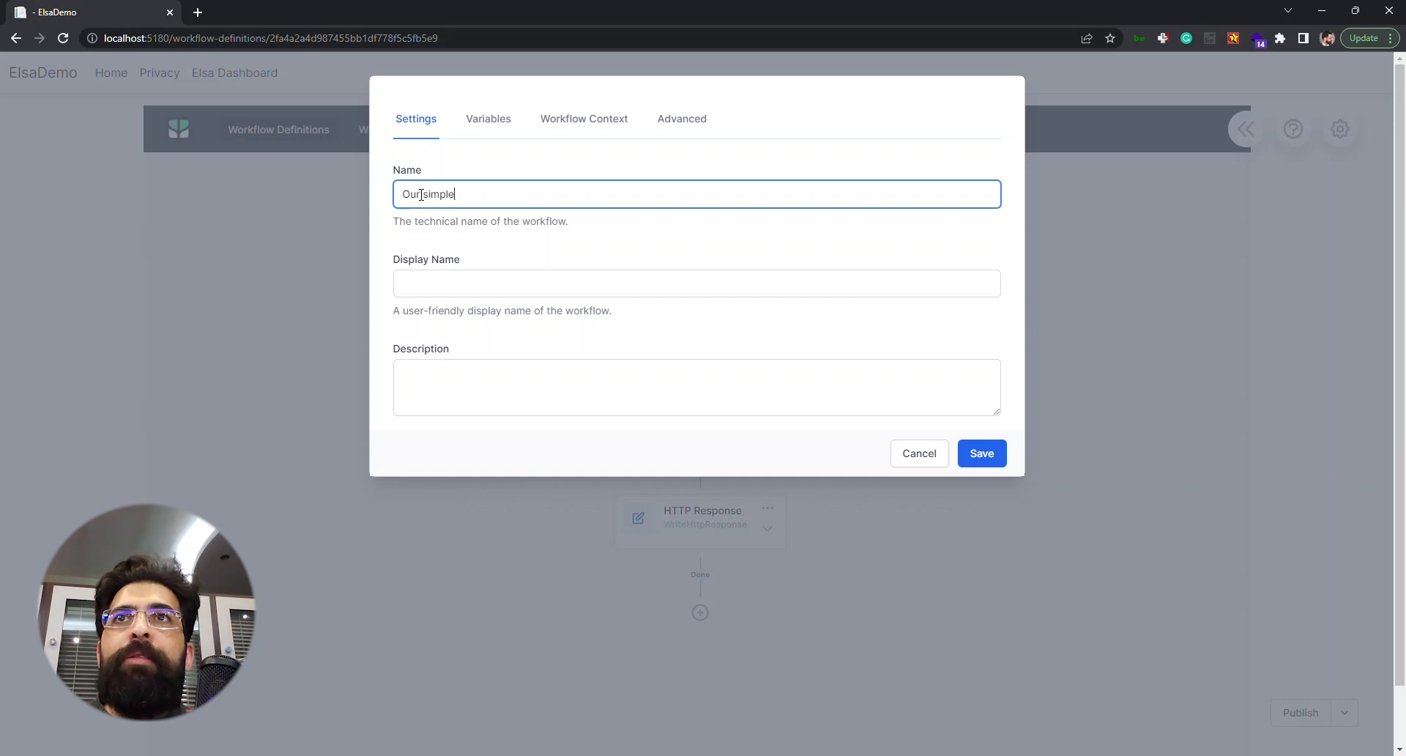
type("workflow")
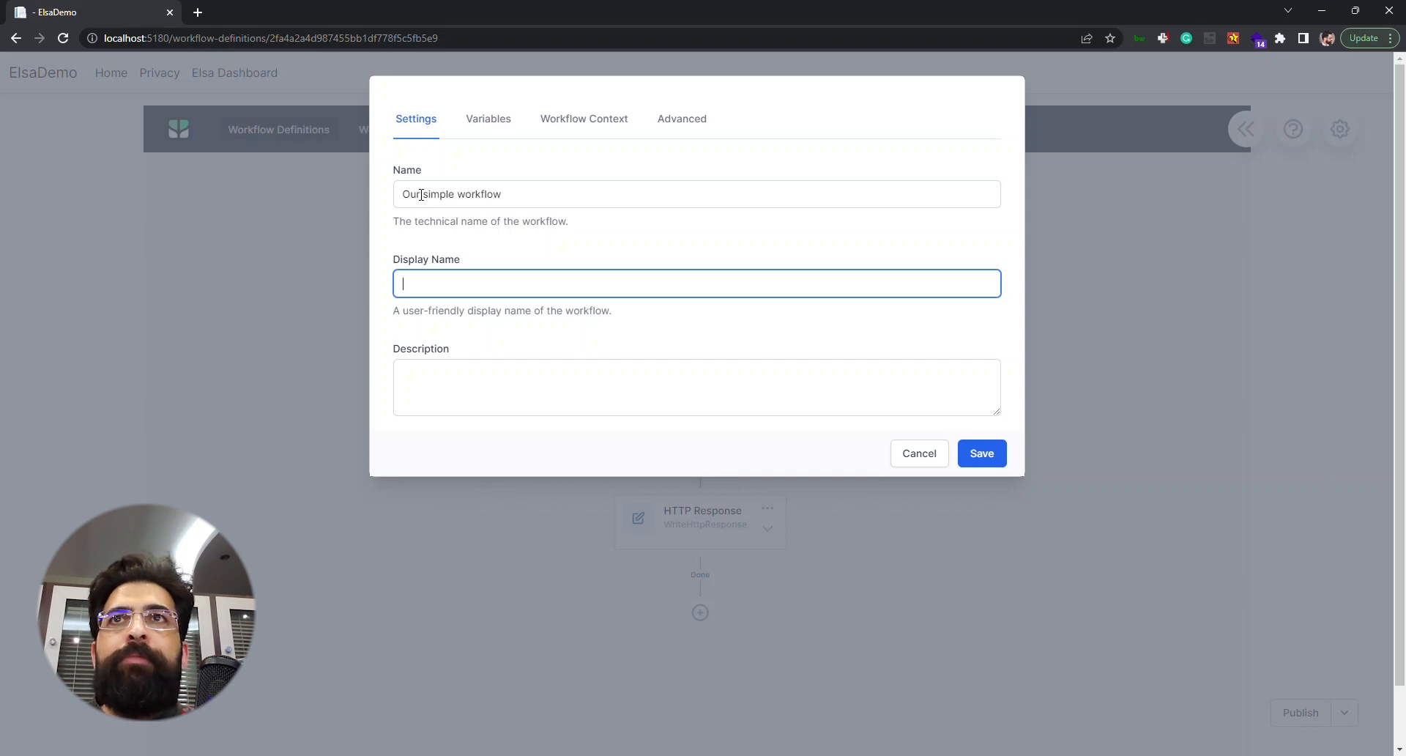
type("starting w")
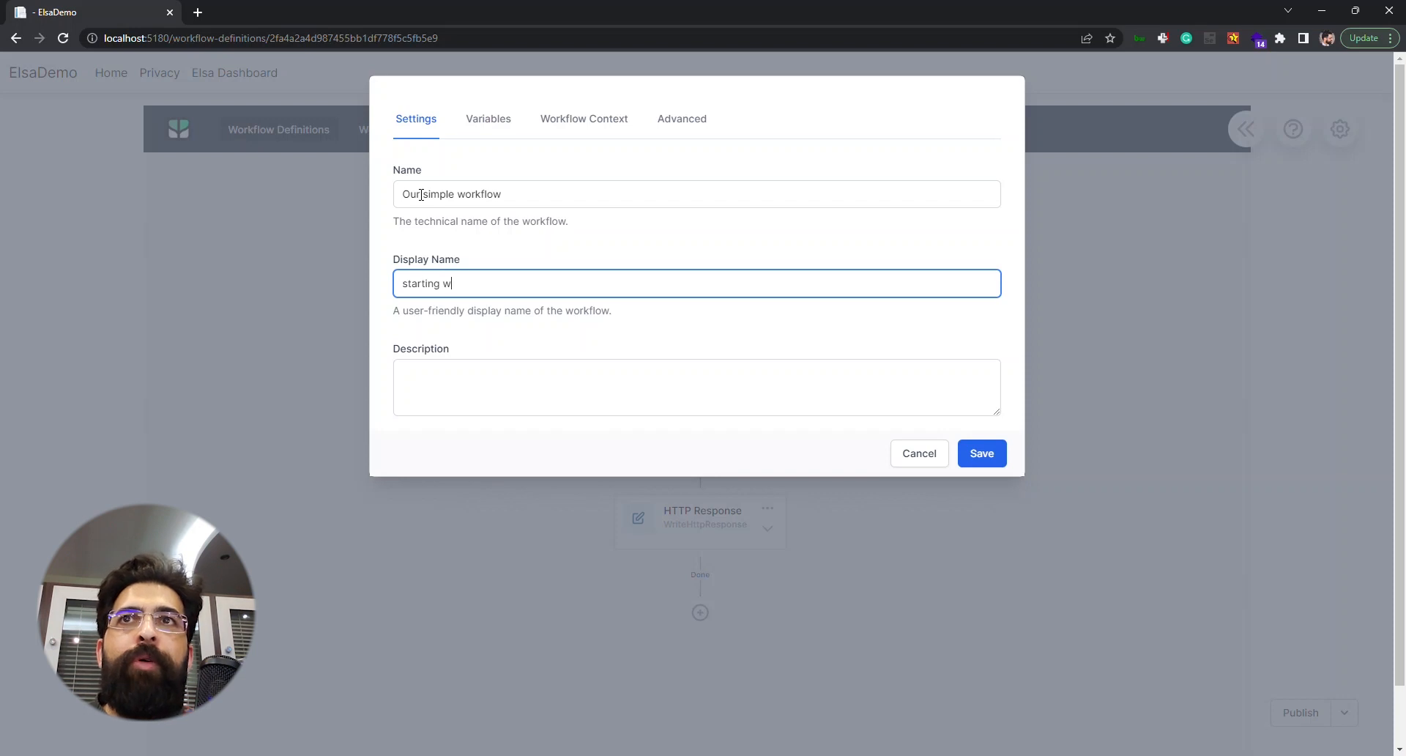
type("orkflow for dmo")
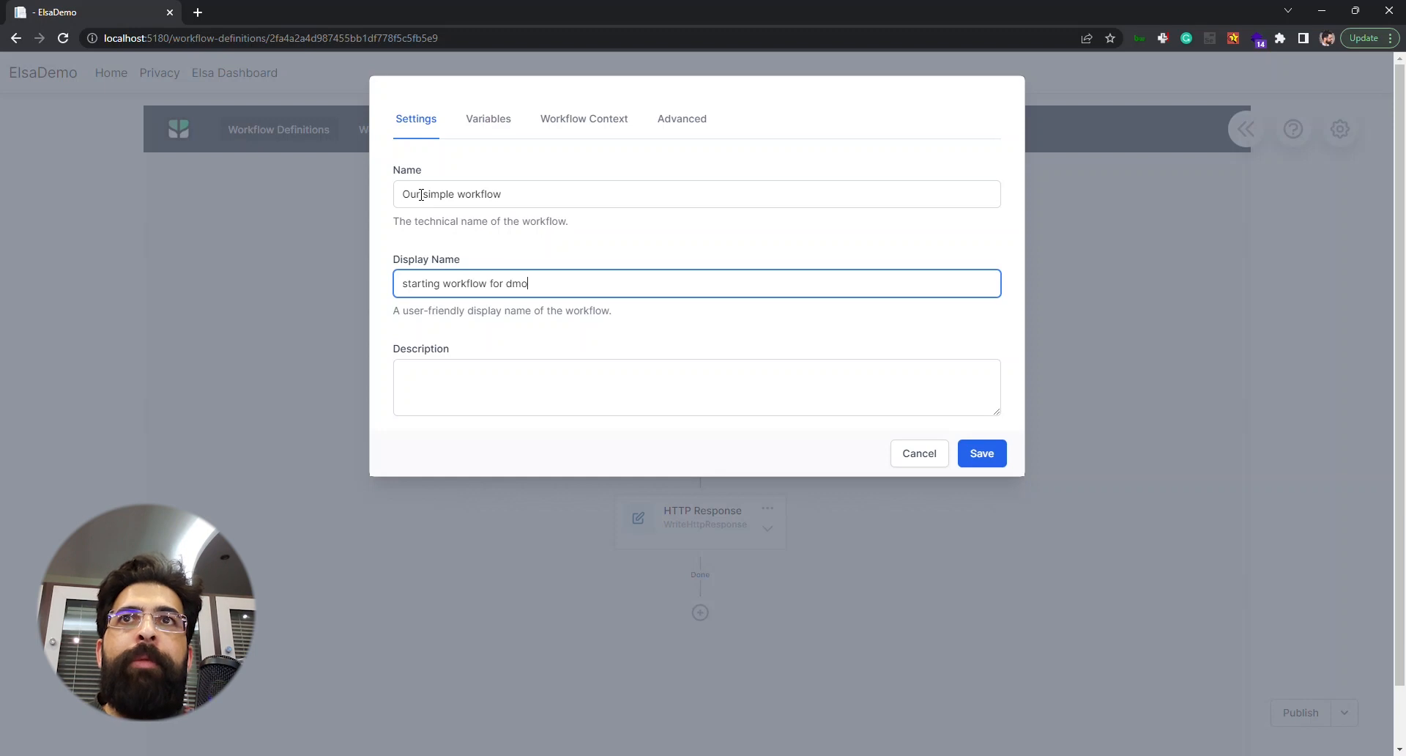
left_click(696, 387)
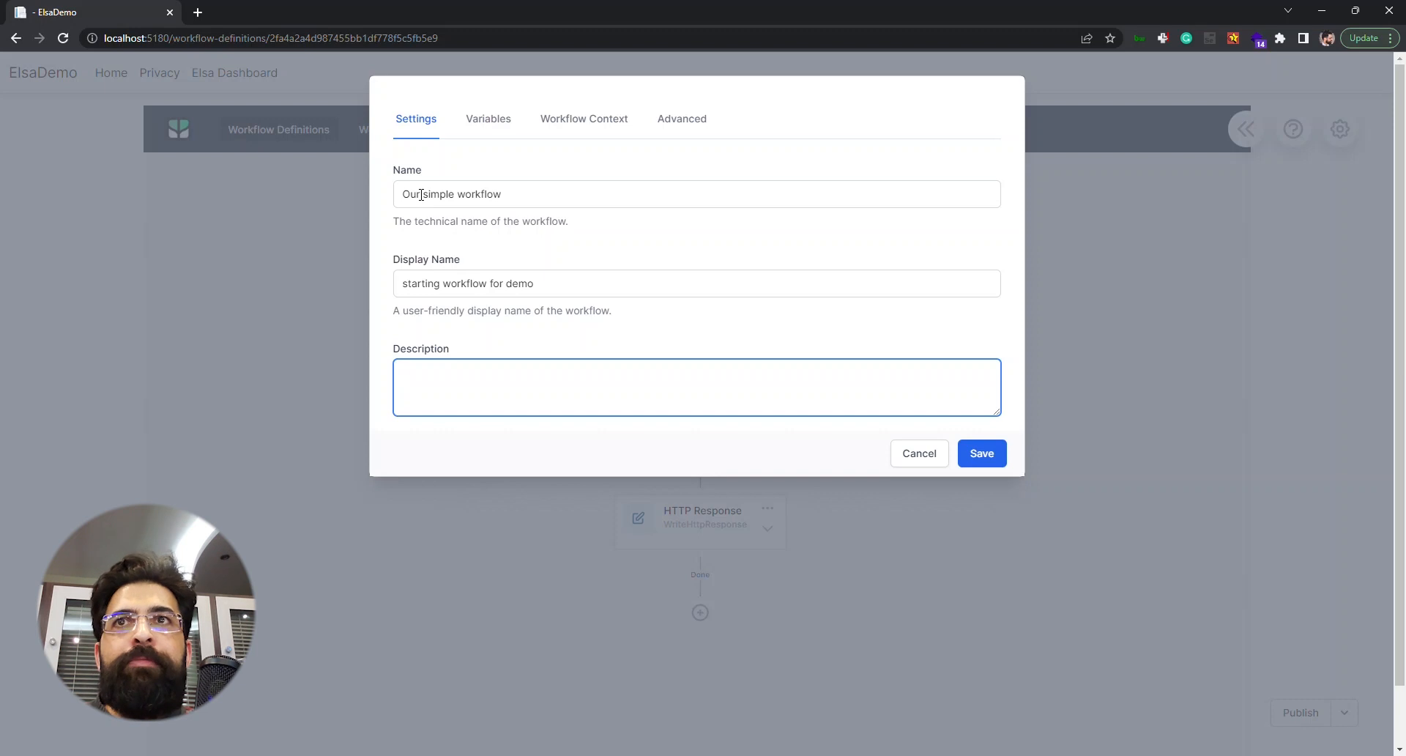
left_click(695, 387)
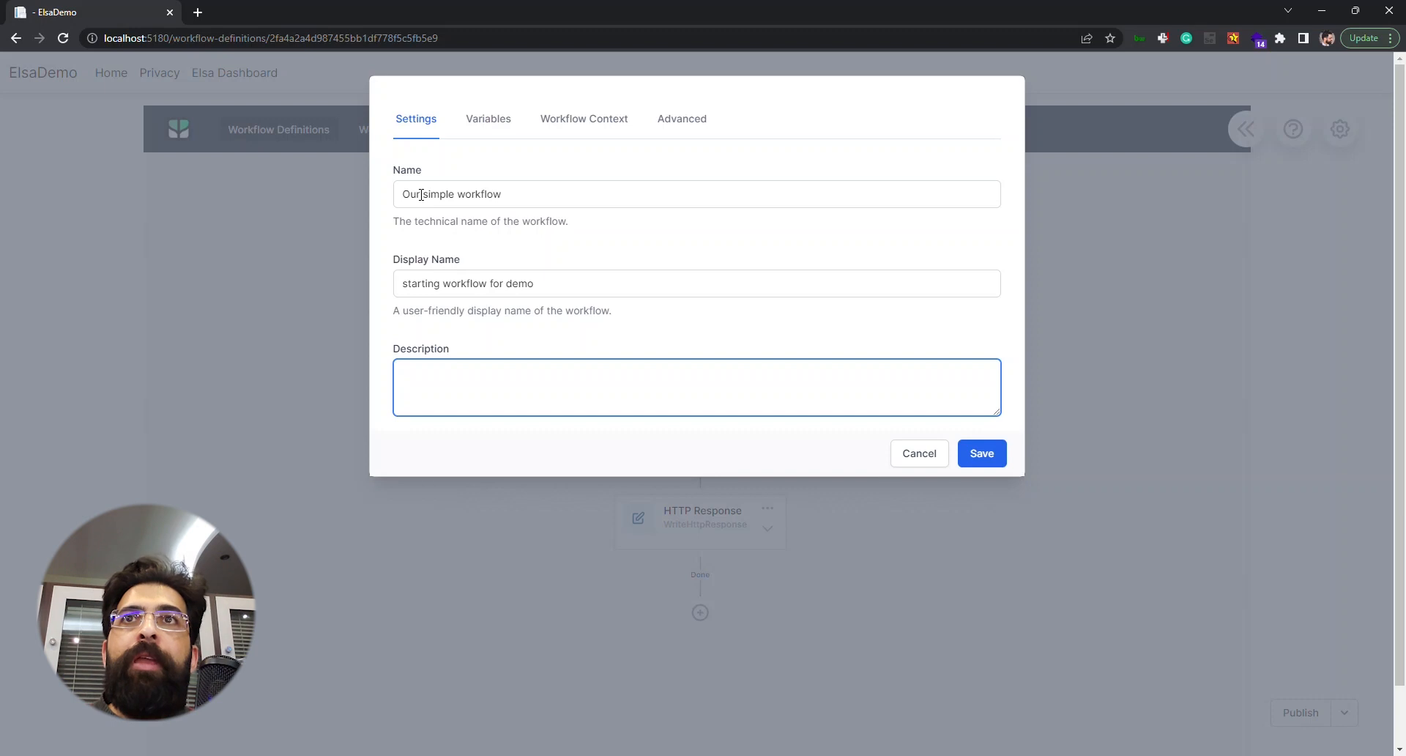
Step: Define a CreatorName variable with value Vahid in the Variables JSON
left_click(488, 119)
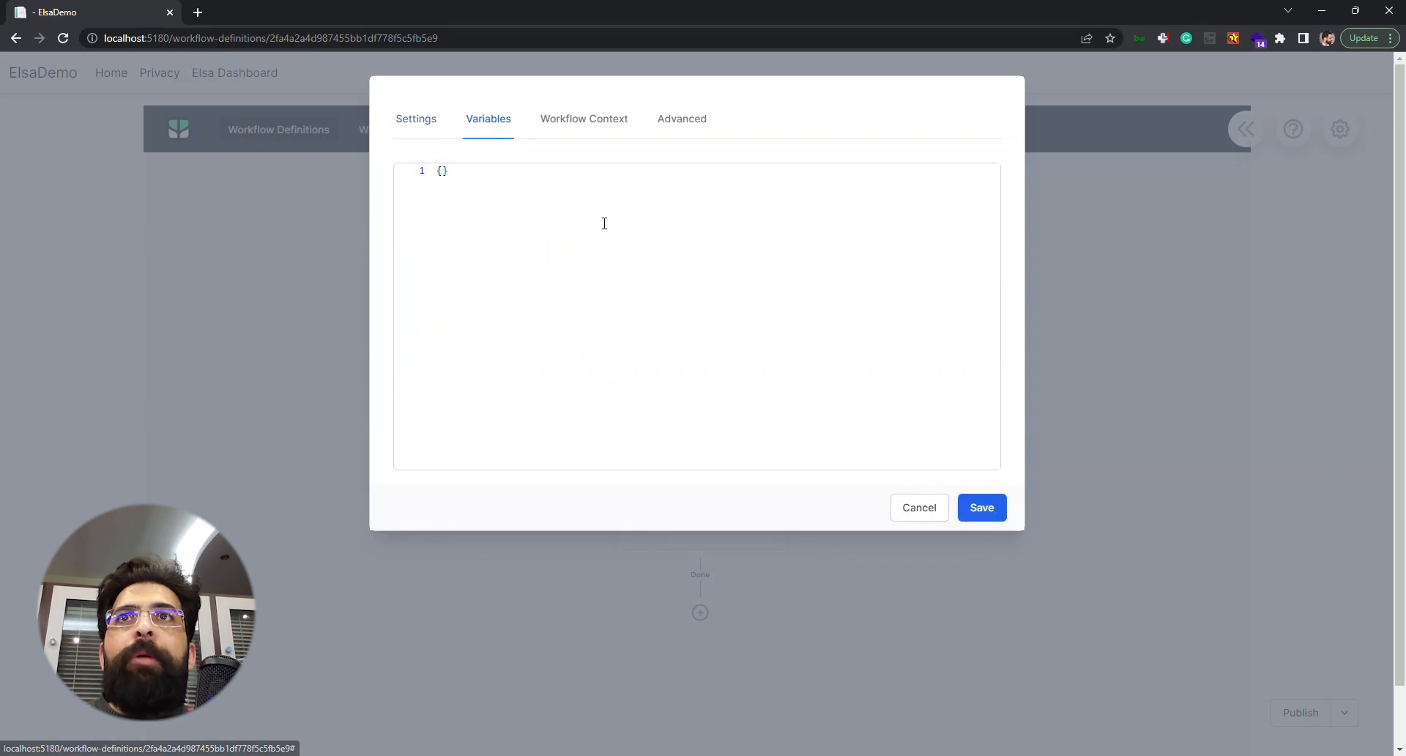
mouse_move(535, 195)
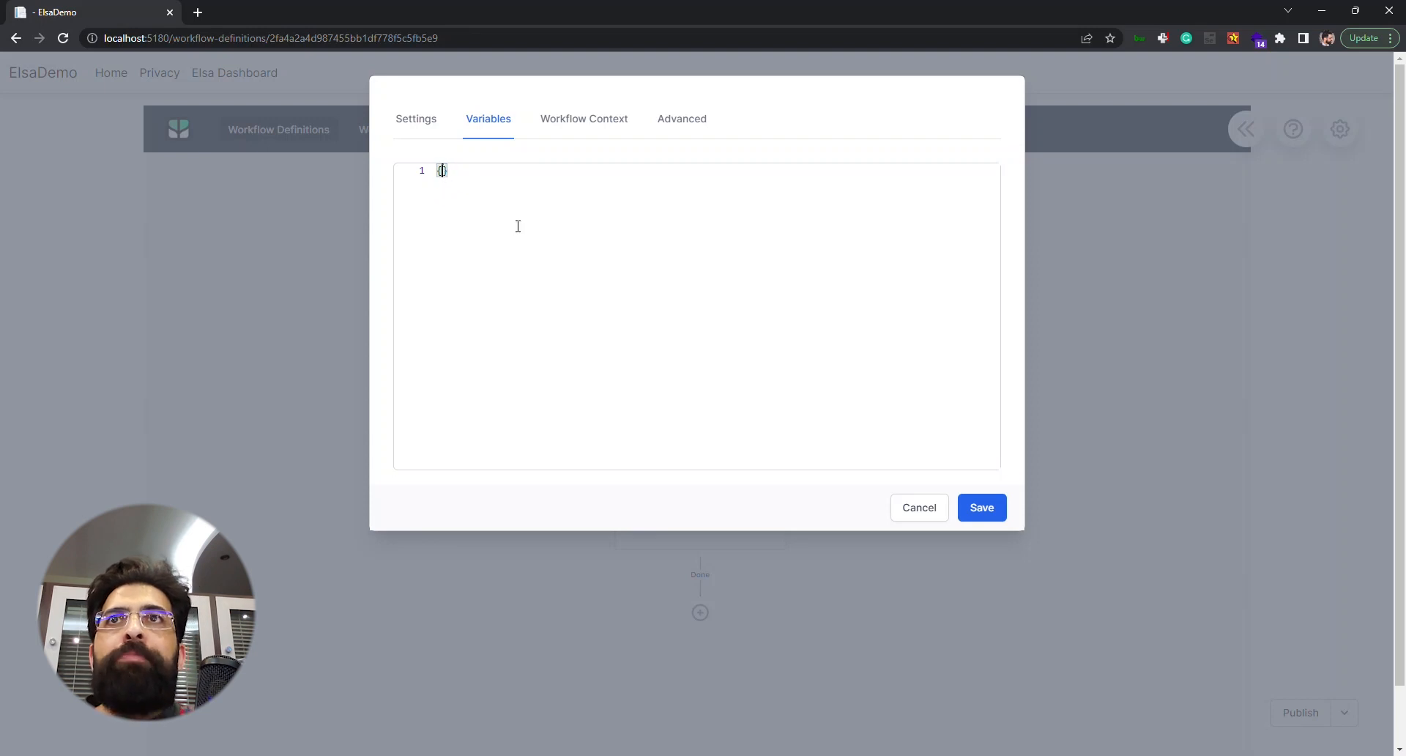
type("\"")
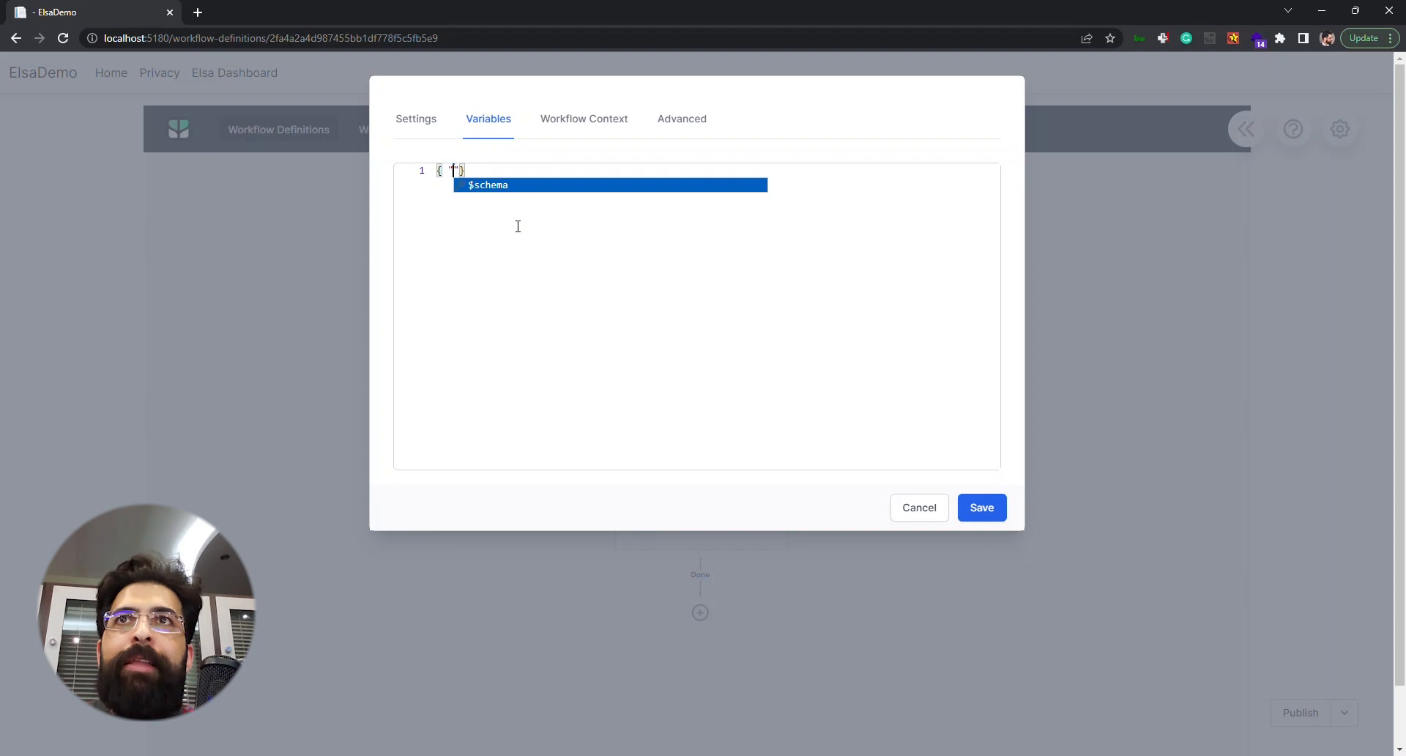
type("c")
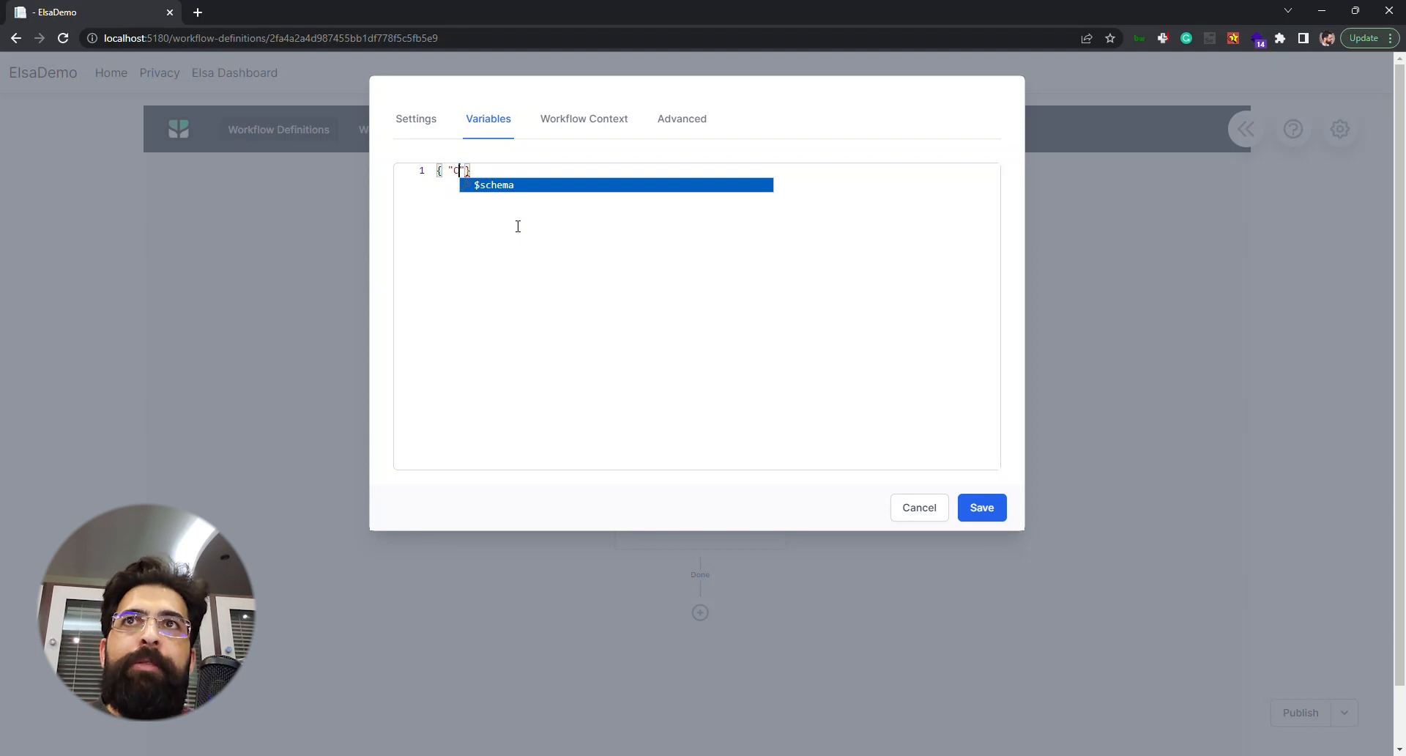
type("reat")
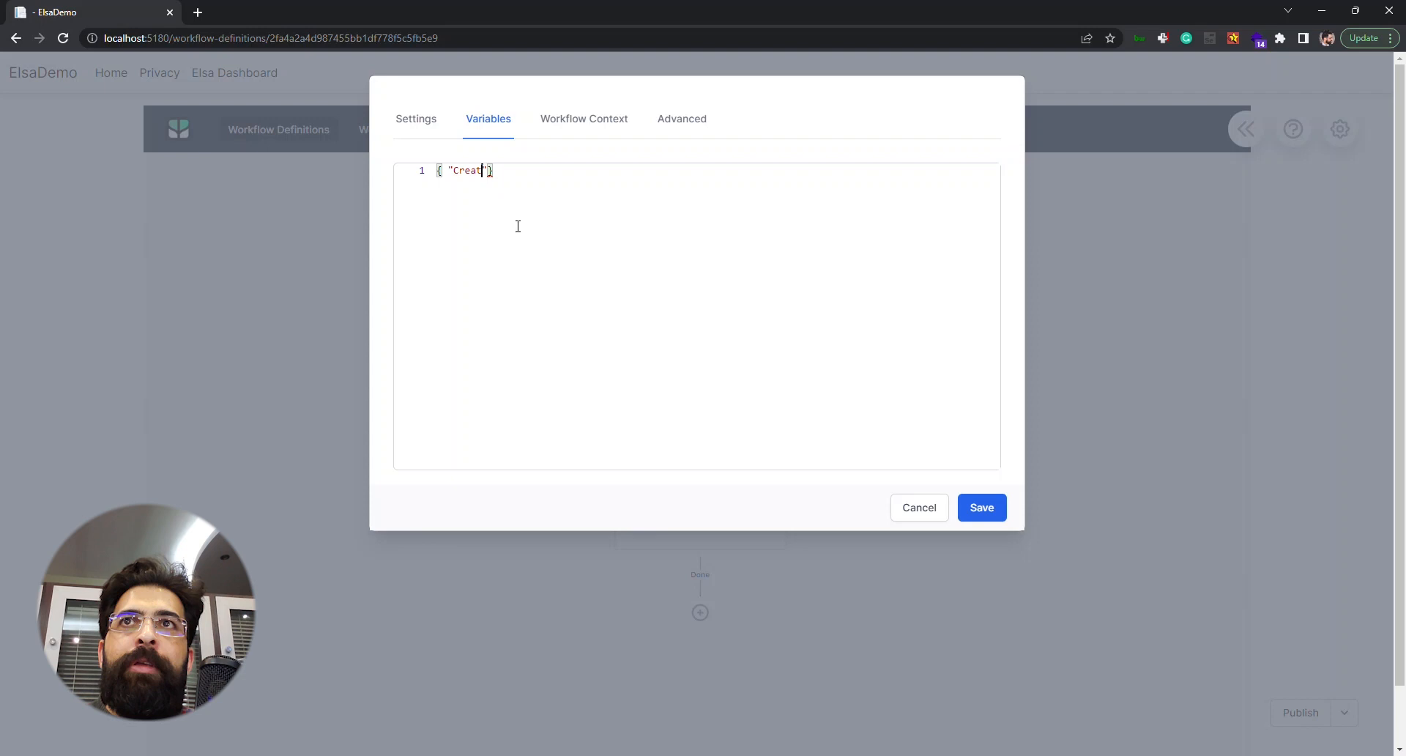
type("or")
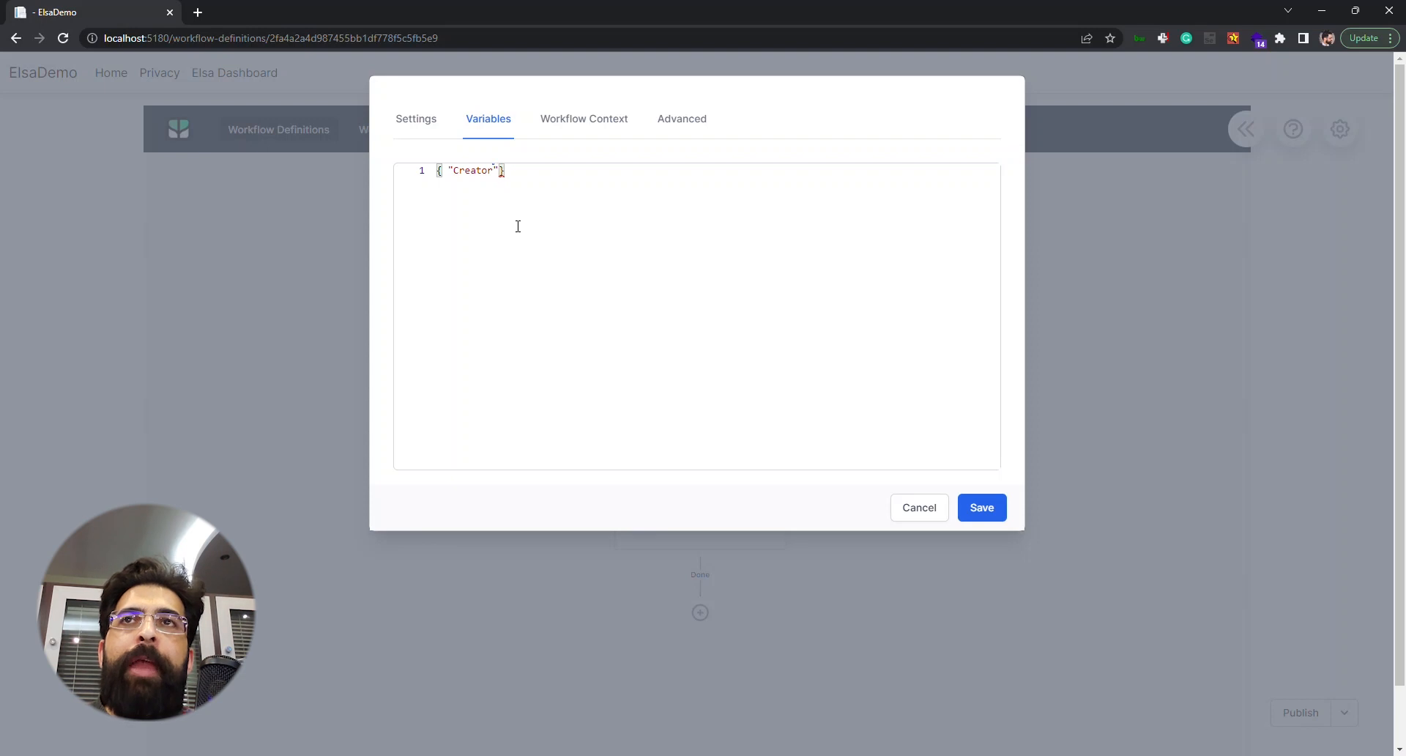
type("Name")
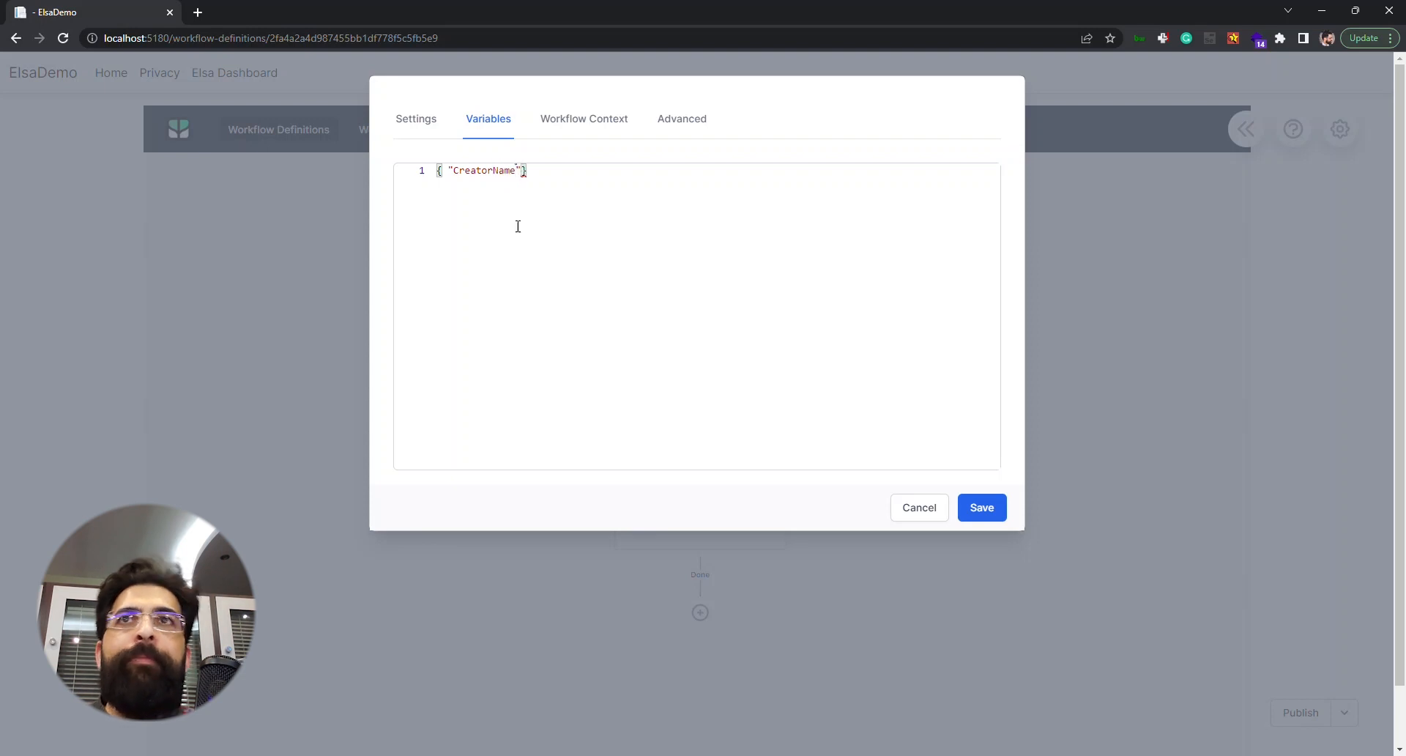
type(": \"V\"")
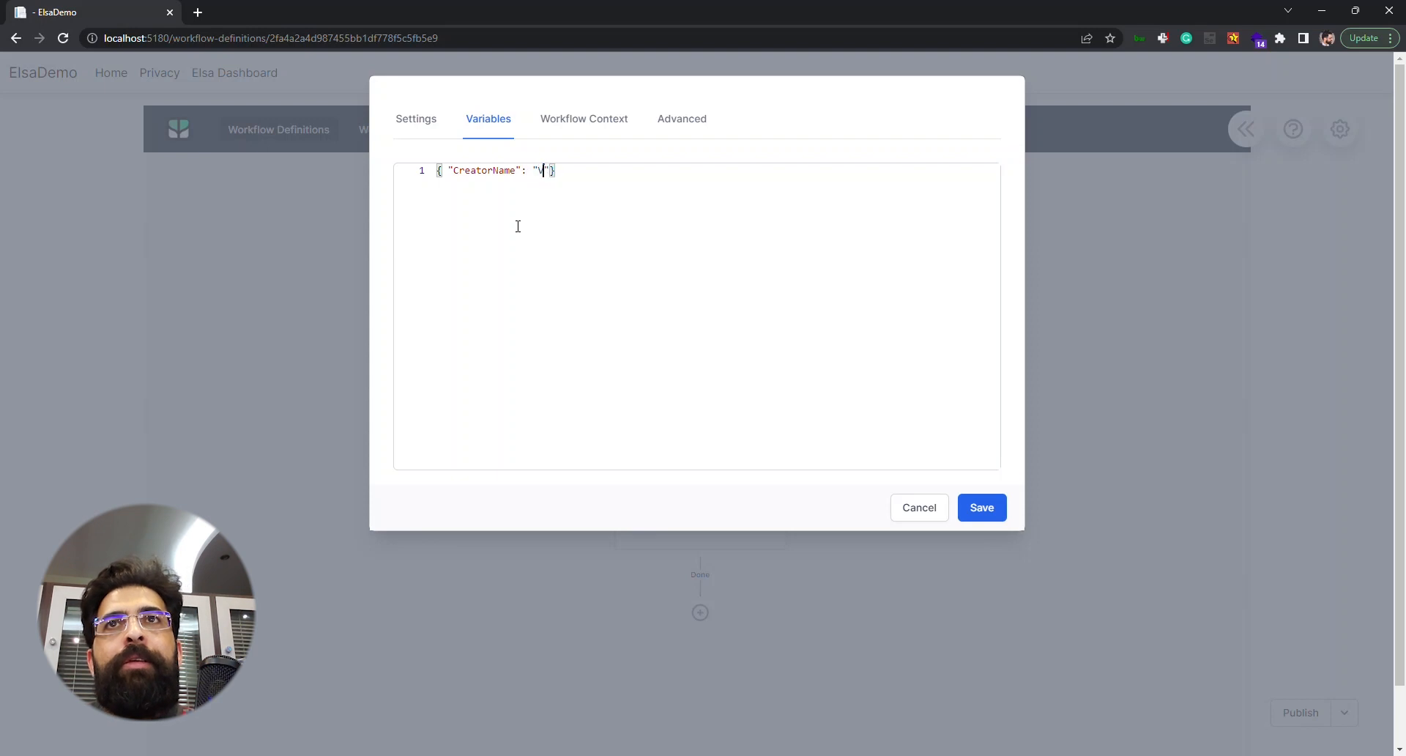
type("Vahid")
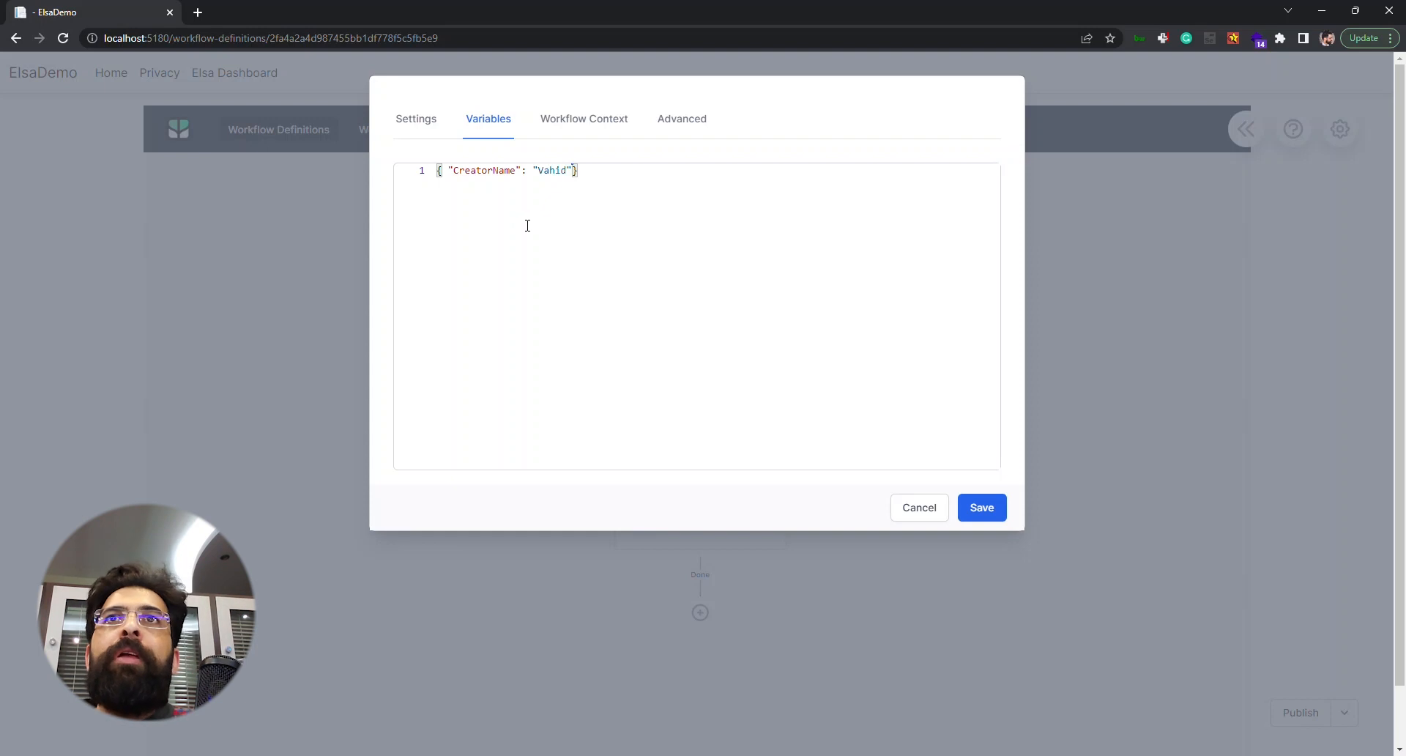
mouse_move(573, 171)
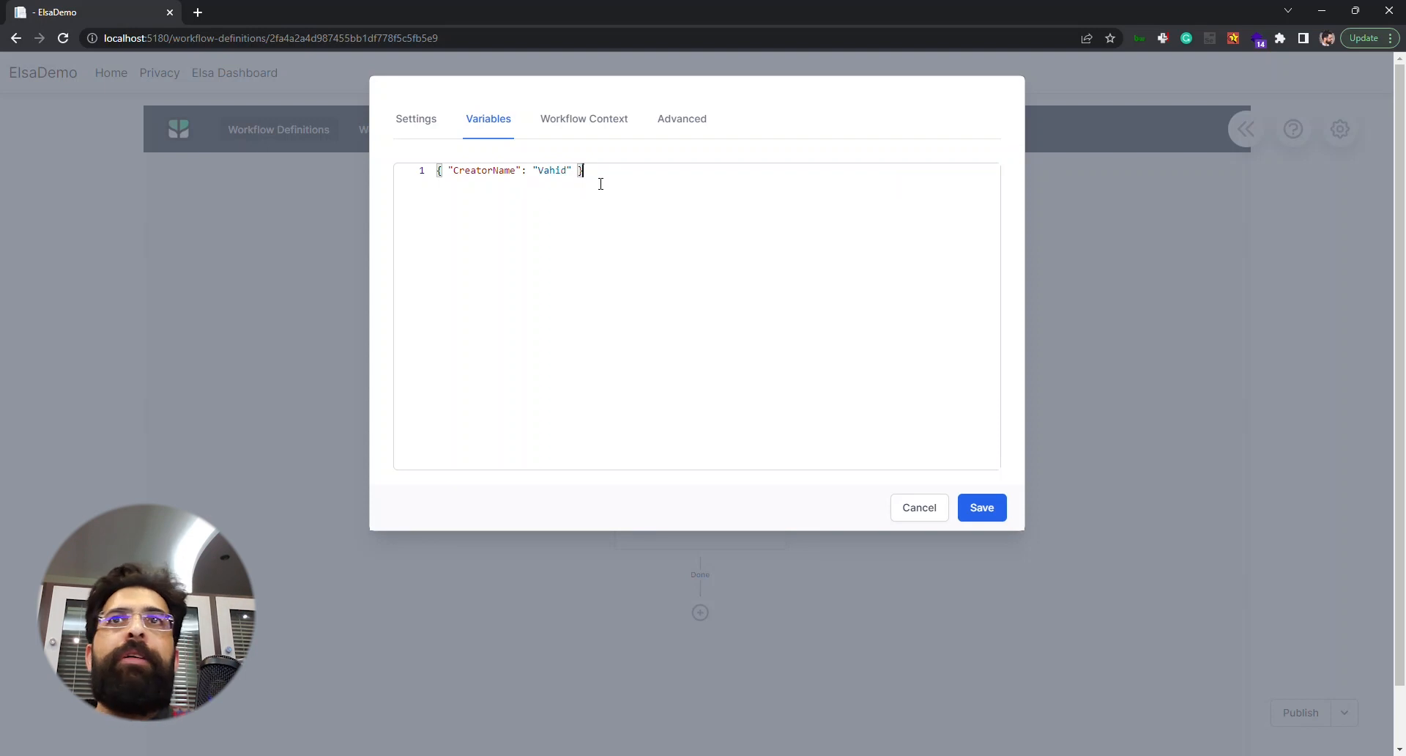
mouse_move(584, 125)
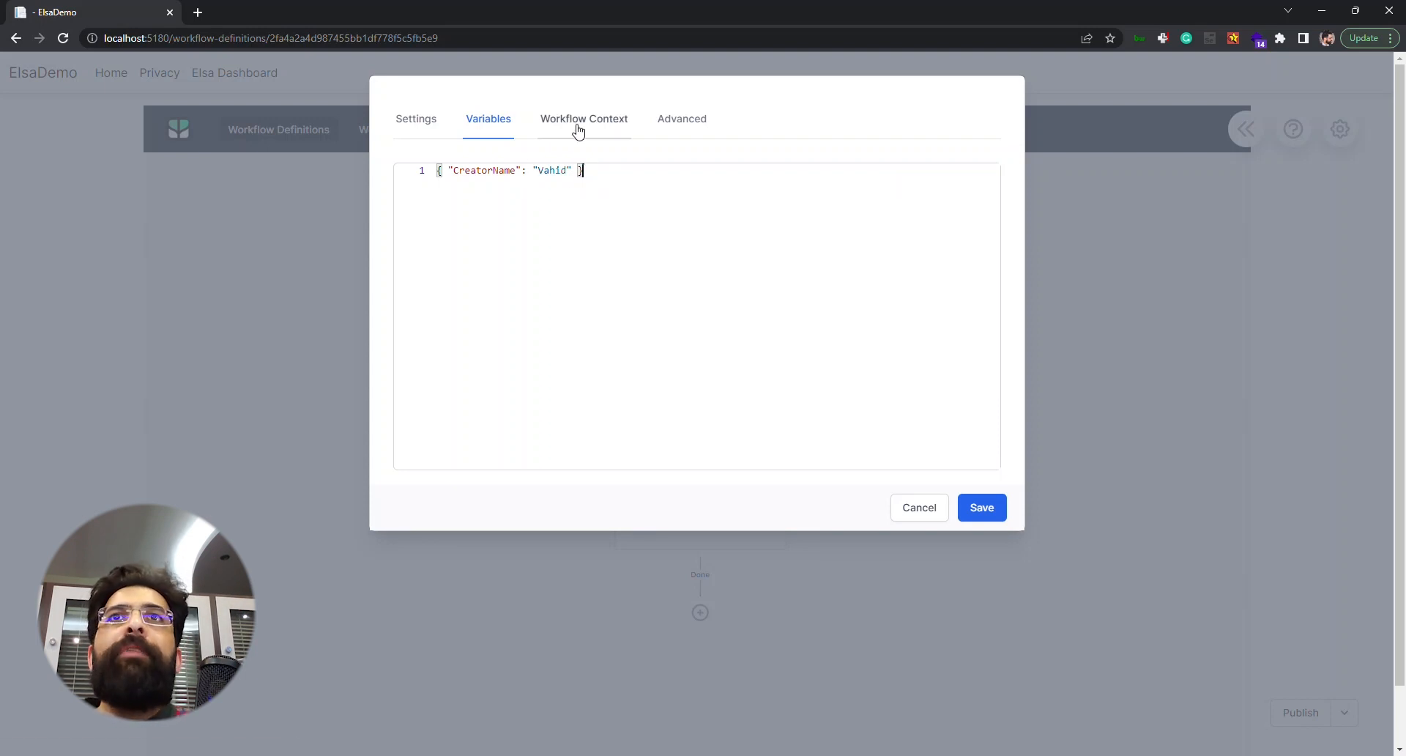
Step: Review Workflow Context fidelity choices, keeping Burst, then view the Advanced settings
left_click(584, 118)
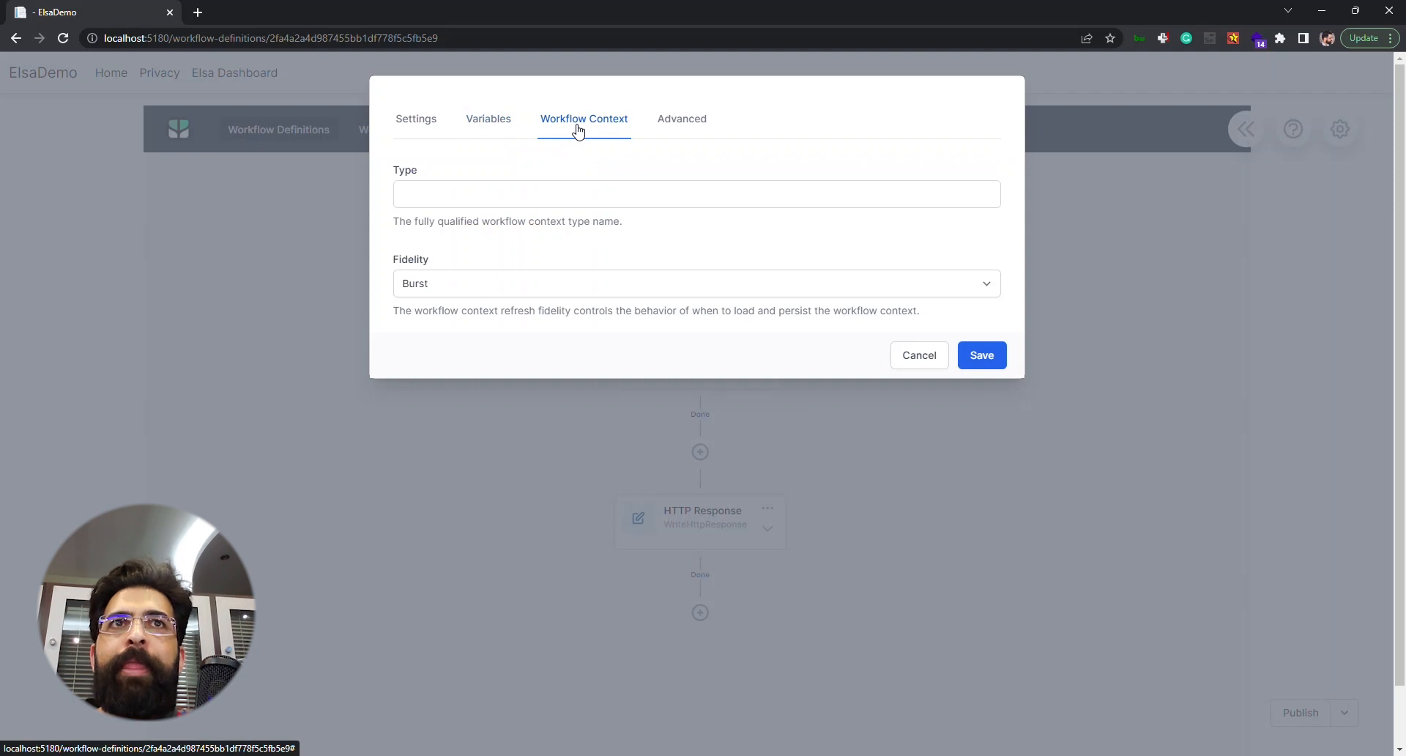
mouse_move(597, 125)
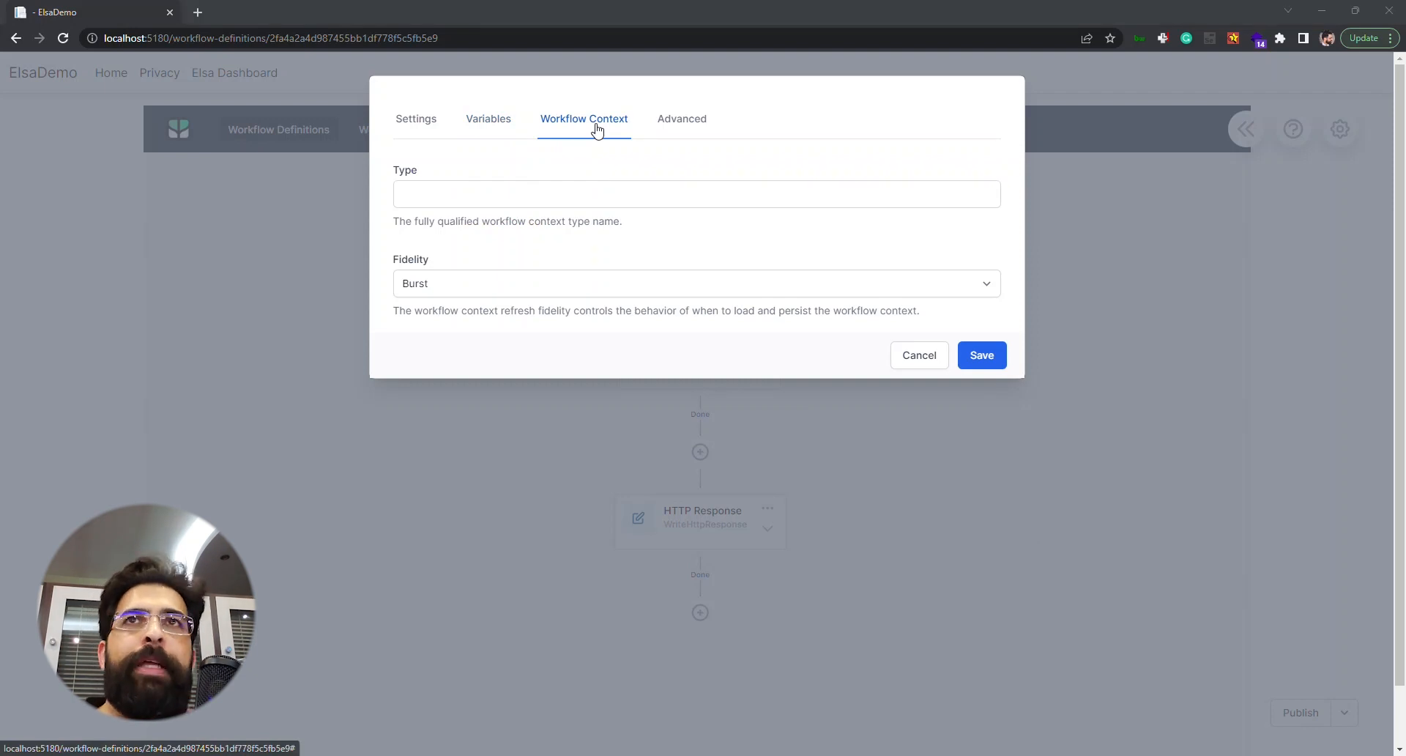
mouse_move(418, 172)
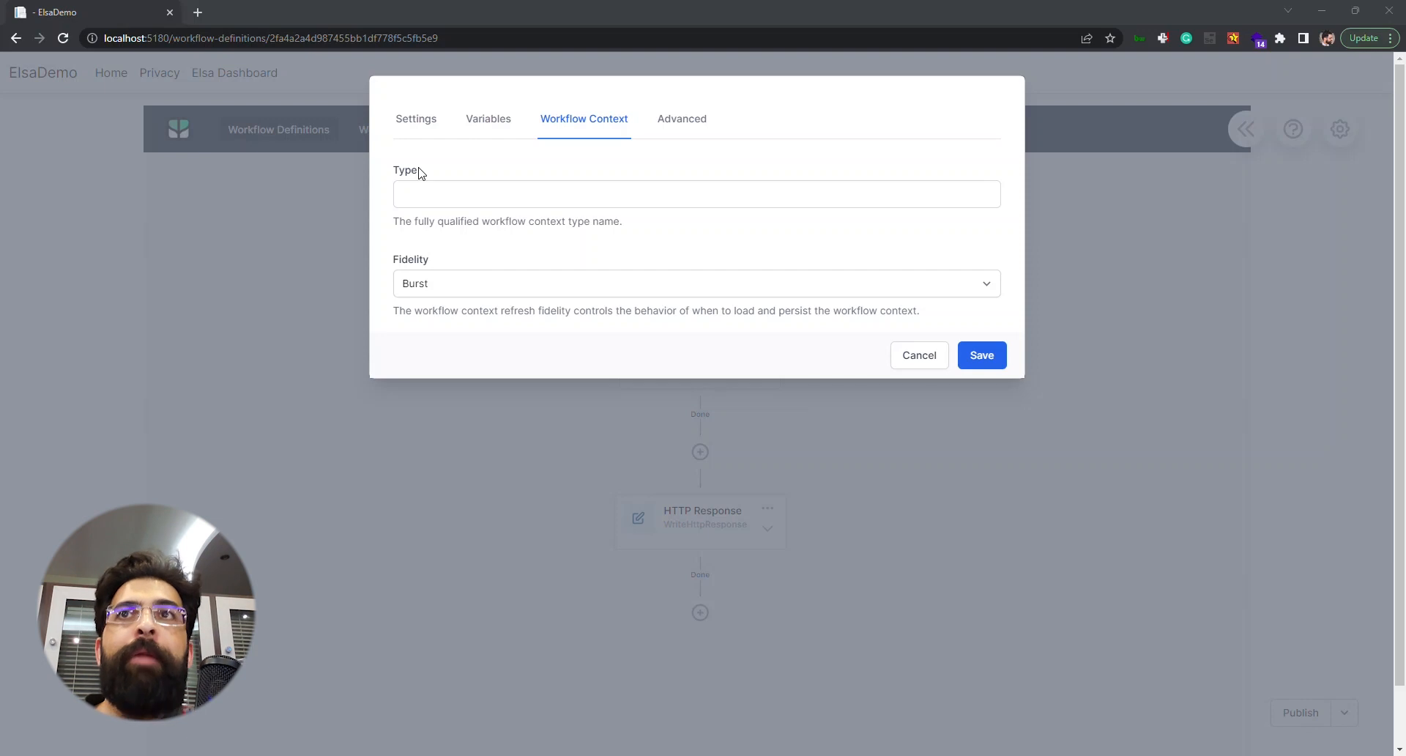
left_click(696, 284)
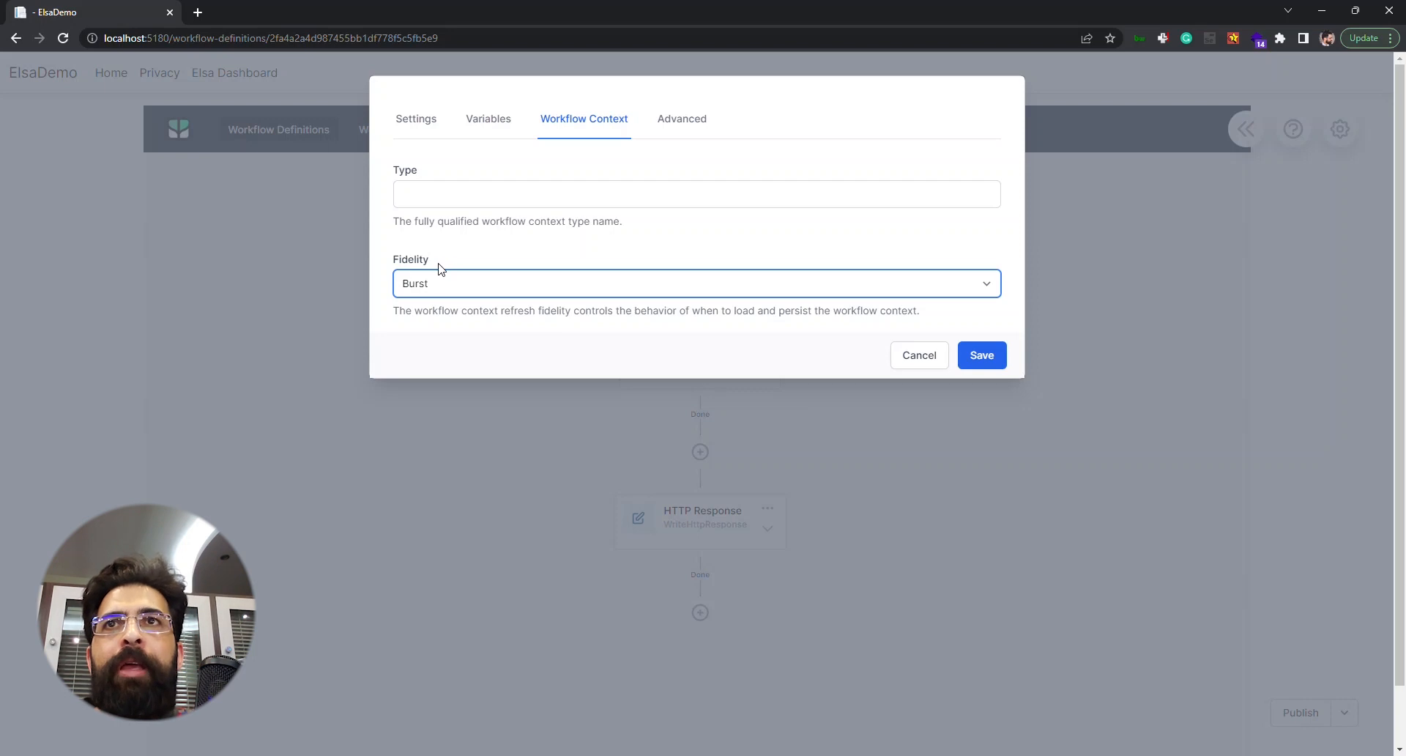
left_click(696, 283)
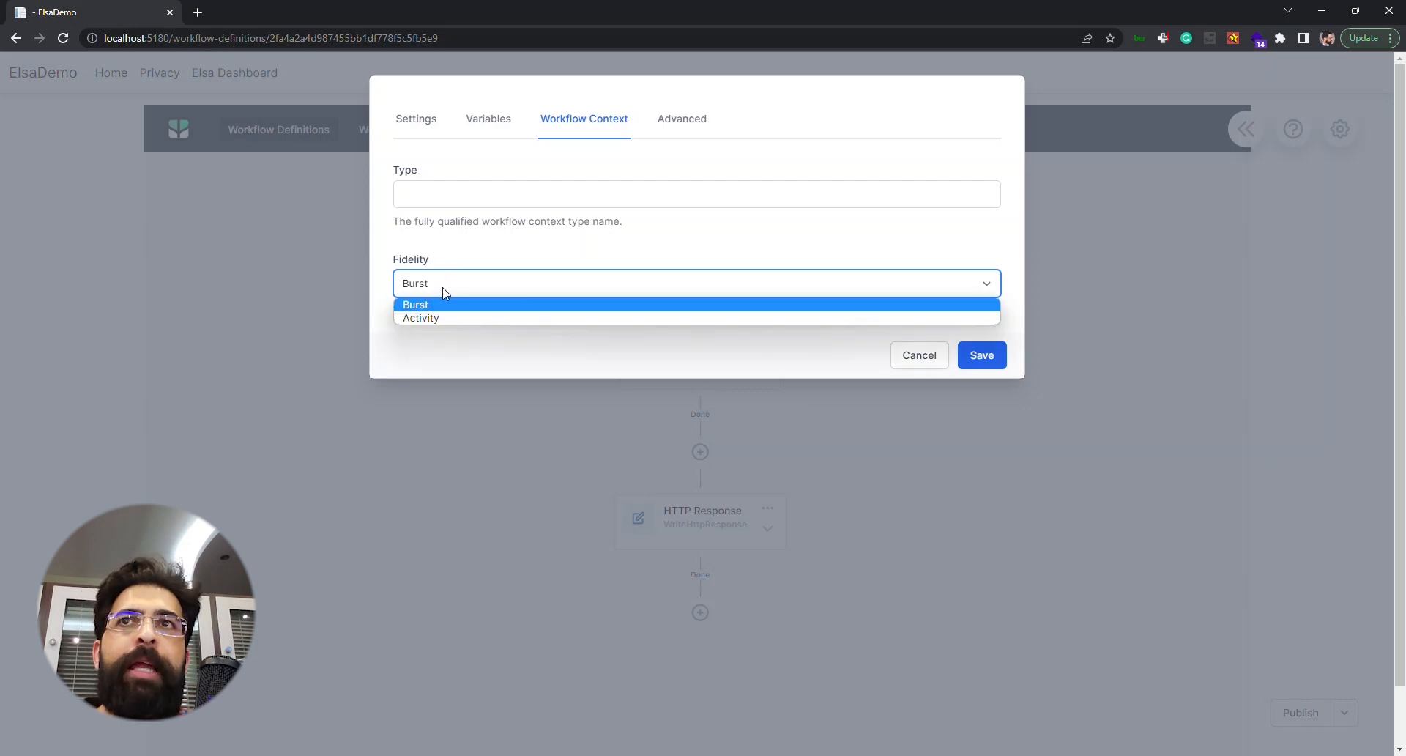
left_click(415, 304)
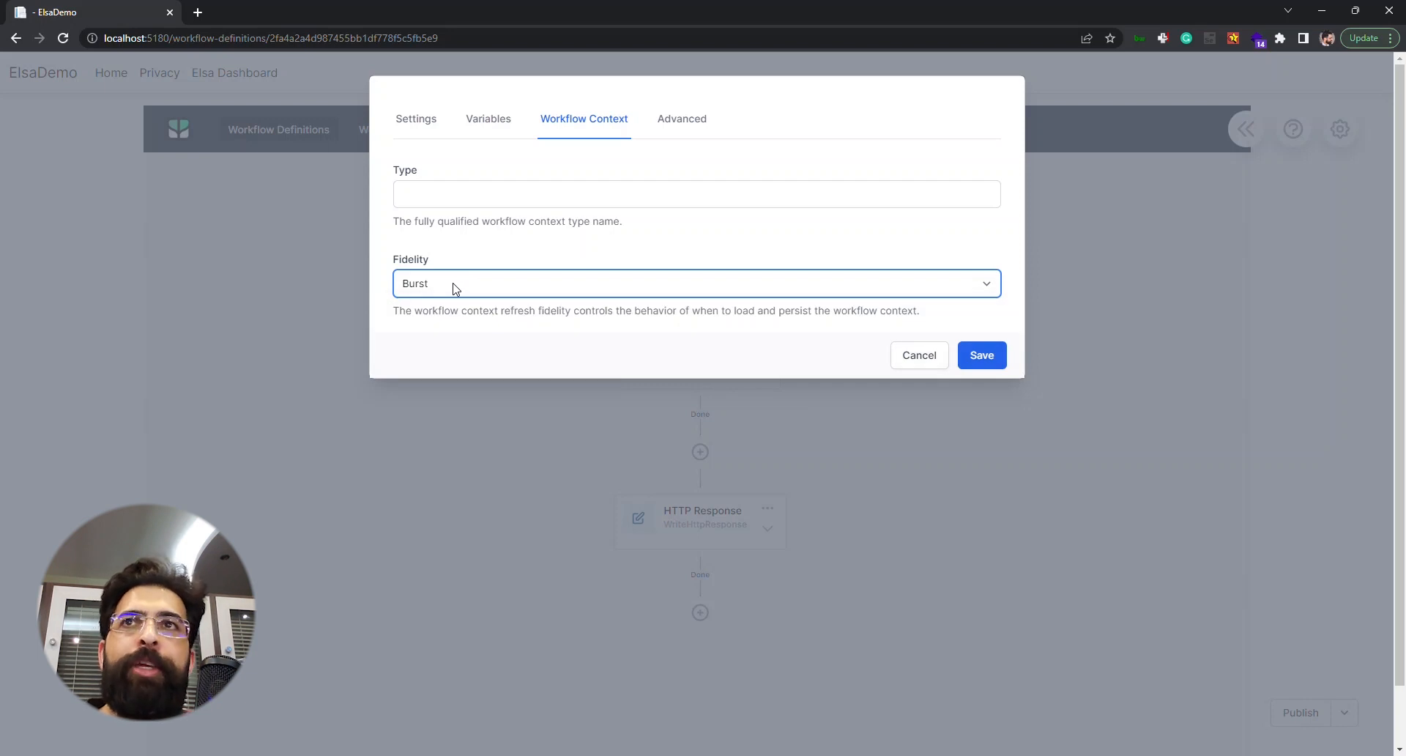
left_click(696, 284)
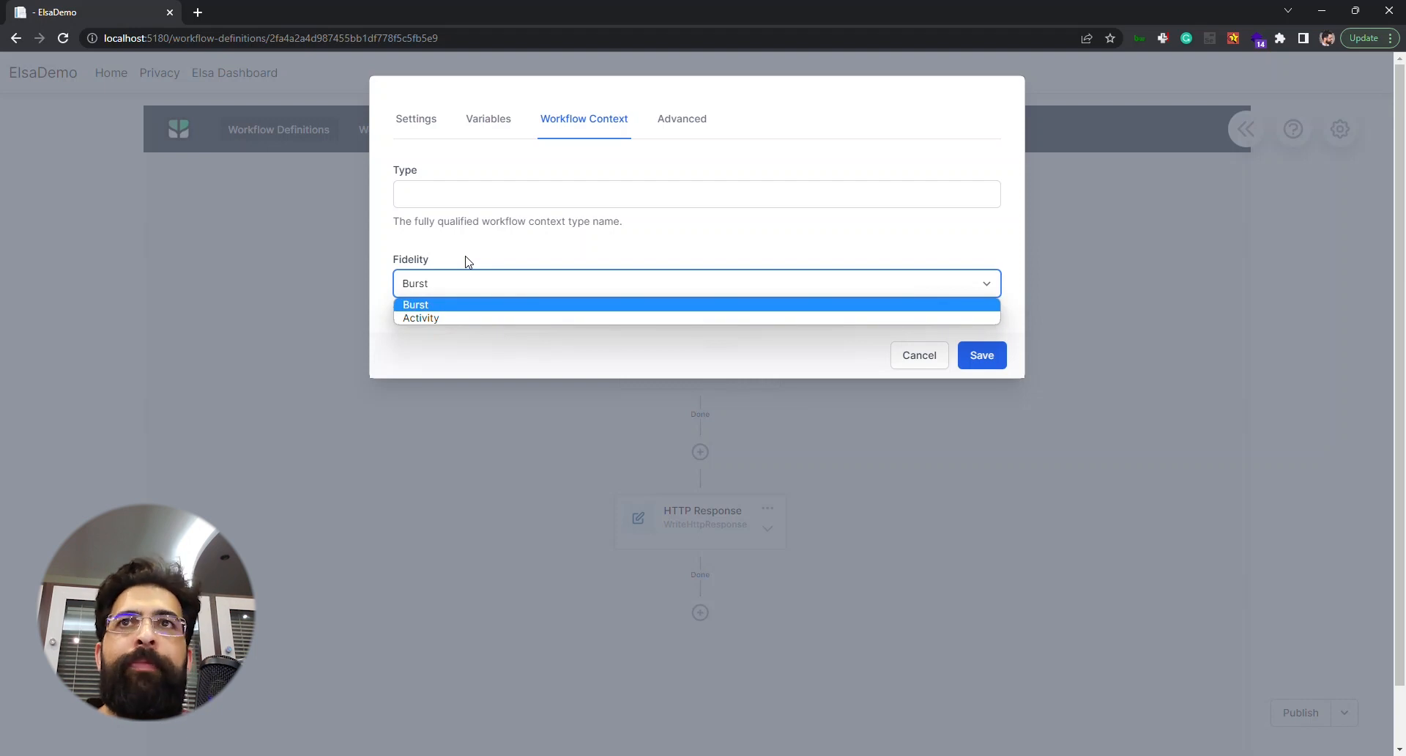
left_click(415, 304)
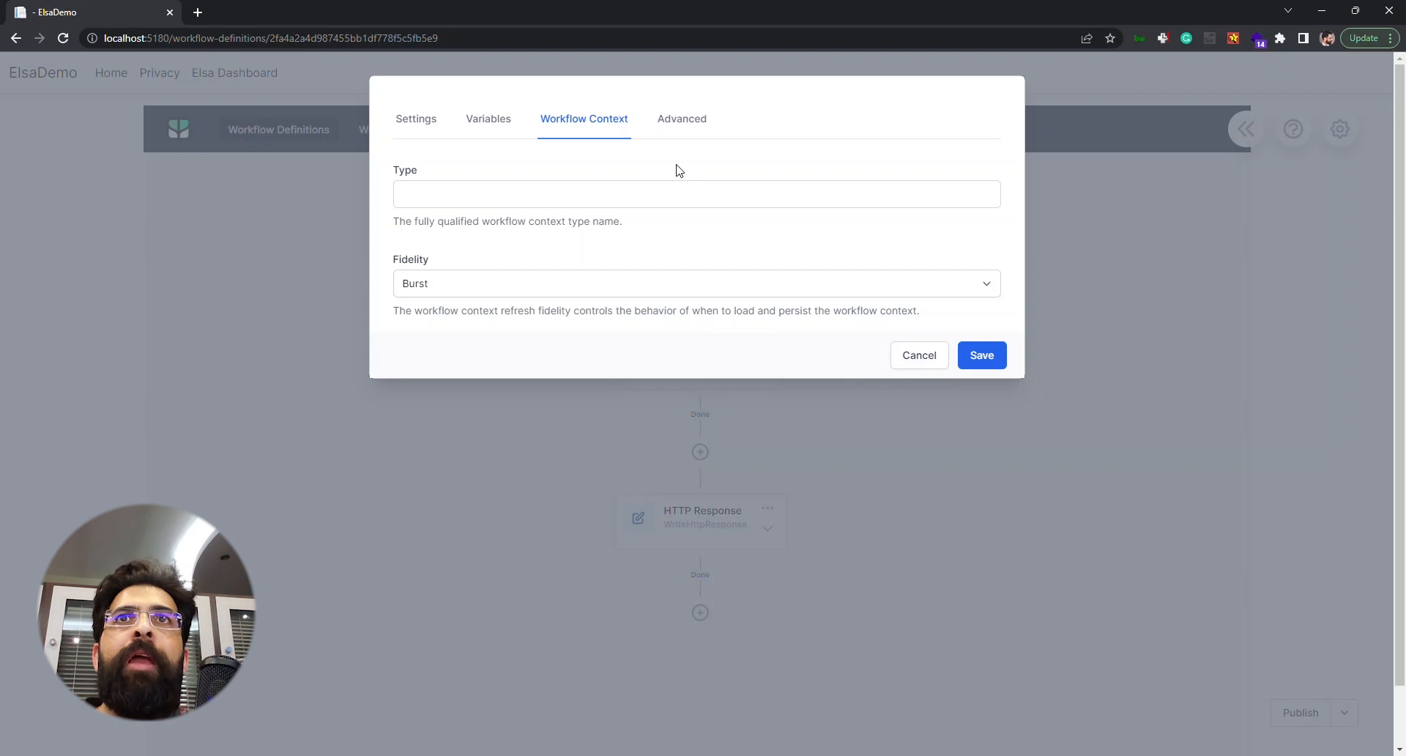
left_click(682, 118)
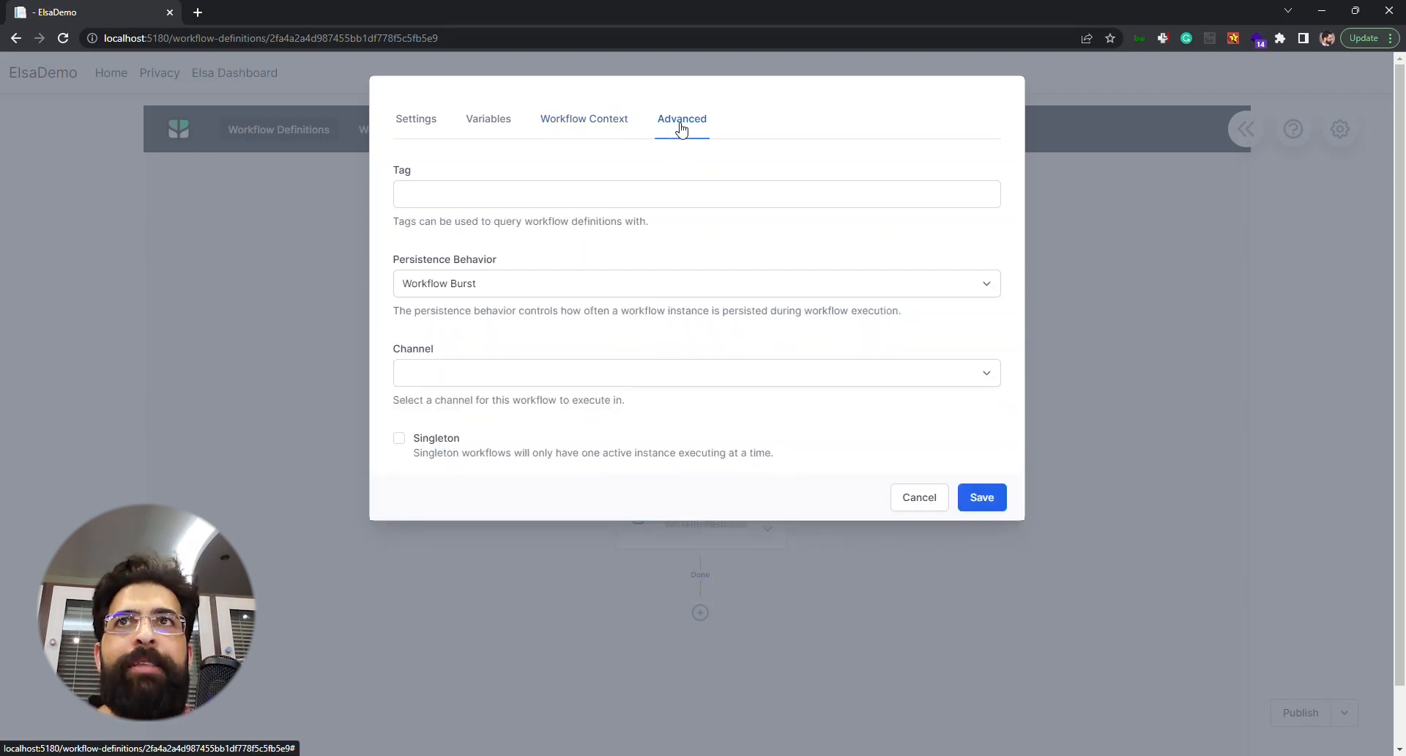
Step: Review Persistence Behavior options, leaving Workflow Burst, and check the empty Channel choices
left_click(695, 193)
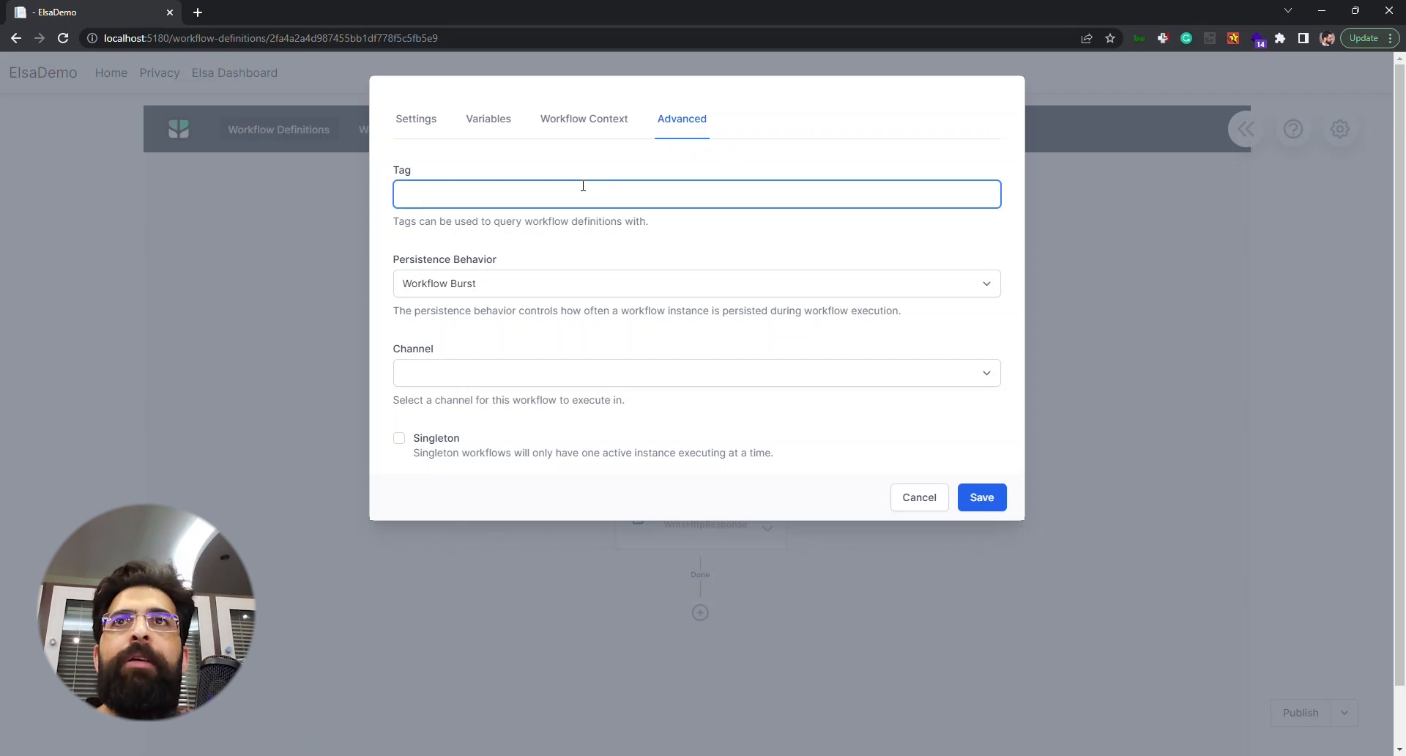
left_click(695, 193)
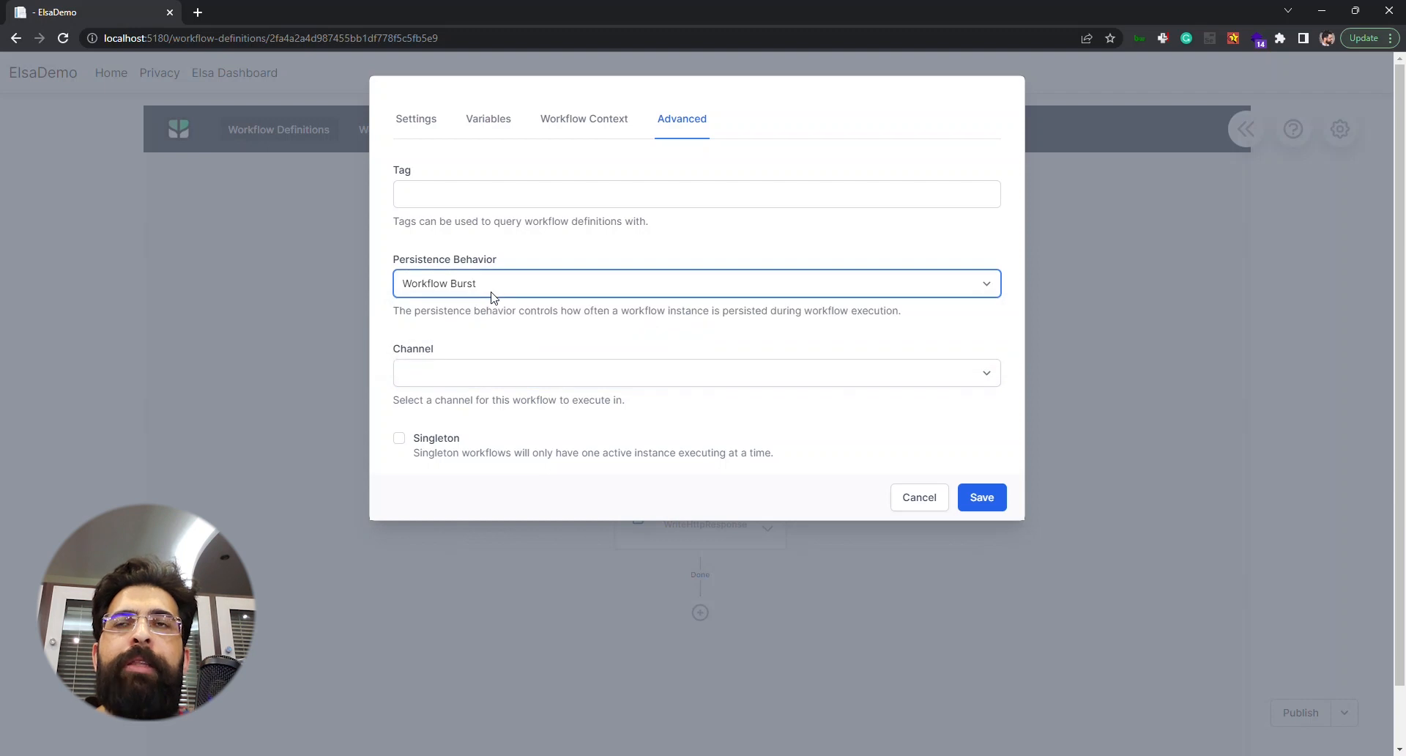
mouse_move(515, 335)
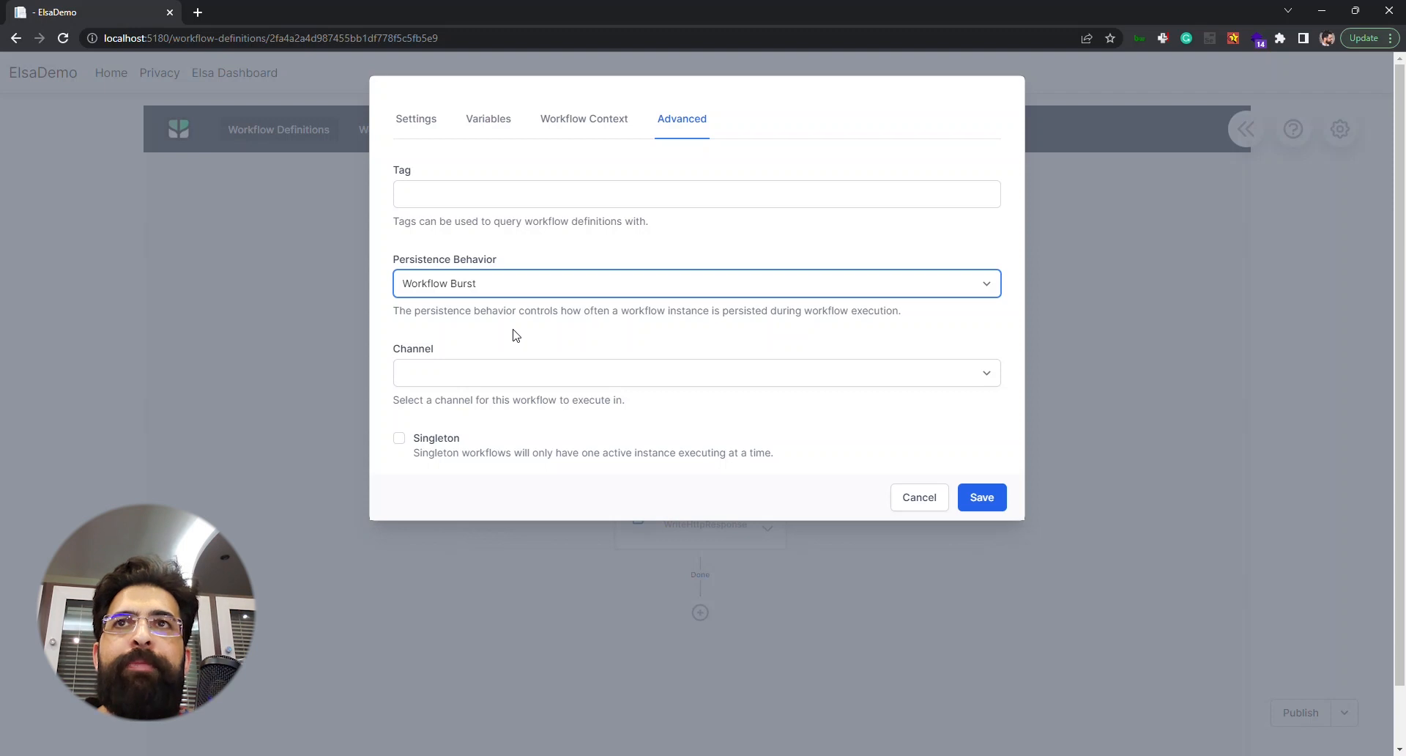
left_click(696, 283)
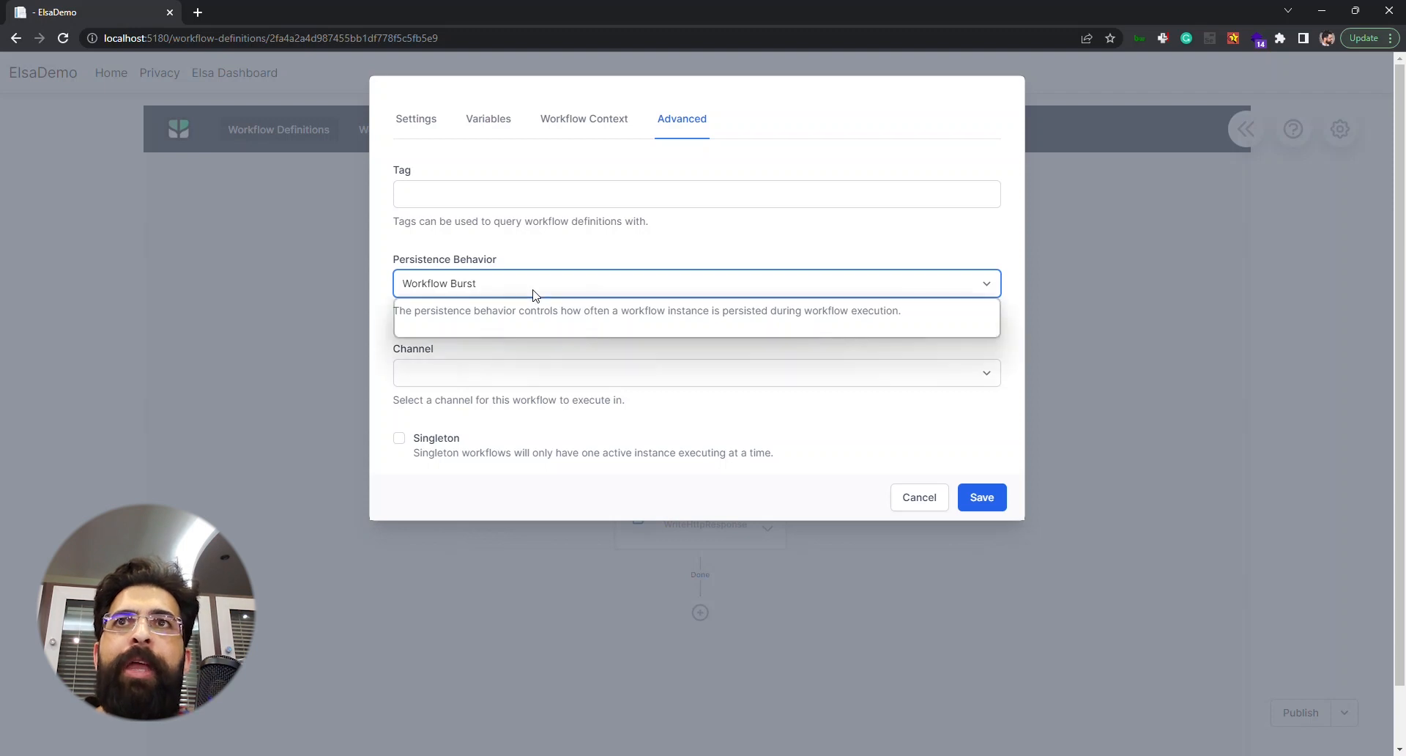
left_click(695, 283)
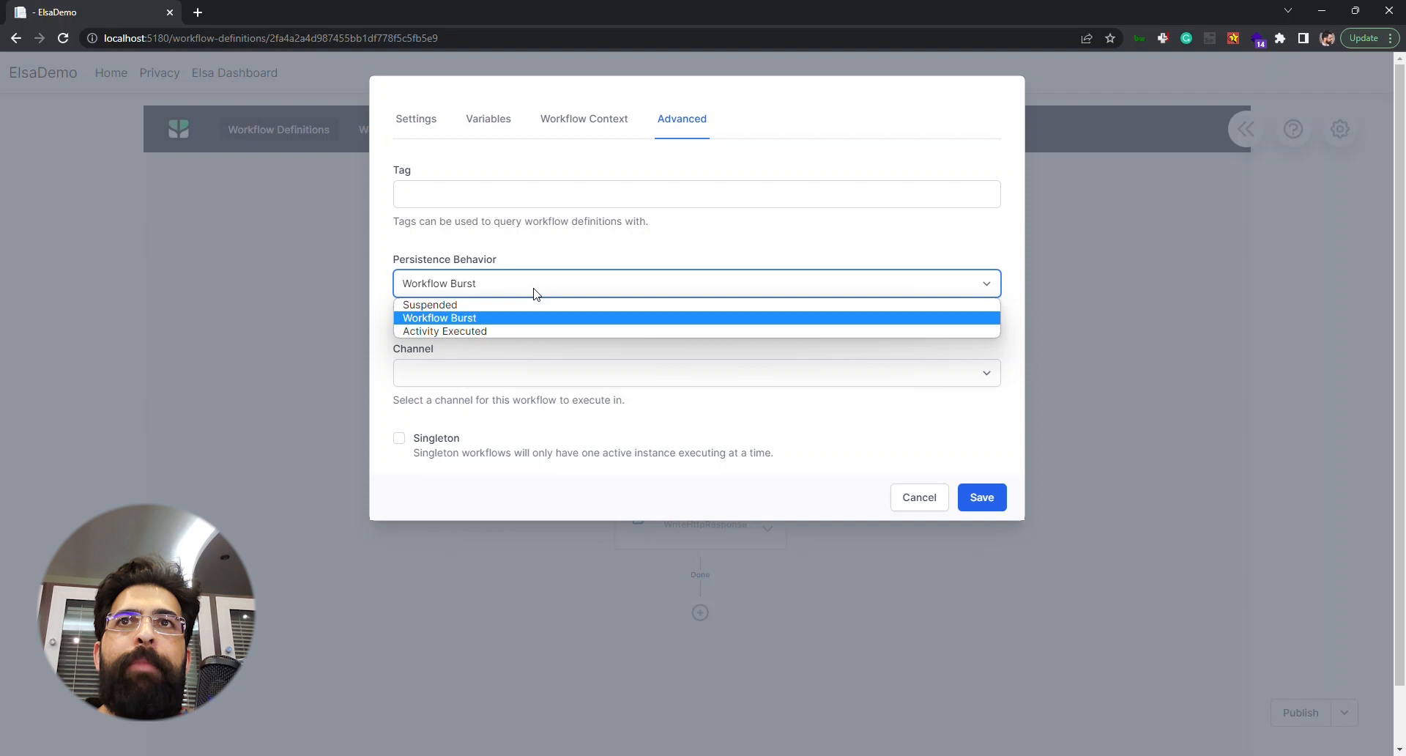
left_click(440, 317)
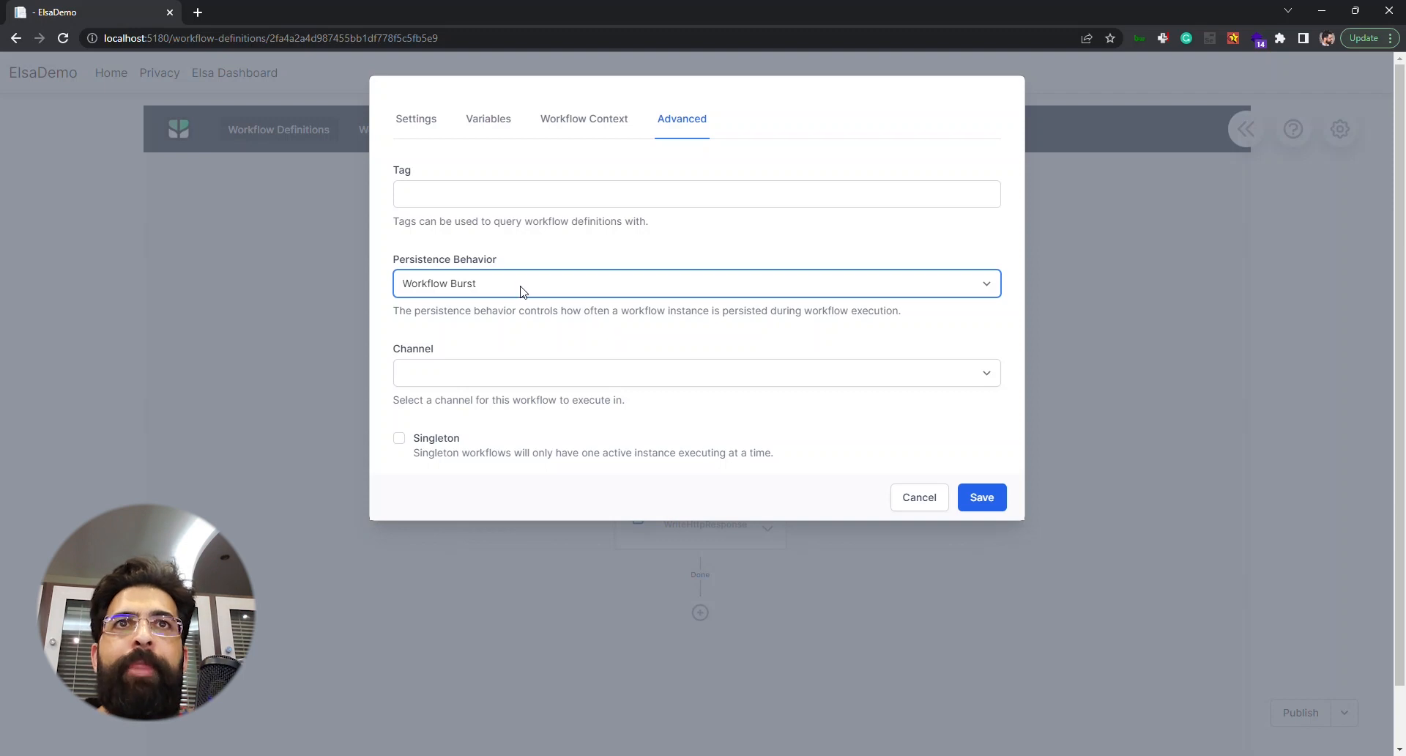
left_click(696, 283)
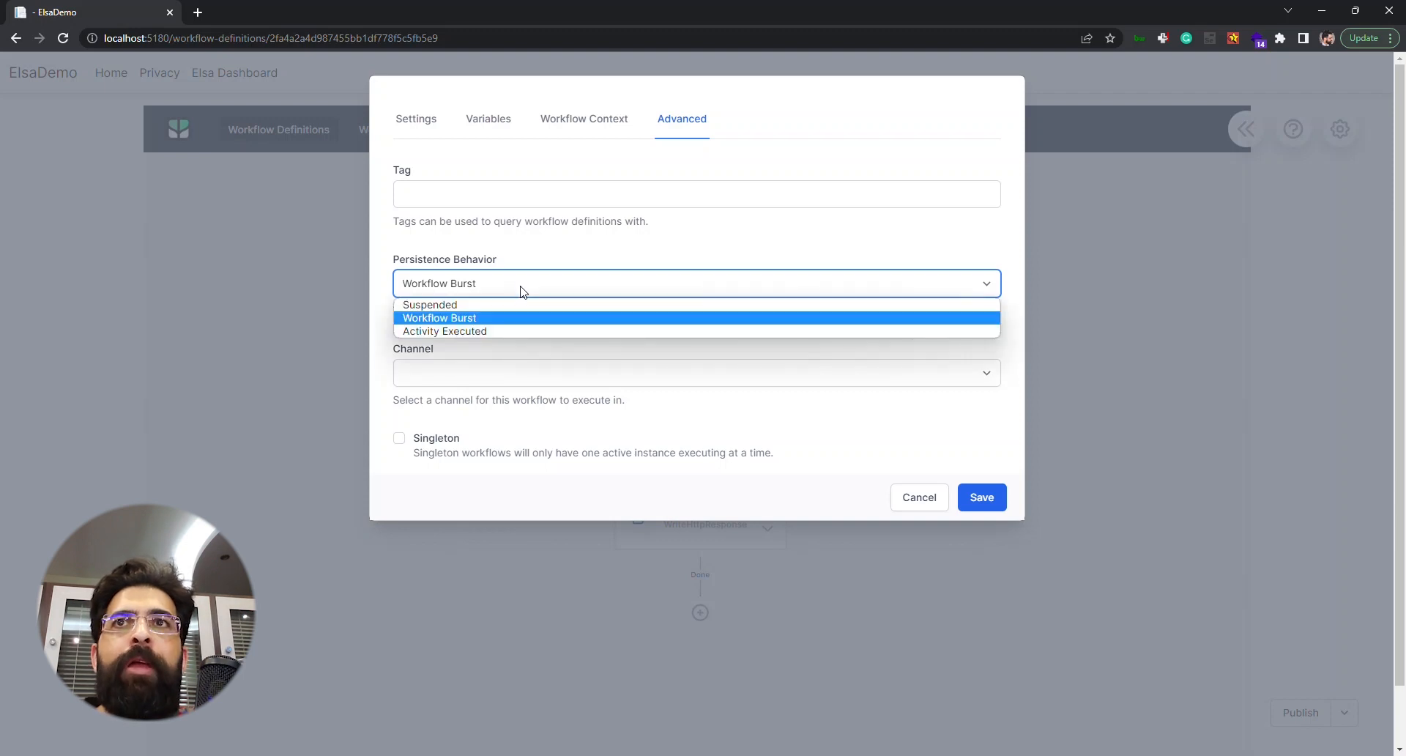
mouse_move(446, 331)
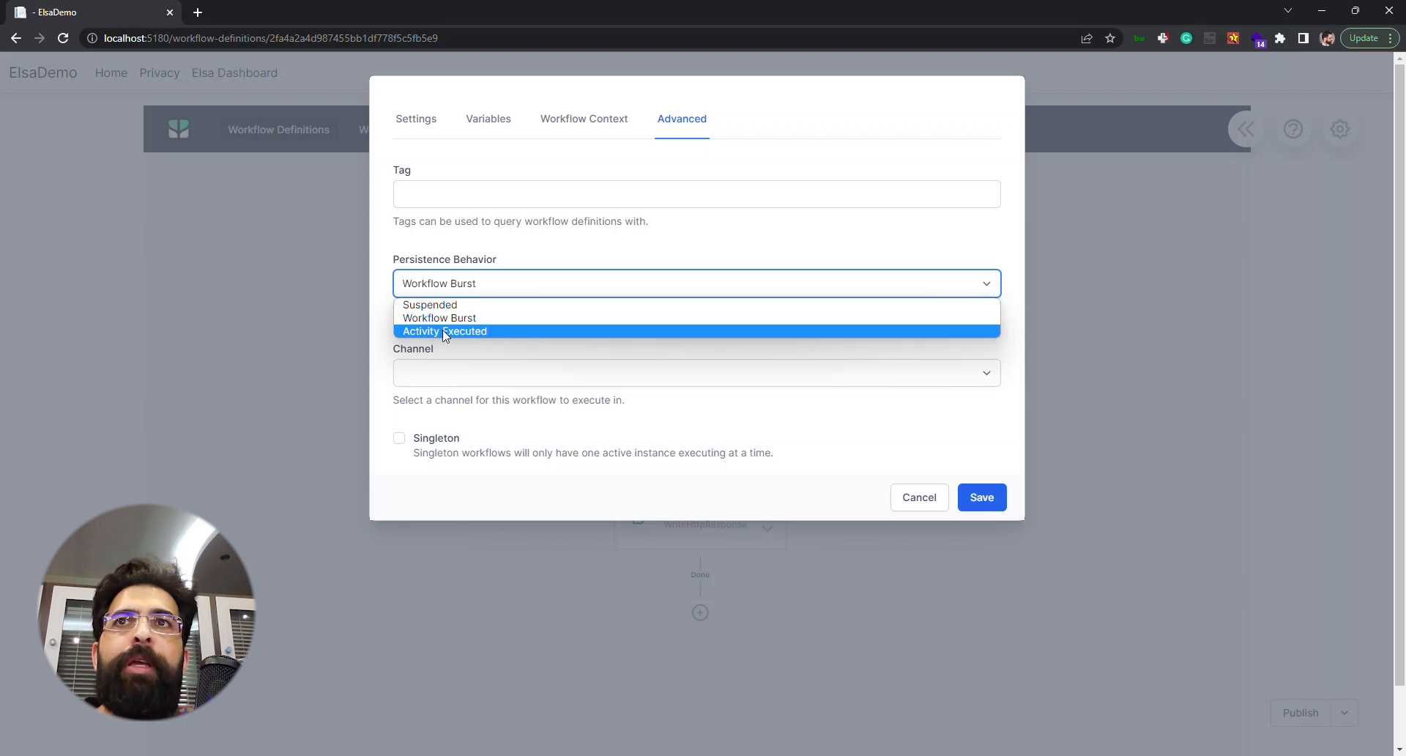
mouse_move(483, 333)
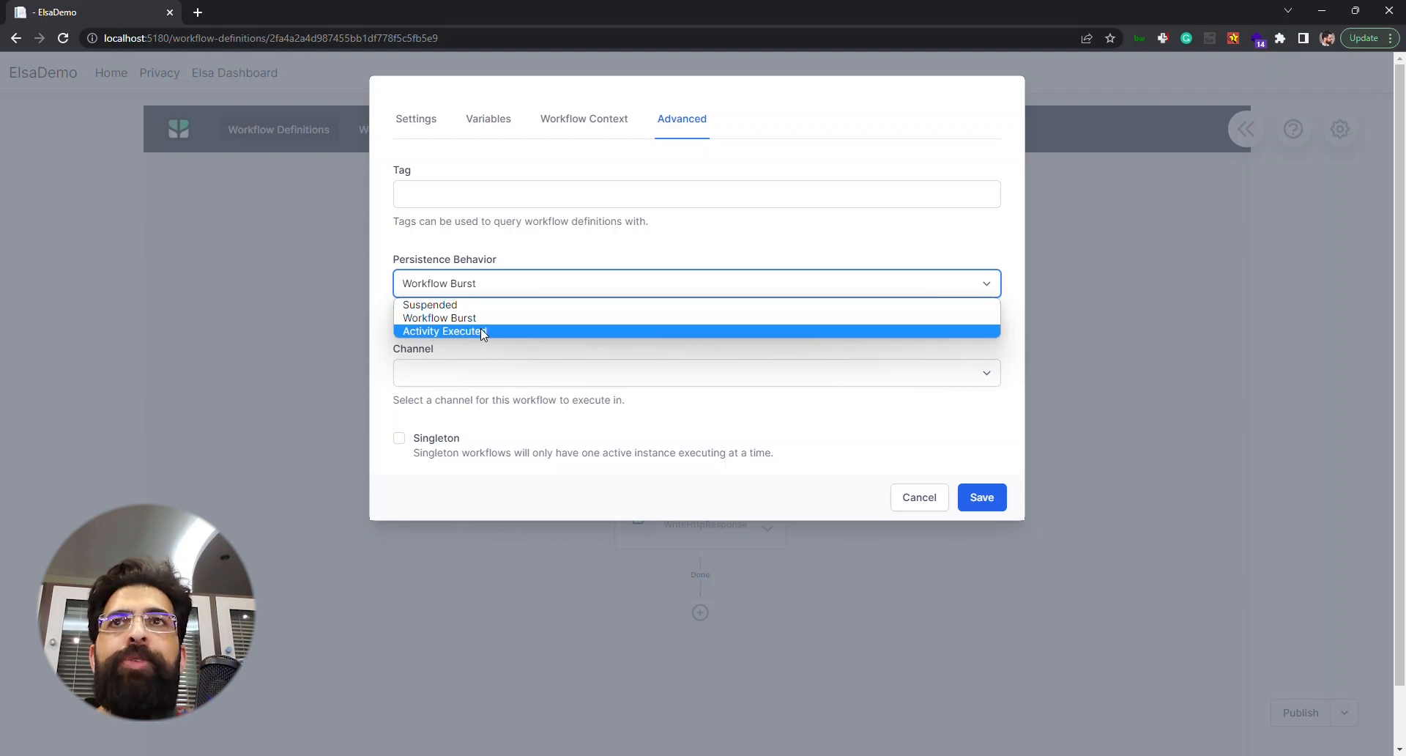
mouse_move(466, 319)
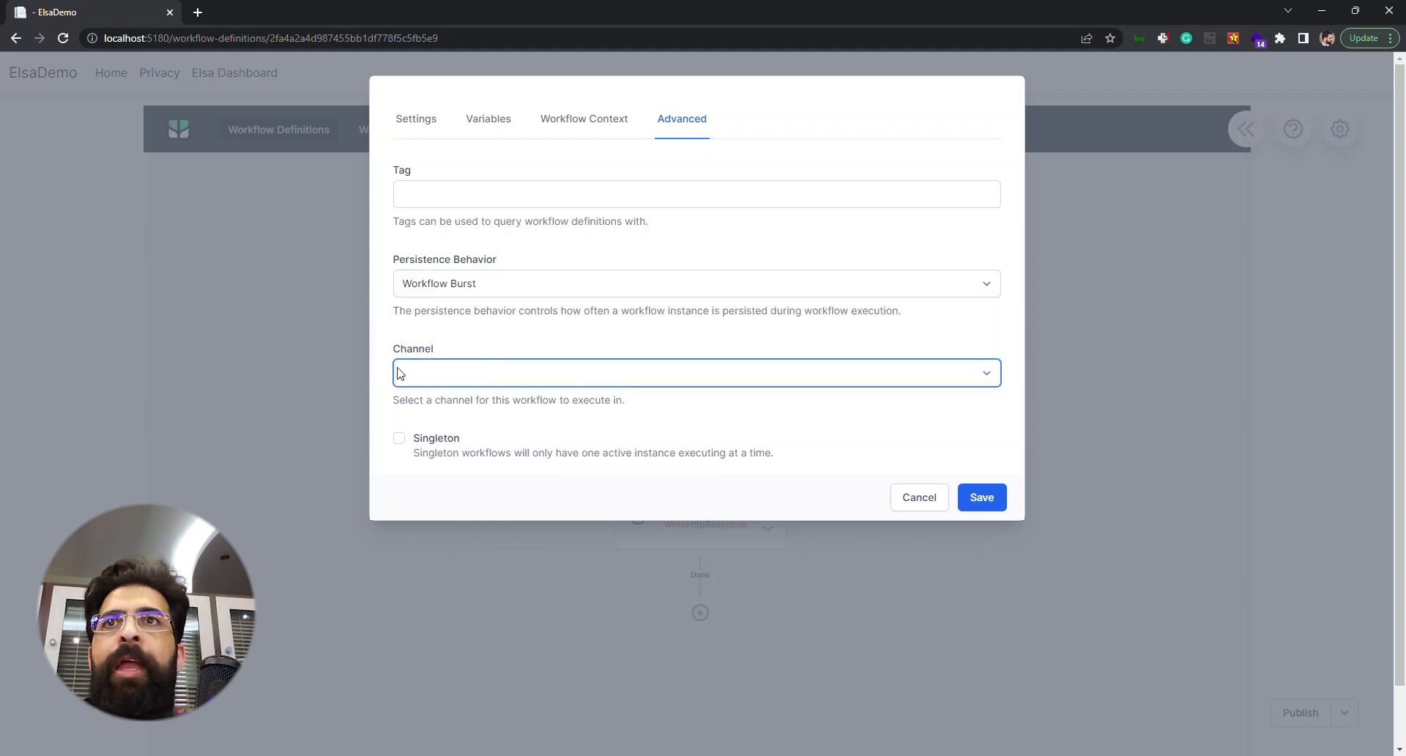
left_click(696, 372)
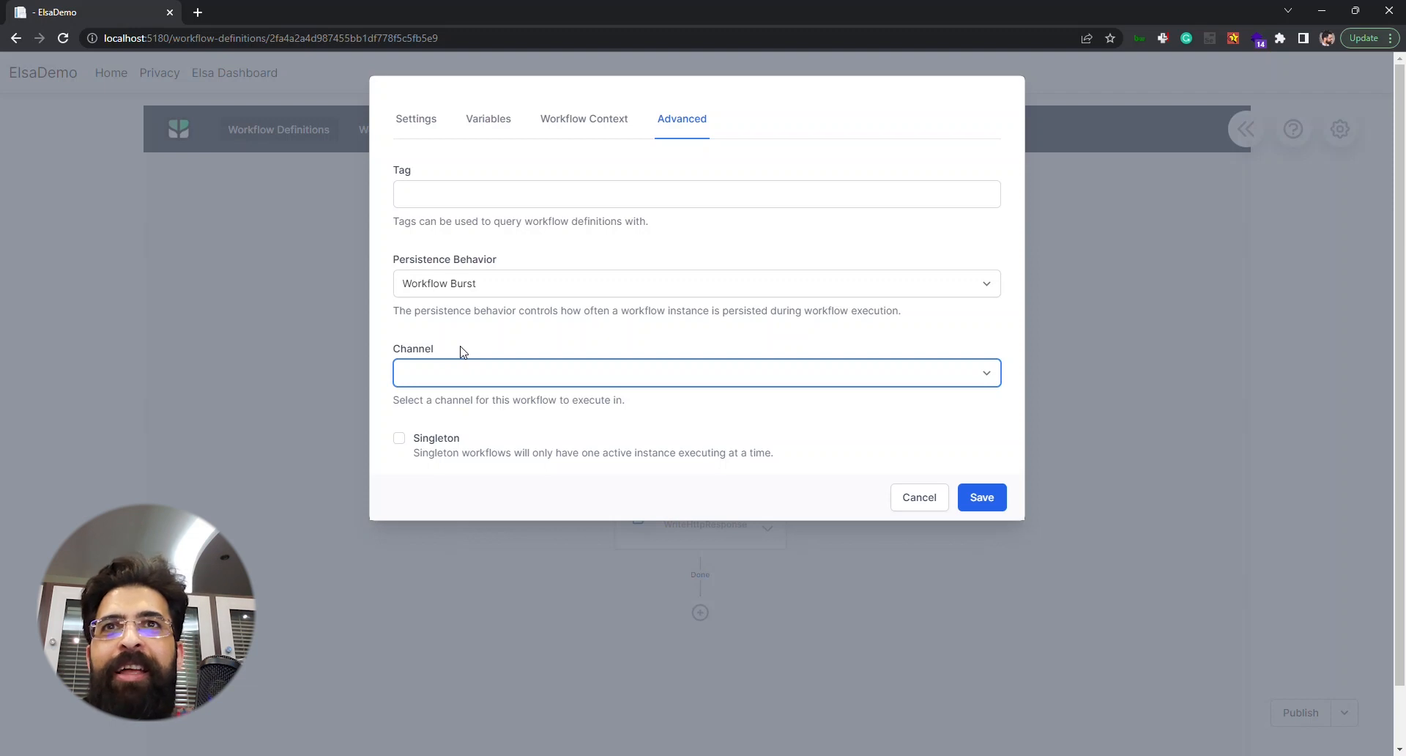
mouse_move(541, 340)
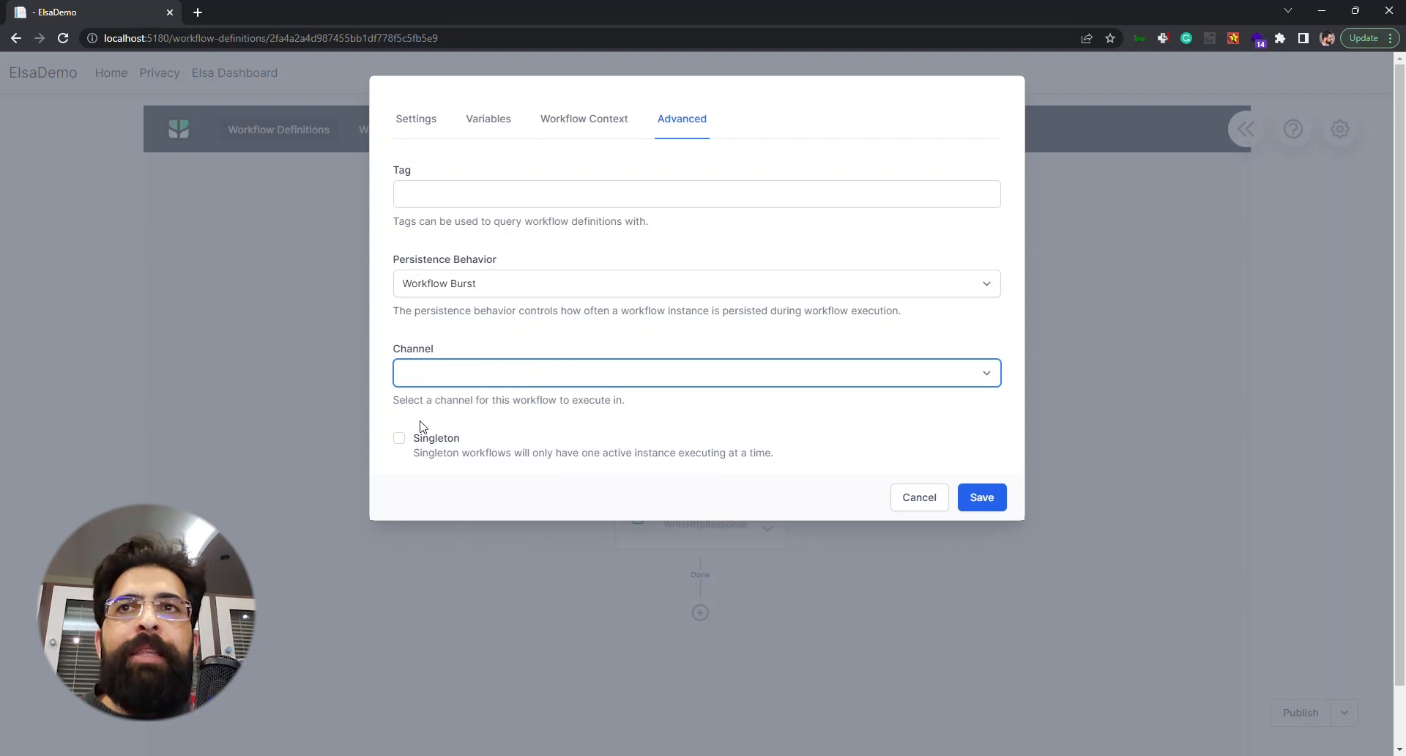
mouse_move(436, 430)
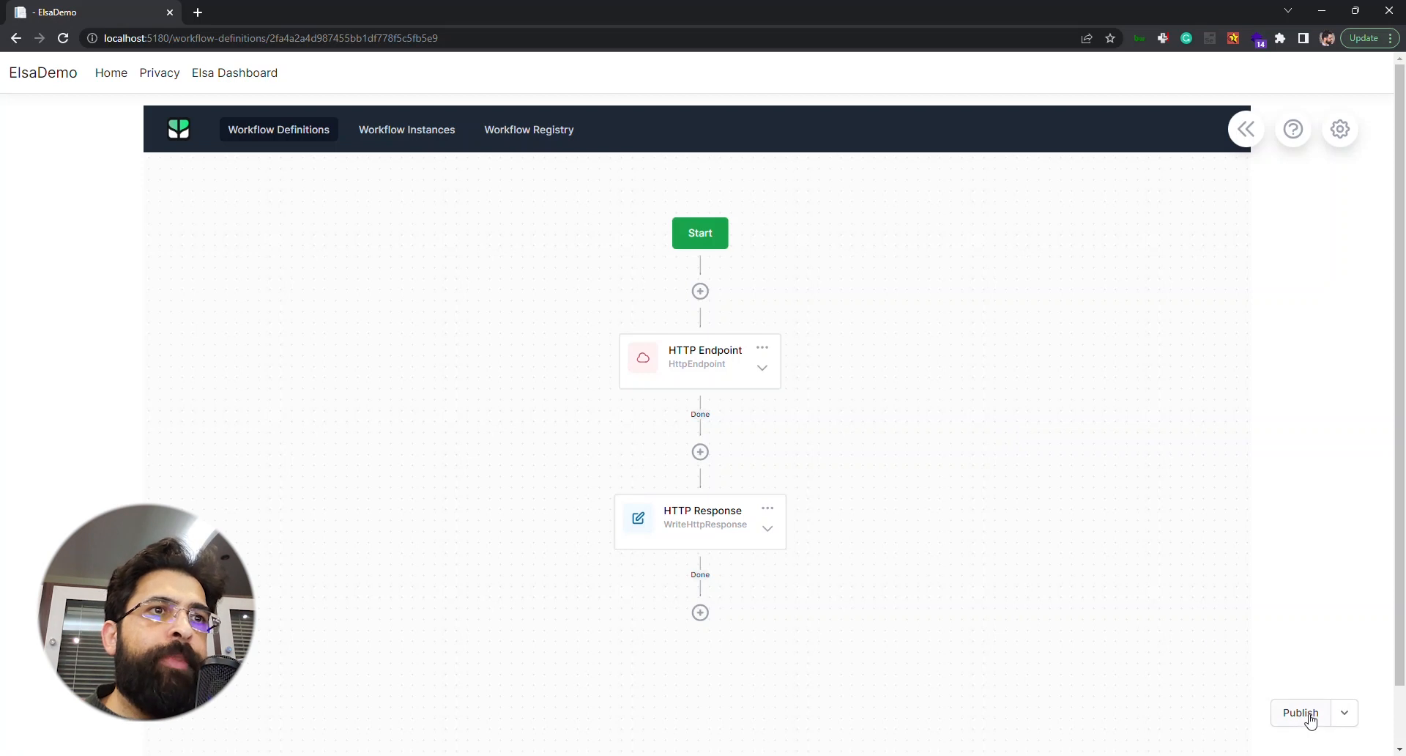
Step: Publish the workflow and call localhost:5180/hello in a duplicated tab, getting an ambiguous-match error
left_click(1298, 711)
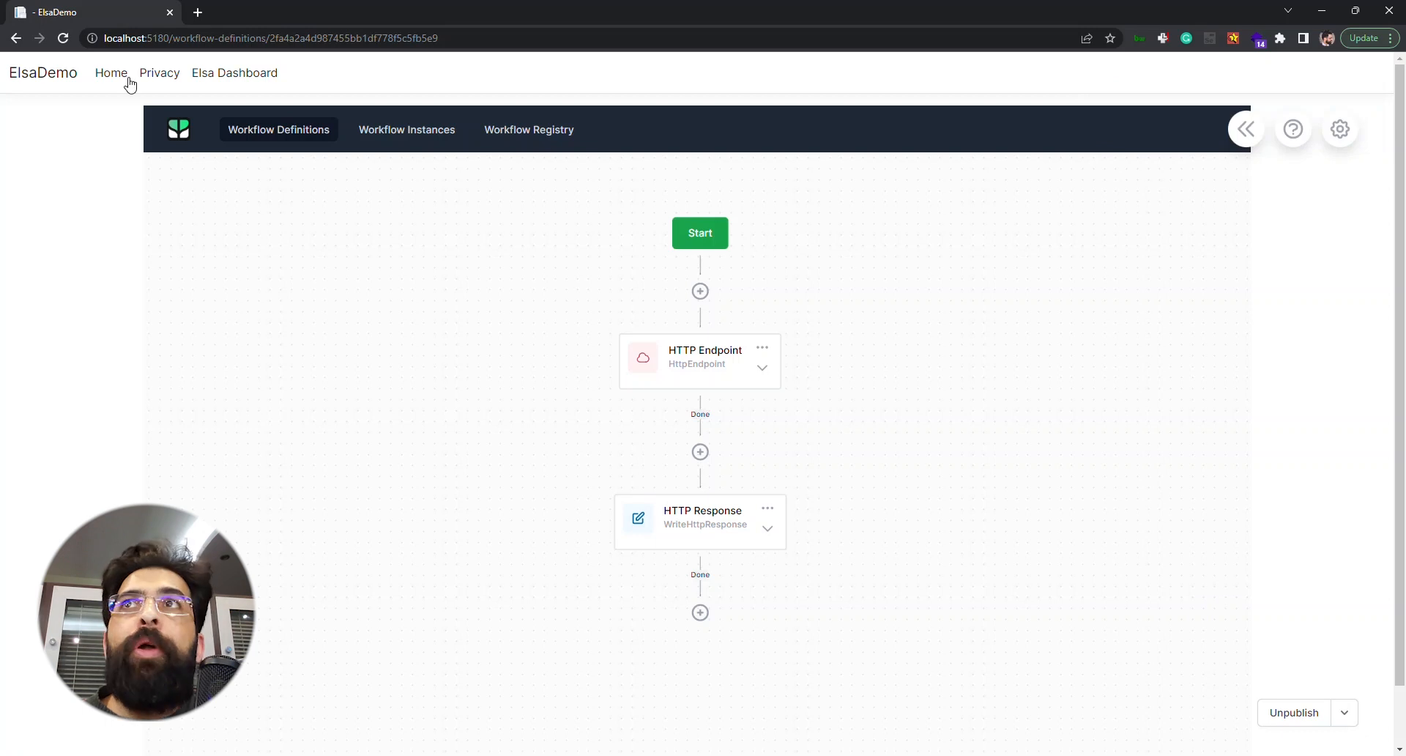
right_click(85, 12)
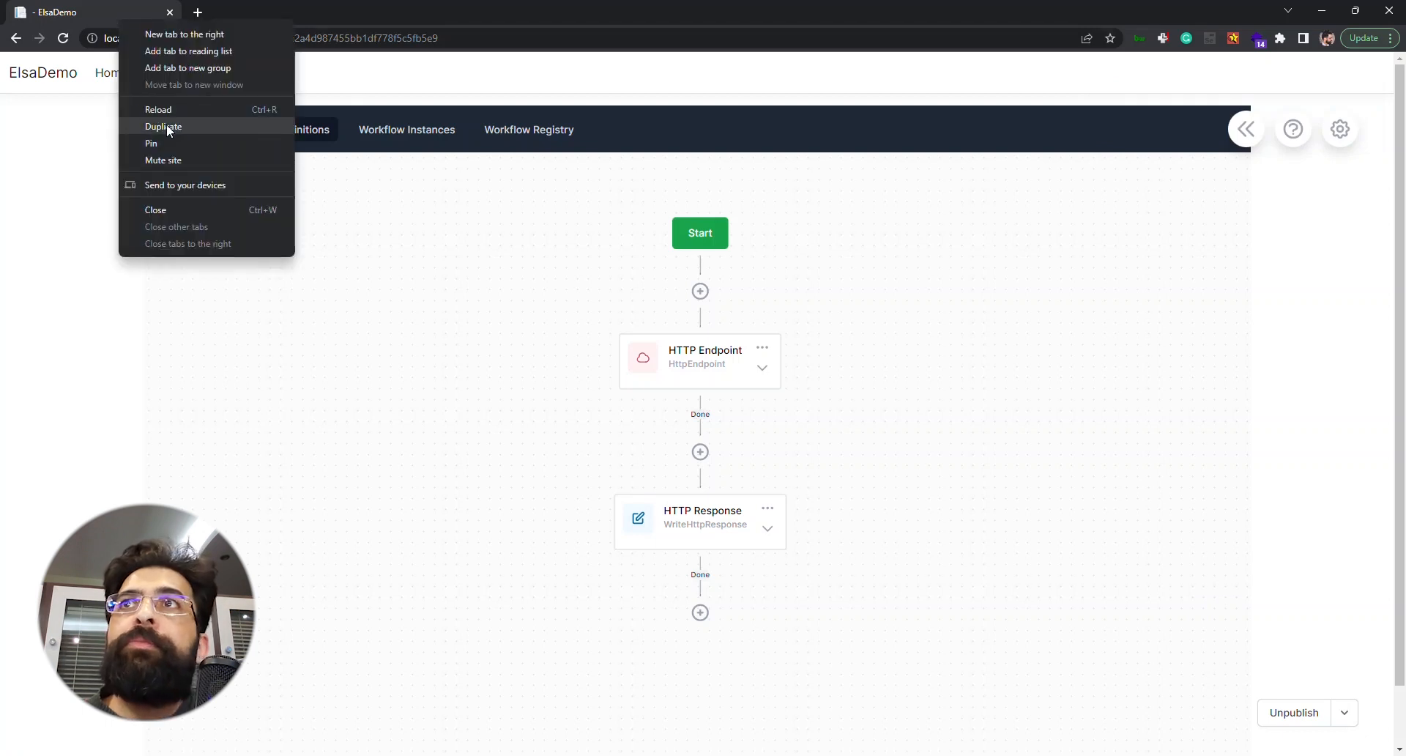
mouse_move(177, 137)
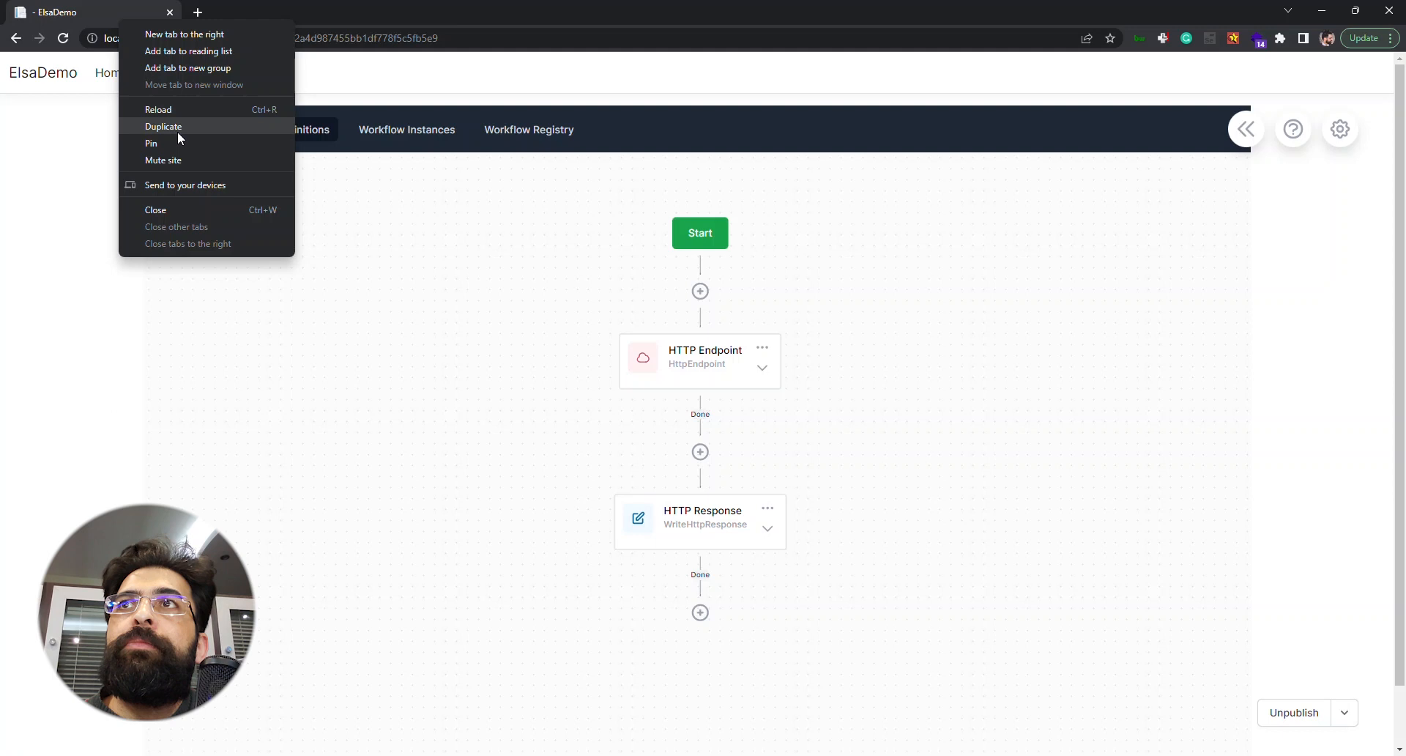
left_click(163, 125)
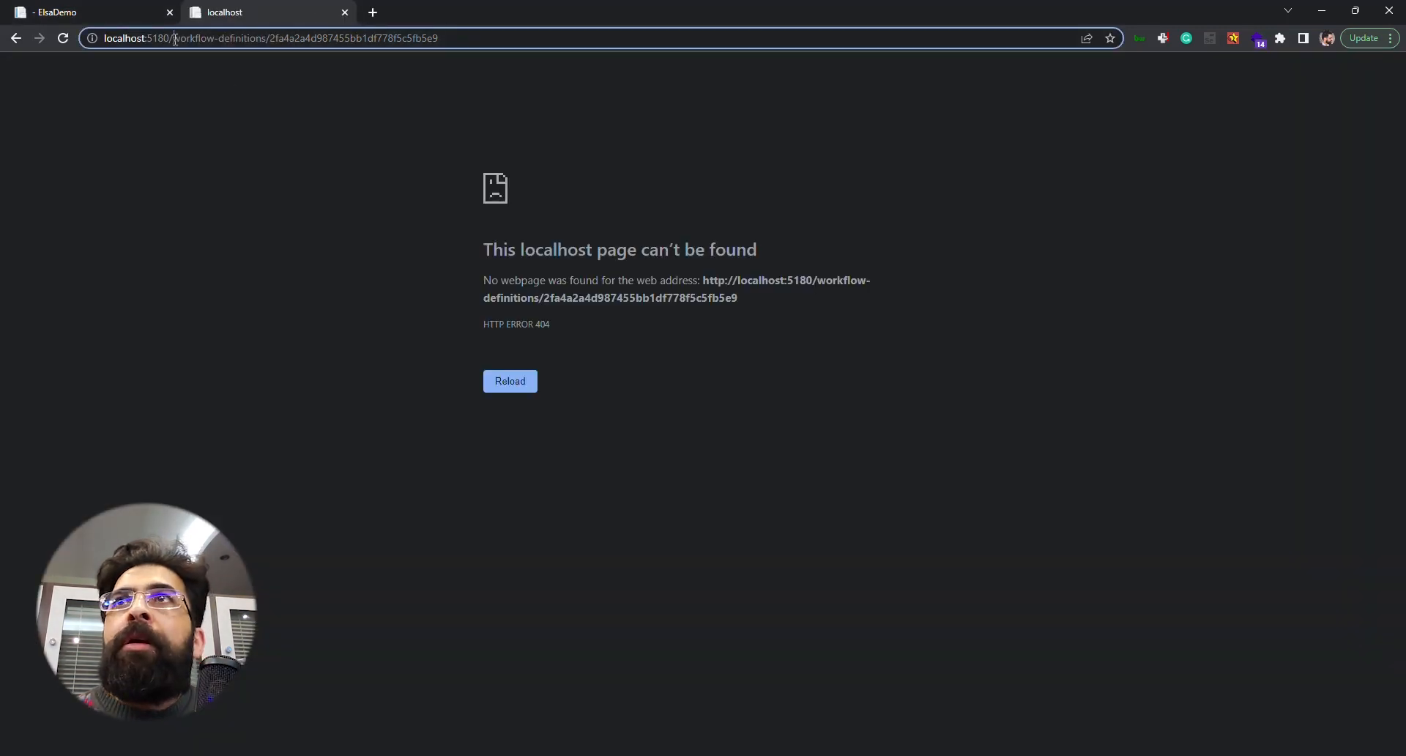
type("localhost:5180/hello")
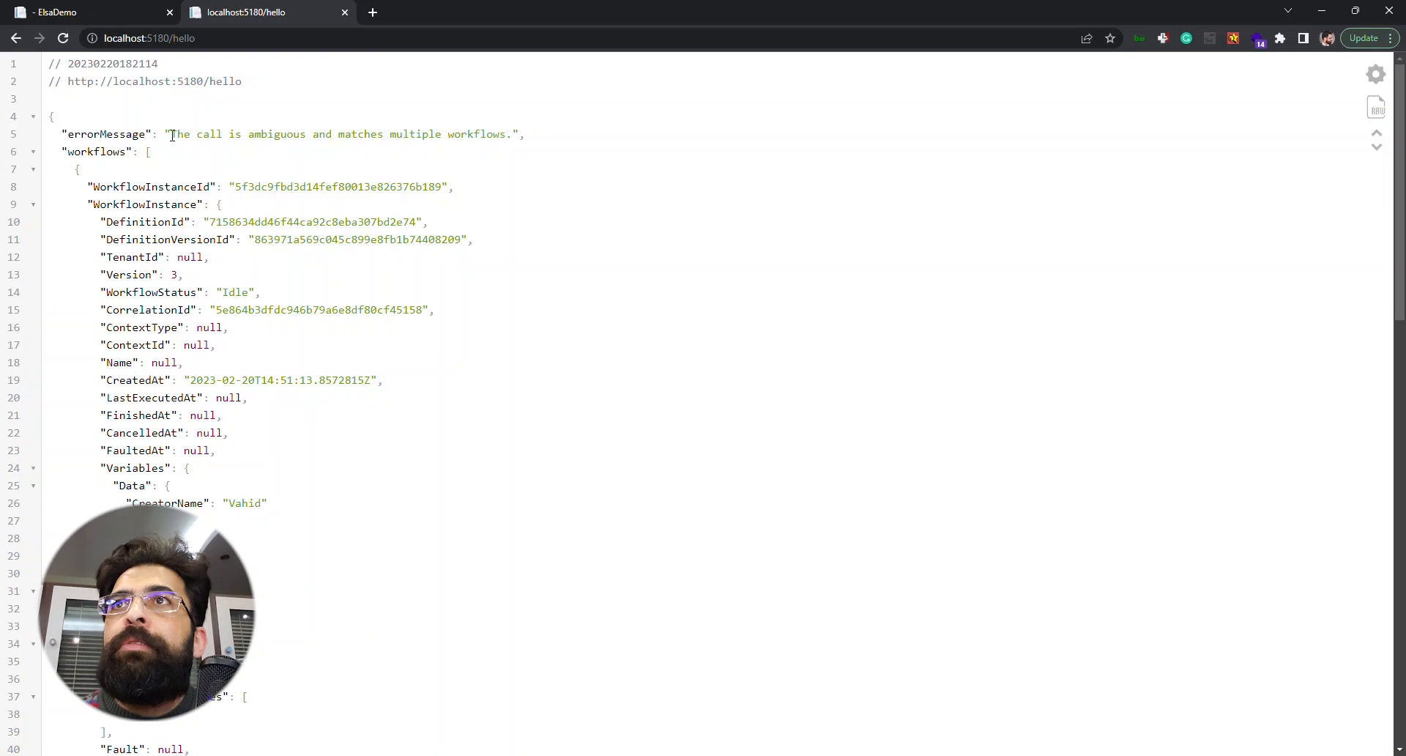
left_click_drag(169, 133, 512, 133)
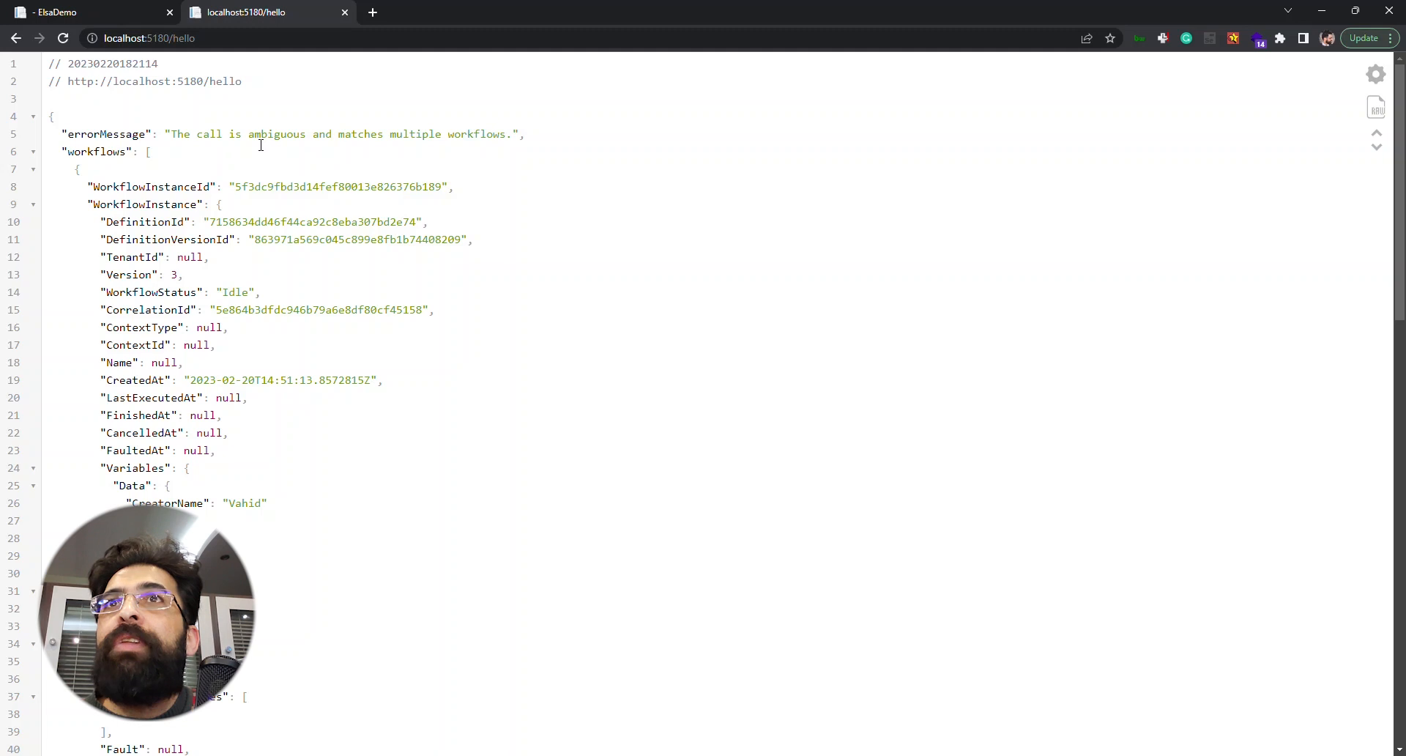
Step: Return to the dashboard tab and bring up the Workflow Definitions list
left_click(85, 12)
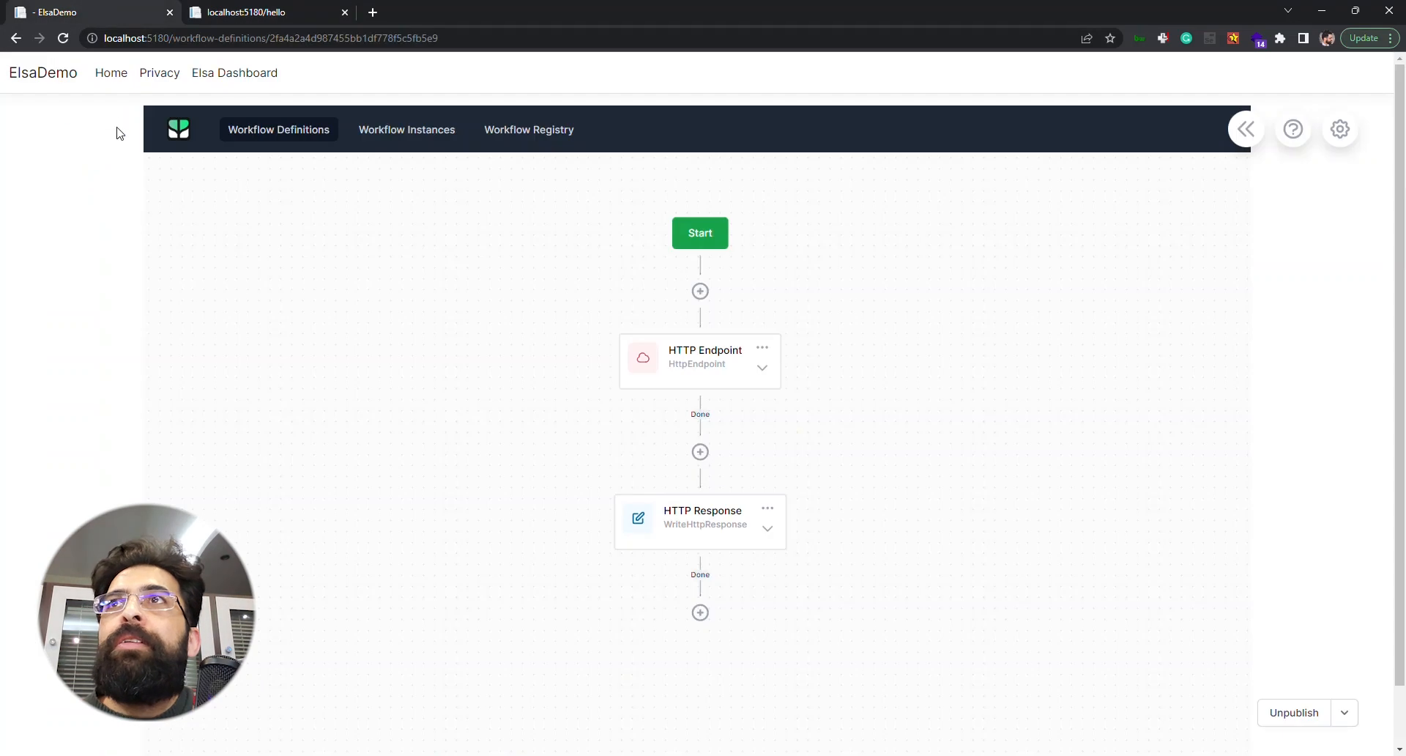
mouse_move(110, 73)
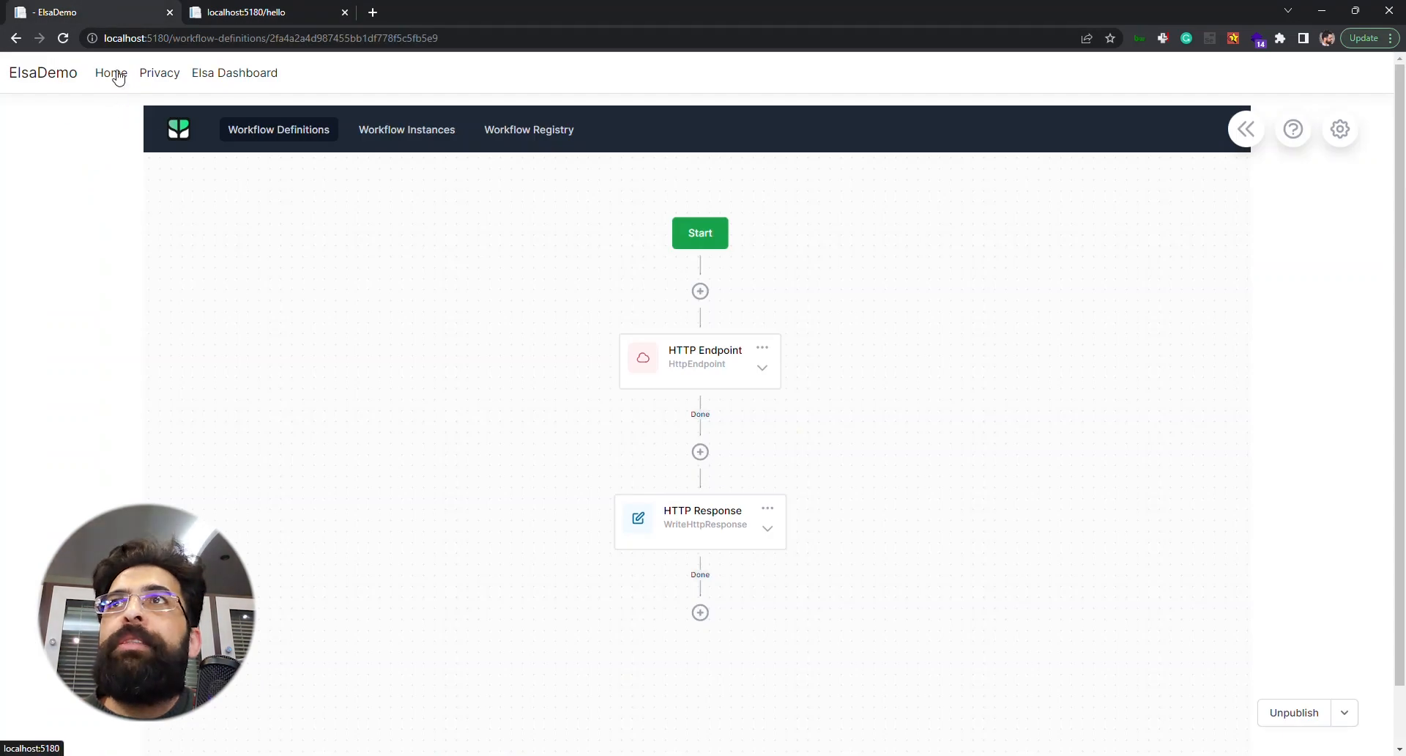
left_click(407, 129)
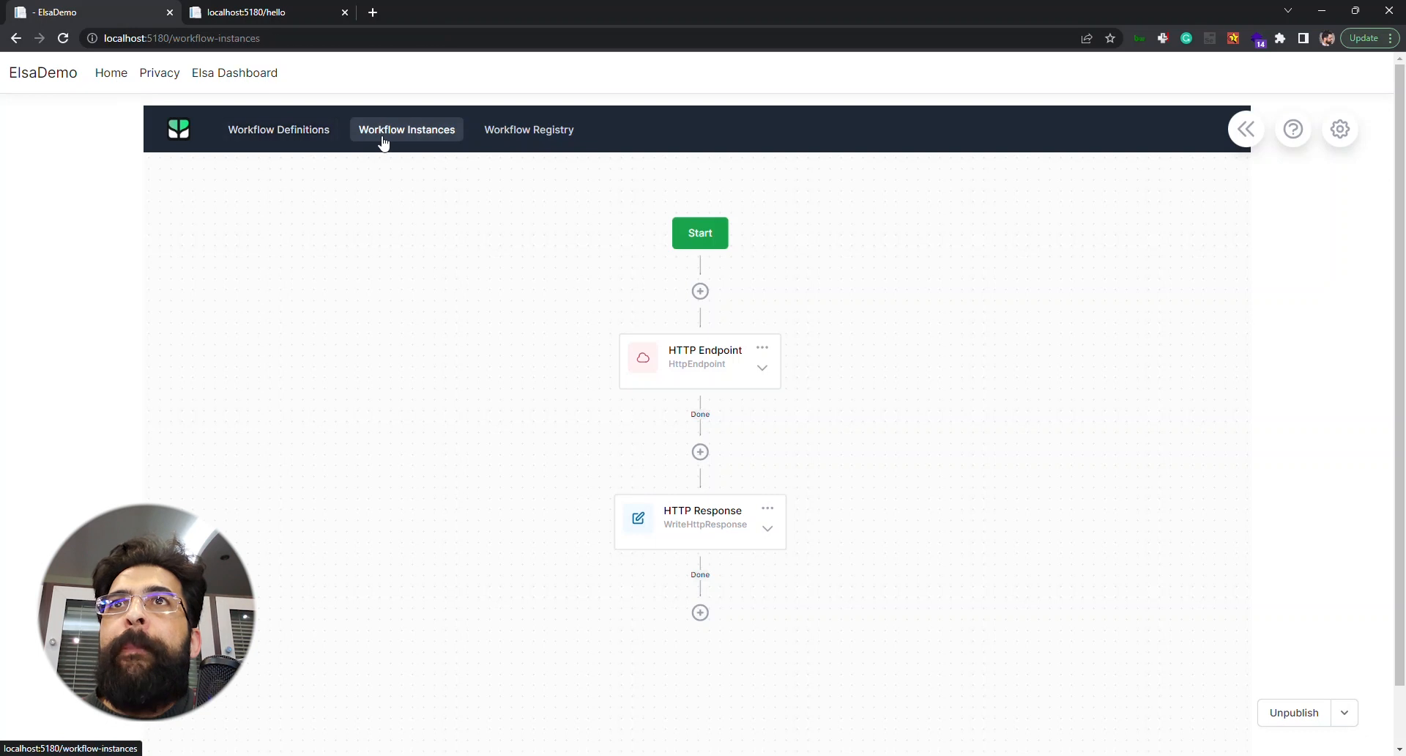
left_click(278, 128)
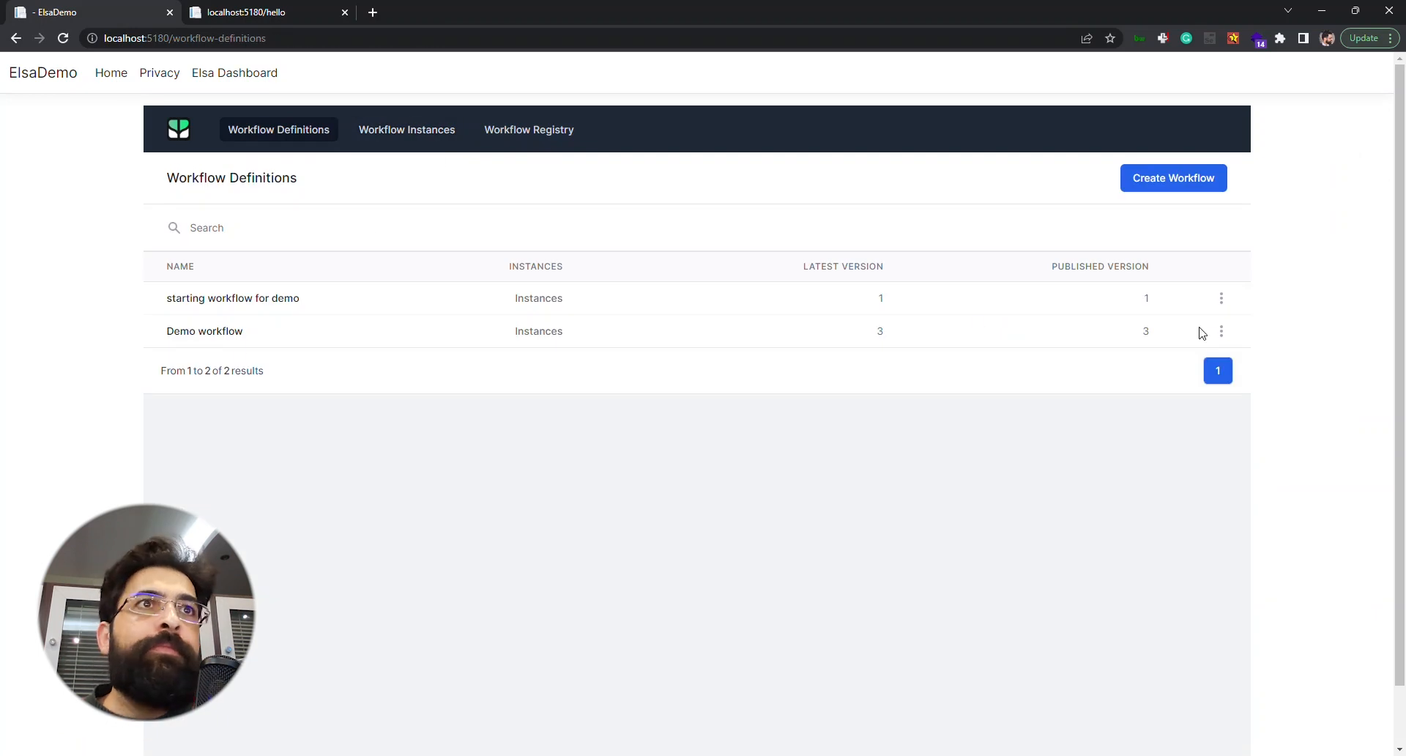
Step: Delete the Demo workflow and confirm the deletion
left_click(1222, 331)
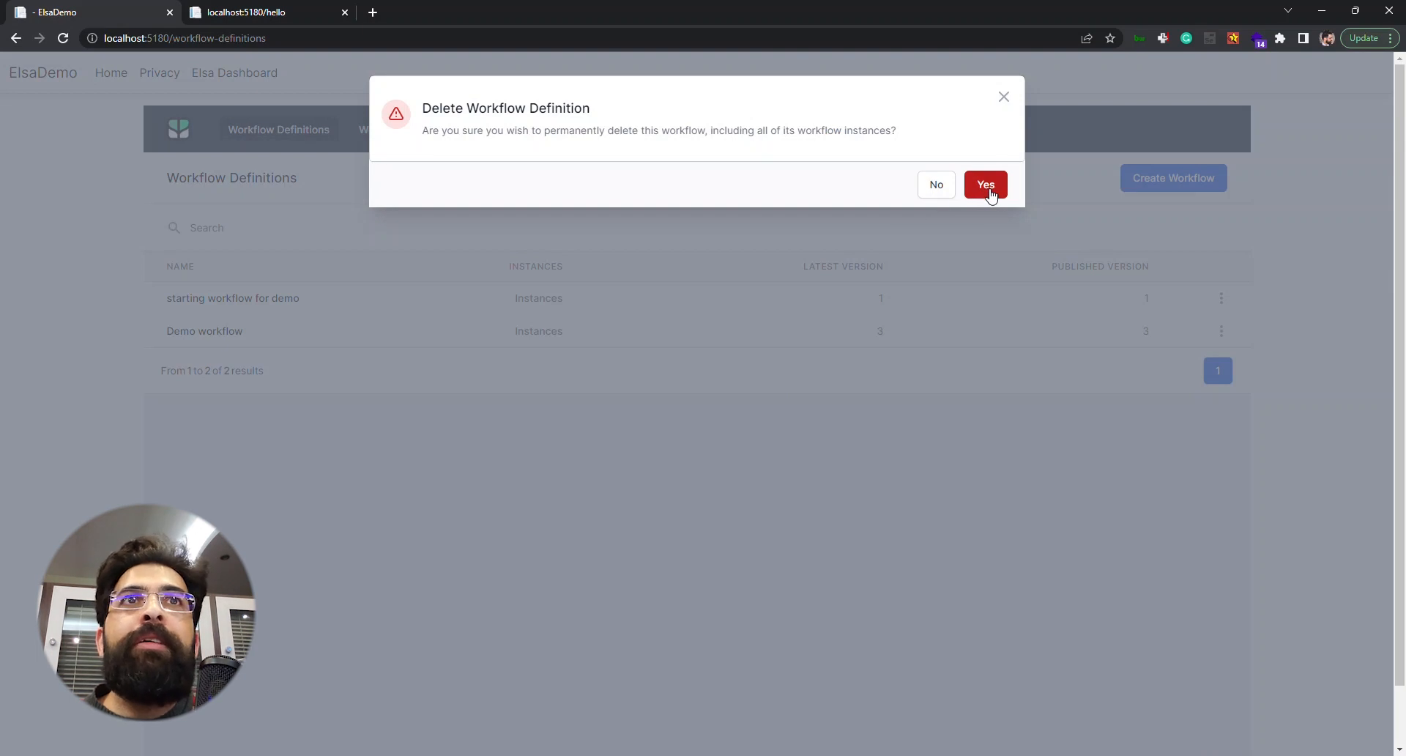
left_click(984, 185)
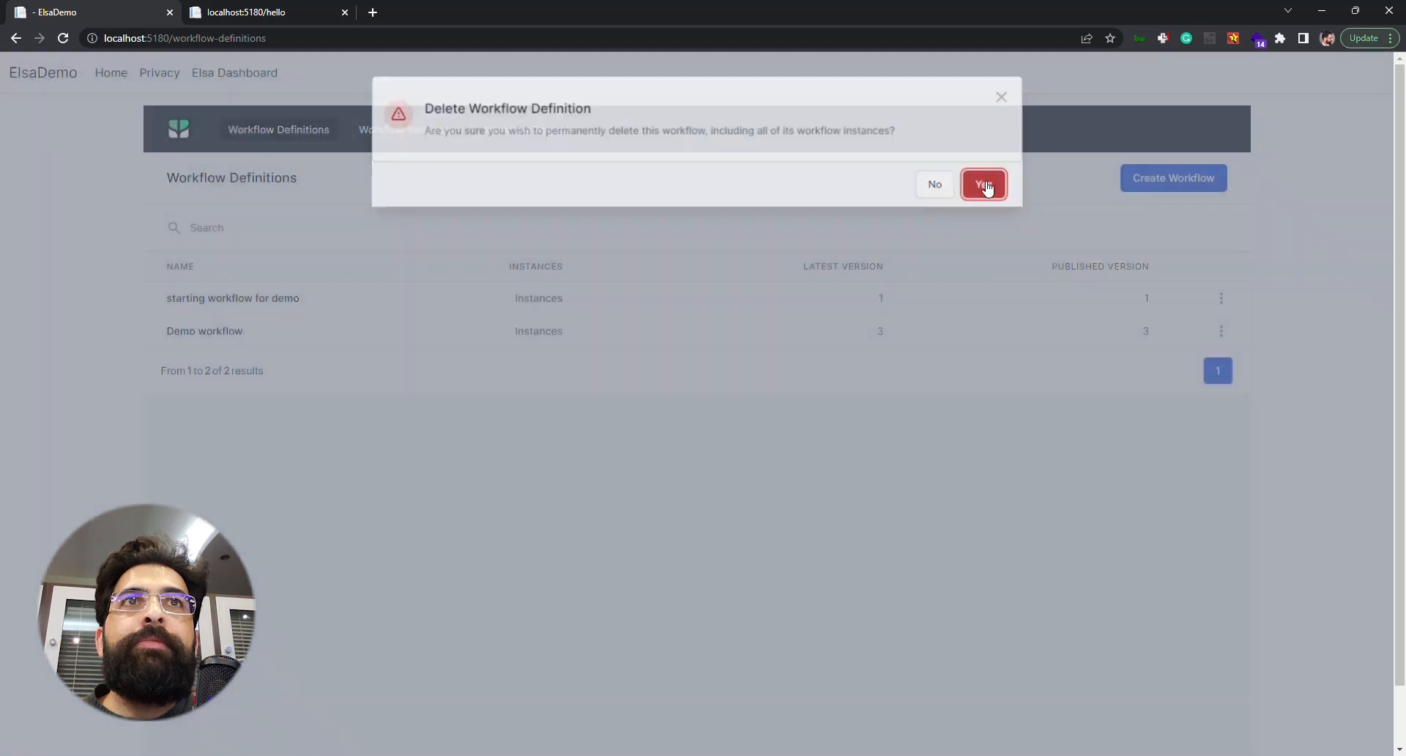
left_click(983, 184)
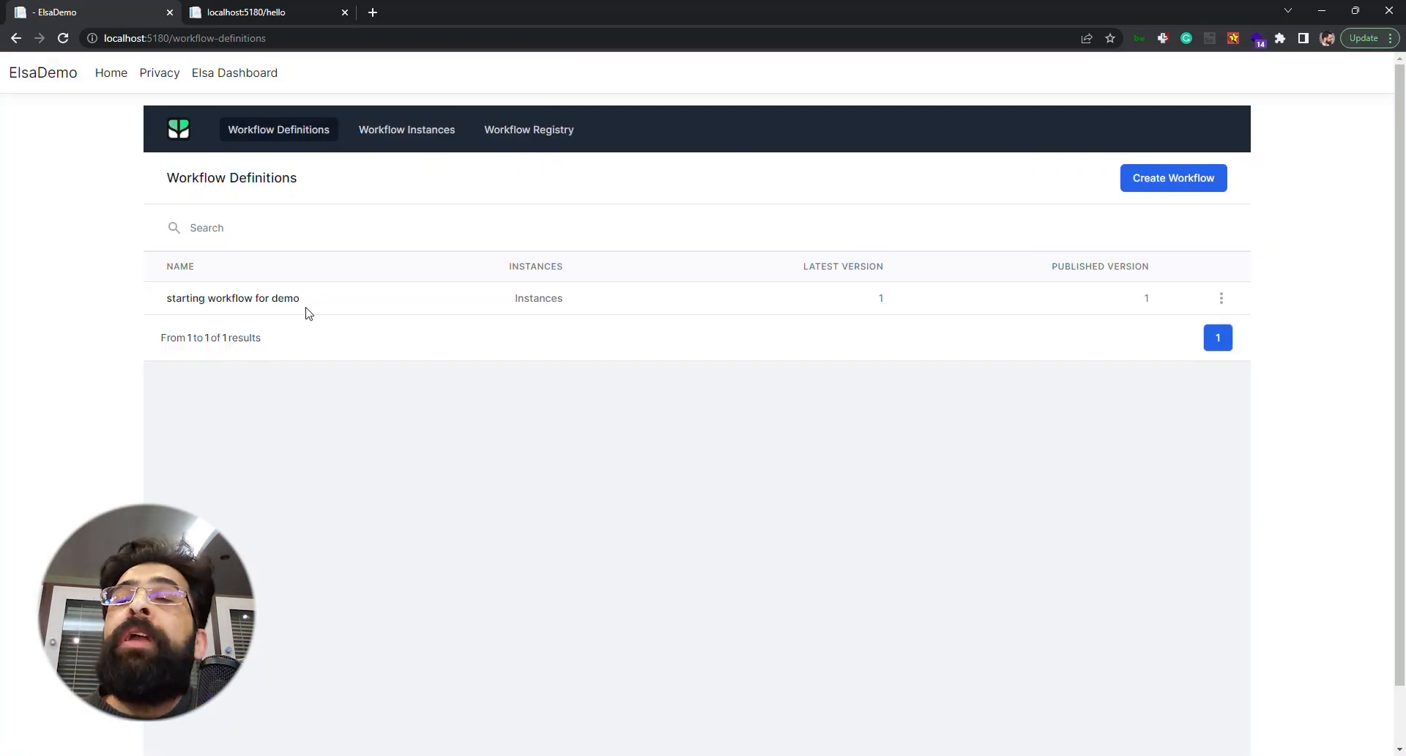
Step: Open 'starting workflow for demo' and confirm /hello now returns 'Hi!'
left_click(232, 297)
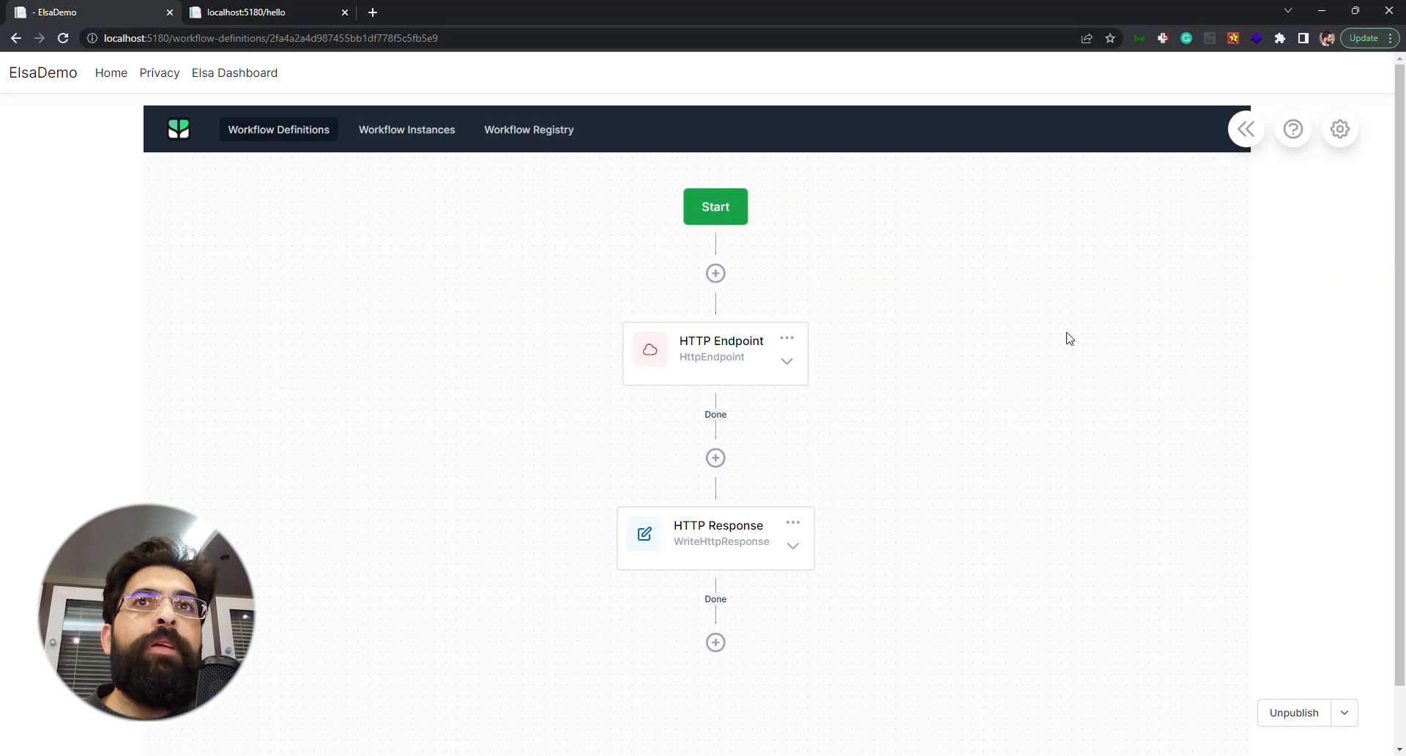
left_click(244, 12)
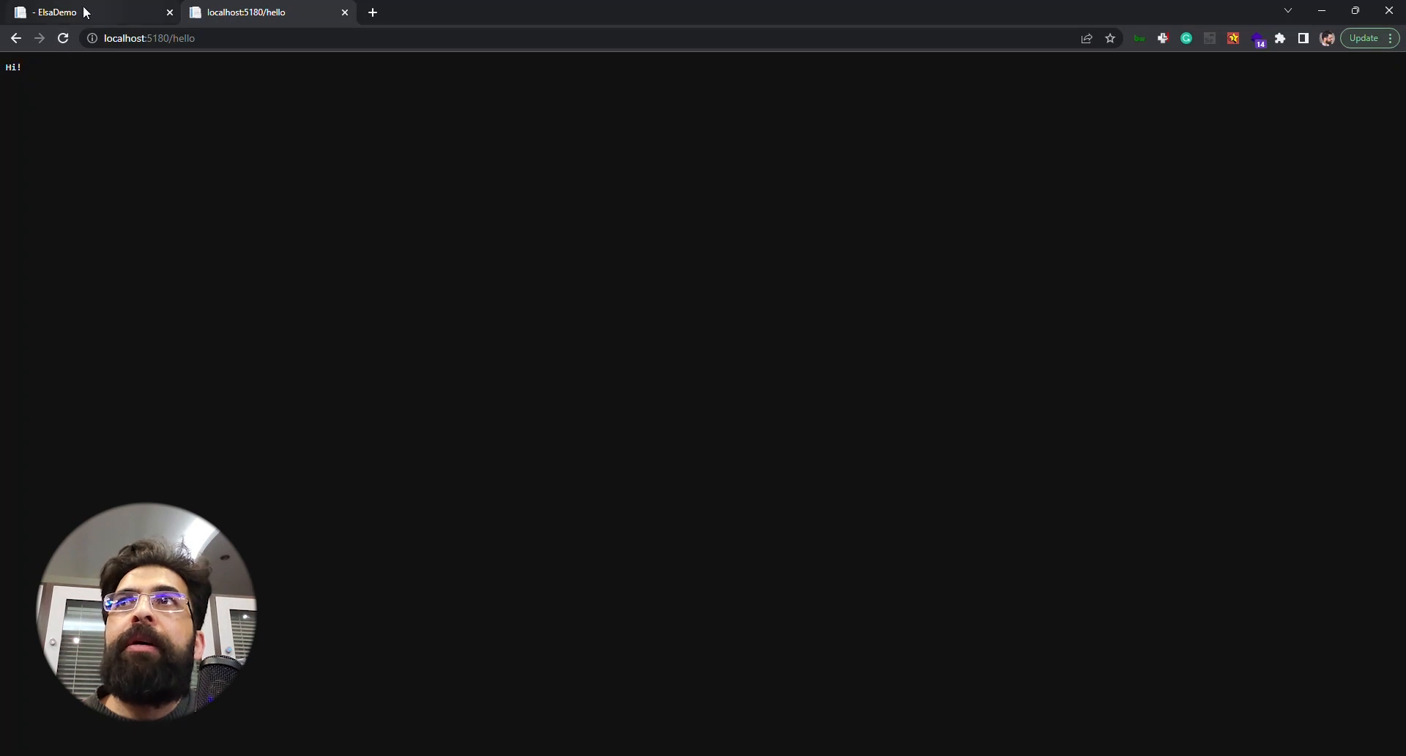
left_click(90, 12)
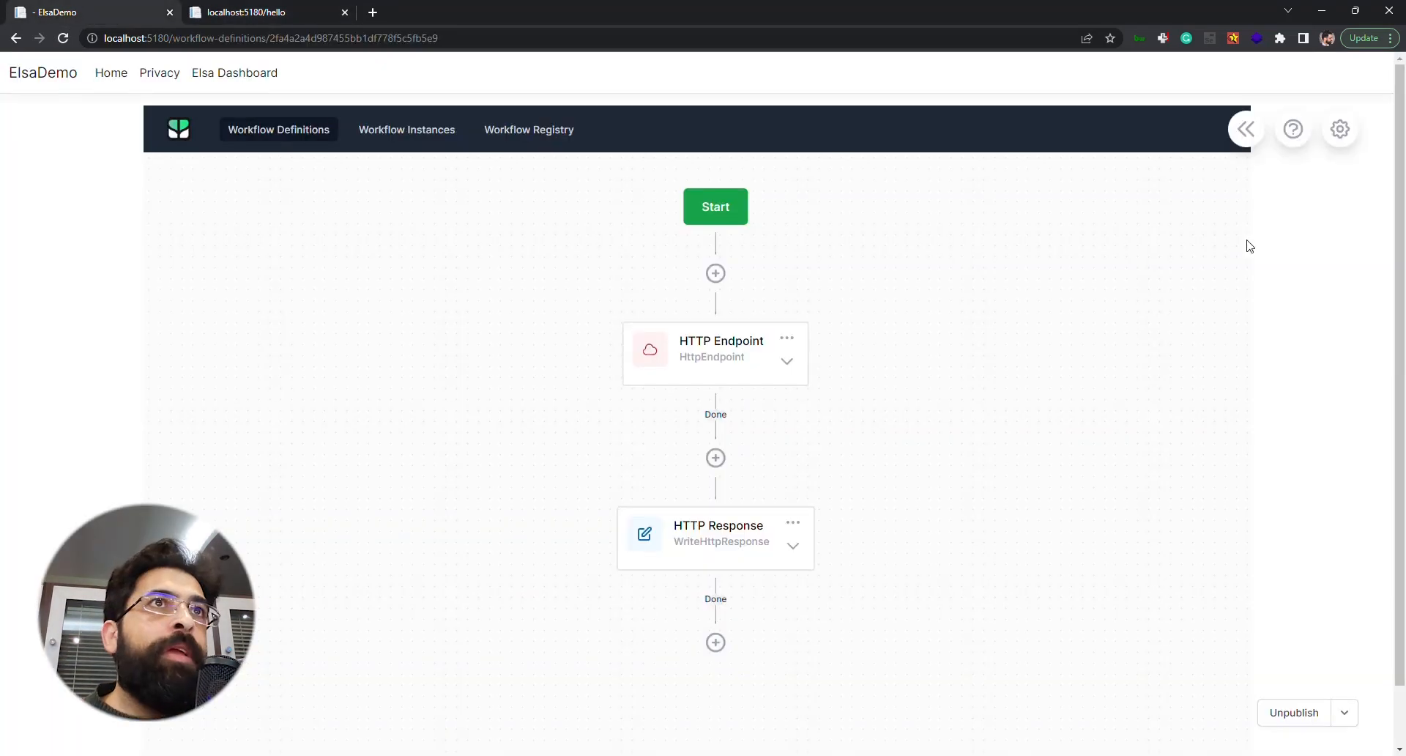
mouse_move(934, 499)
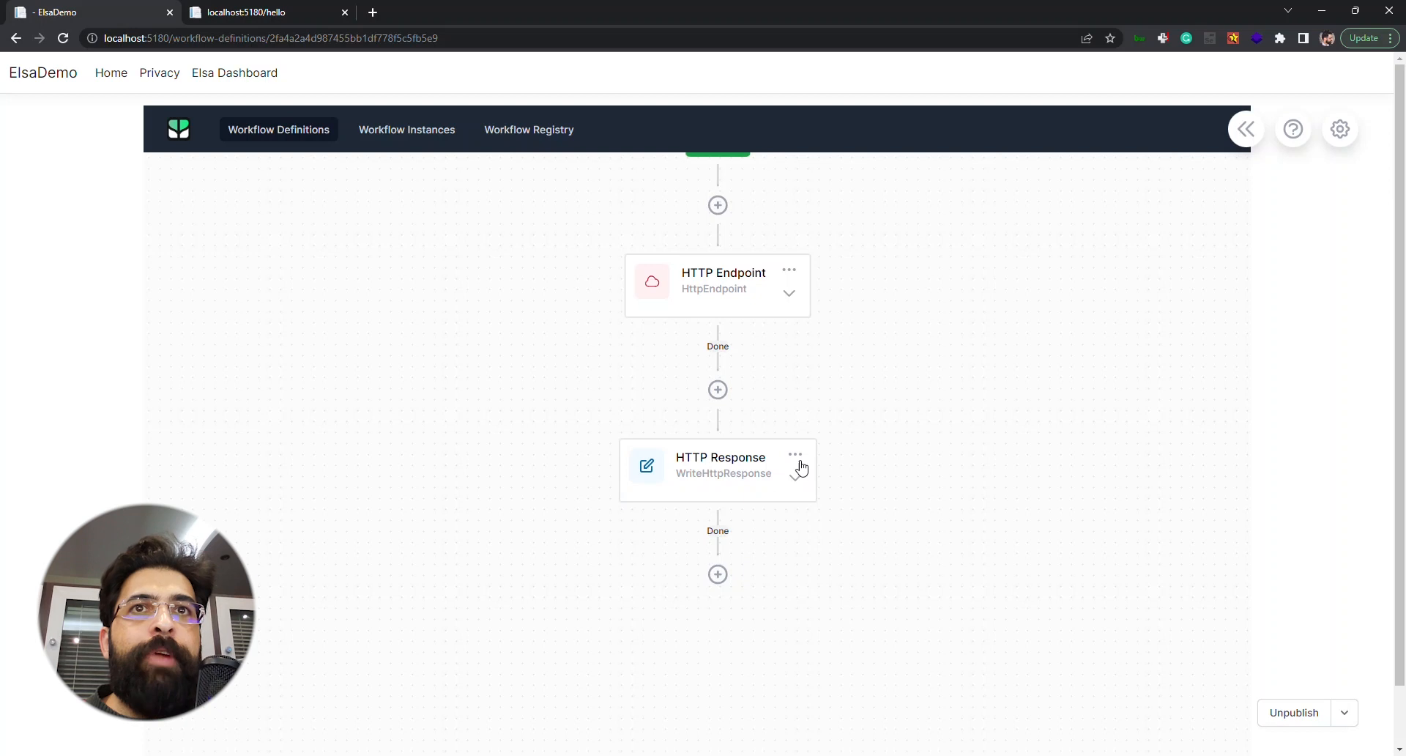
mouse_move(1250, 199)
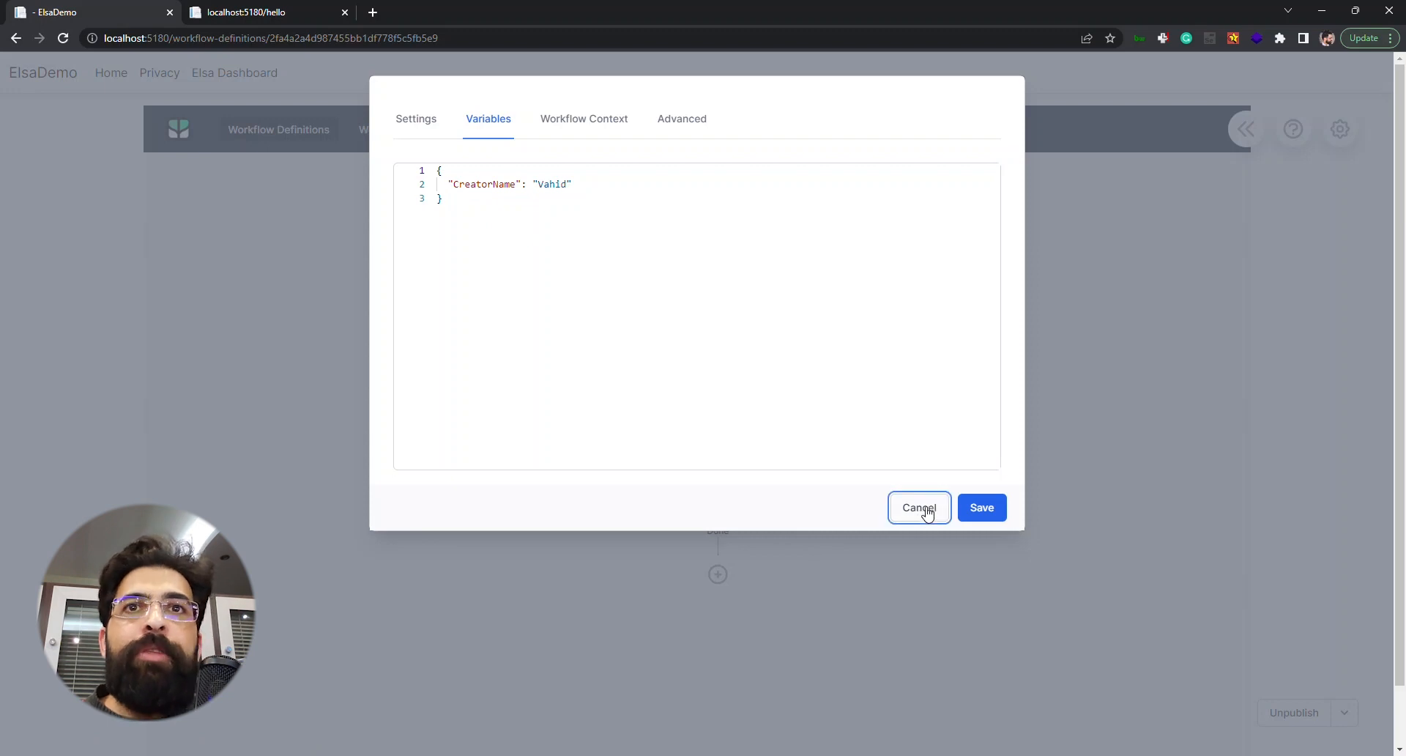
Step: Make the HTTP Response content Liquid and insert {{ Variables.CreatorName }}
left_click(918, 507)
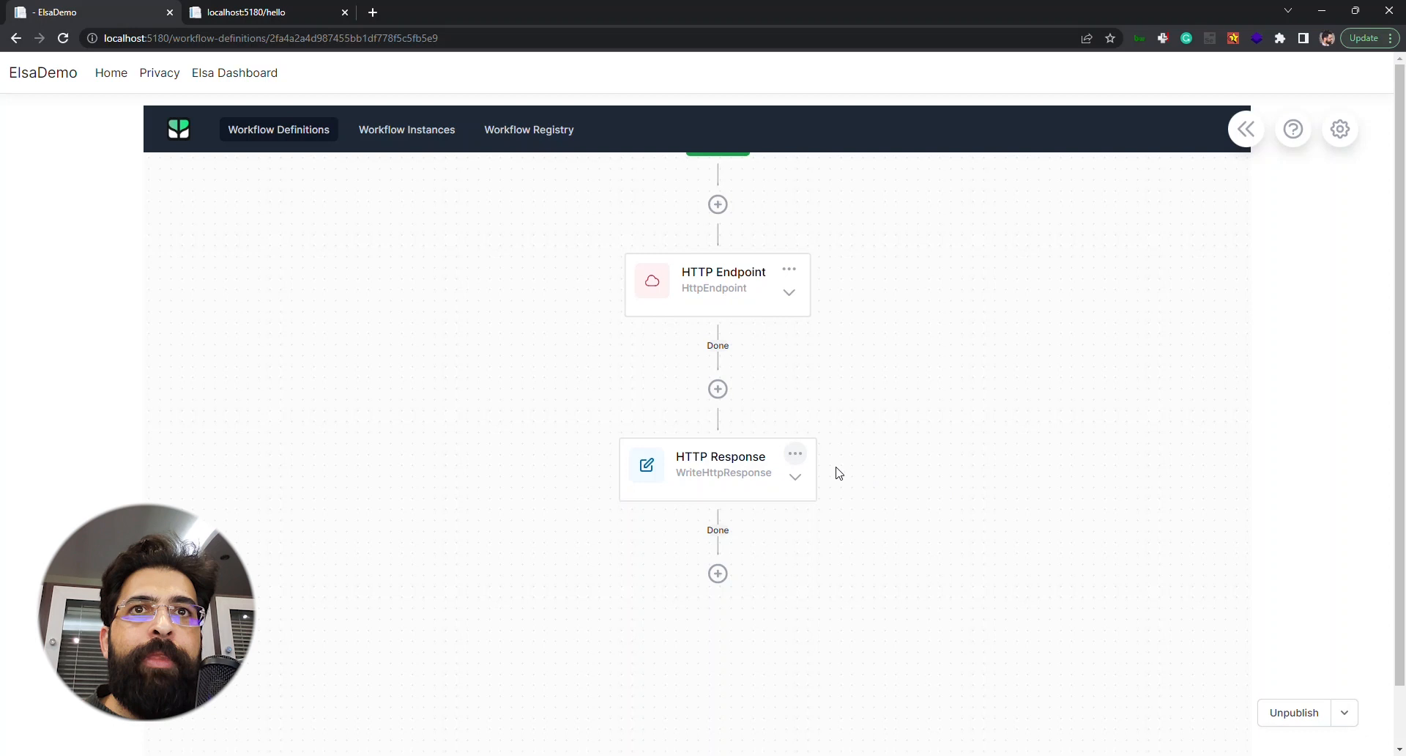
left_click(793, 453)
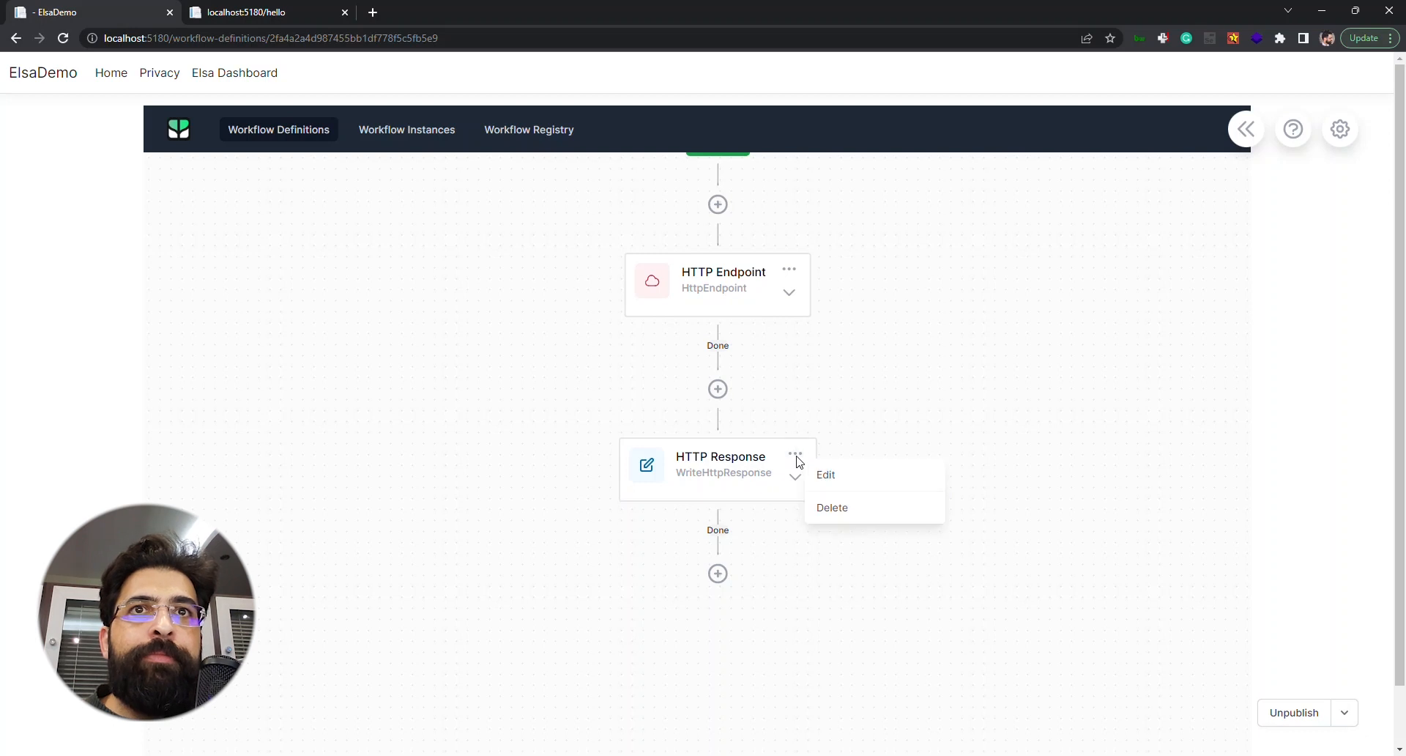
left_click(823, 474)
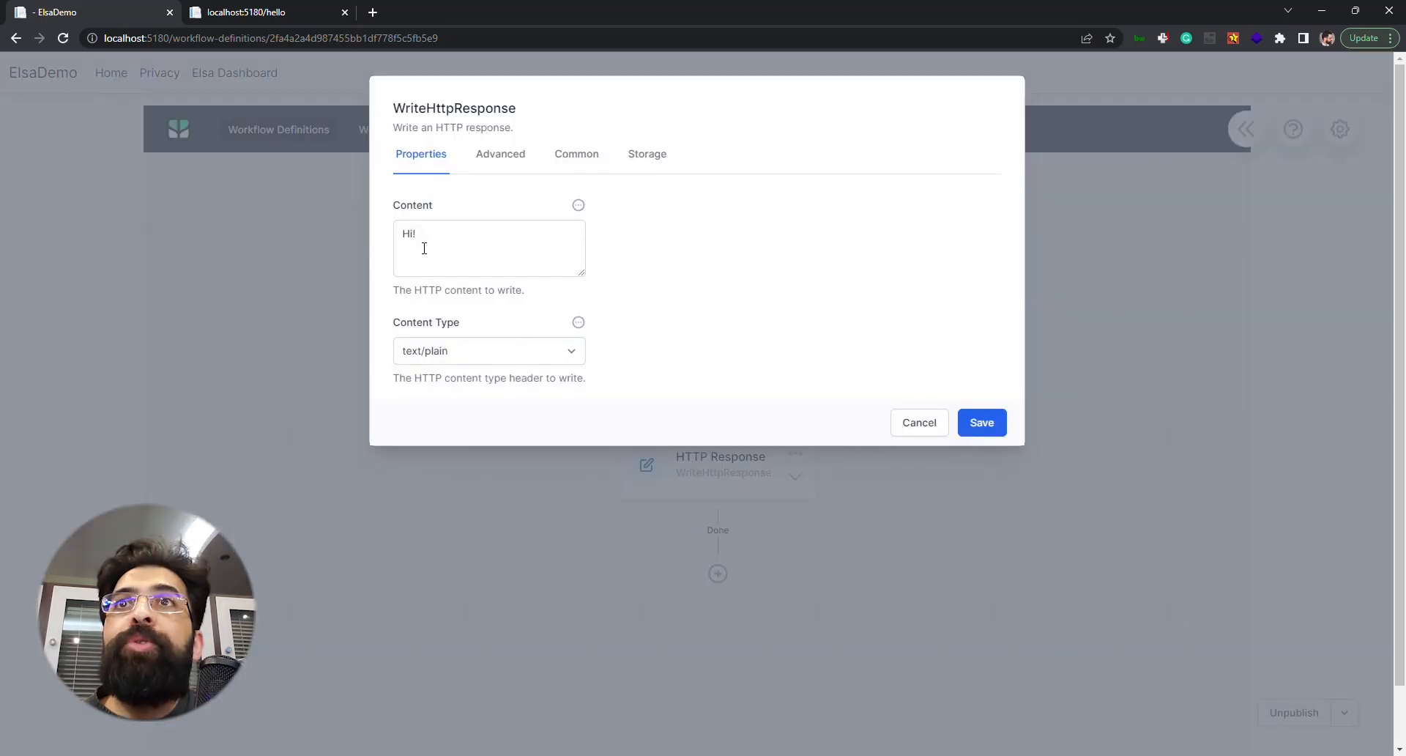
left_click(489, 246)
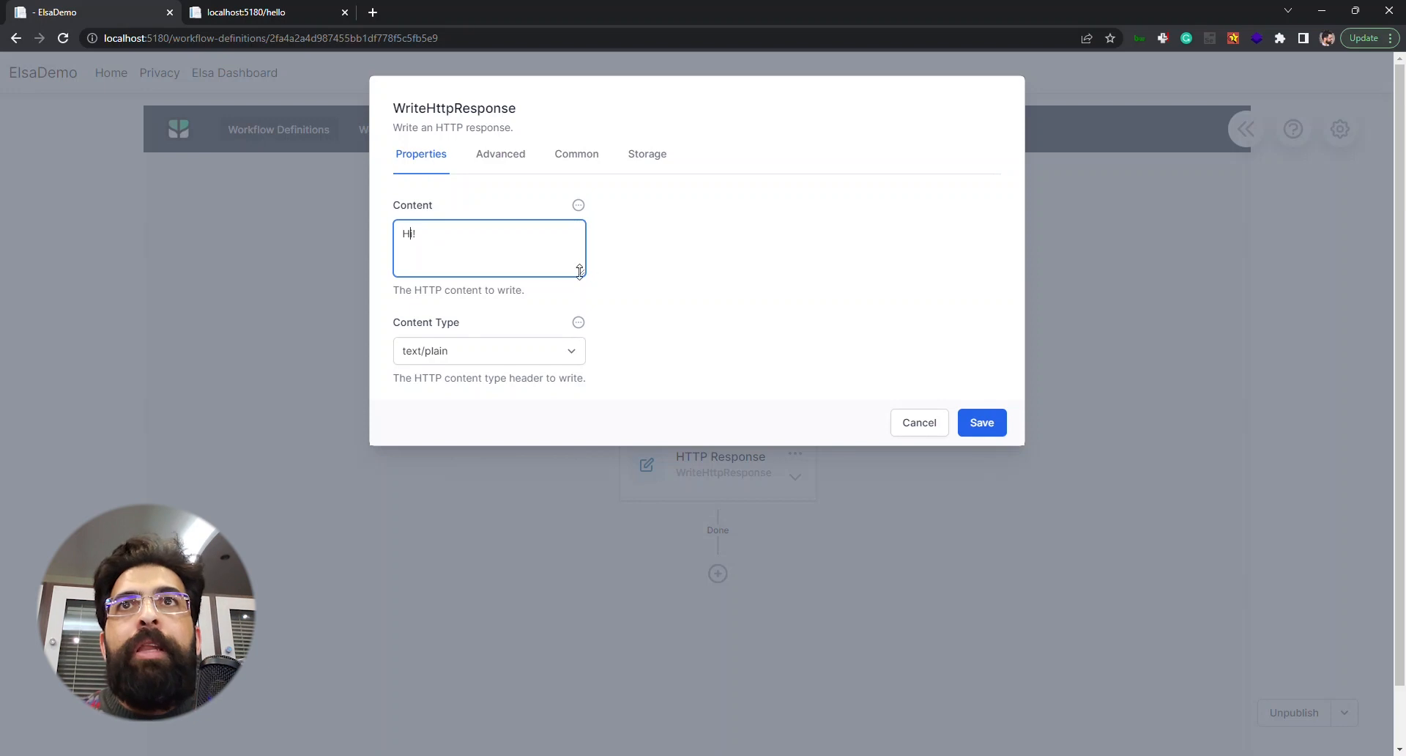
left_click(579, 205)
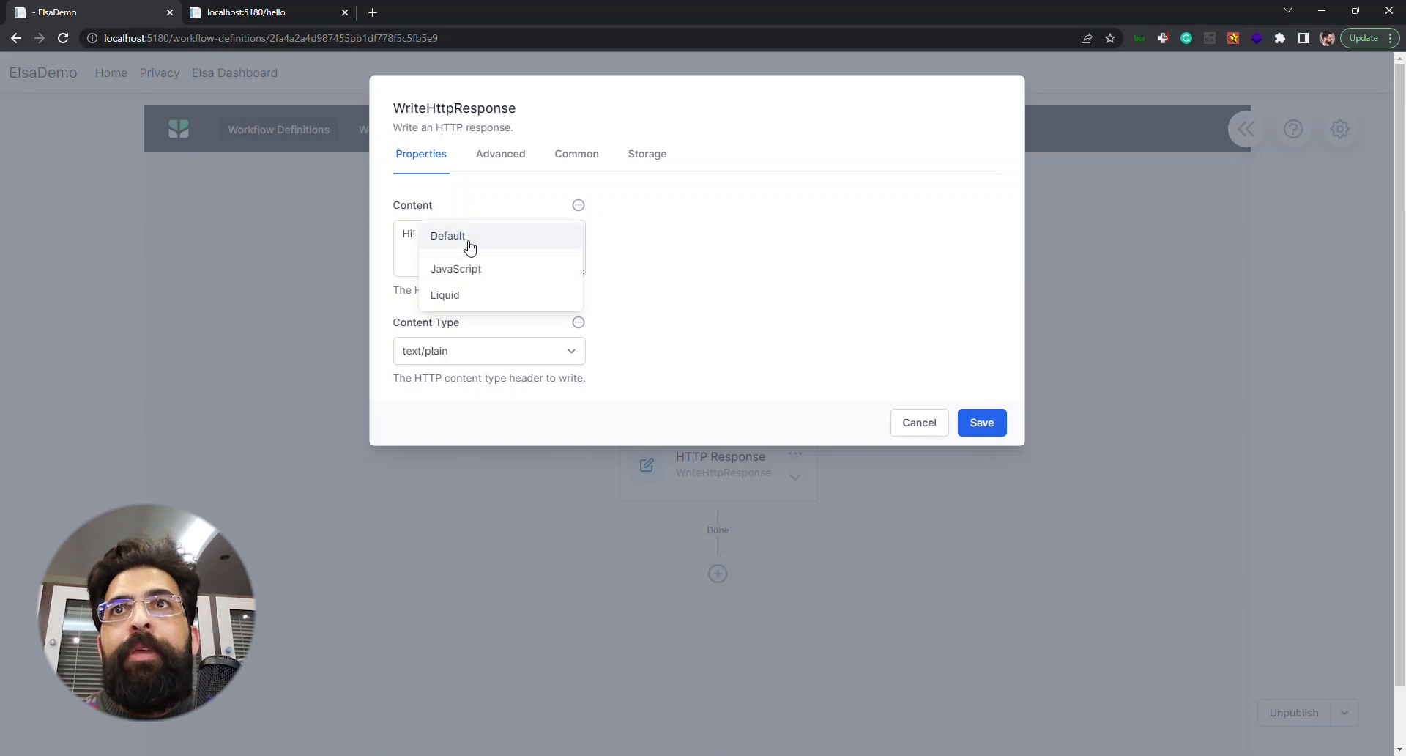
left_click(444, 295)
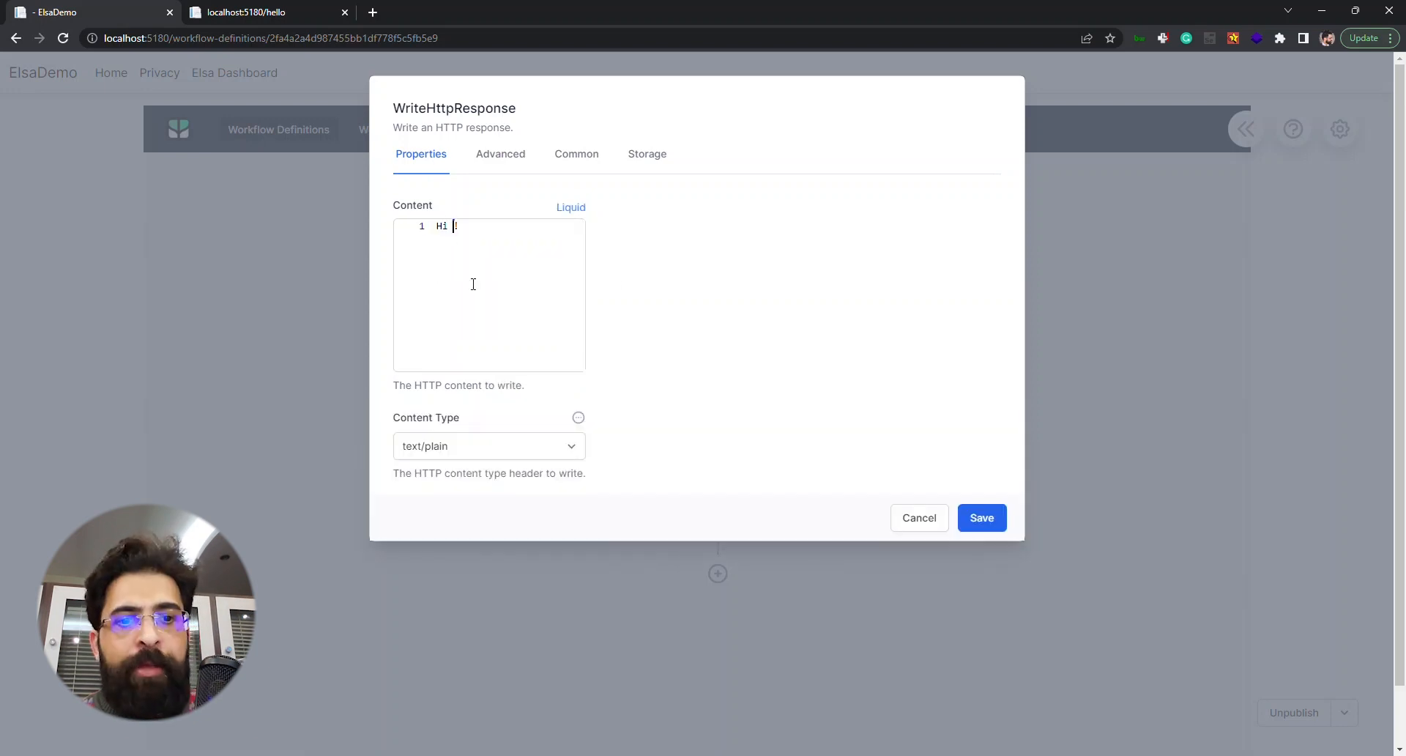
type("{{")
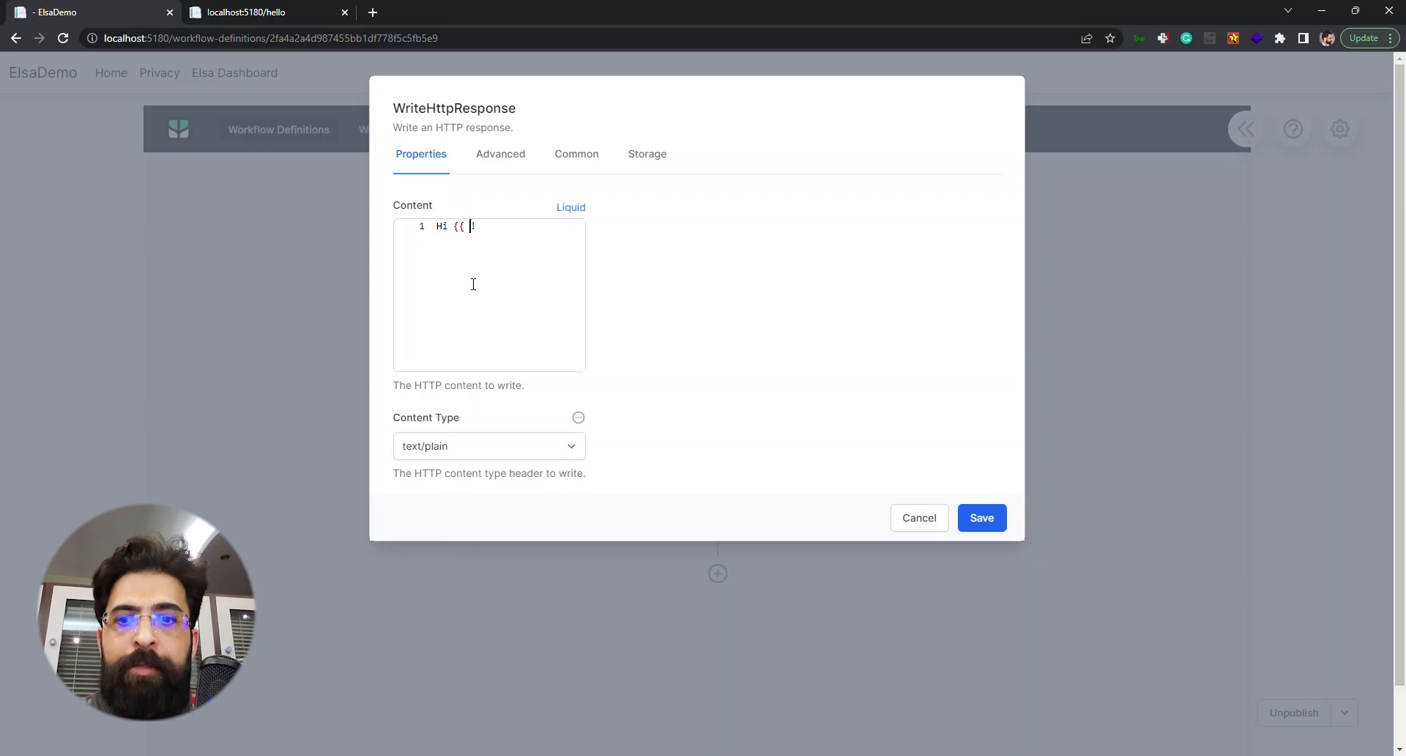
type("Variables.")
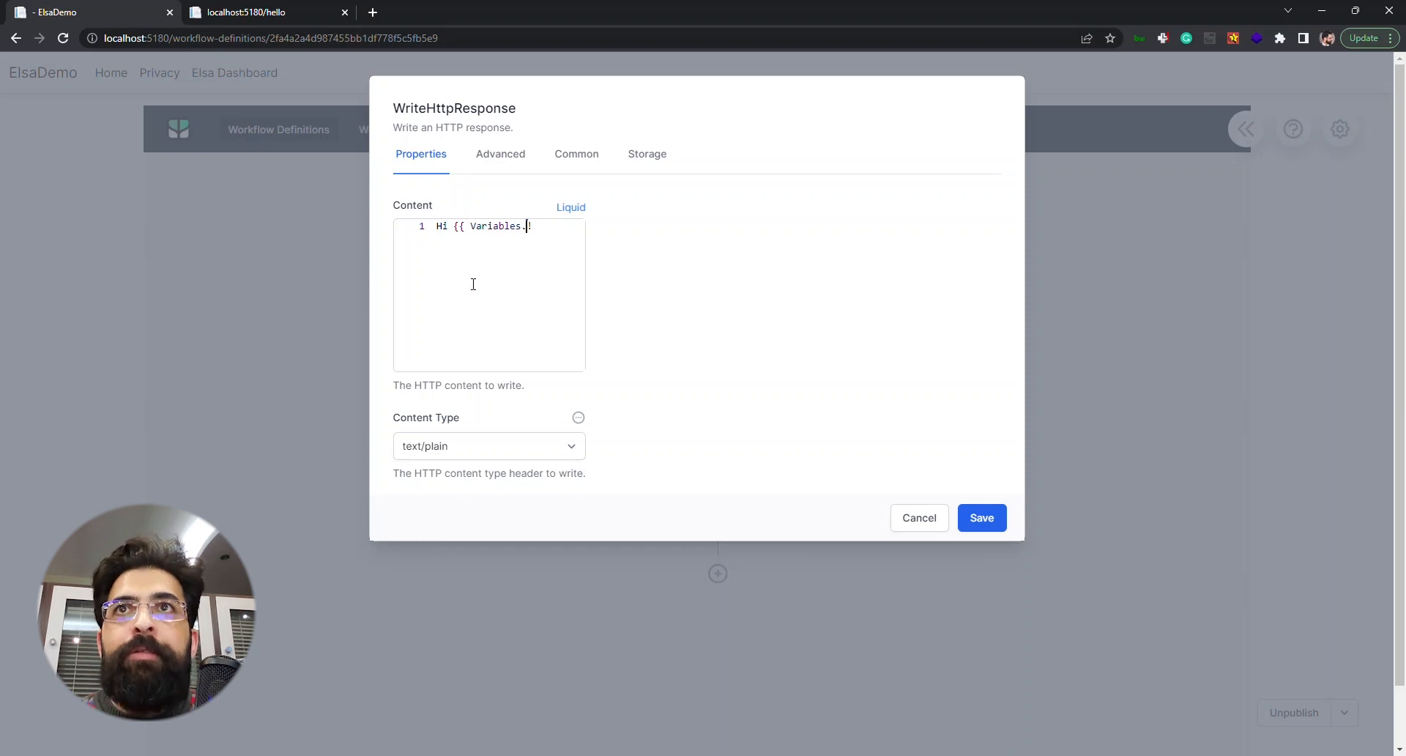
type("Create")
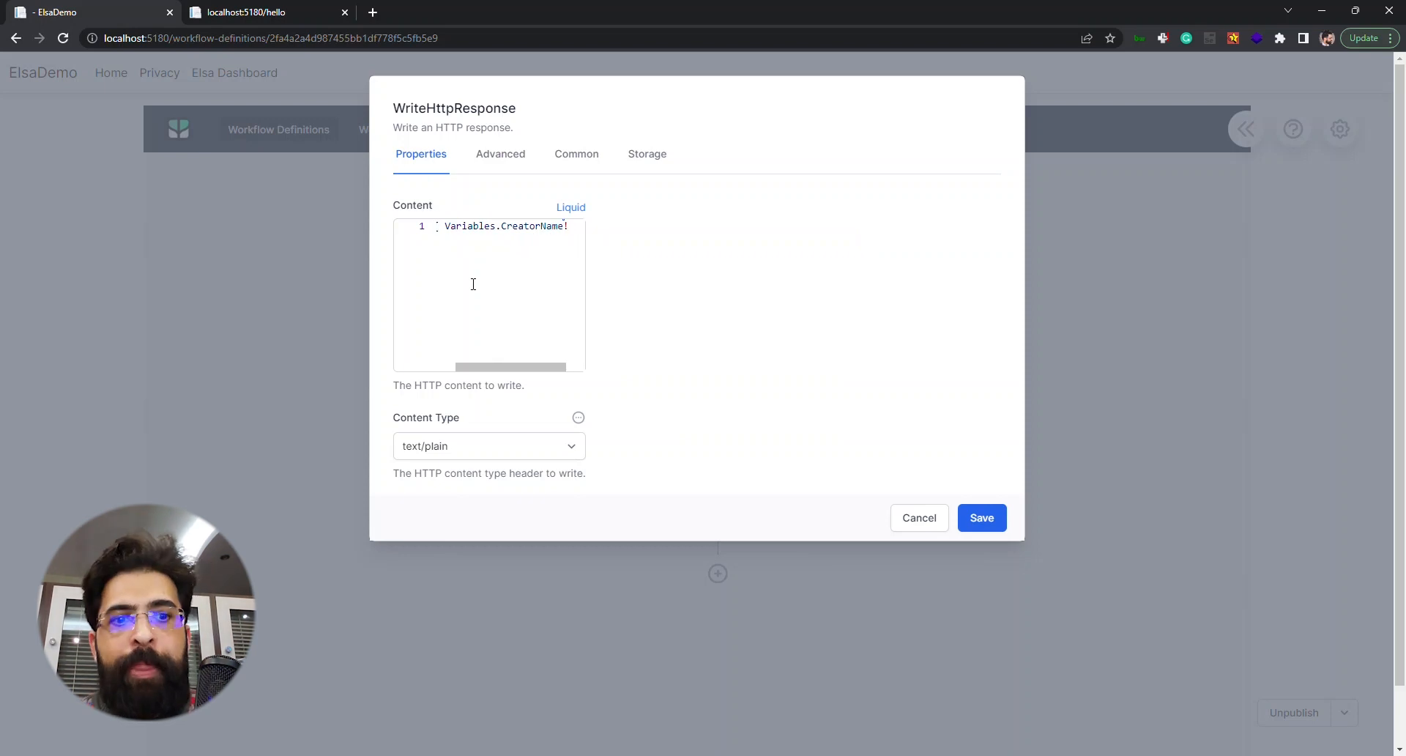
type("}}")
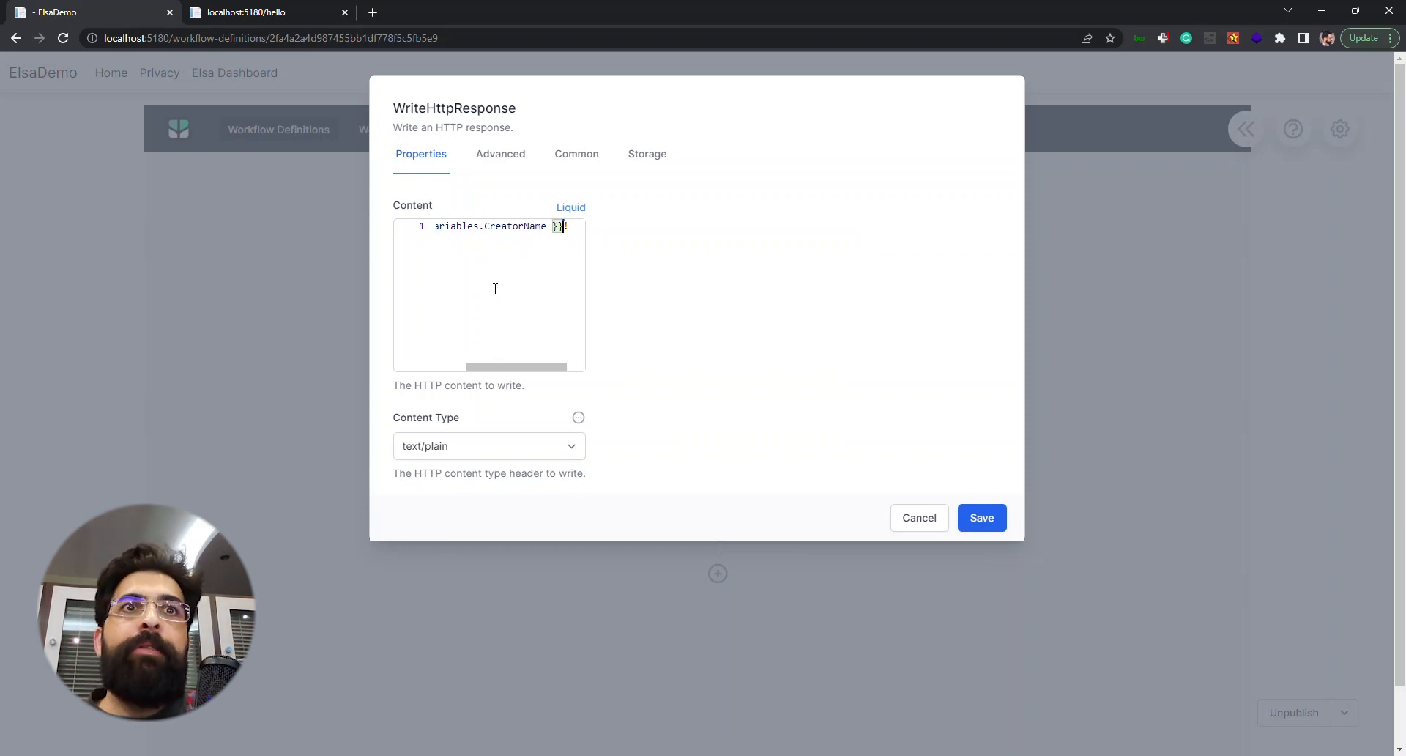
Step: Save the HTTP Response change, republish the workflow, and return to the dashboard
left_click(981, 517)
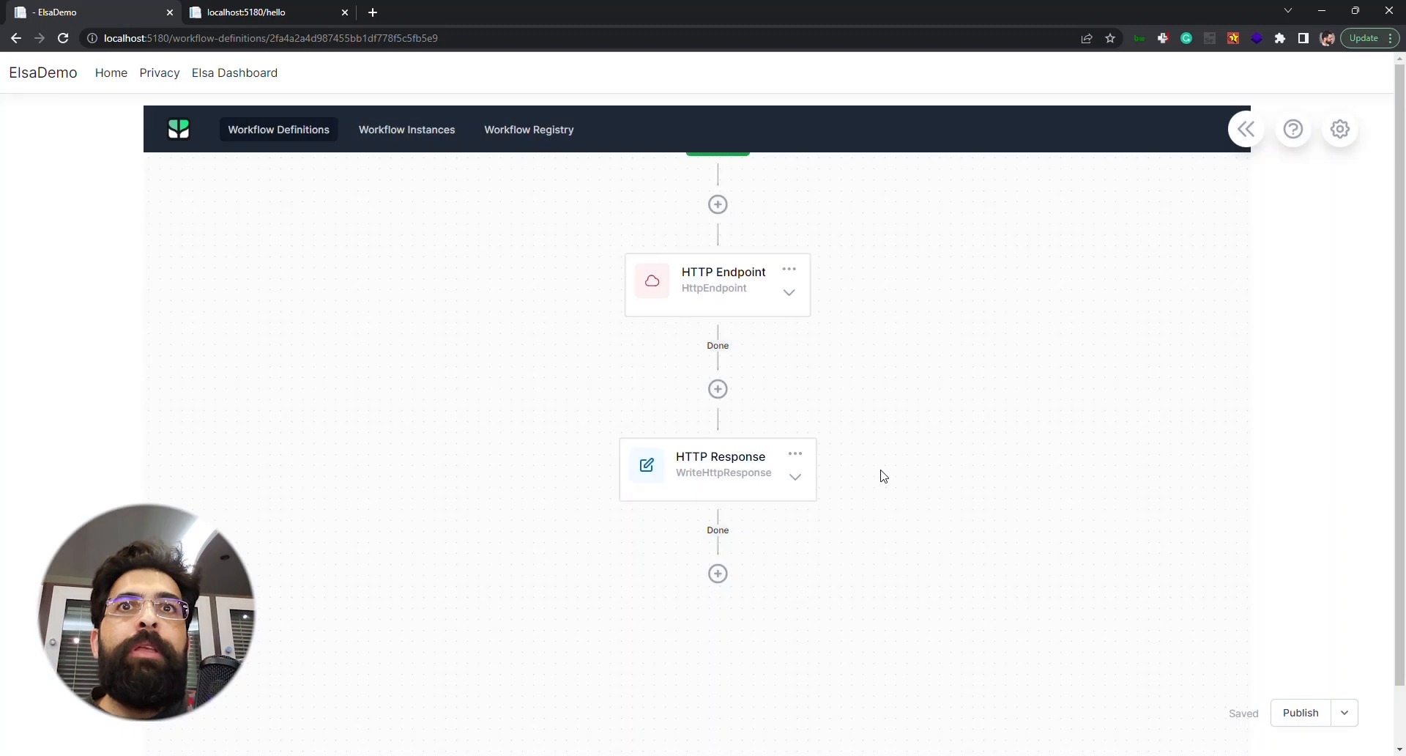
left_click(1299, 711)
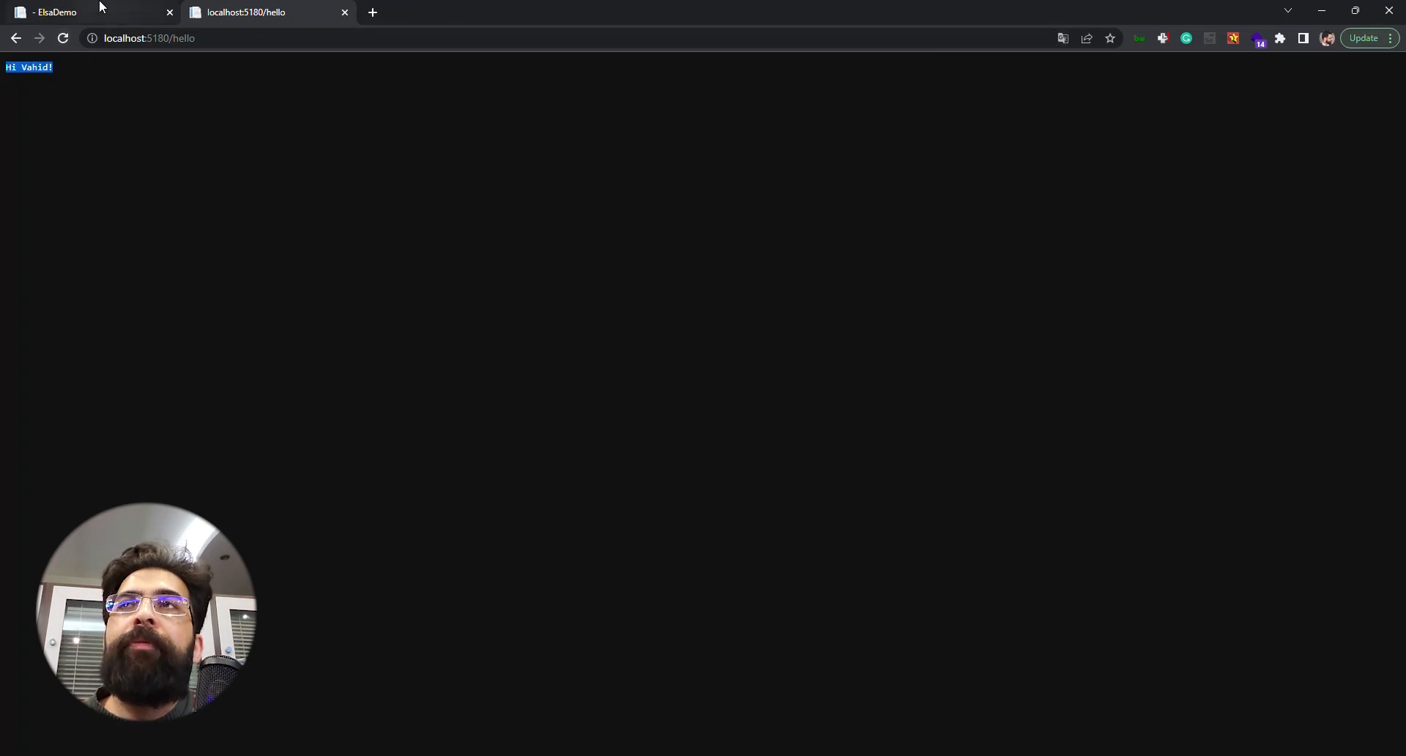
left_click(80, 12)
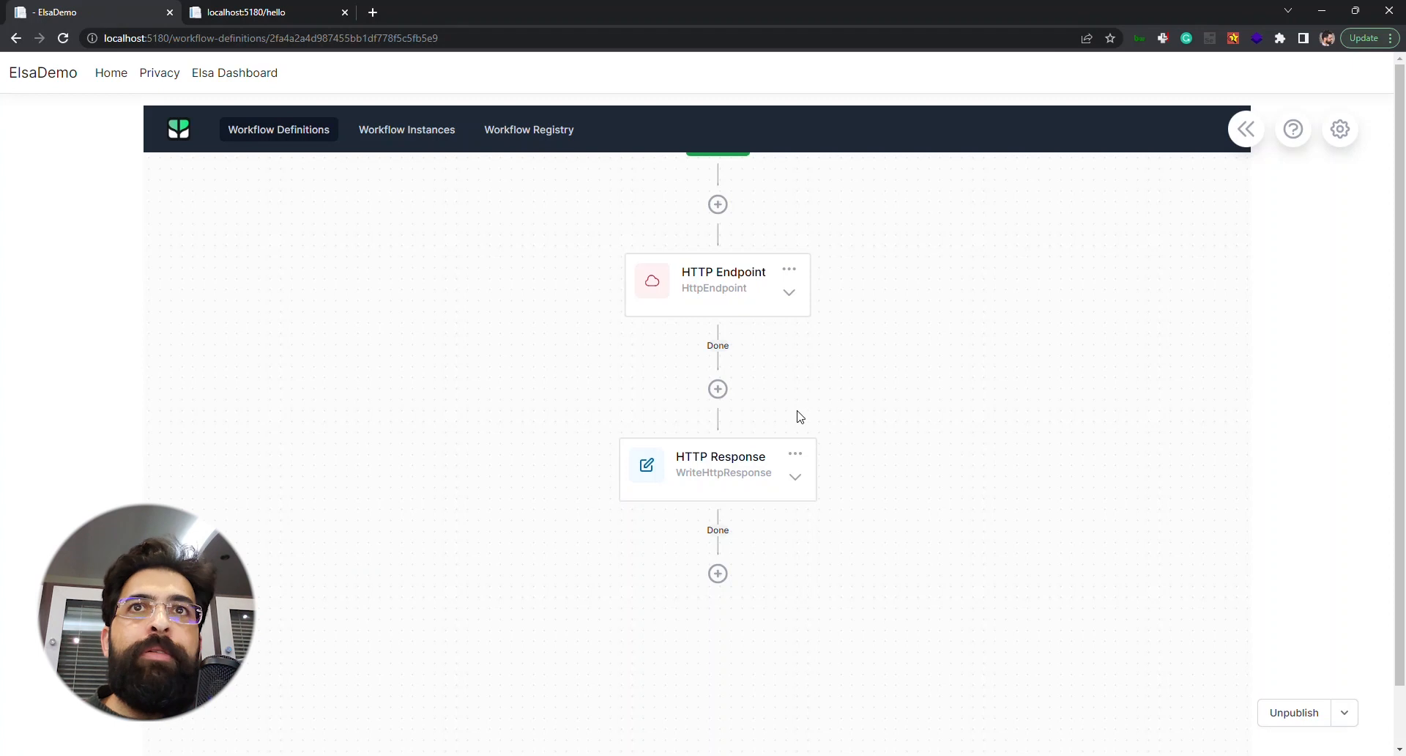
mouse_move(916, 515)
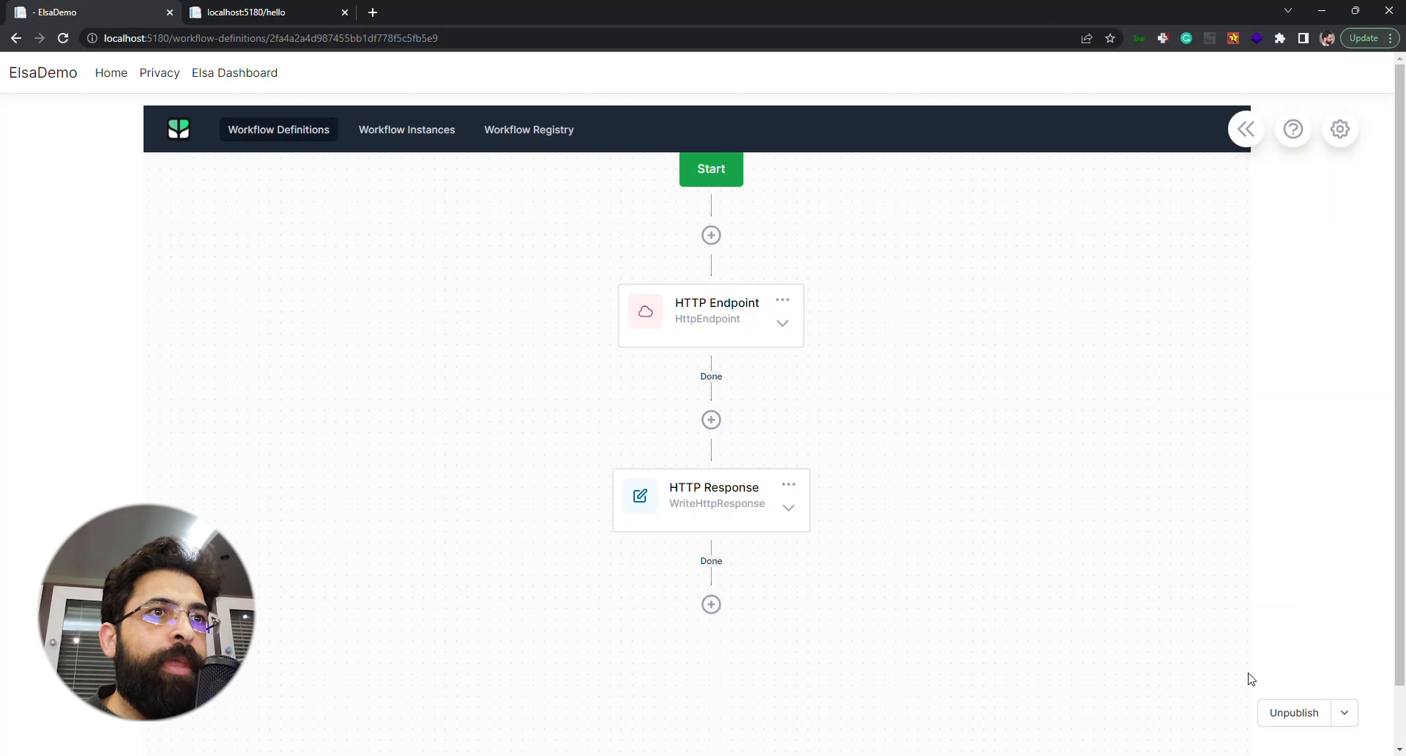
left_click(1343, 712)
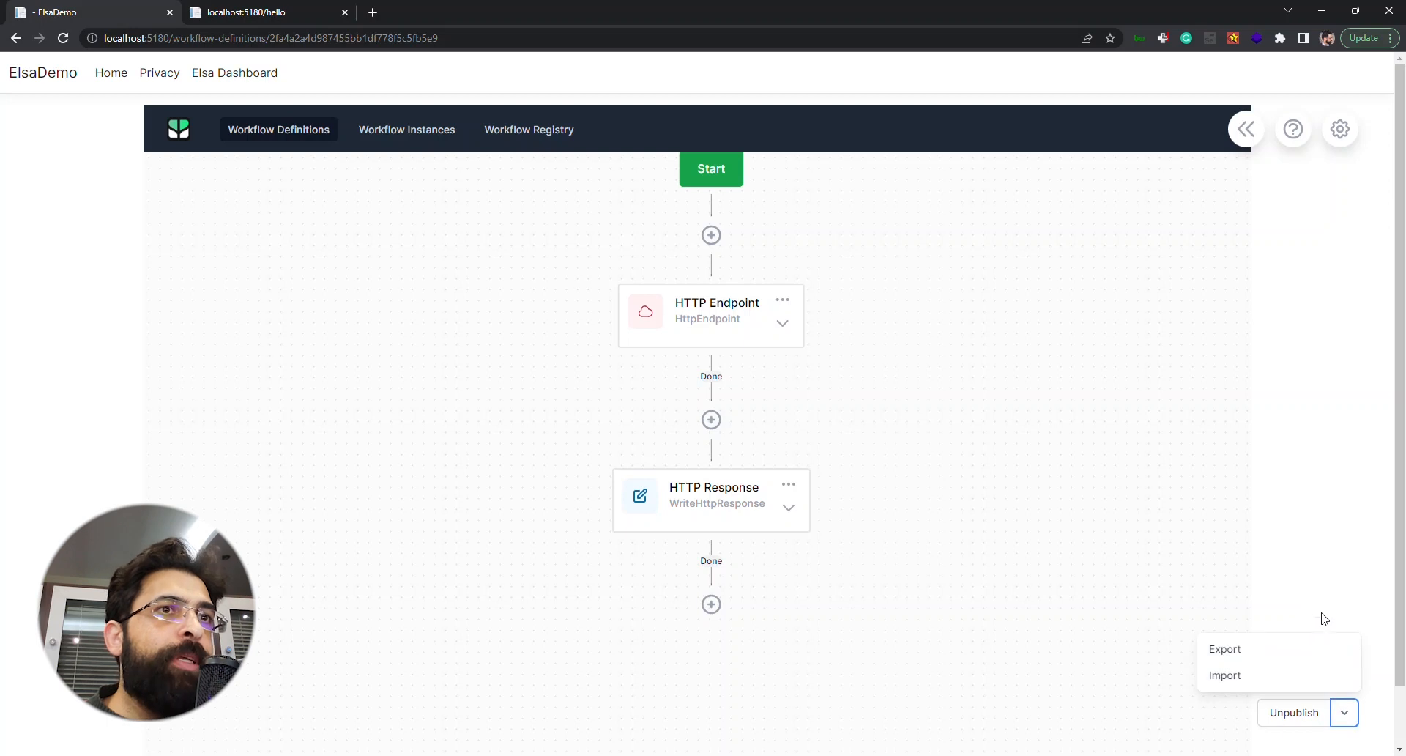
mouse_move(1249, 668)
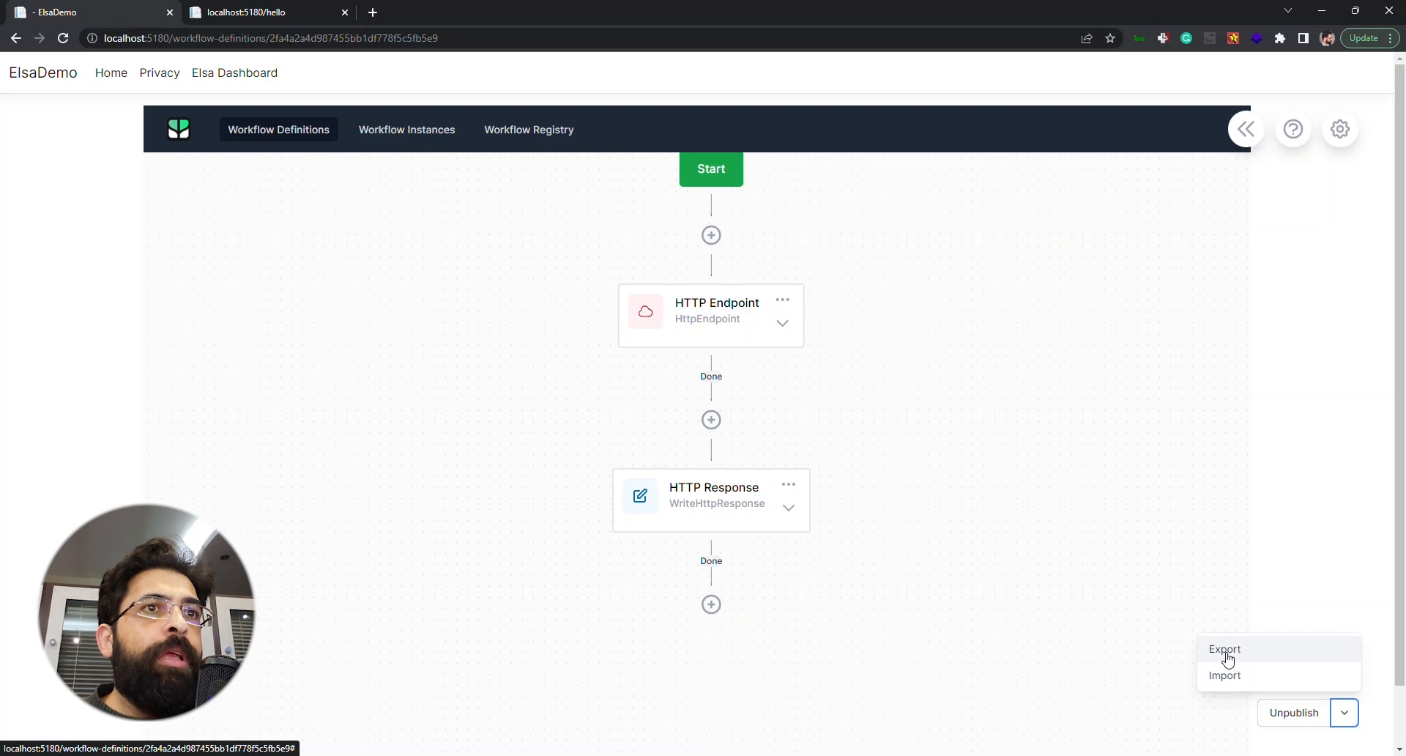
Step: Export the workflow and open the downloaded our-simple-workflow.json file
left_click(1224, 648)
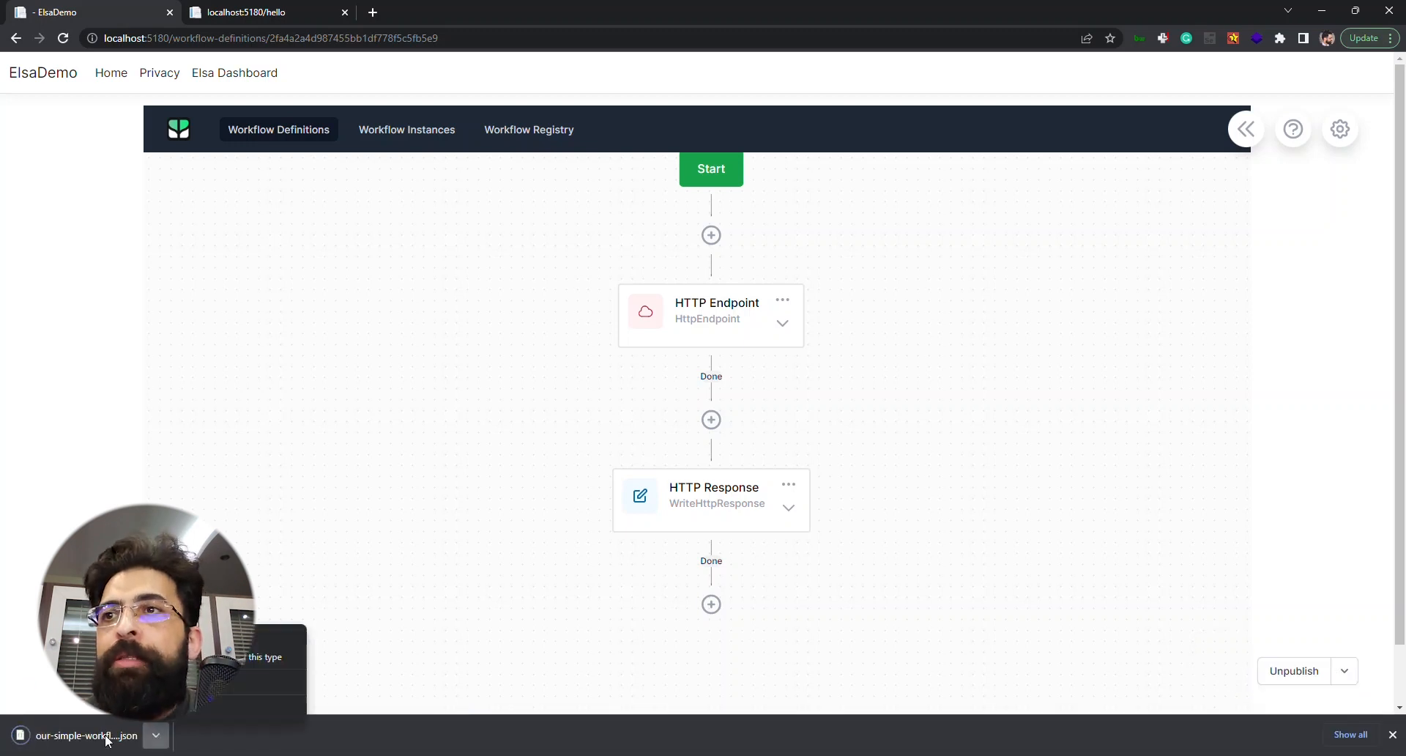
left_click(85, 735)
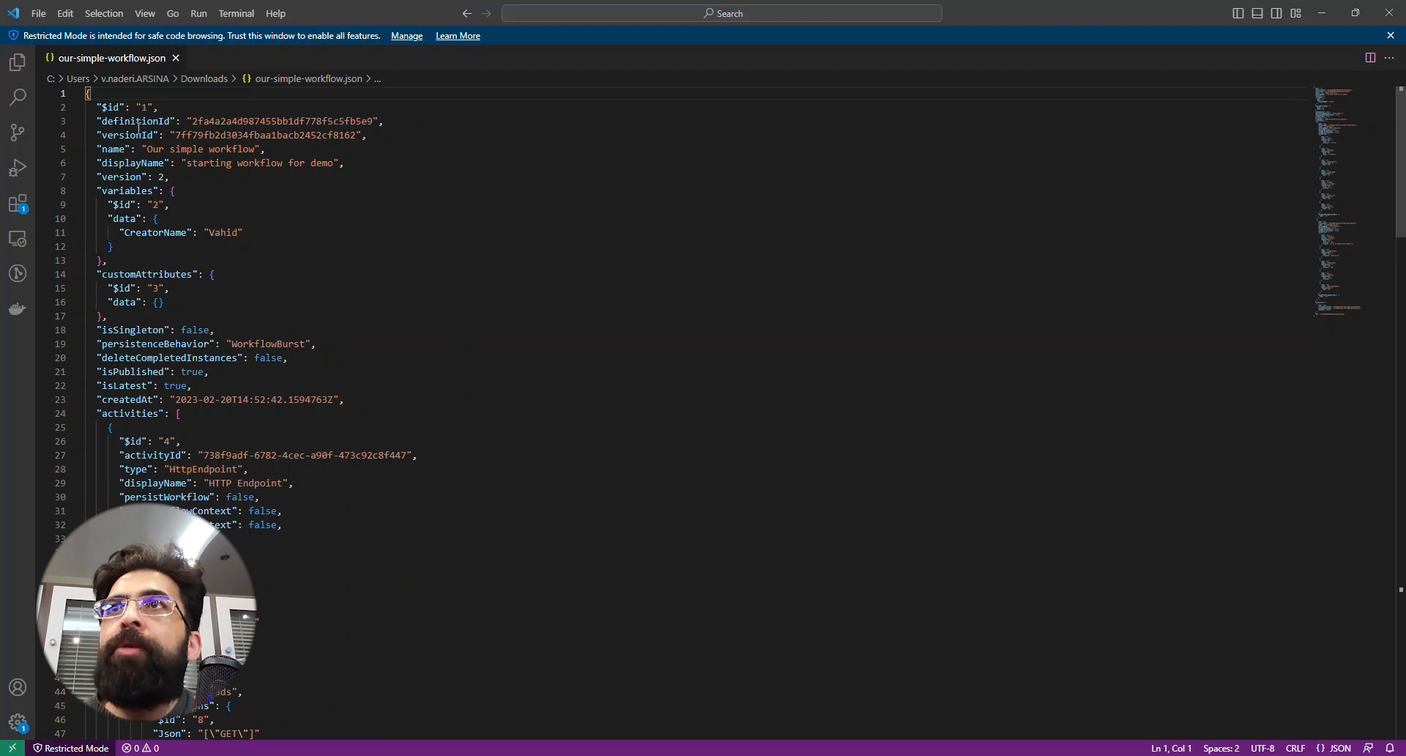
Step: Review the JSON's name and activities, scrolling to the WriteHttpResponse Content expressions
double_click(139, 162)
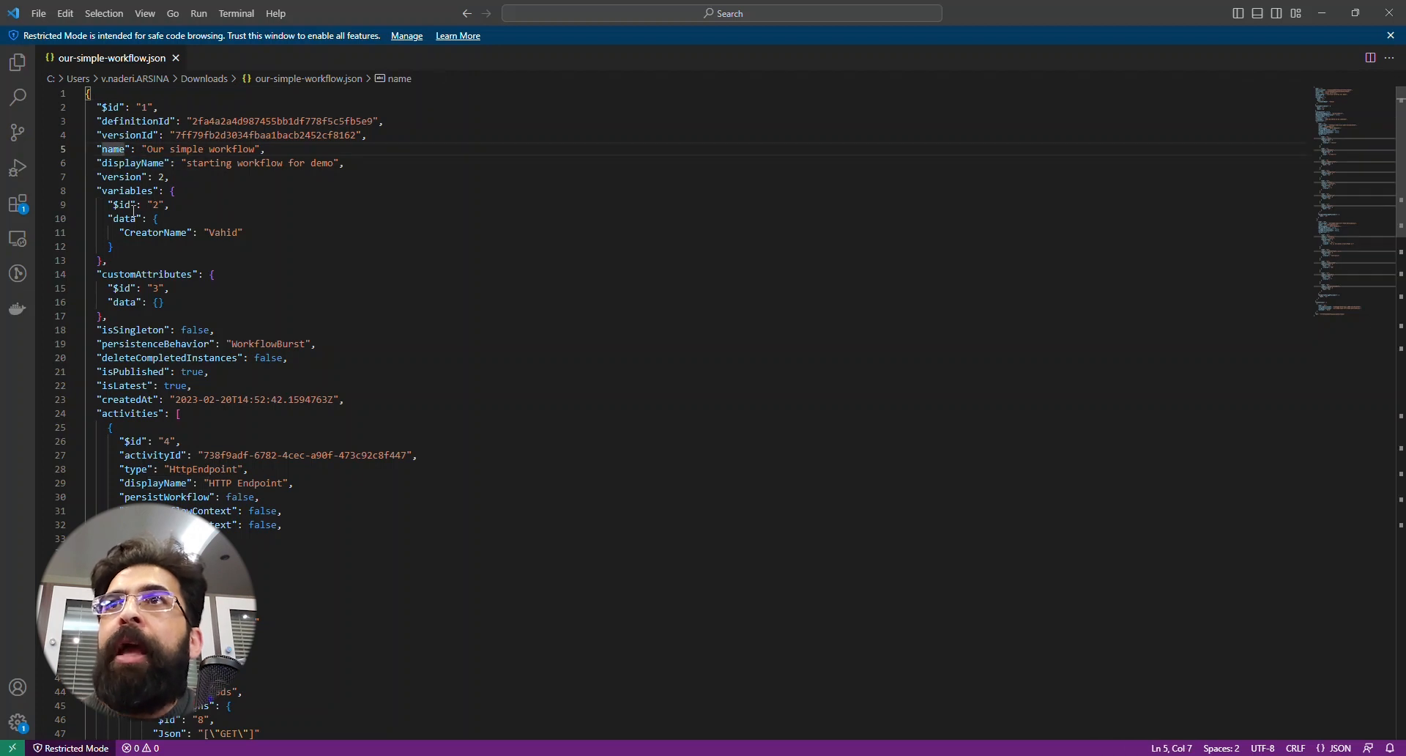
left_click_drag(120, 232, 235, 232)
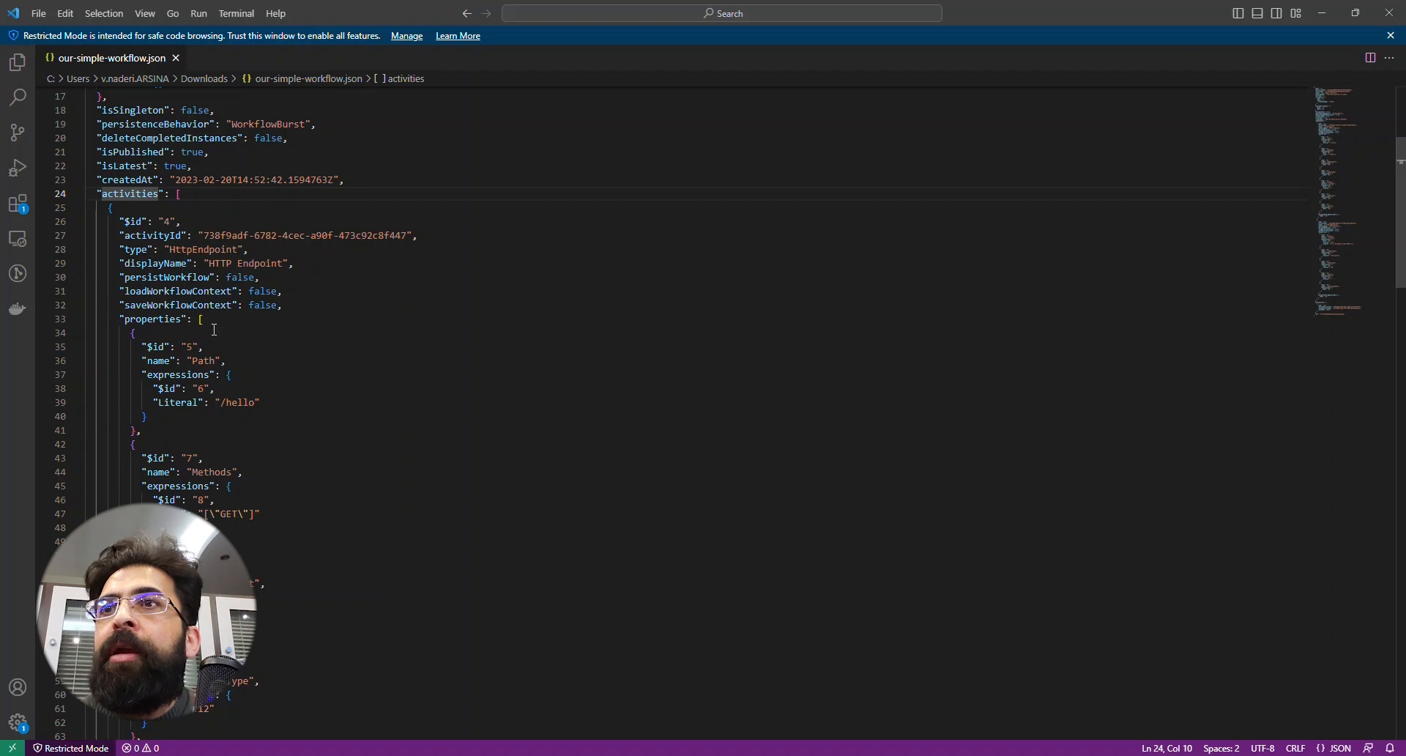
scroll("down", 3)
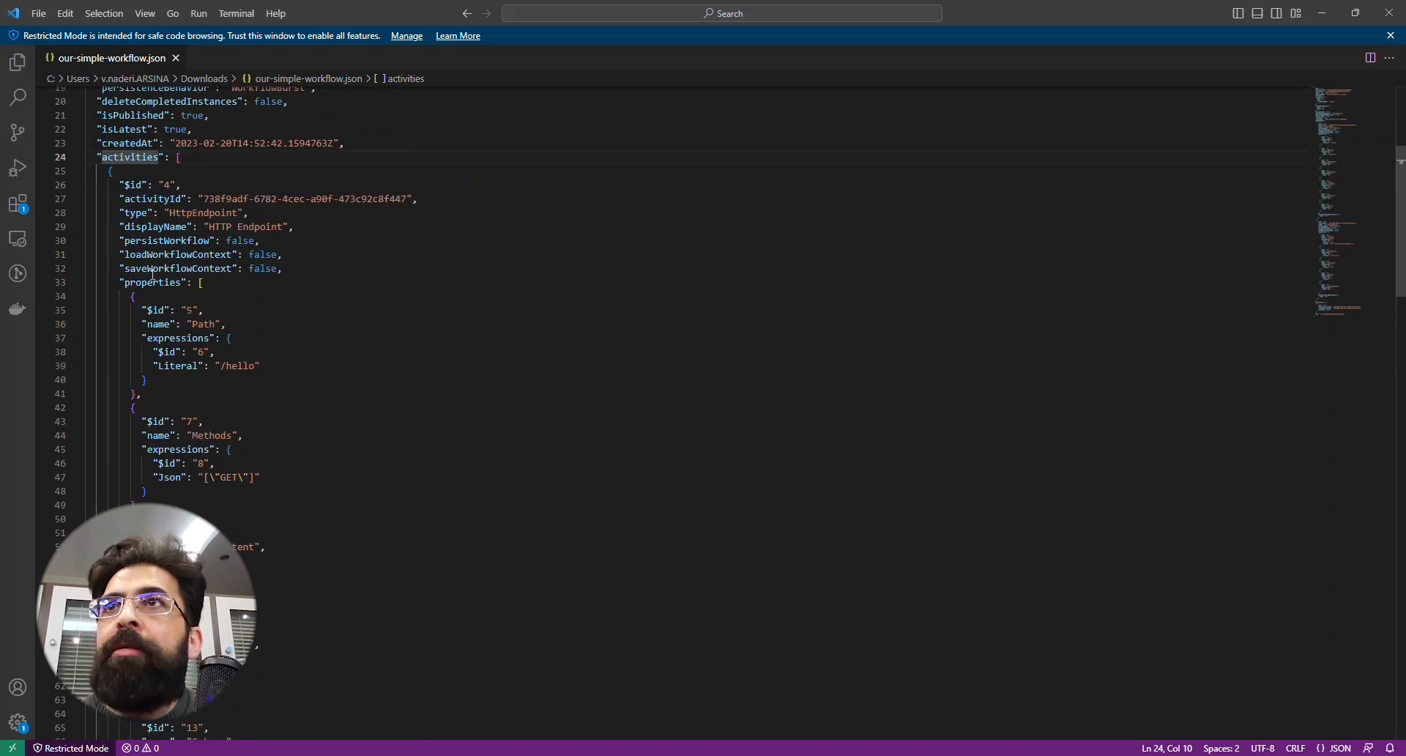
scroll("down", 3)
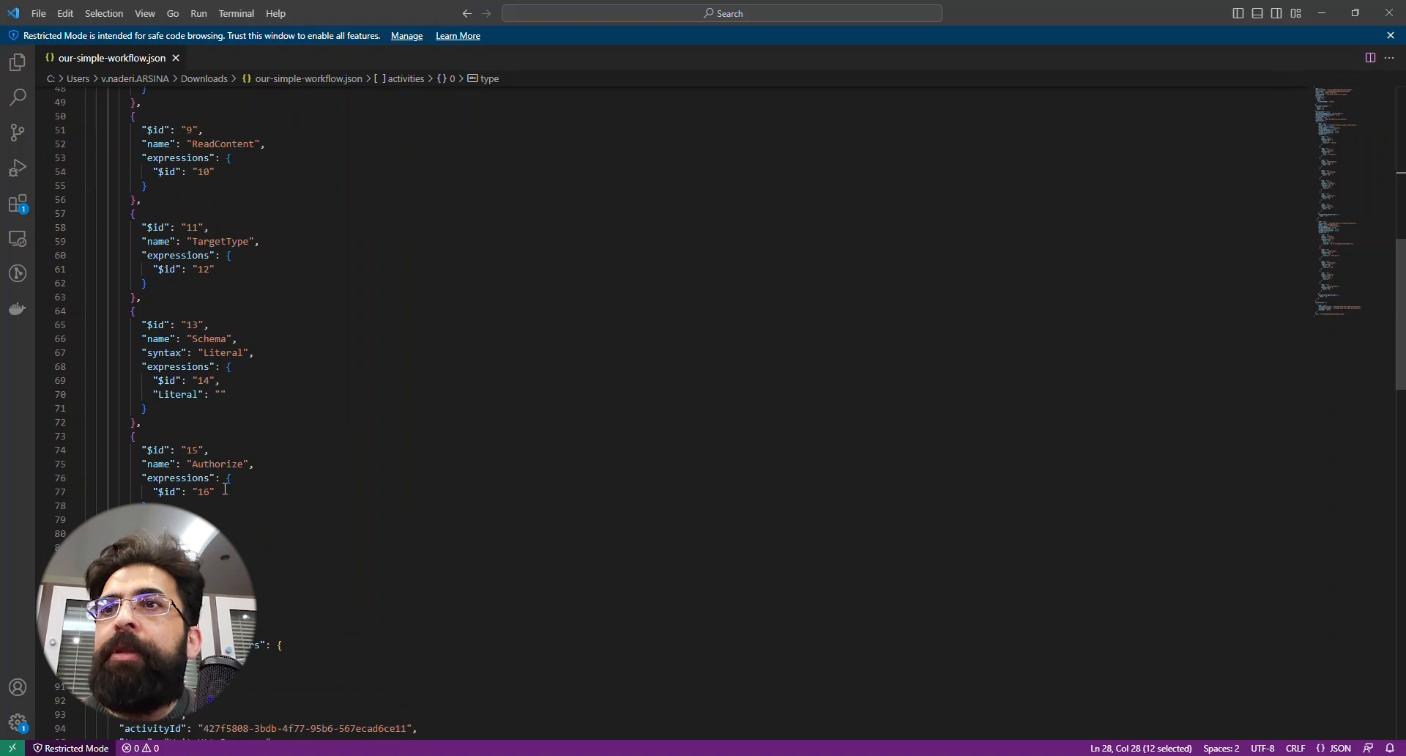
scroll("down", 3)
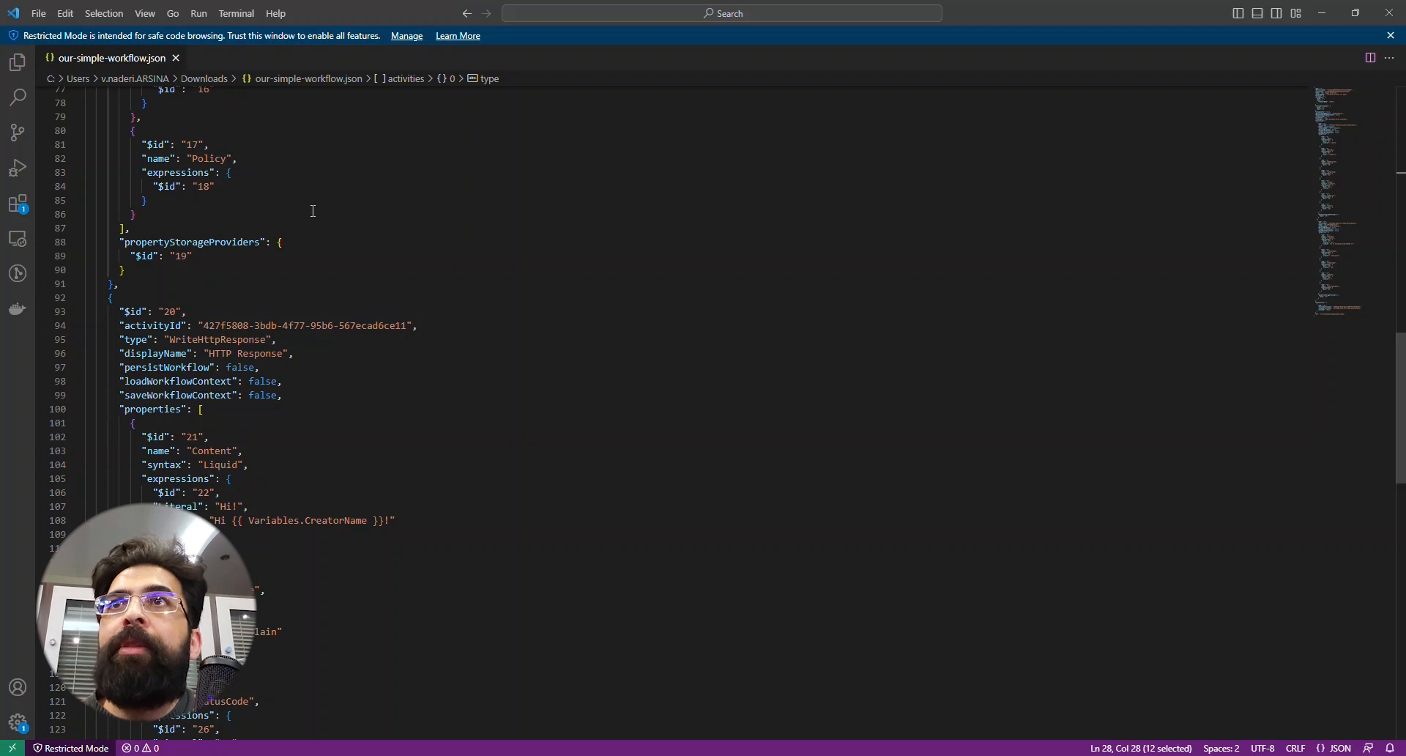
scroll("down", 3)
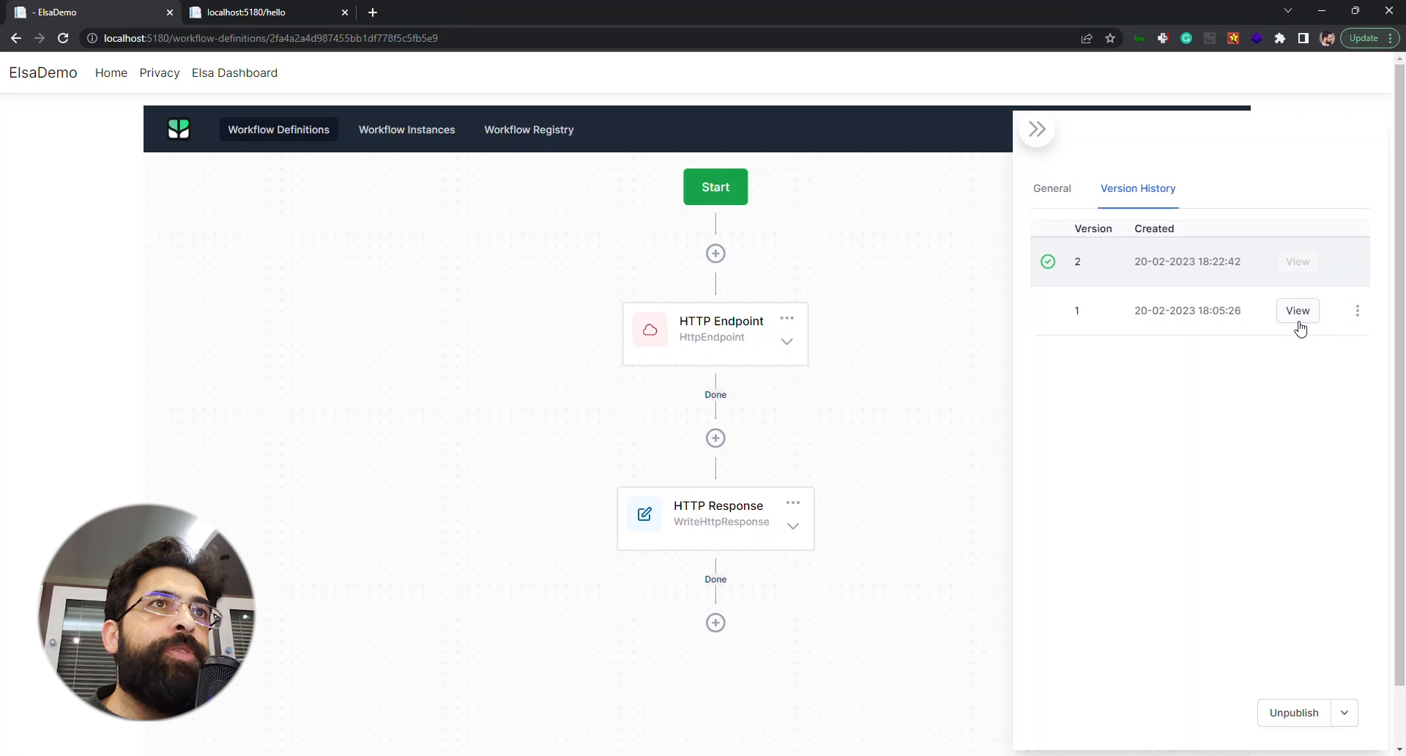
left_click(1357, 311)
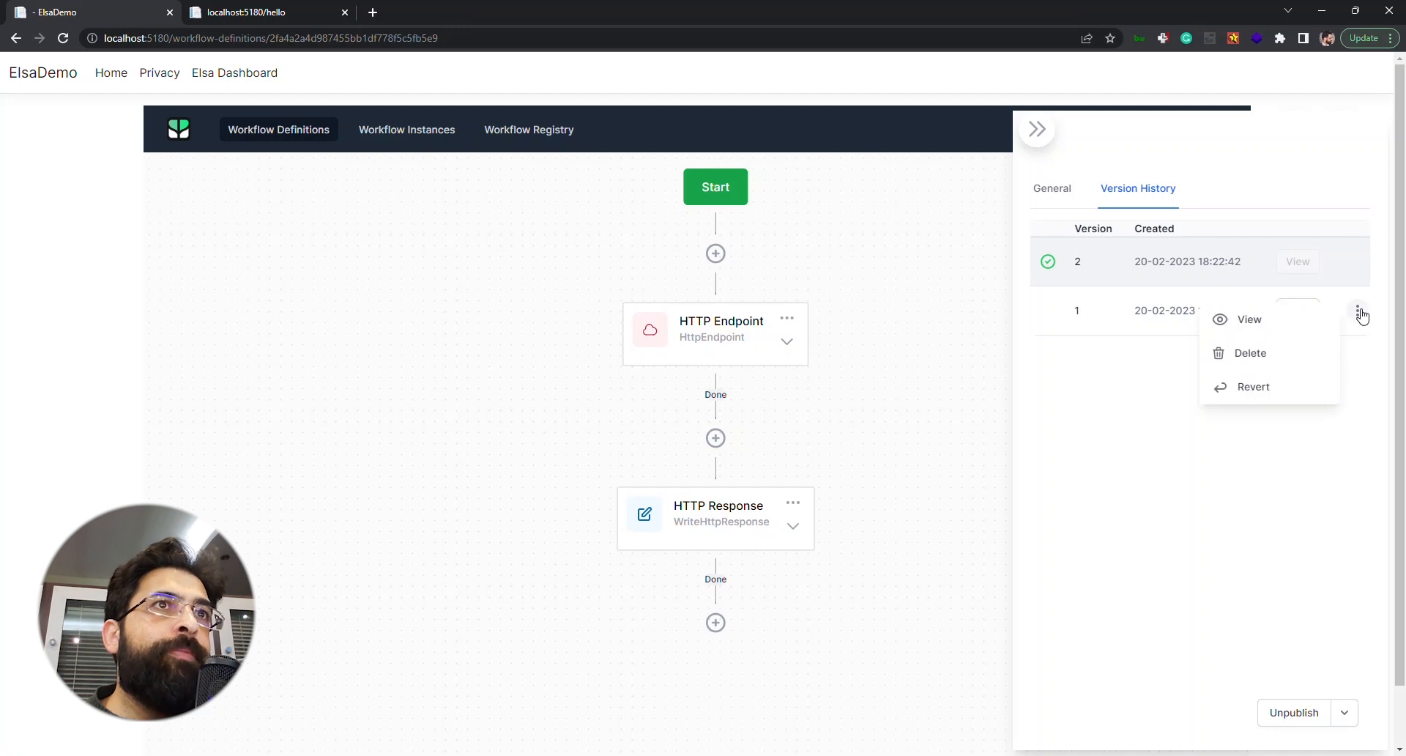
left_click(1357, 310)
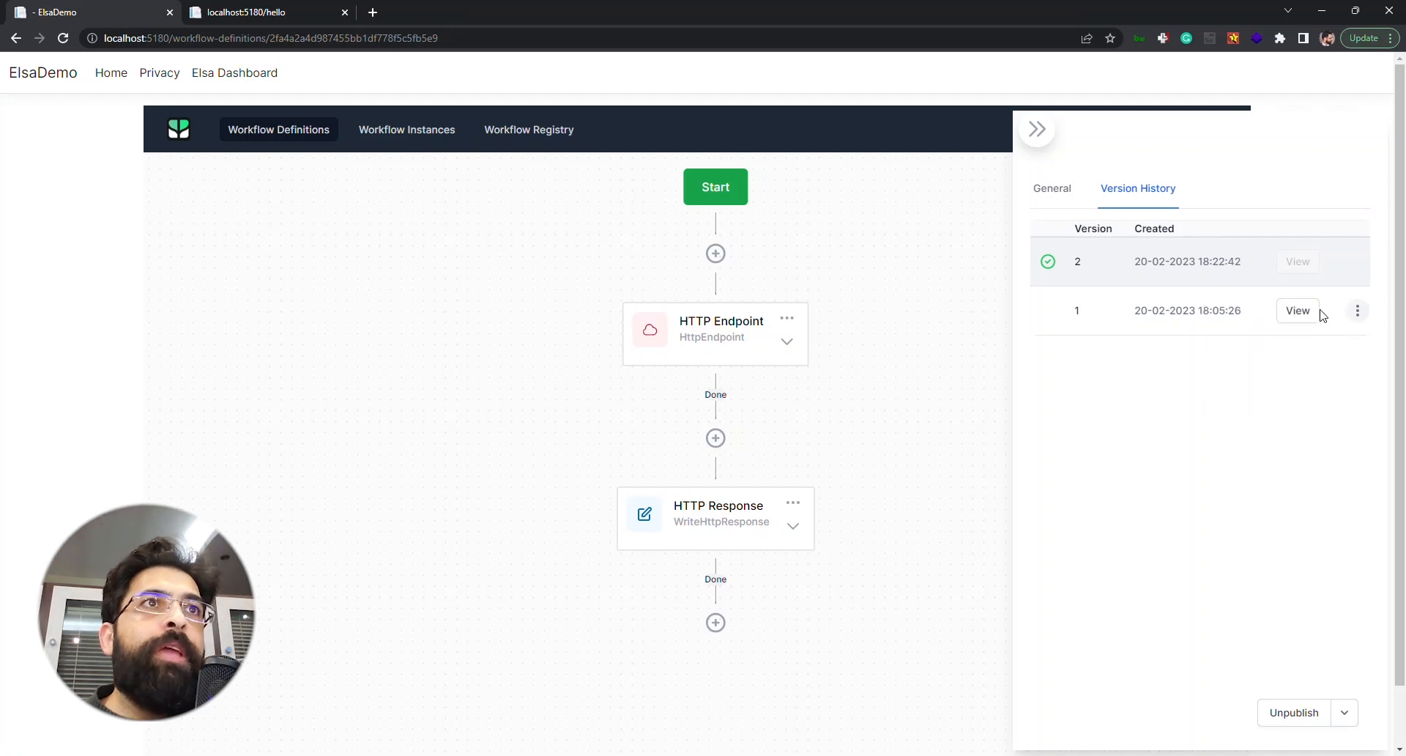
left_click(792, 504)
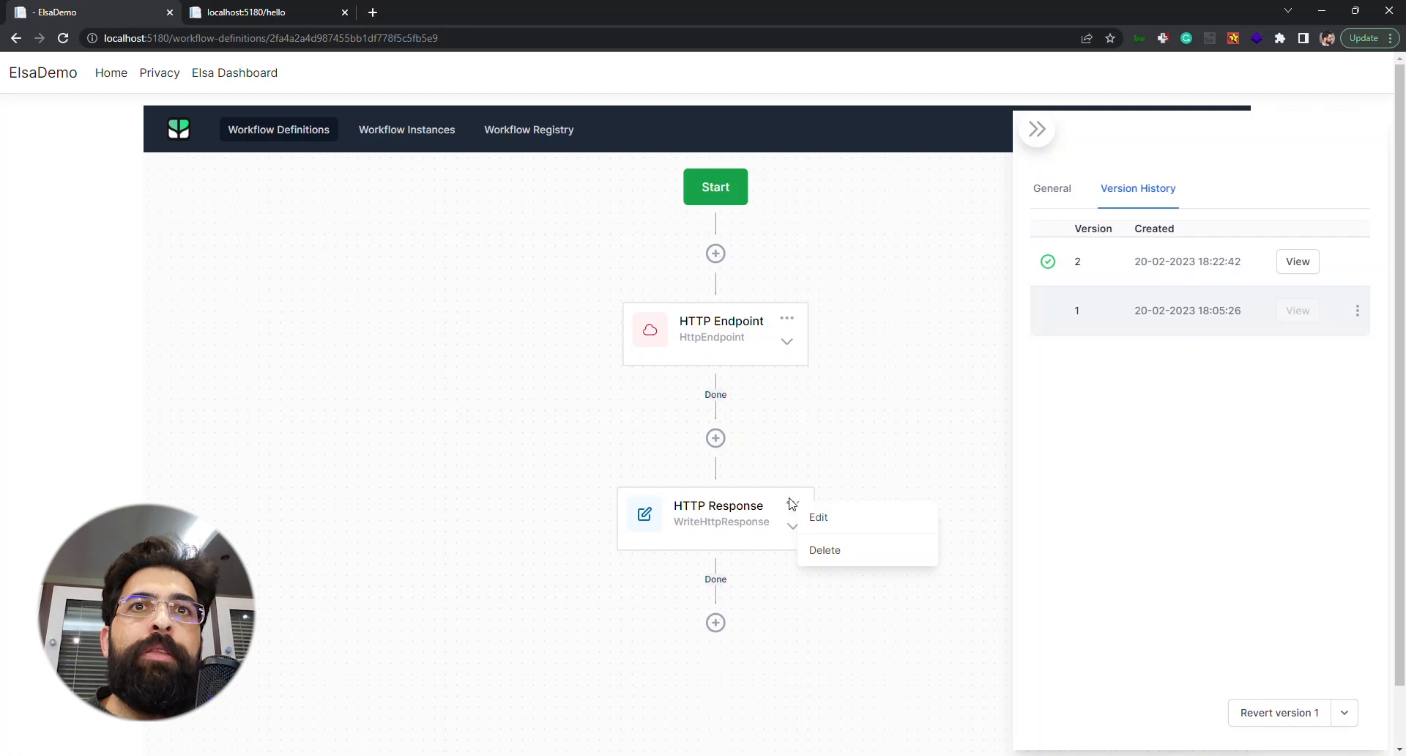
left_click(818, 517)
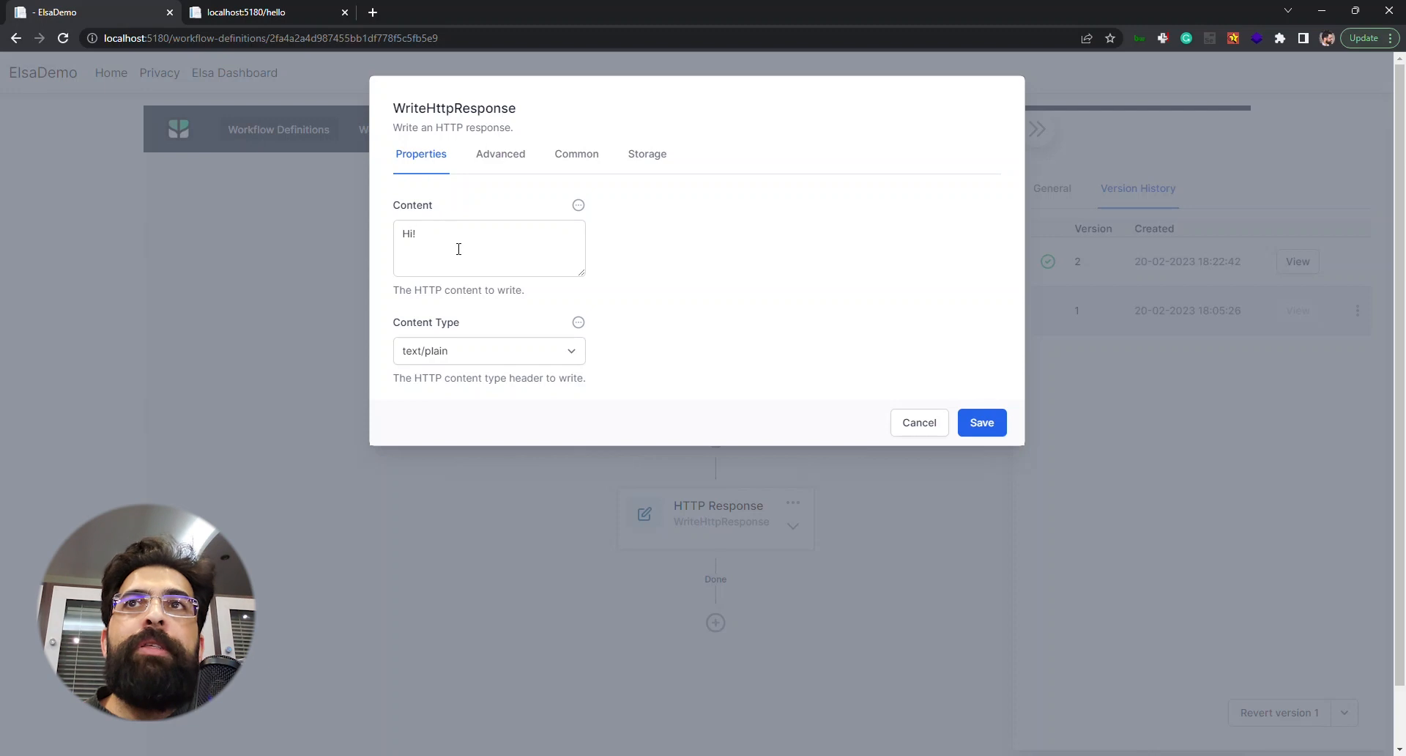
left_click(918, 422)
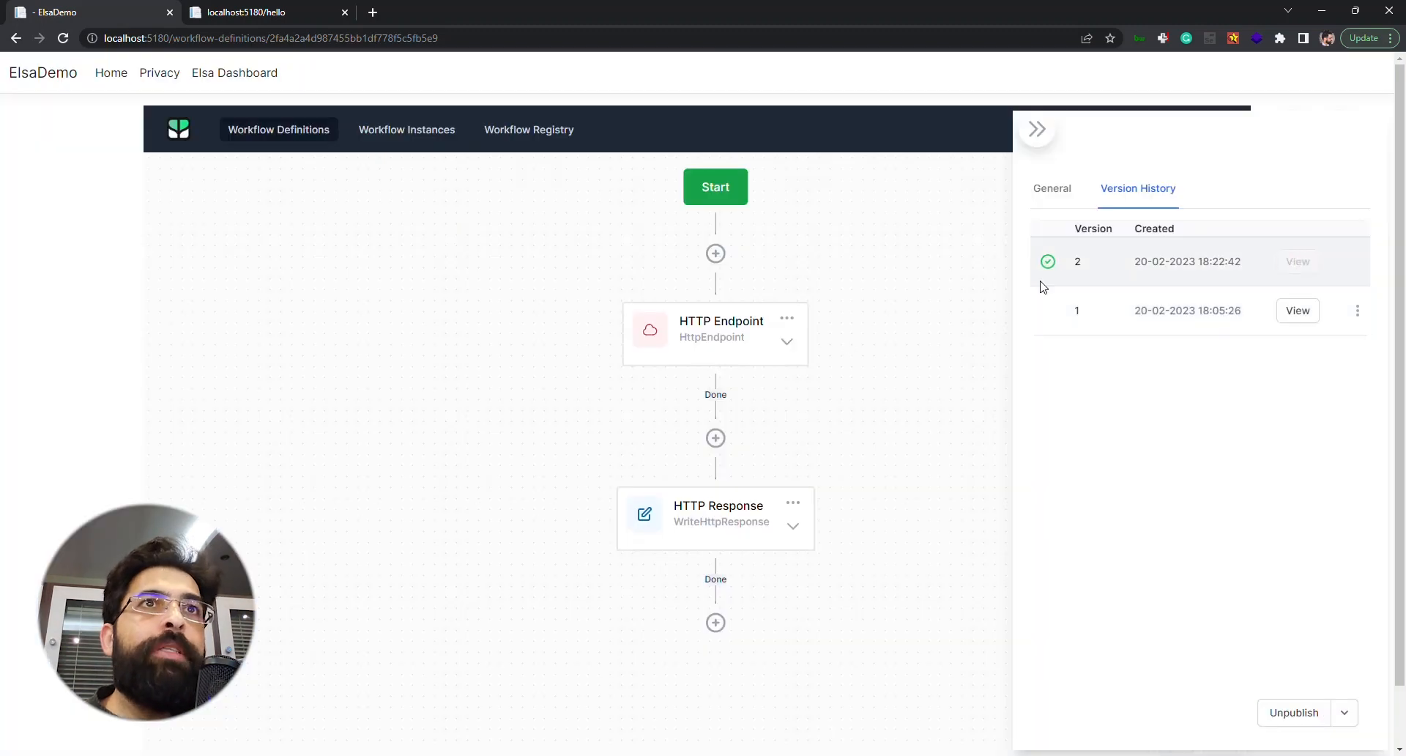
mouse_move(893, 312)
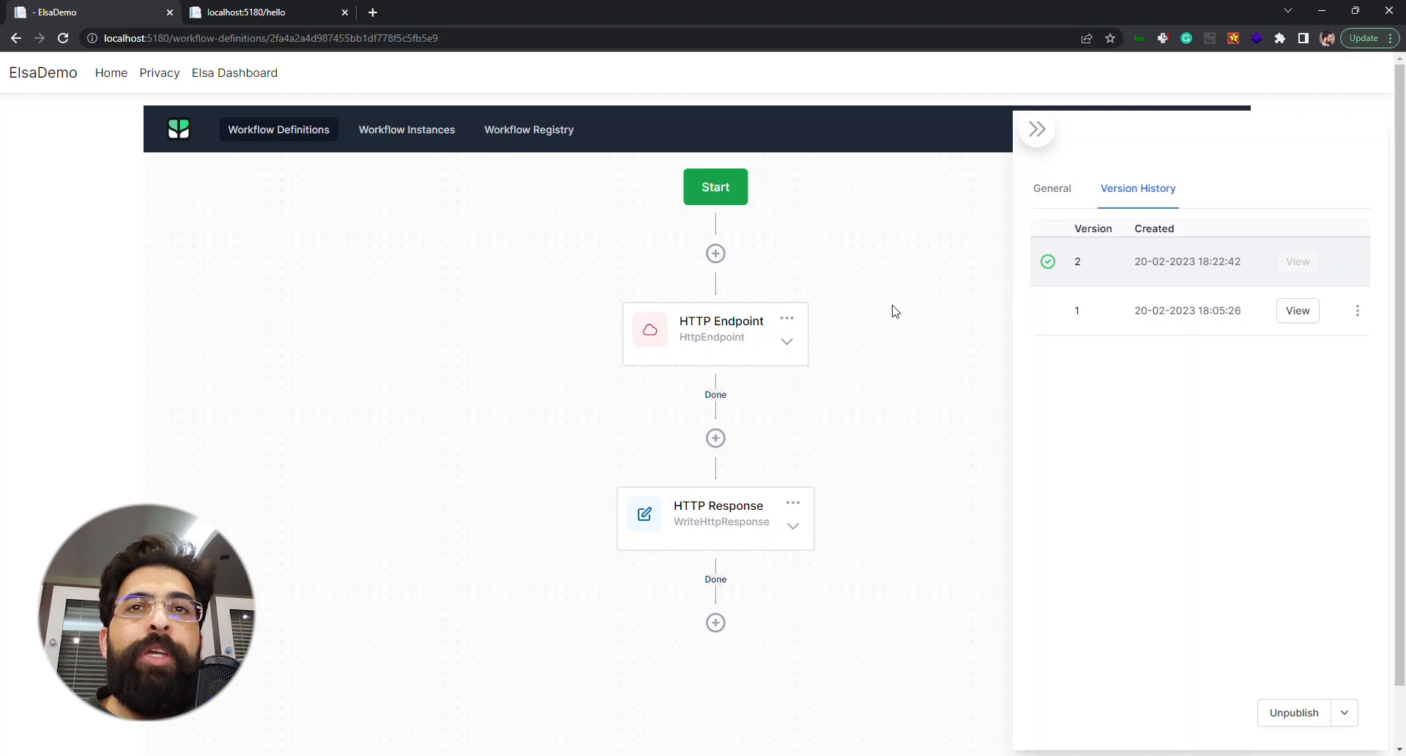
left_click(793, 503)
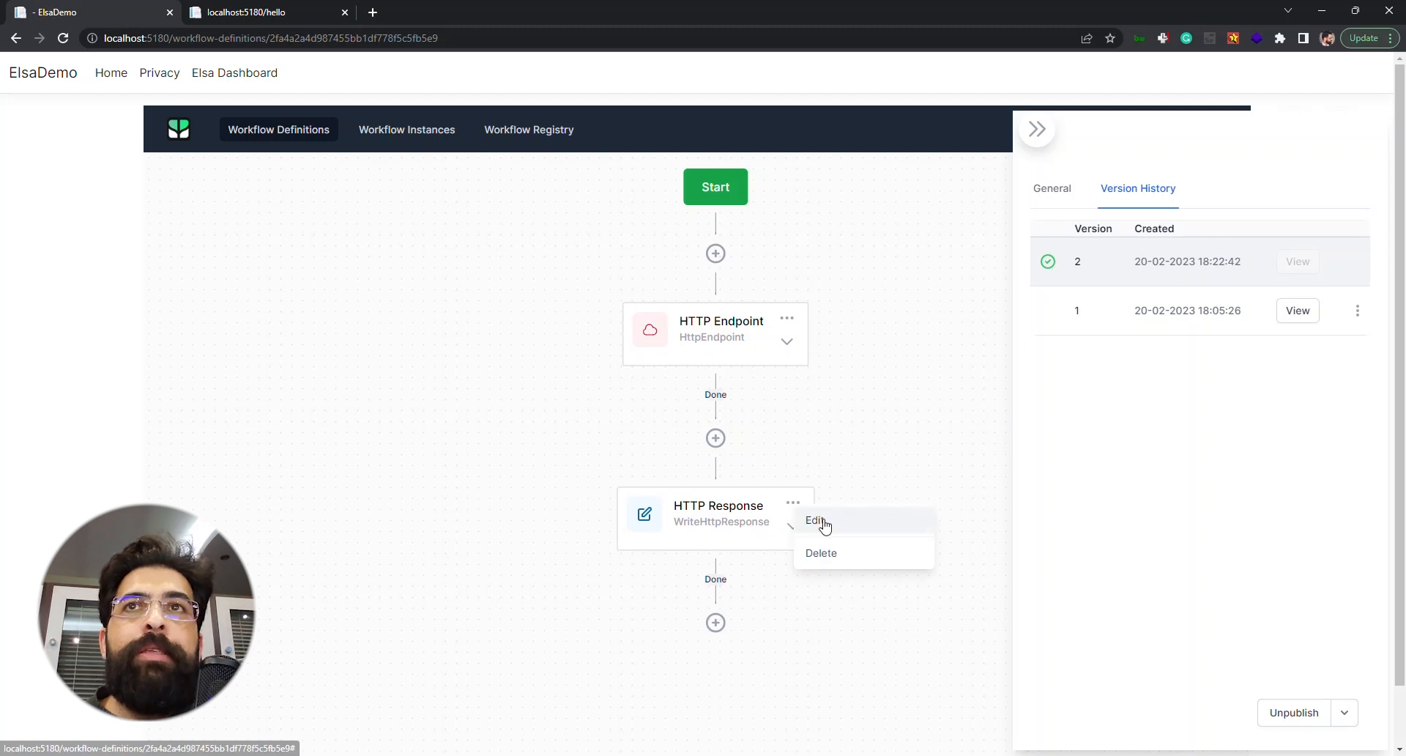
left_click(814, 520)
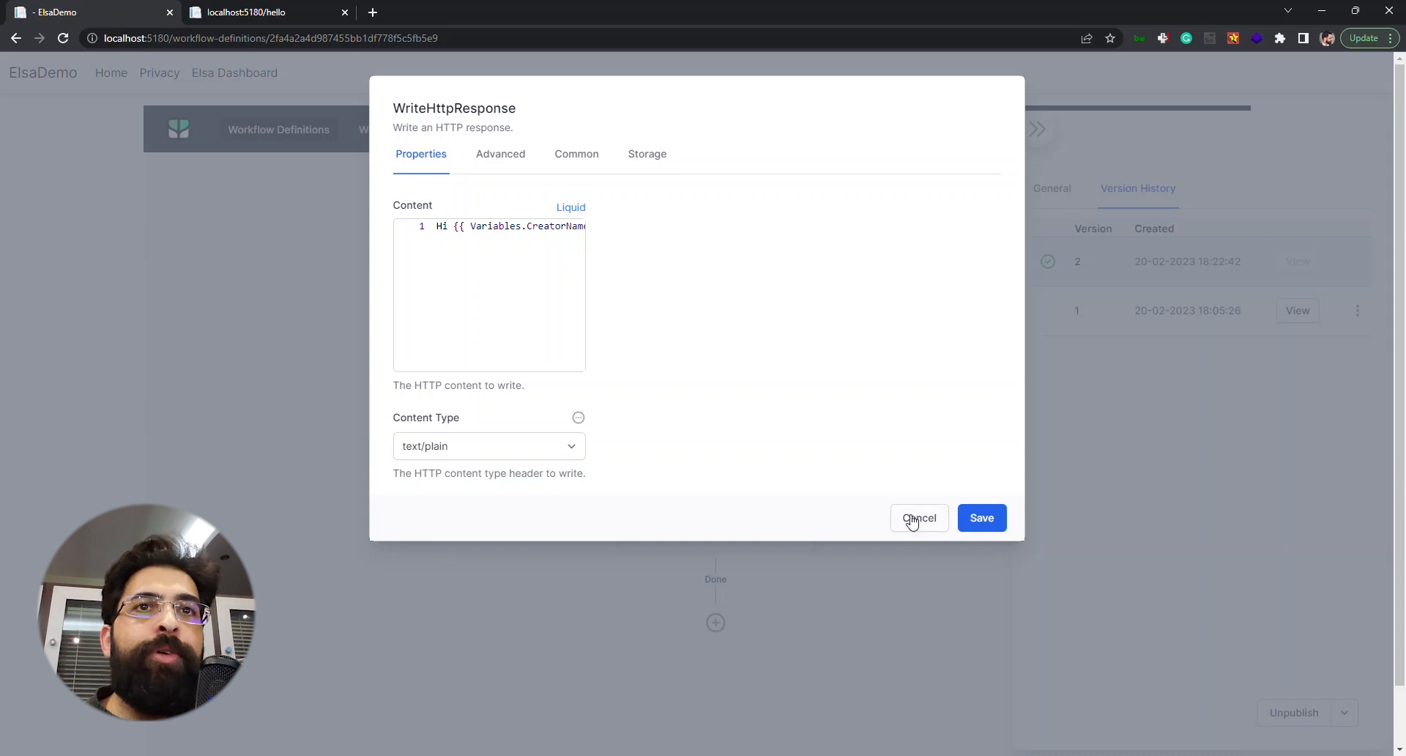
left_click(918, 517)
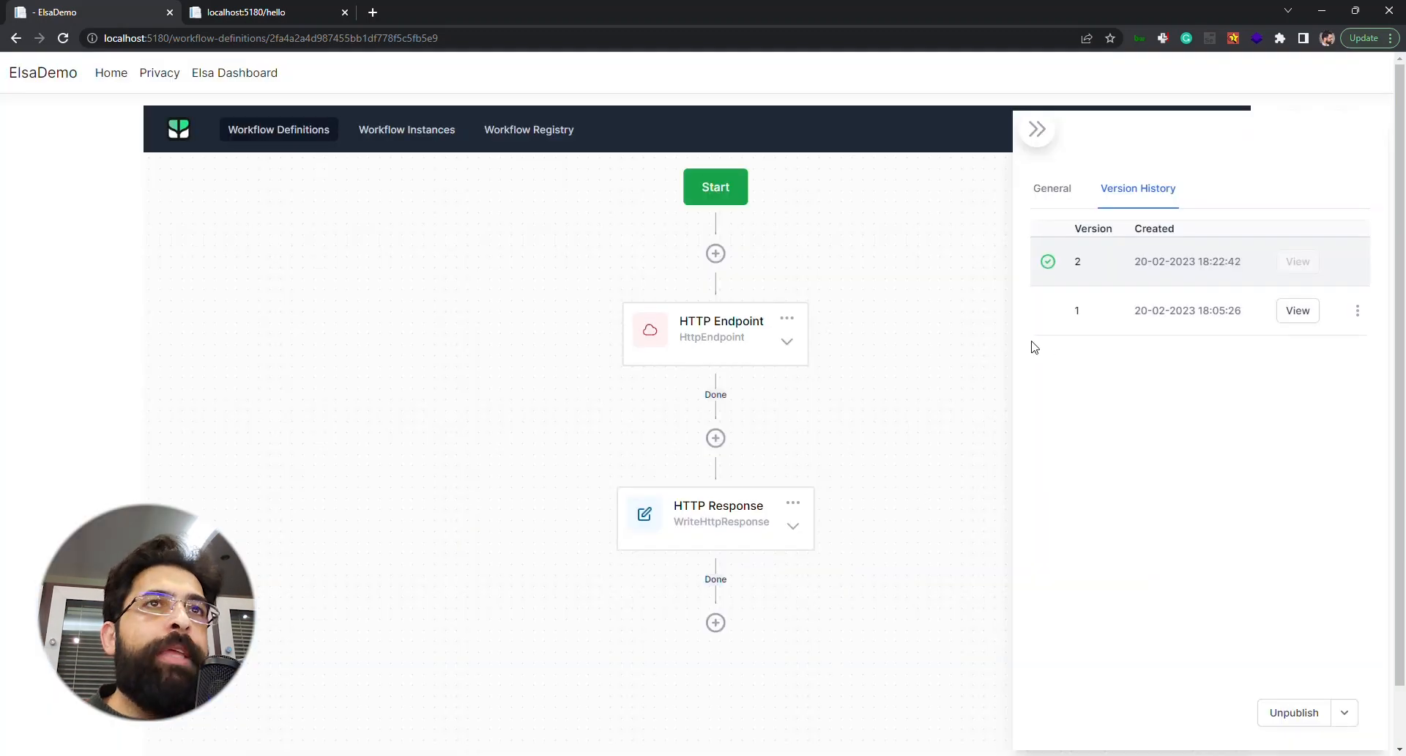
Step: Revert version 1 into a published version 3 and confirm /hello returns 'Hi!'
left_click(1357, 310)
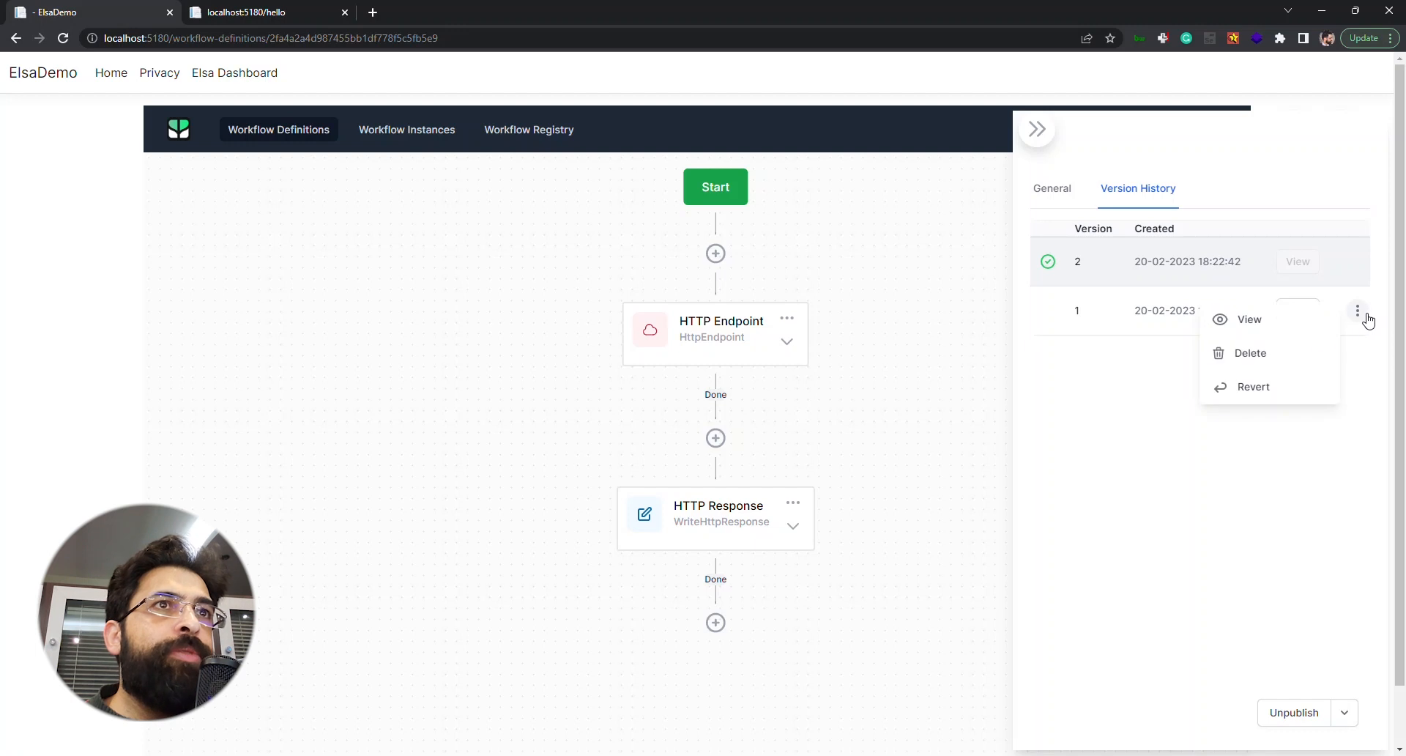
mouse_move(1253, 387)
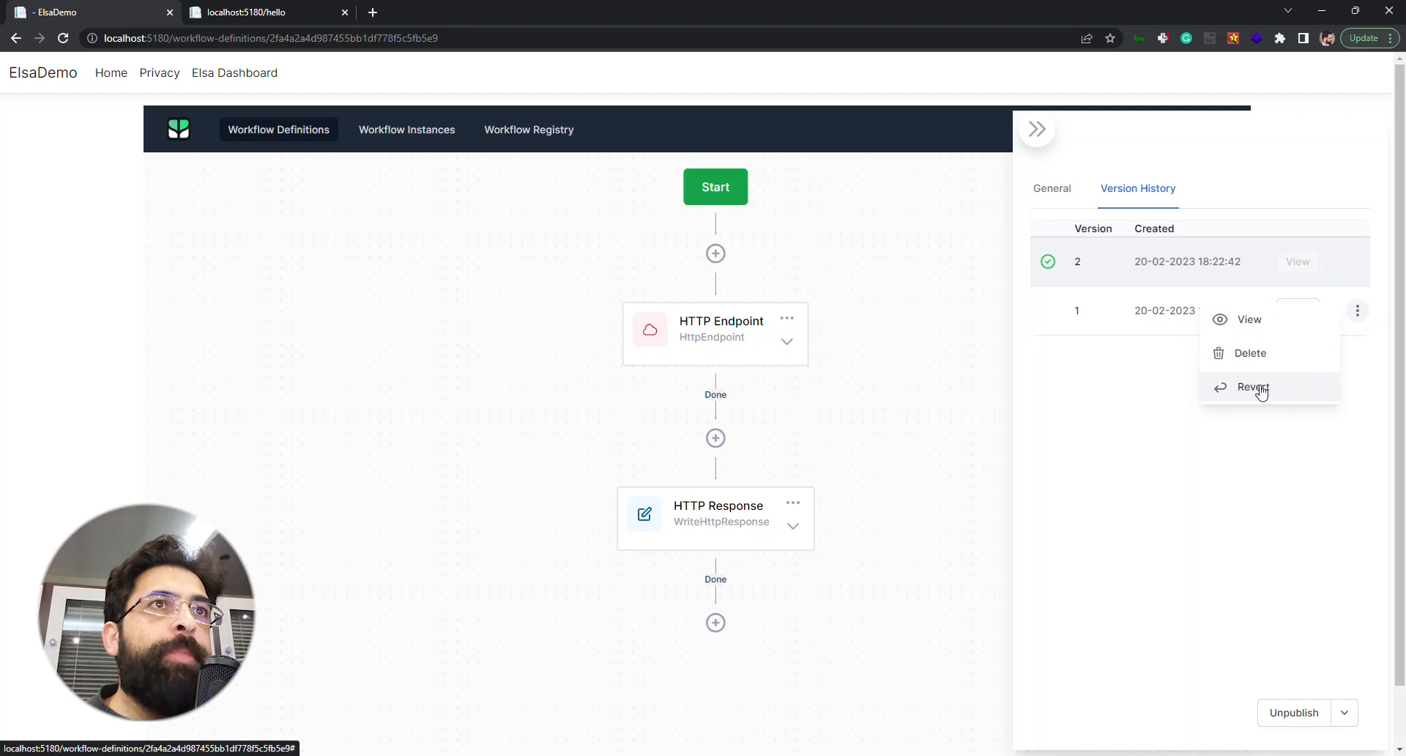
left_click(1253, 386)
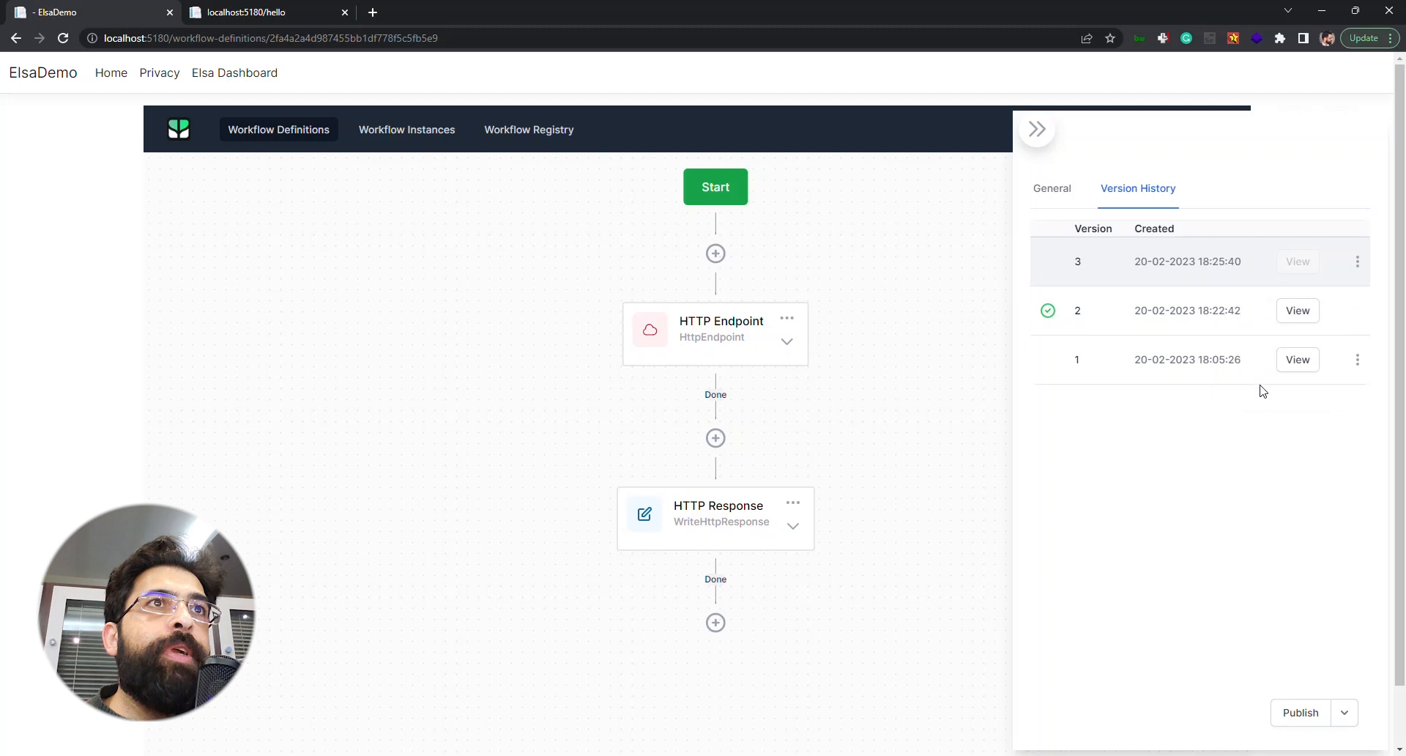
mouse_move(1320, 278)
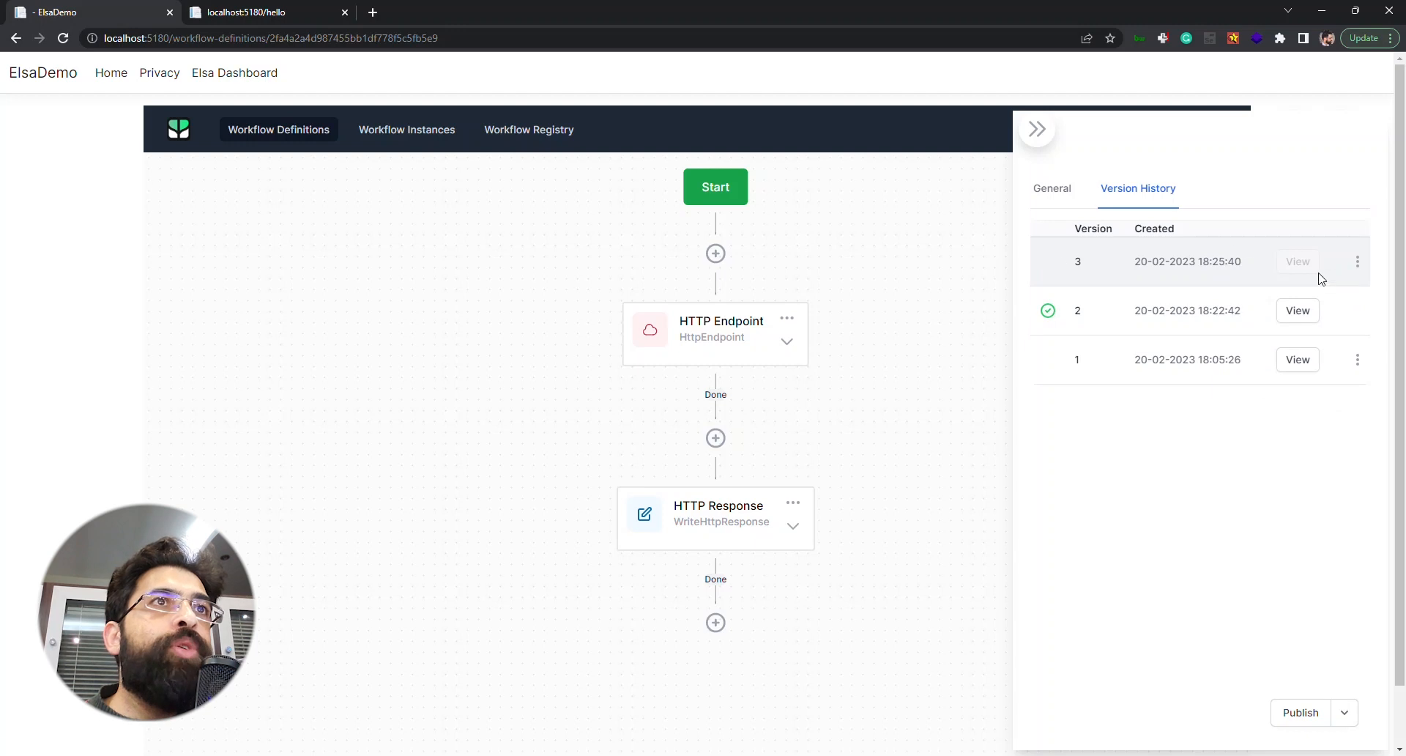
mouse_move(987, 344)
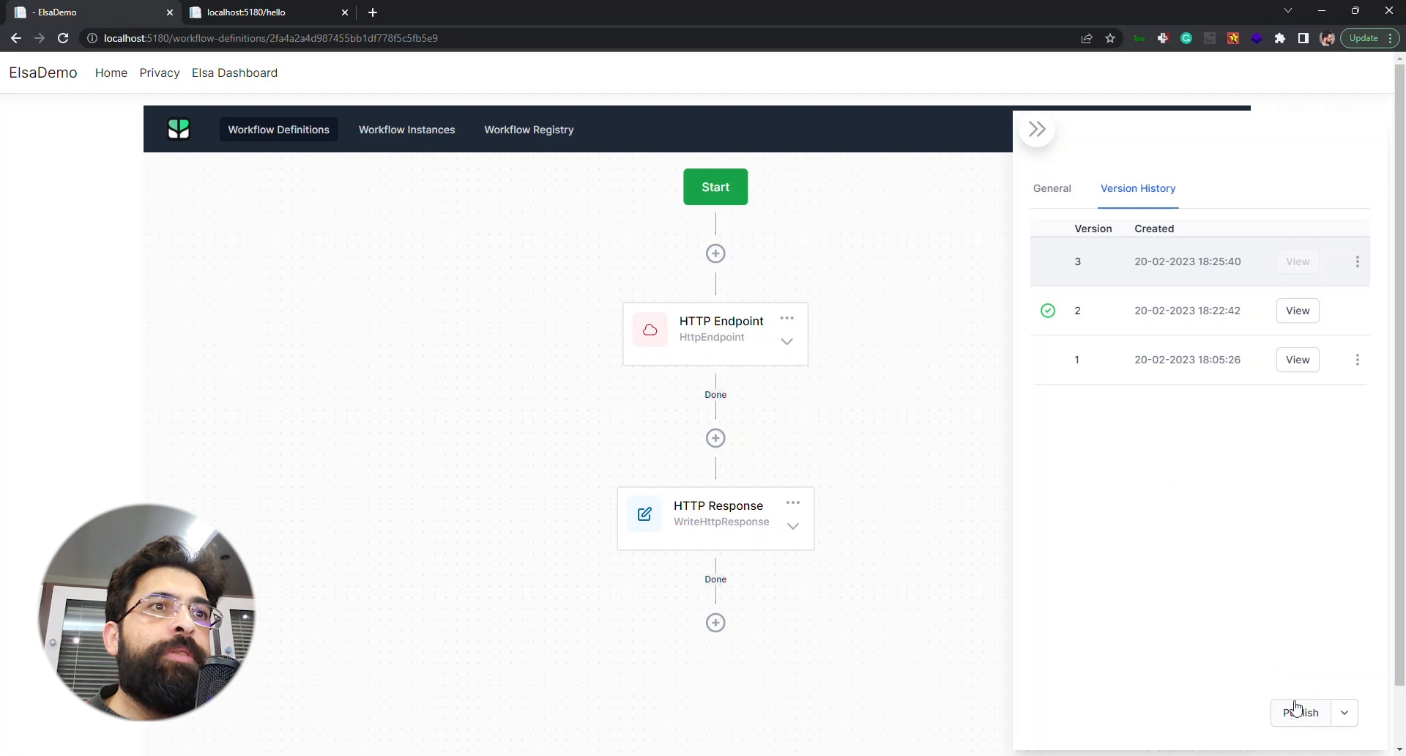
left_click(1299, 711)
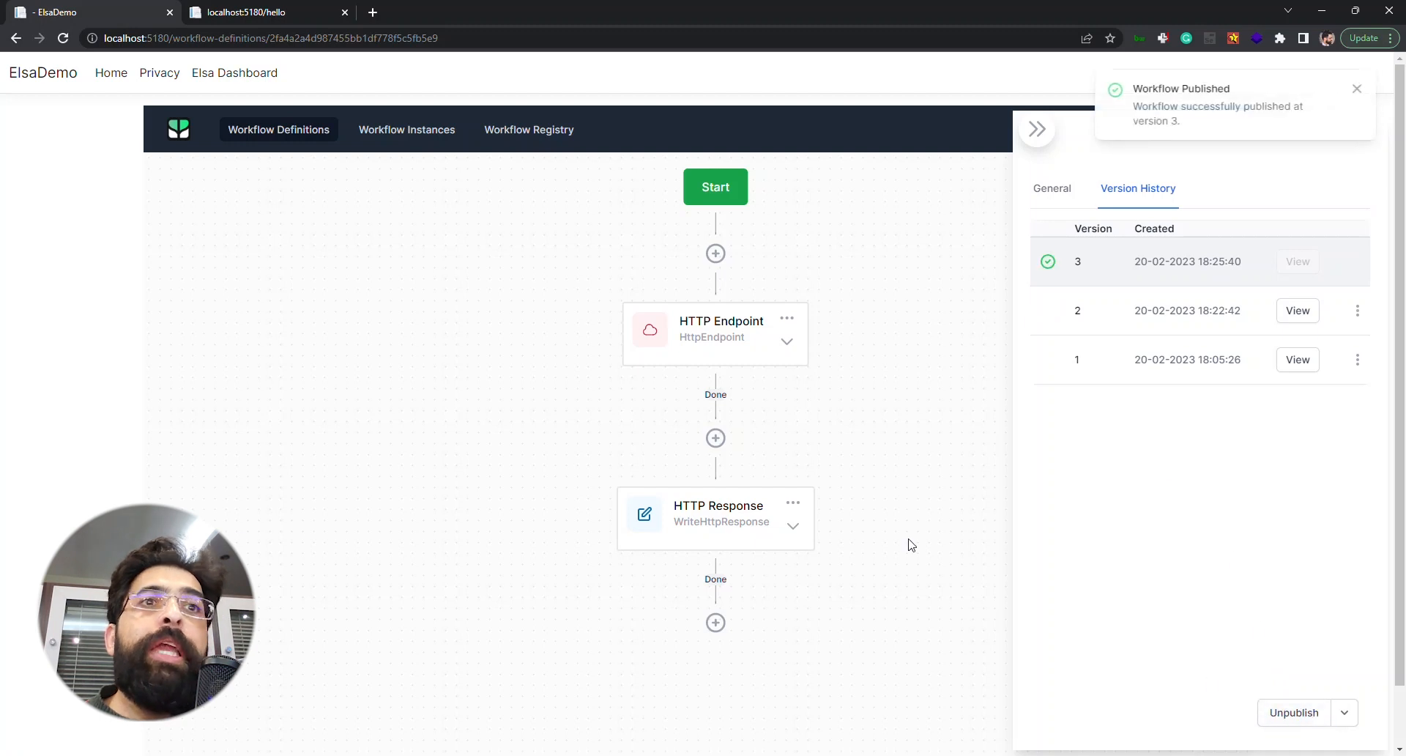
left_click(244, 11)
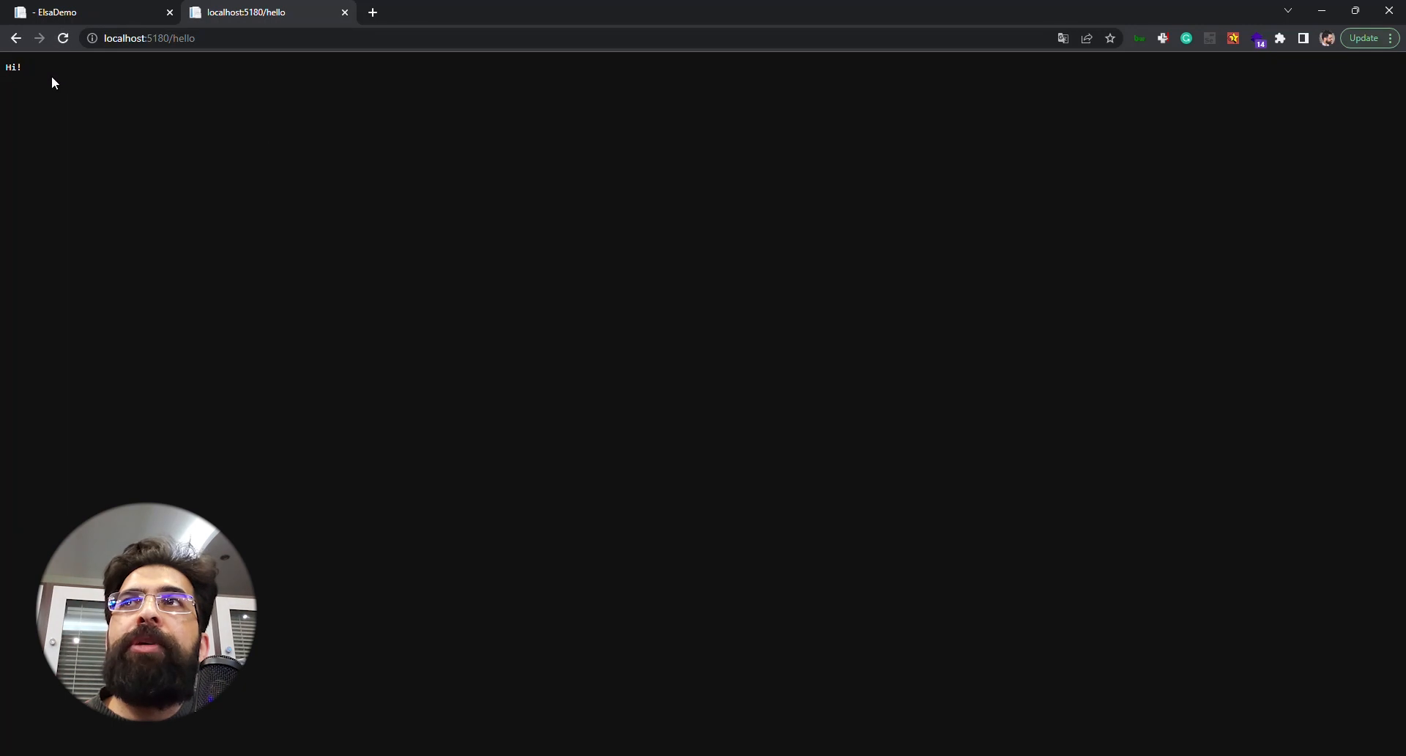
left_click(90, 12)
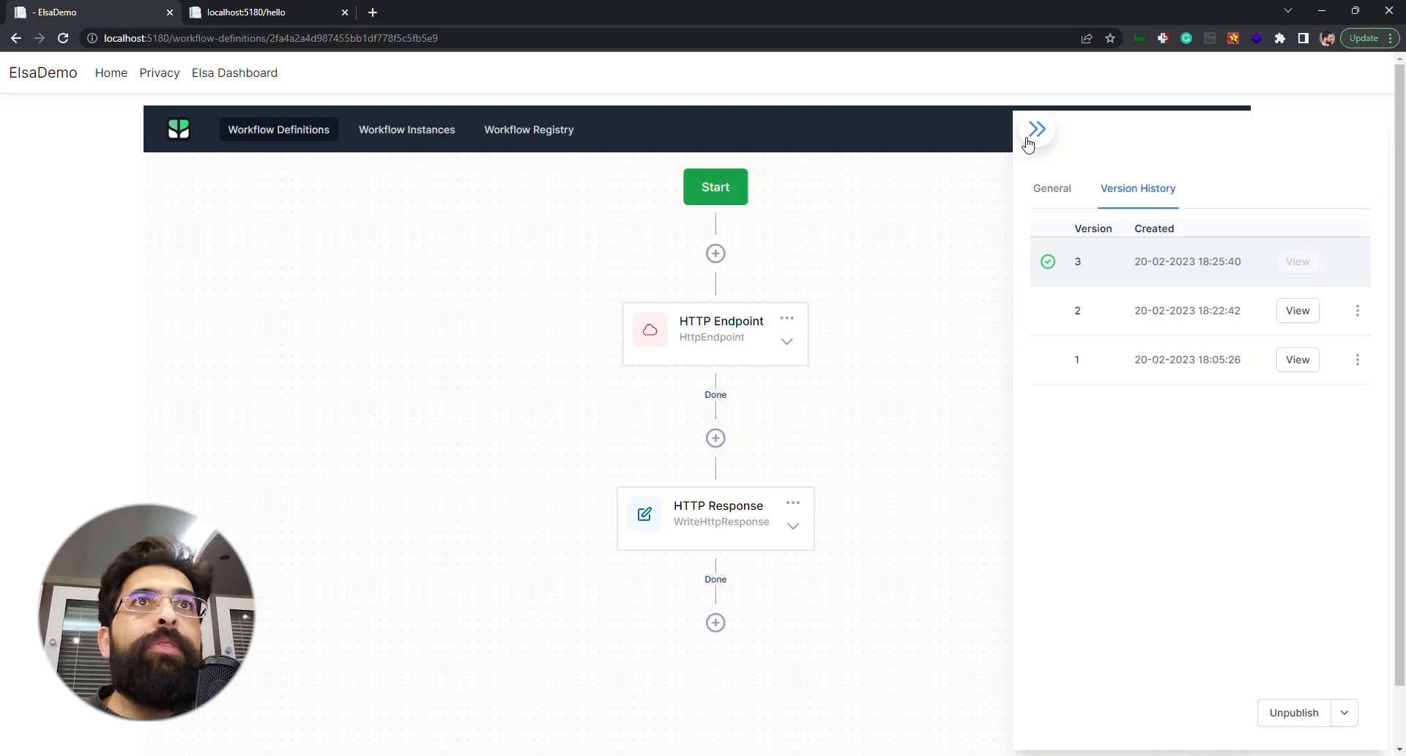
Step: List the three finished instances for versions 1-3 and select the version 3 run
left_click(1037, 129)
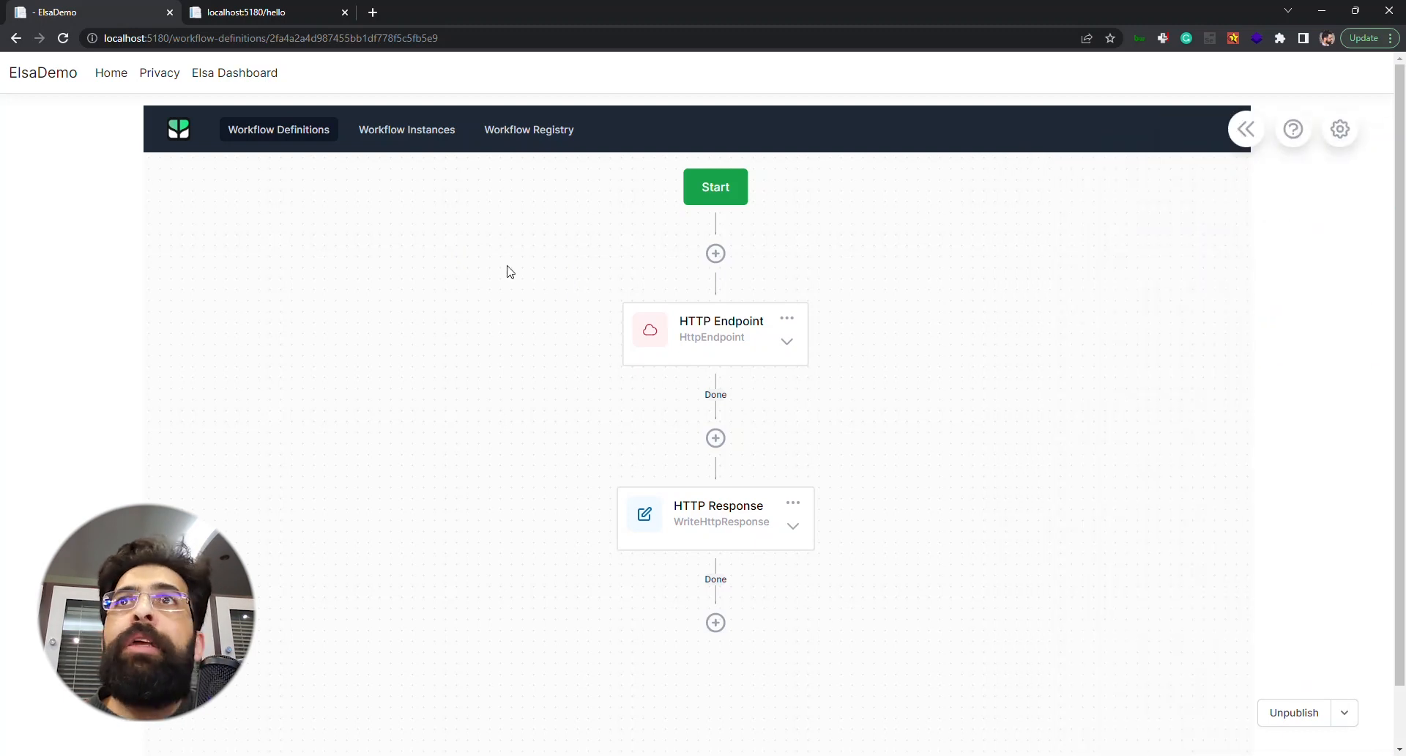
mouse_move(415, 157)
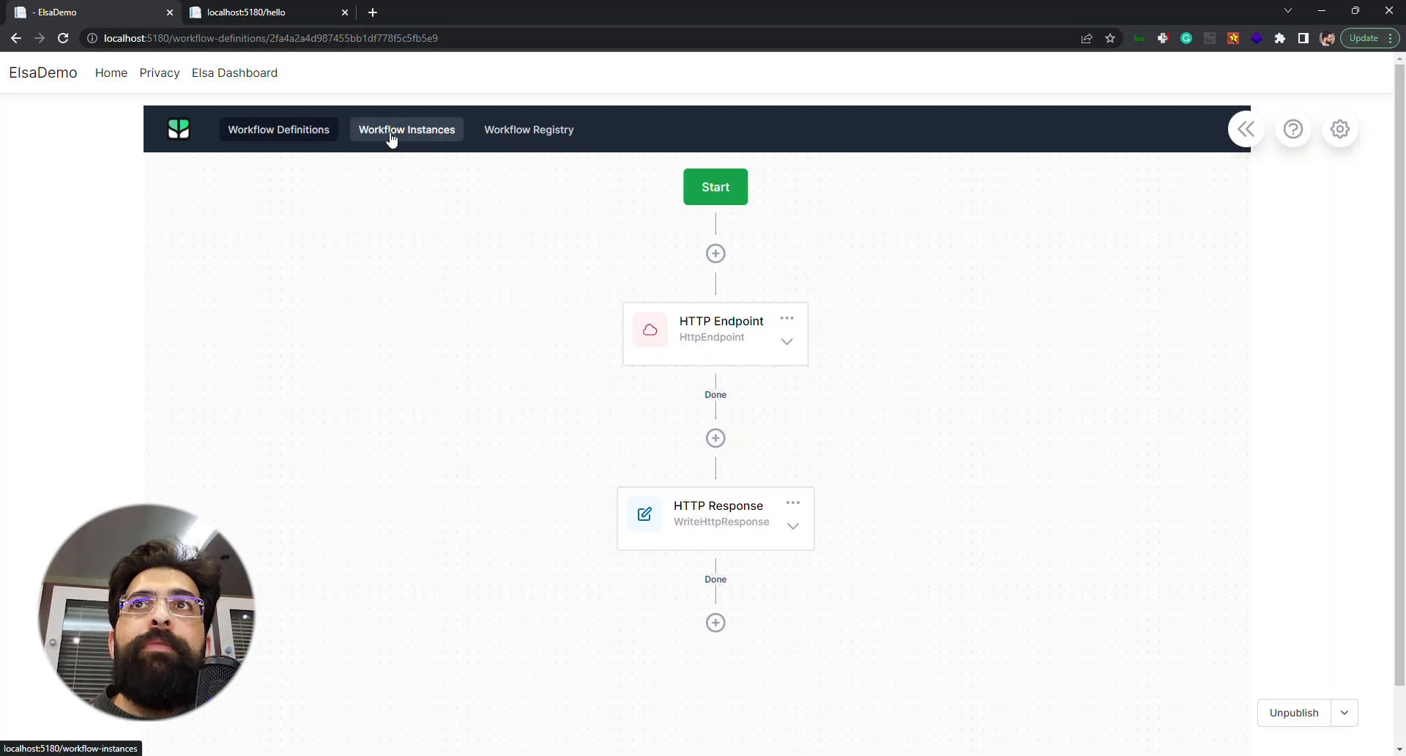
left_click(406, 129)
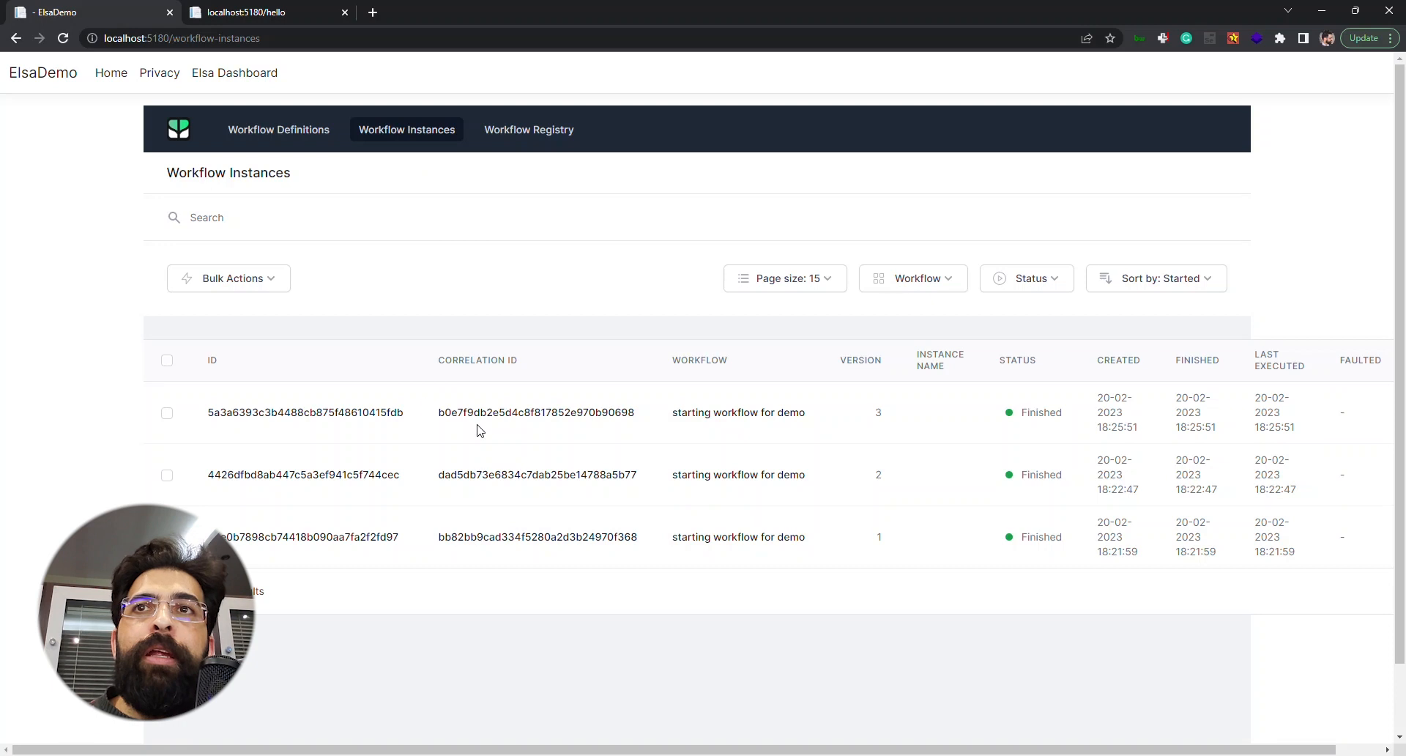
mouse_move(551, 400)
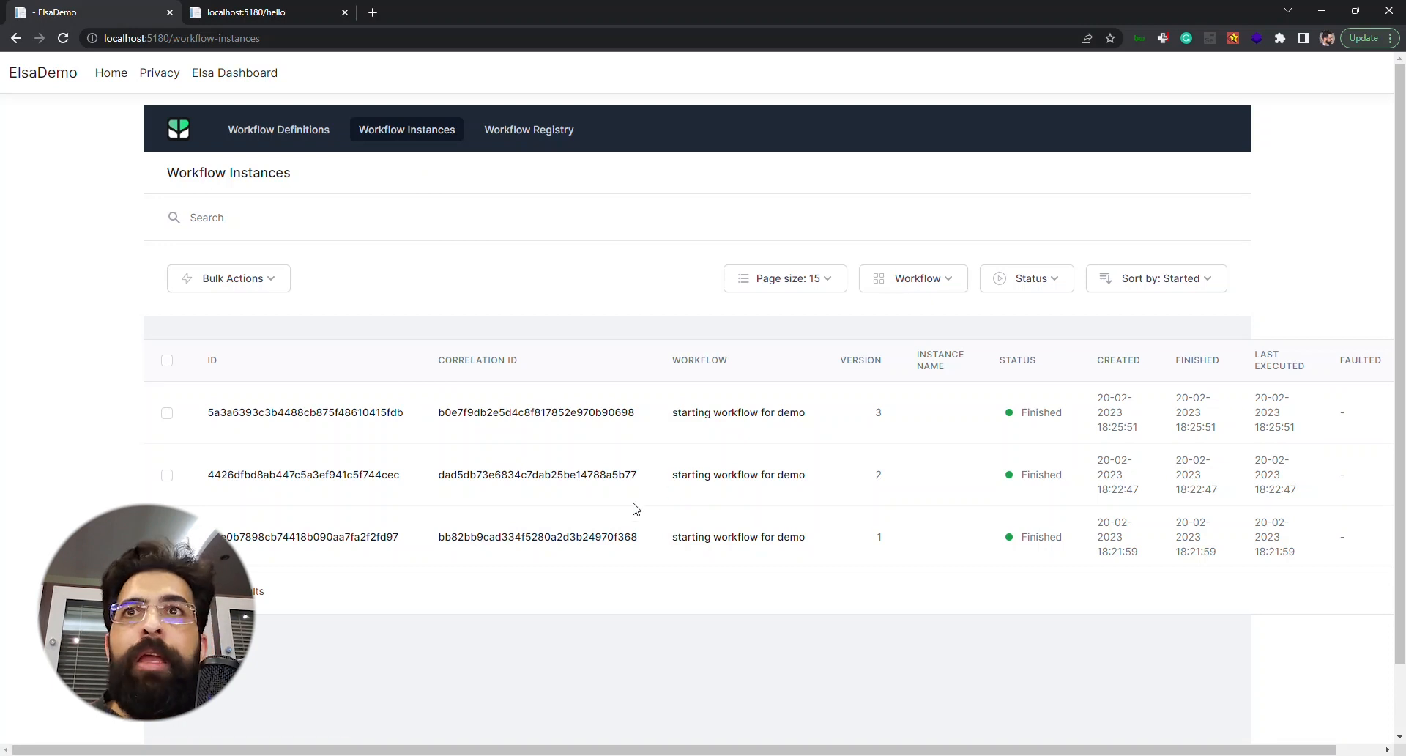
mouse_move(846, 399)
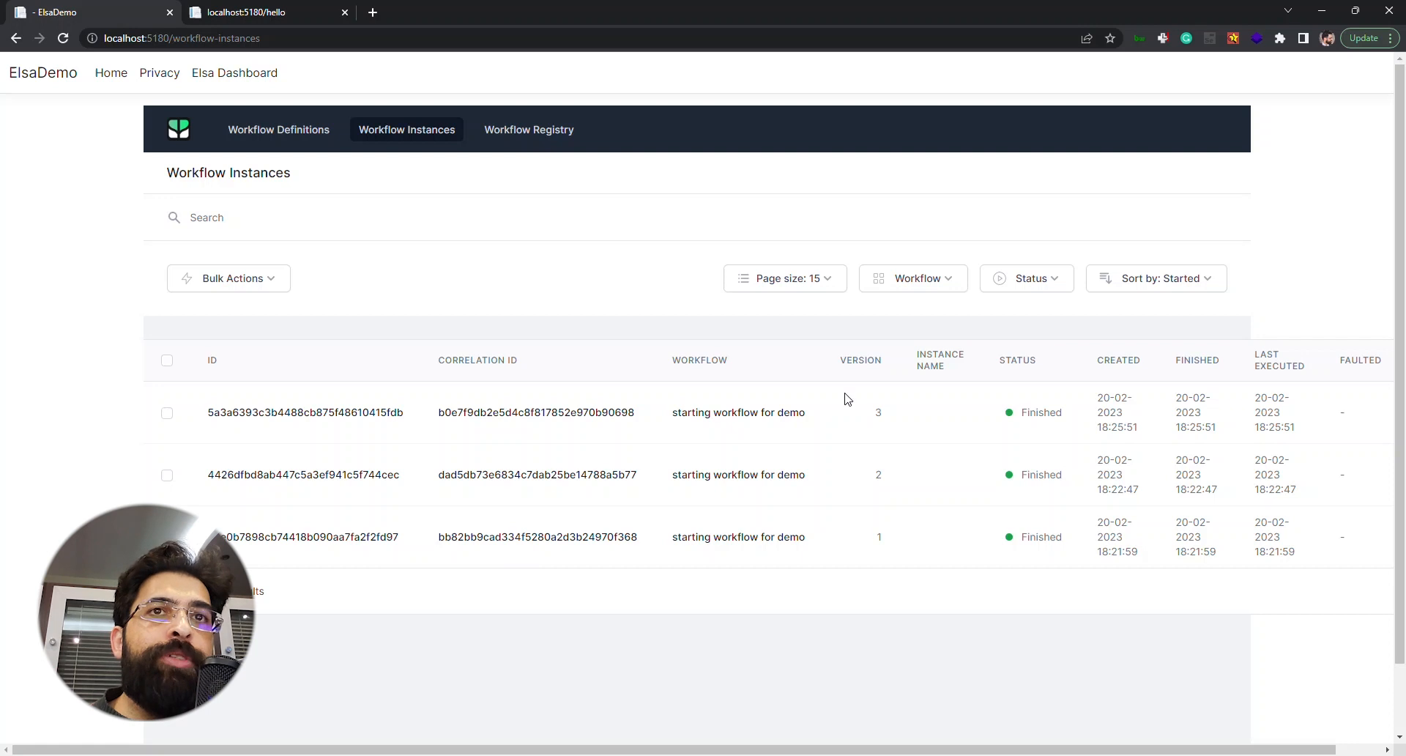
mouse_move(828, 525)
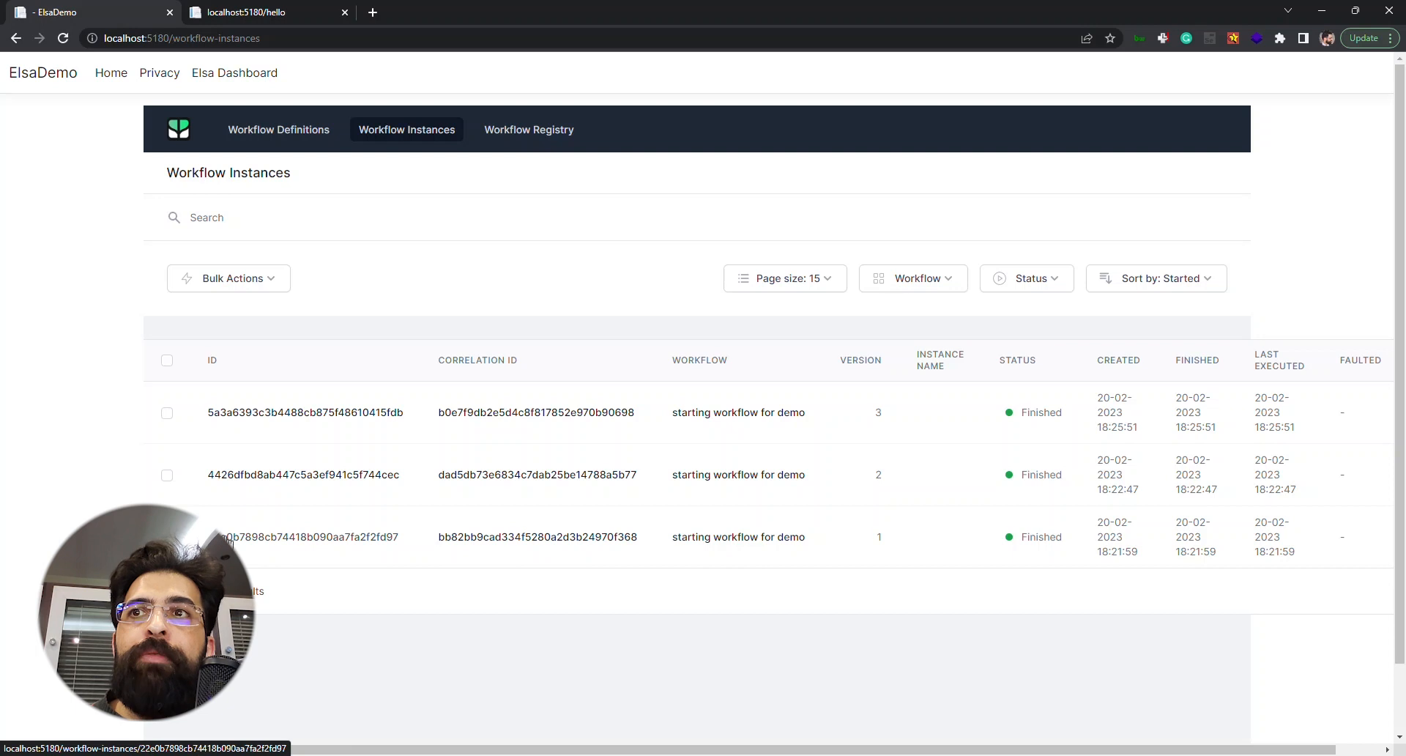
mouse_move(958, 548)
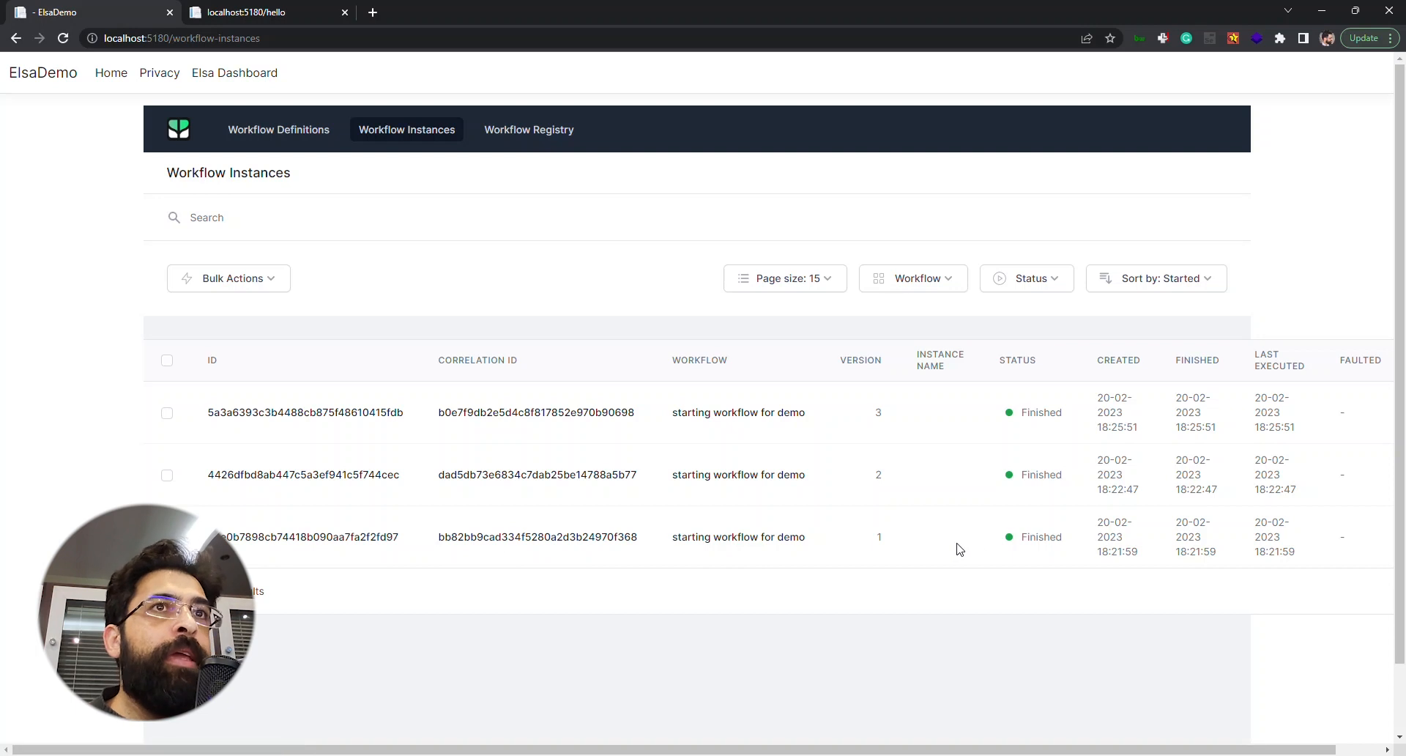
left_click(1363, 412)
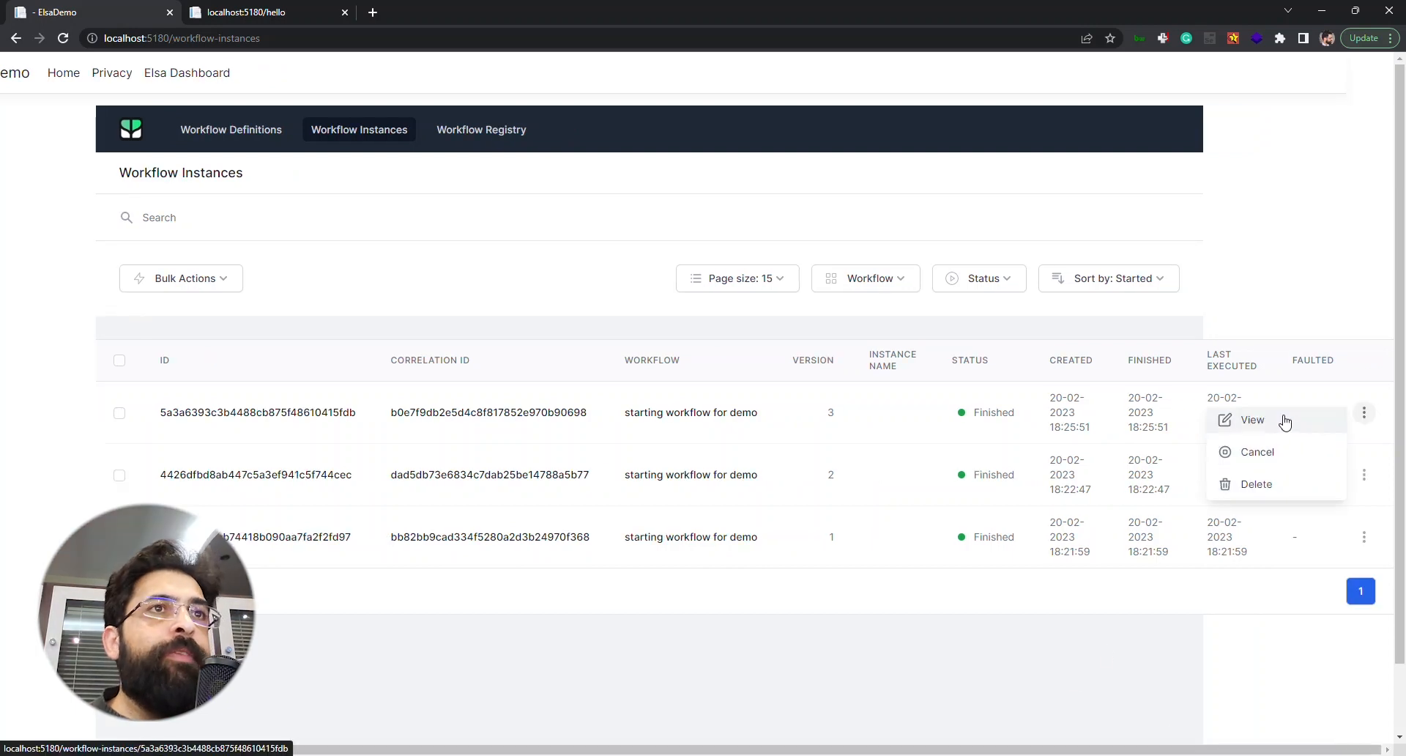
mouse_move(1237, 685)
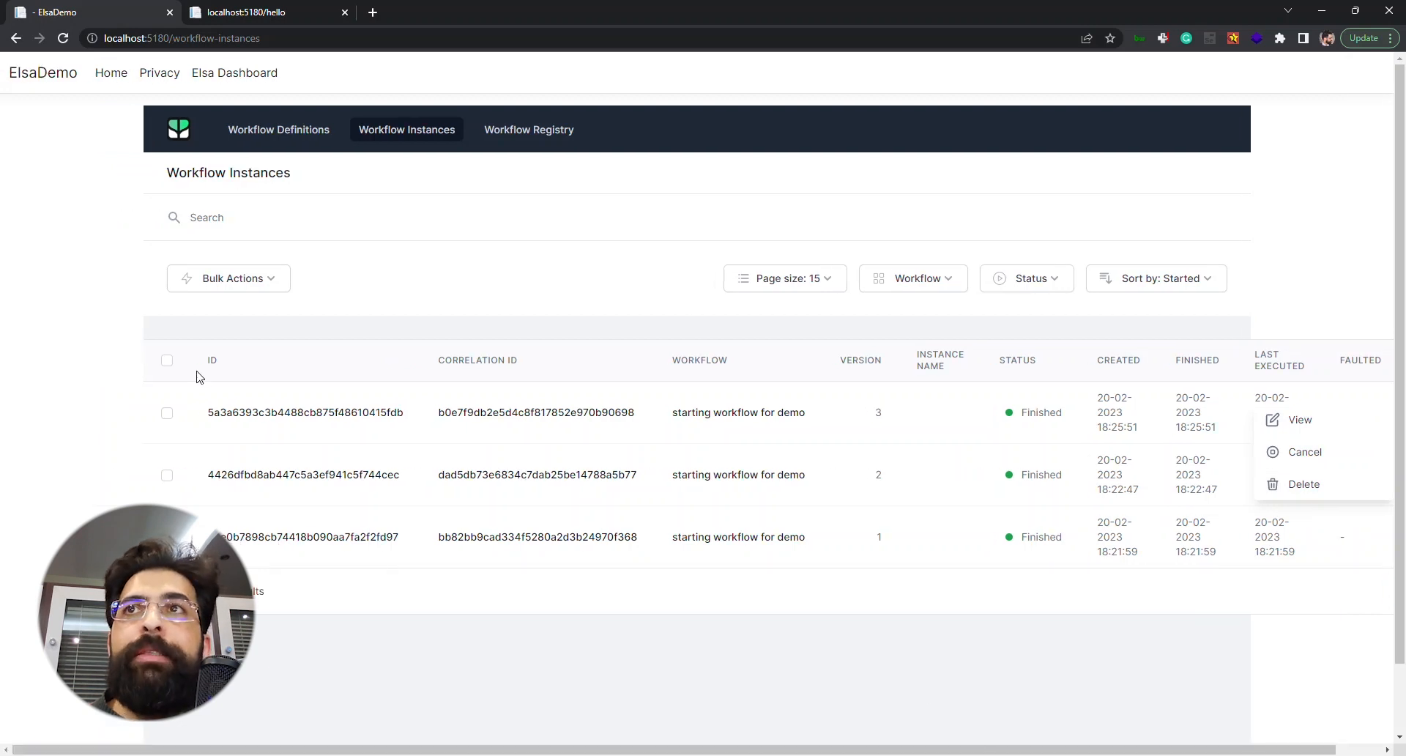
left_click(167, 413)
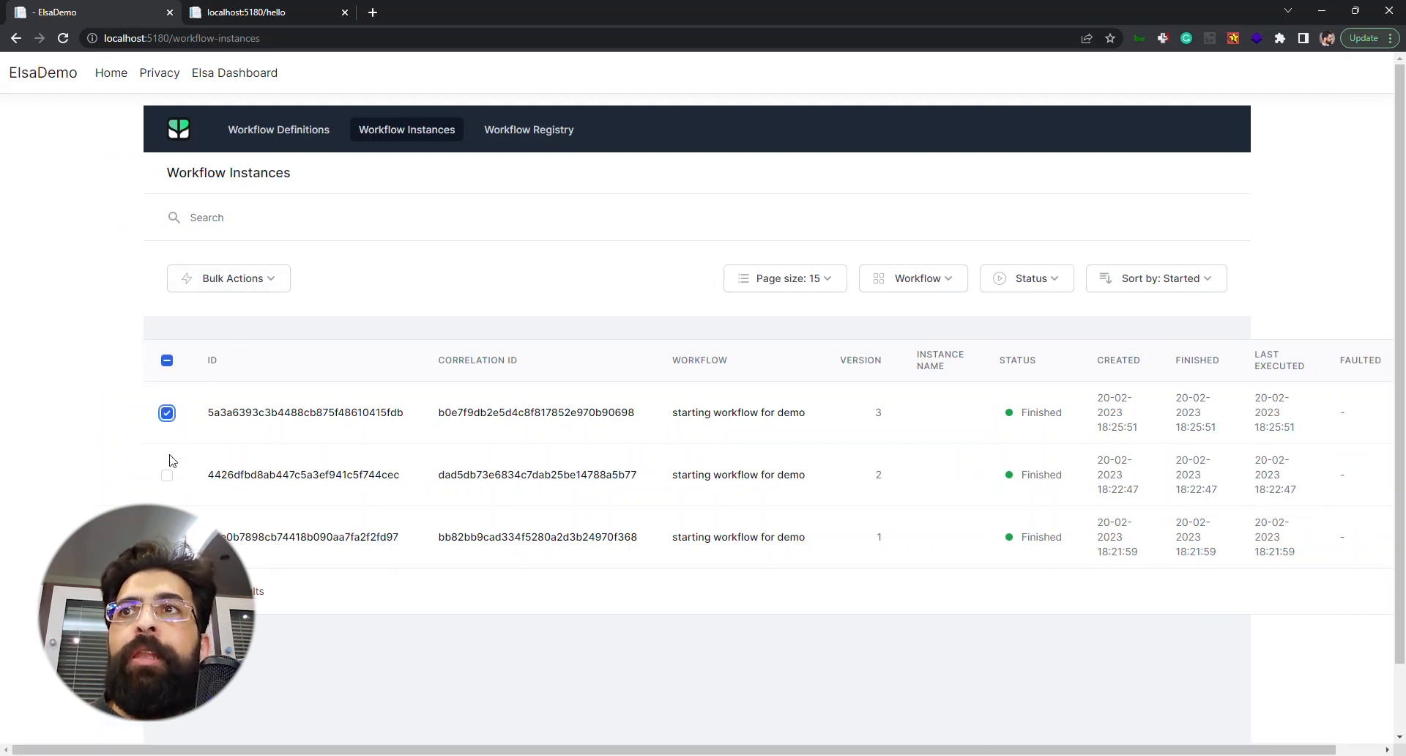
left_click(228, 278)
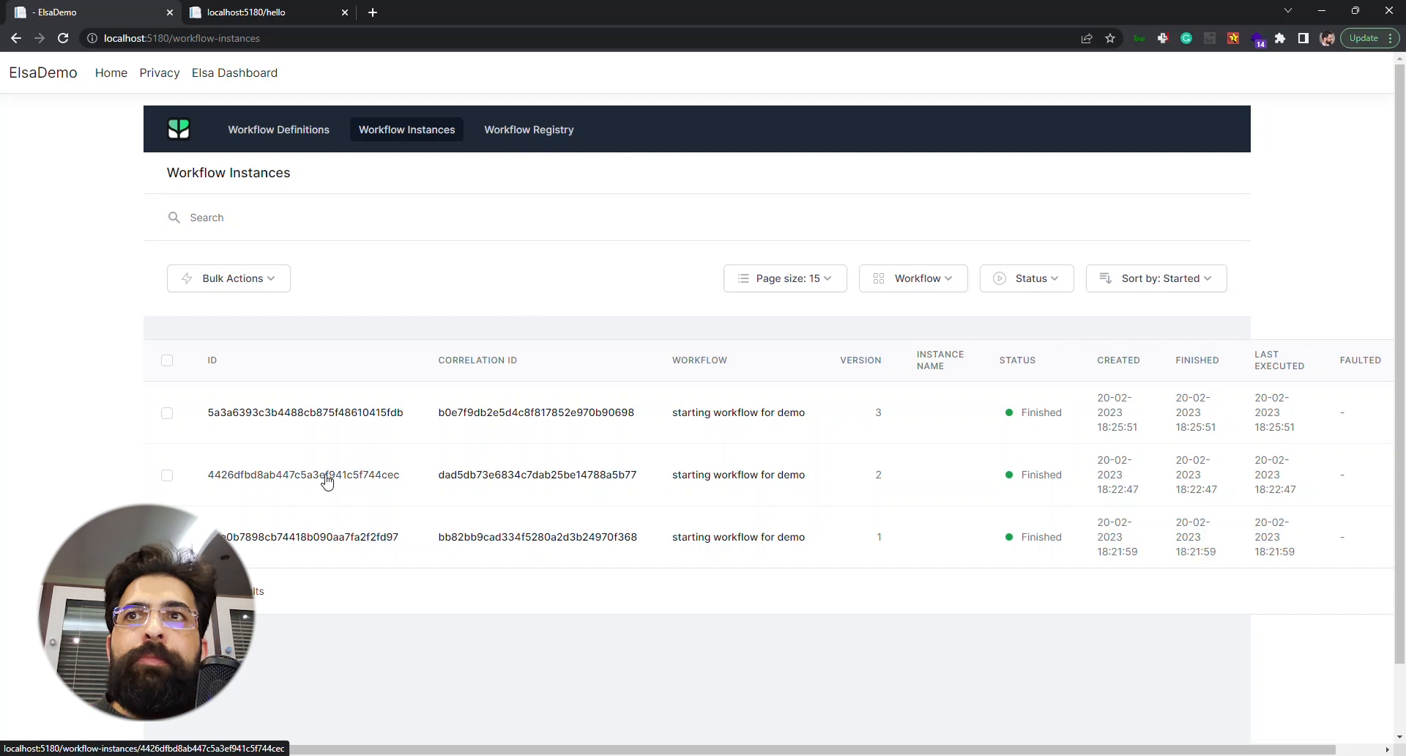
Step: Open the version 2 instance and read HTTP Endpoint's journal with the /hello GET request
left_click(304, 474)
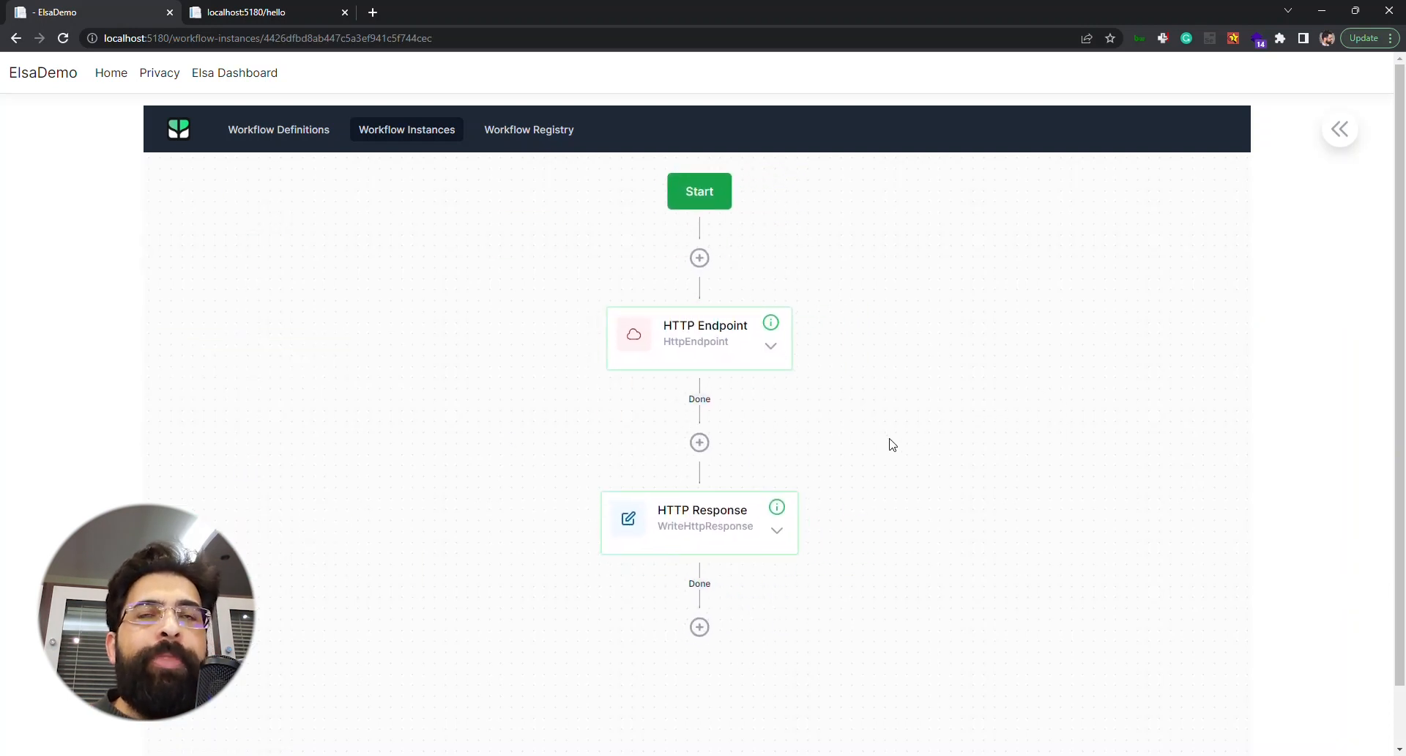
mouse_move(801, 407)
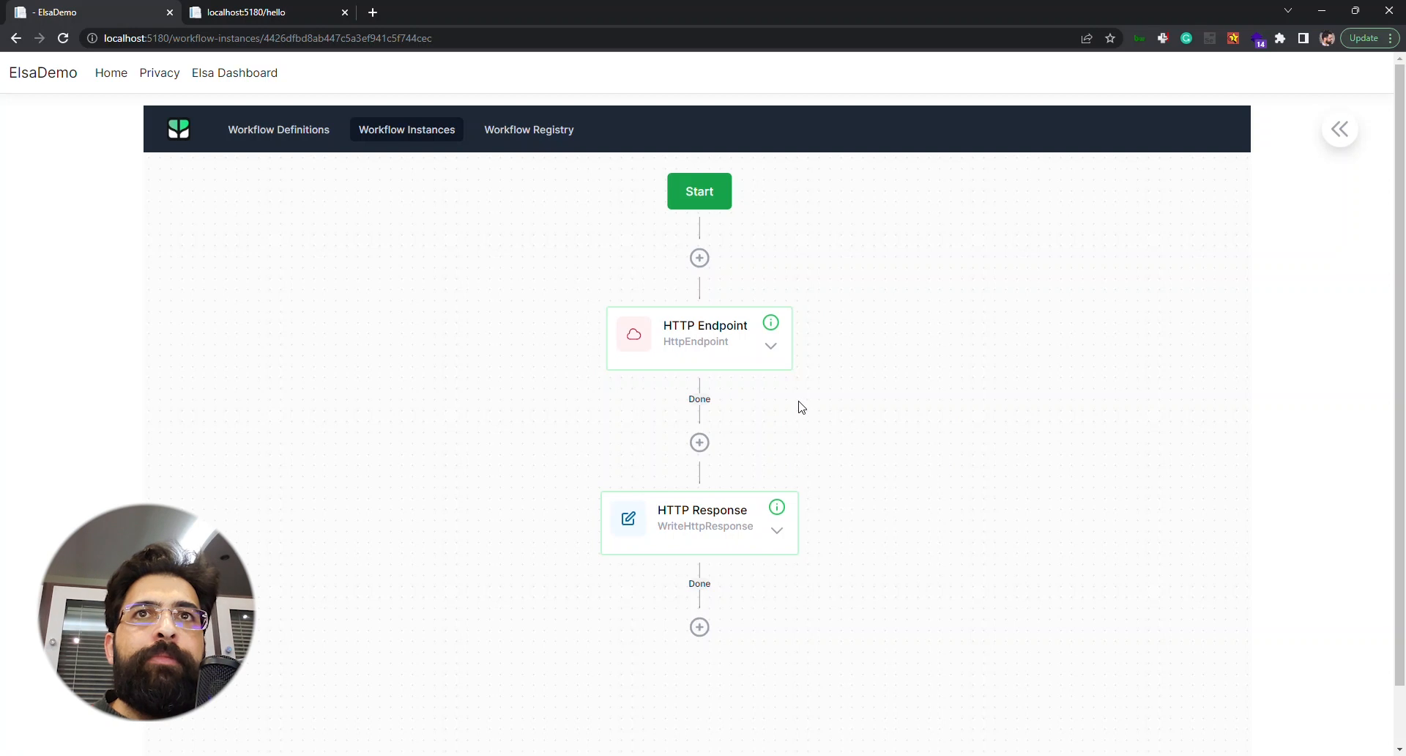
mouse_move(814, 376)
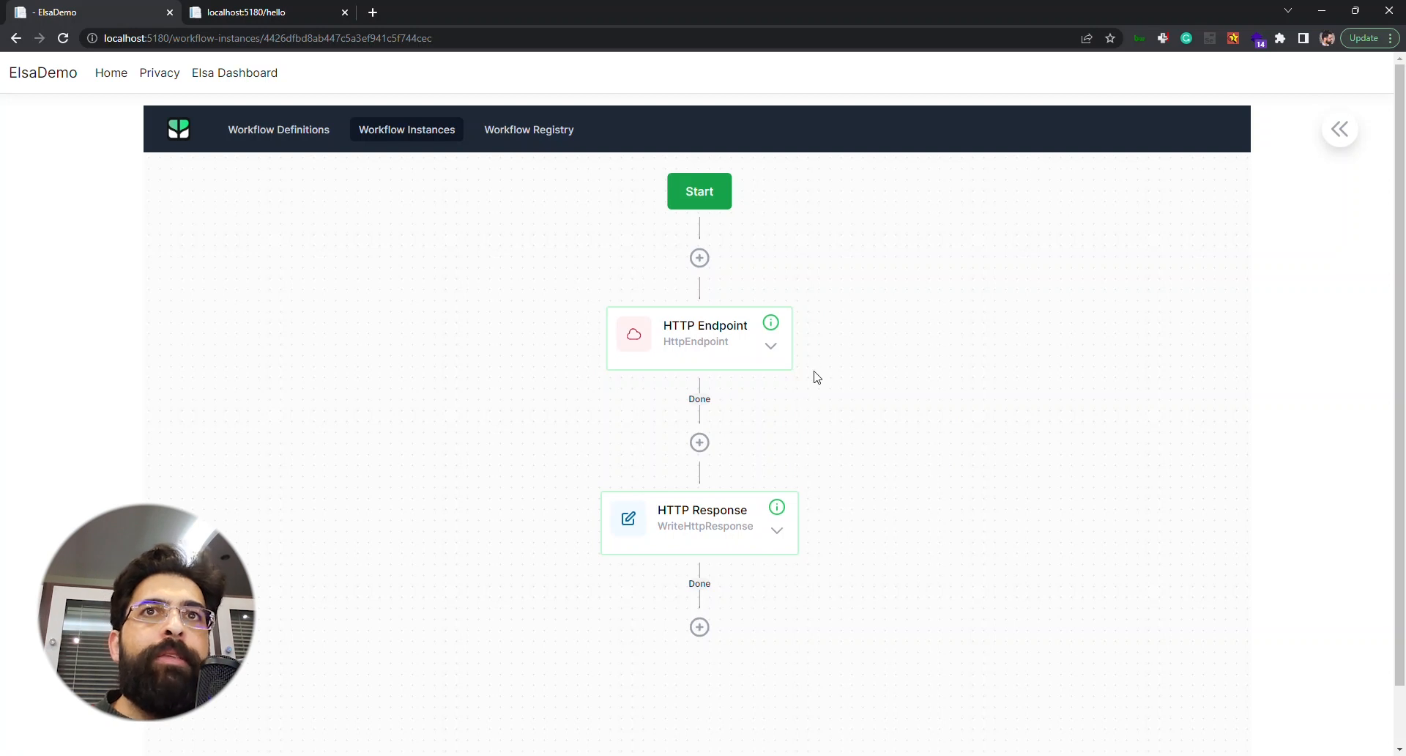
mouse_move(767, 318)
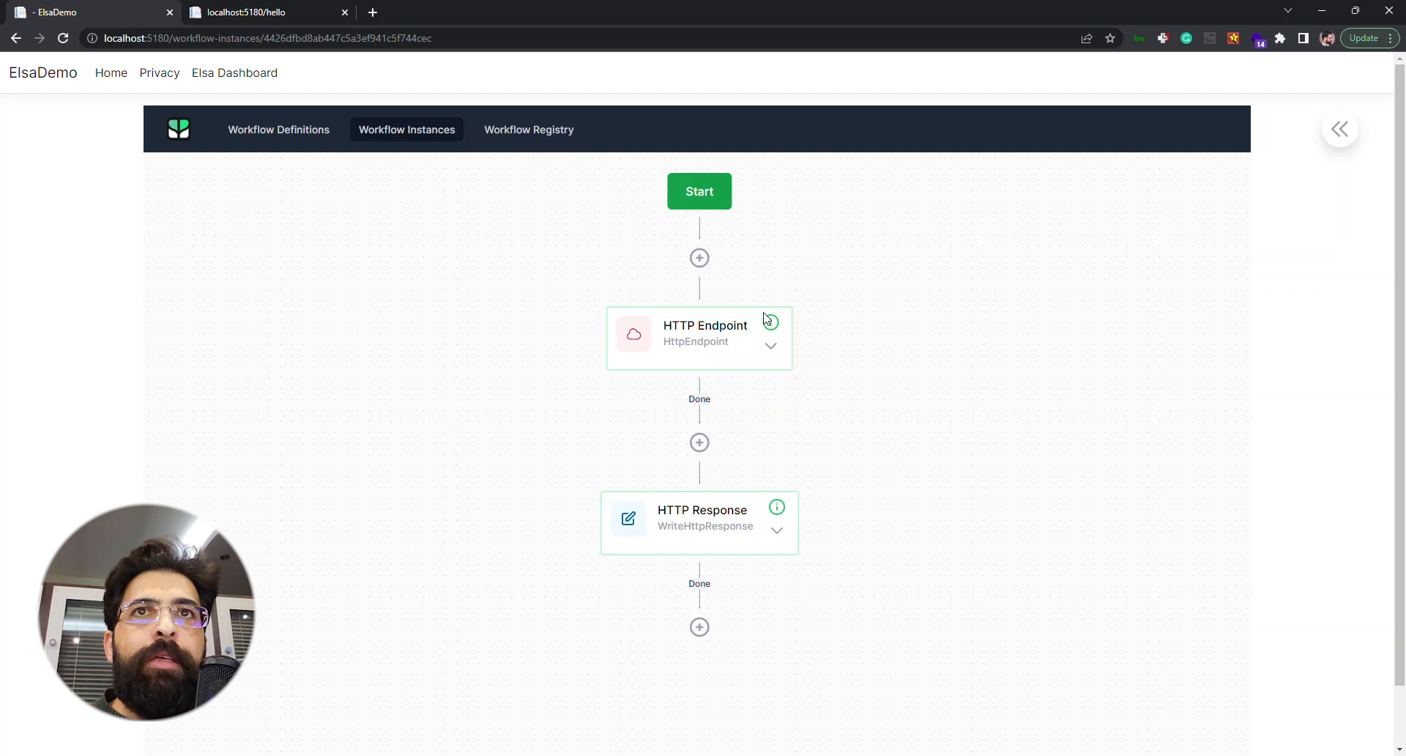
mouse_move(828, 315)
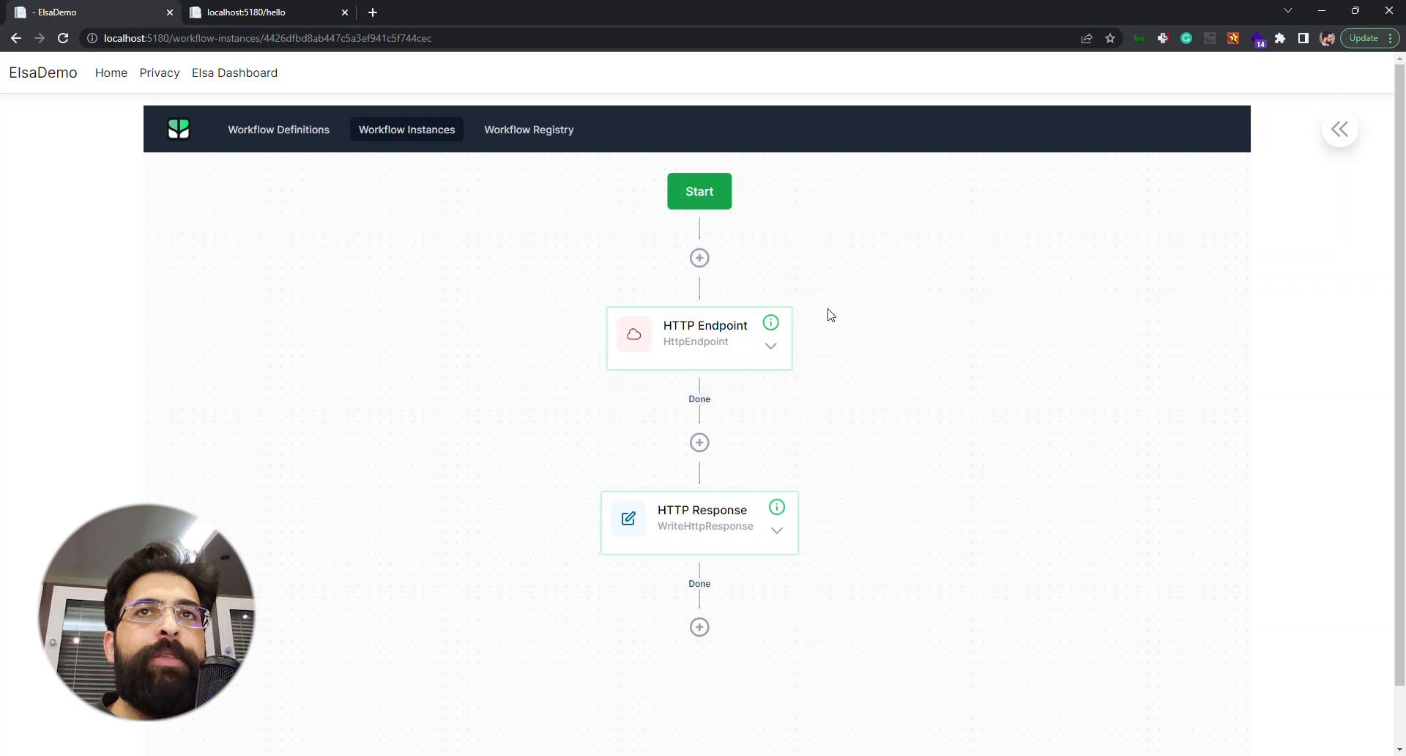
mouse_move(825, 355)
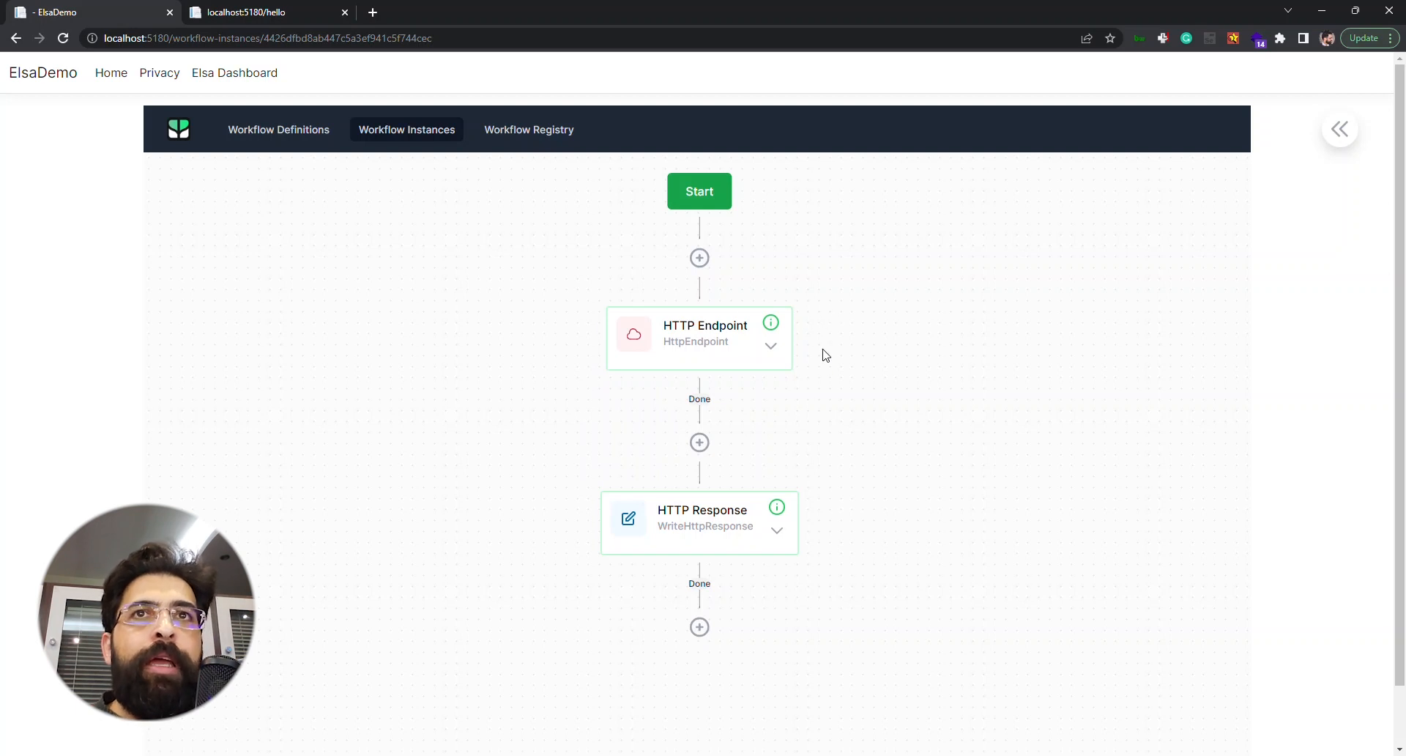
mouse_move(840, 319)
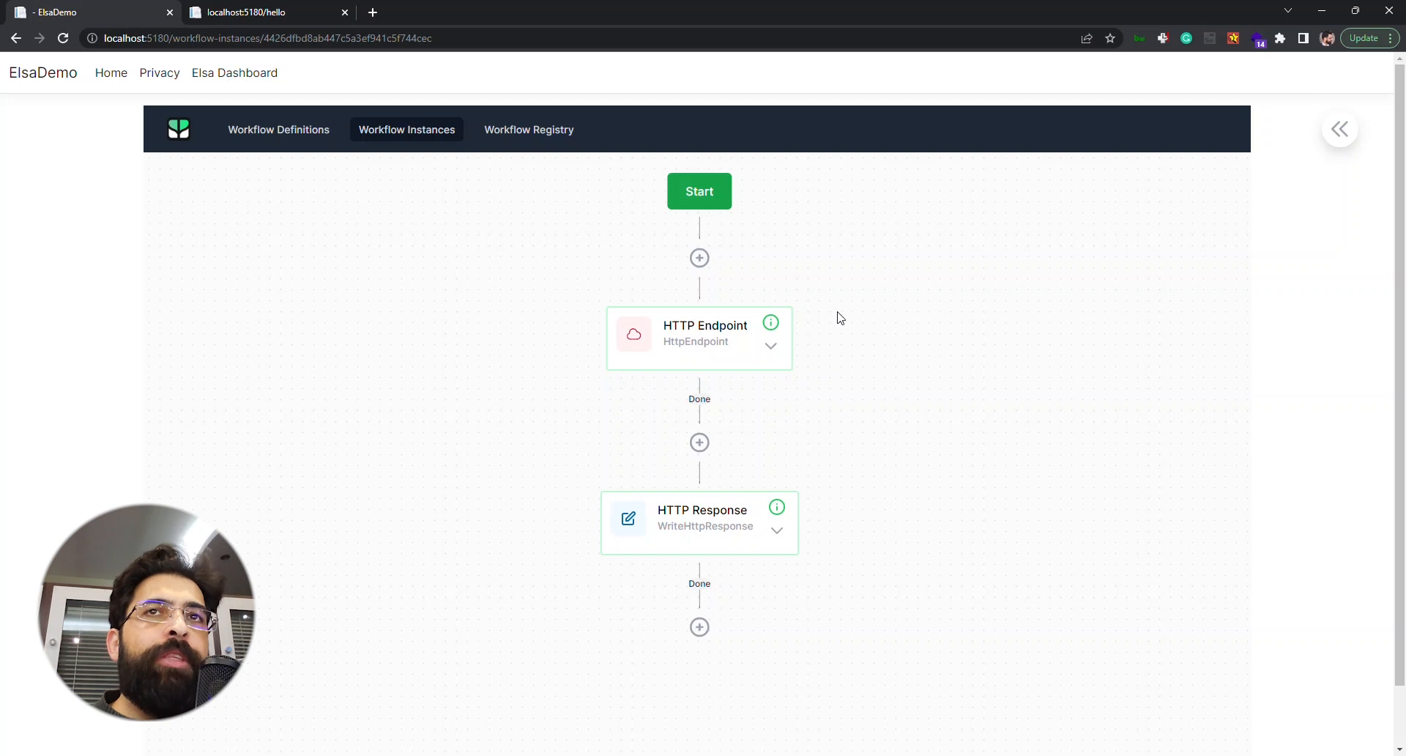
mouse_move(746, 346)
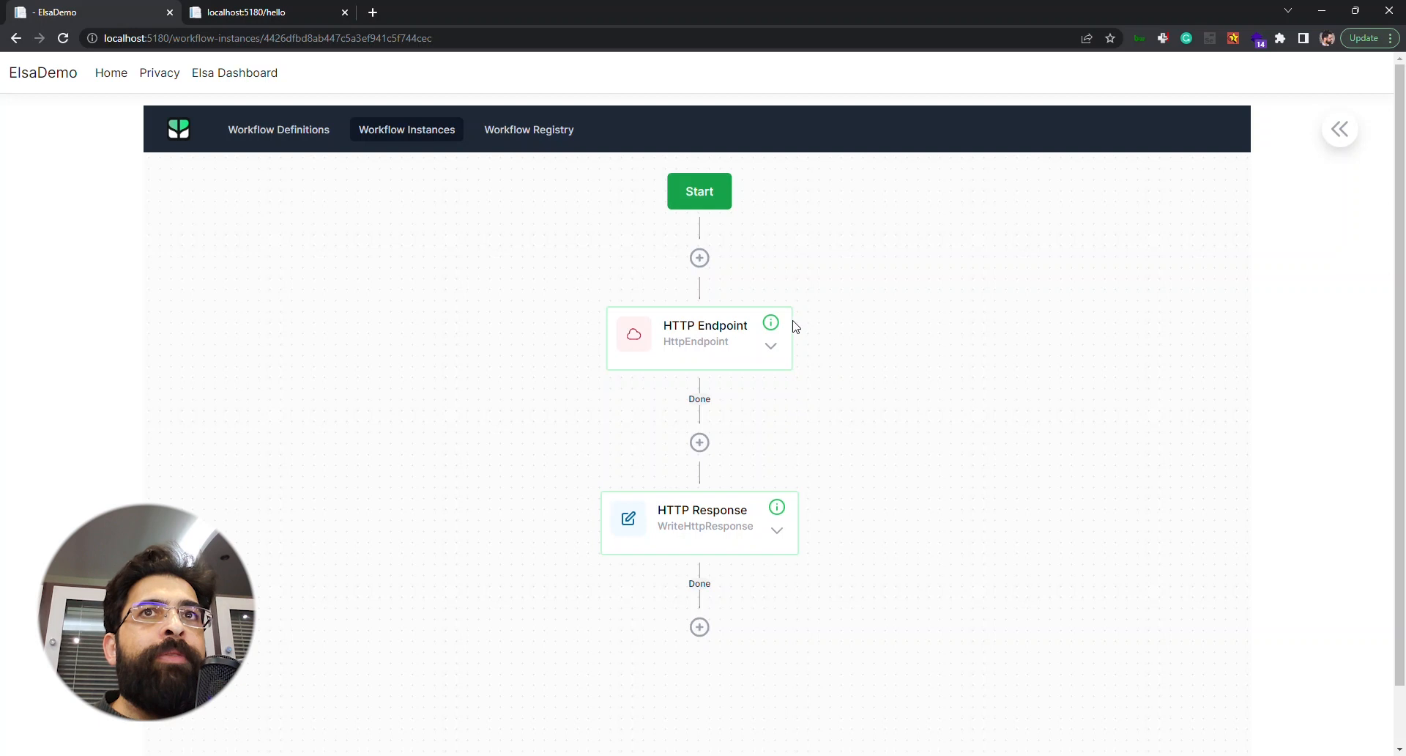
mouse_move(739, 351)
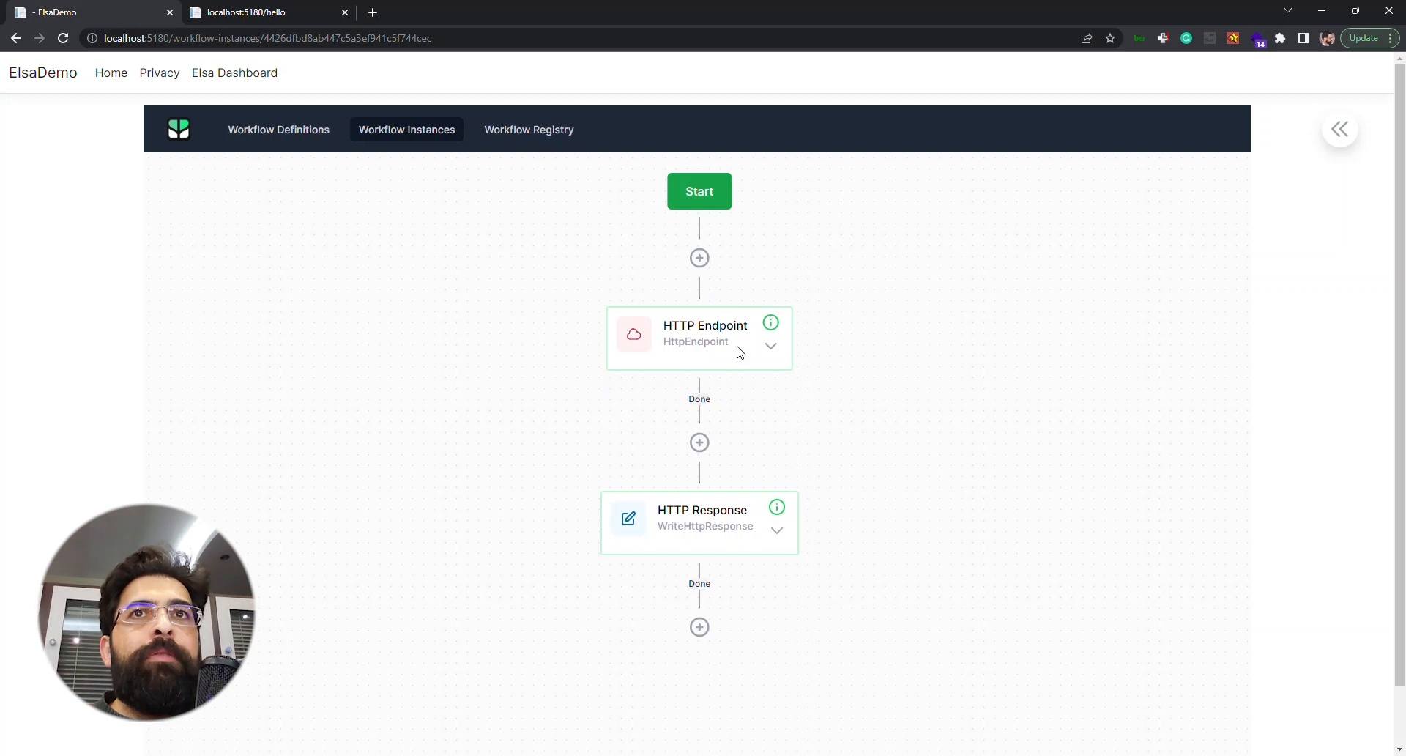
left_click(698, 339)
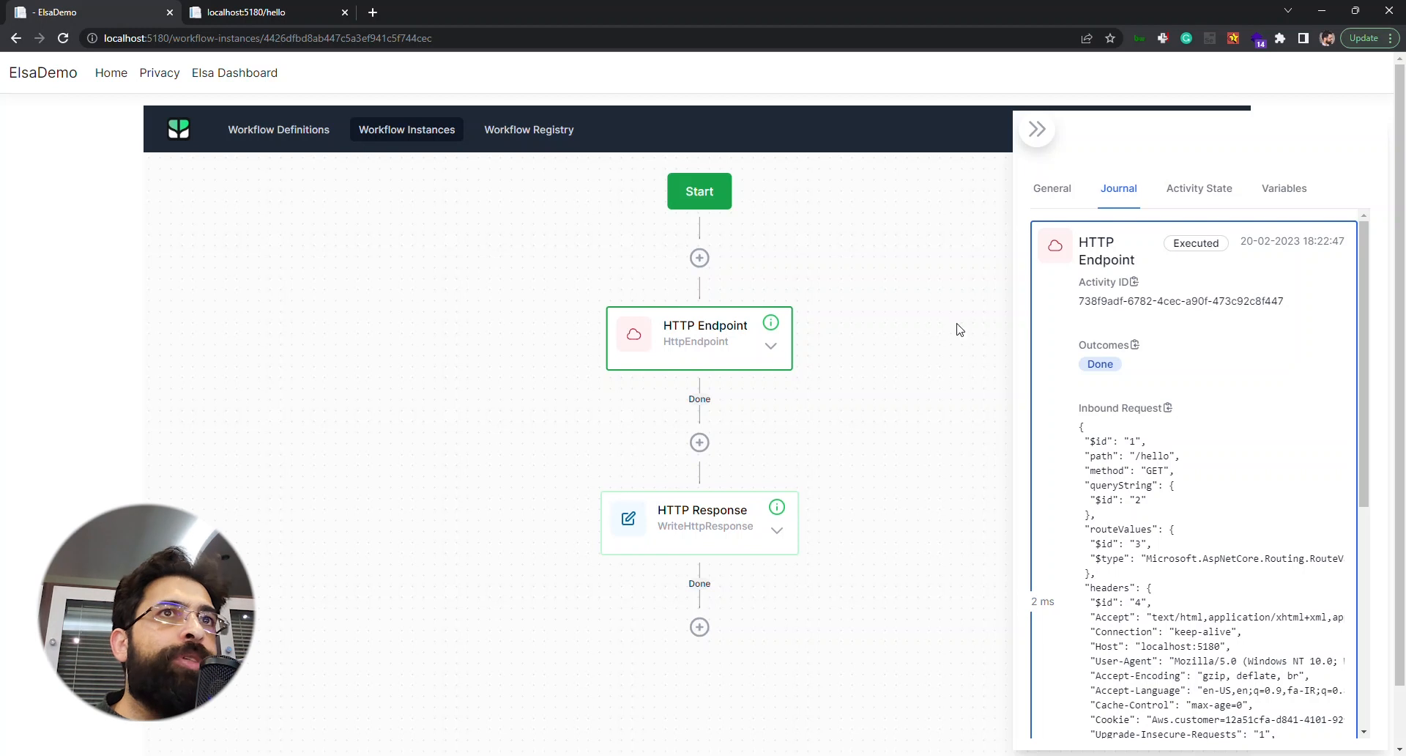
scroll("down", 3)
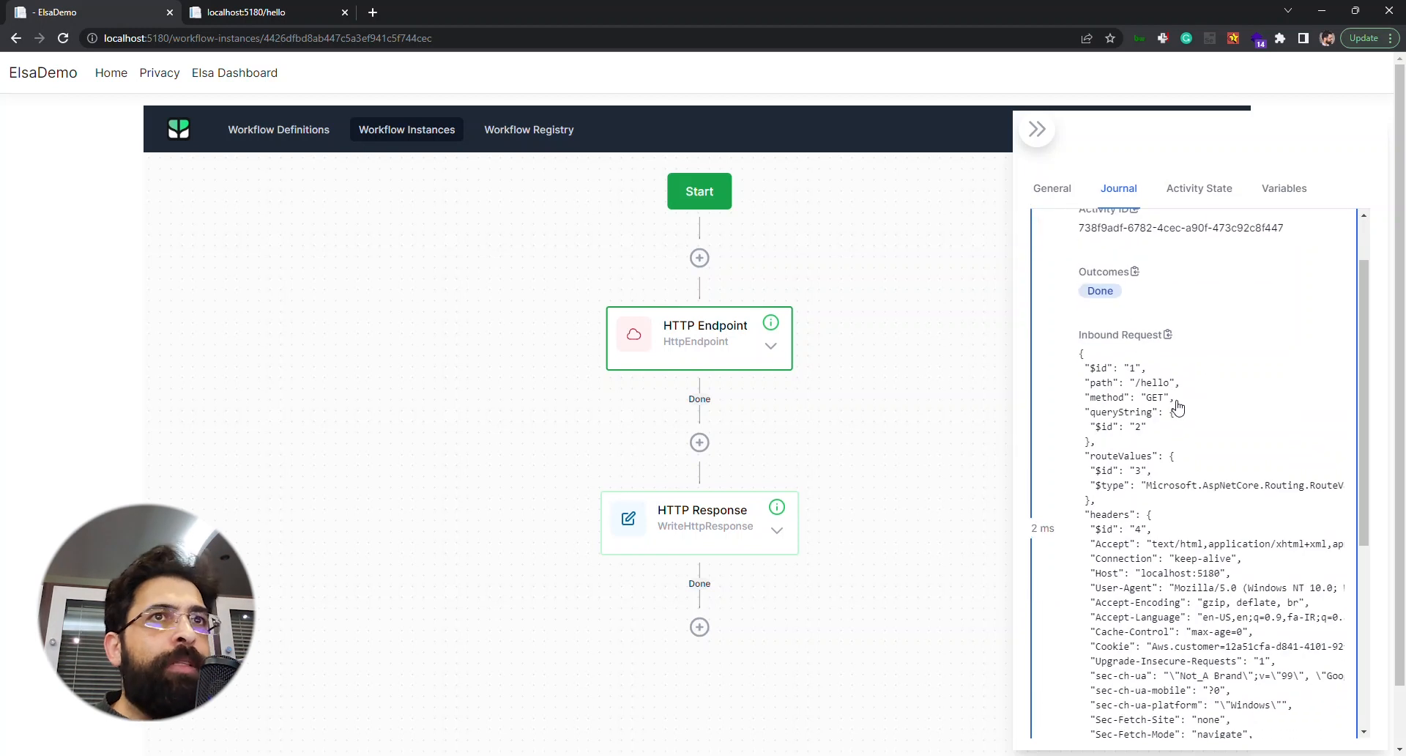
mouse_move(1092, 407)
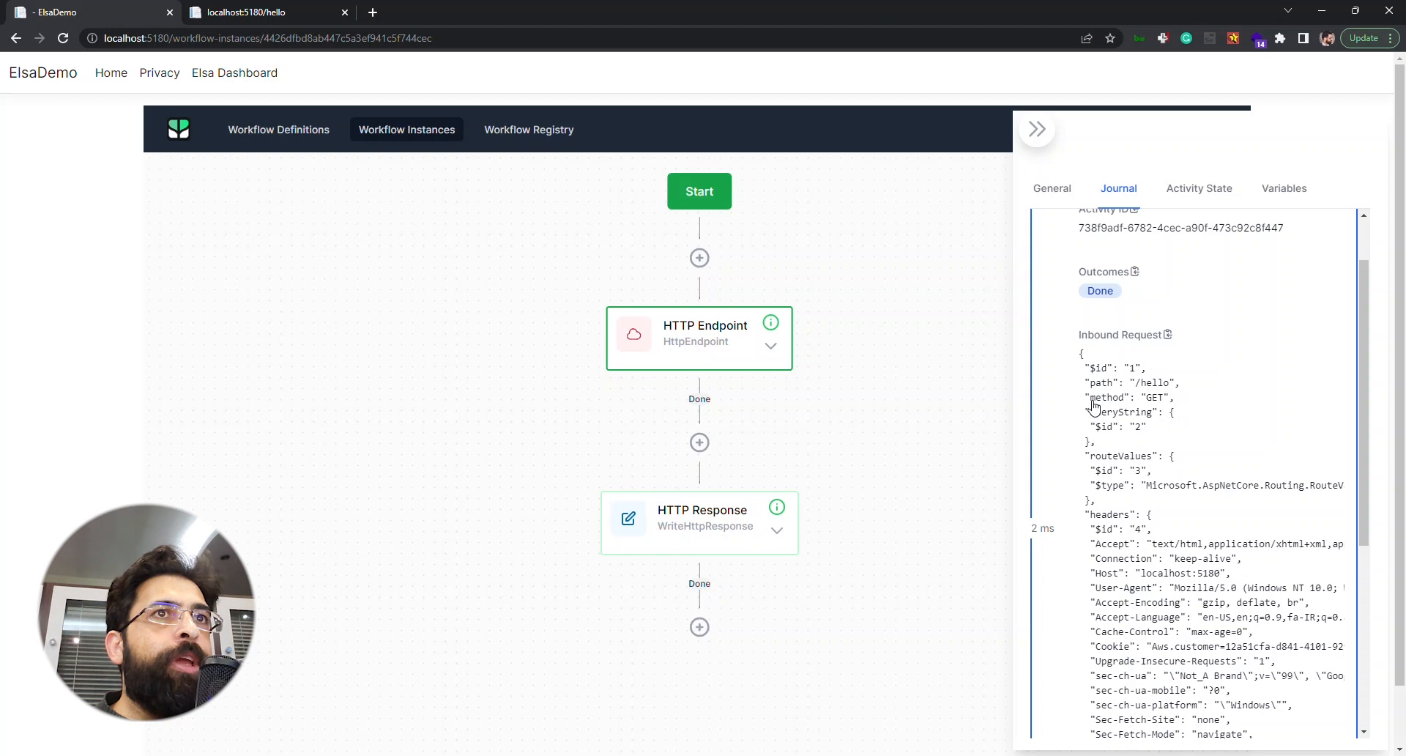
mouse_move(1123, 389)
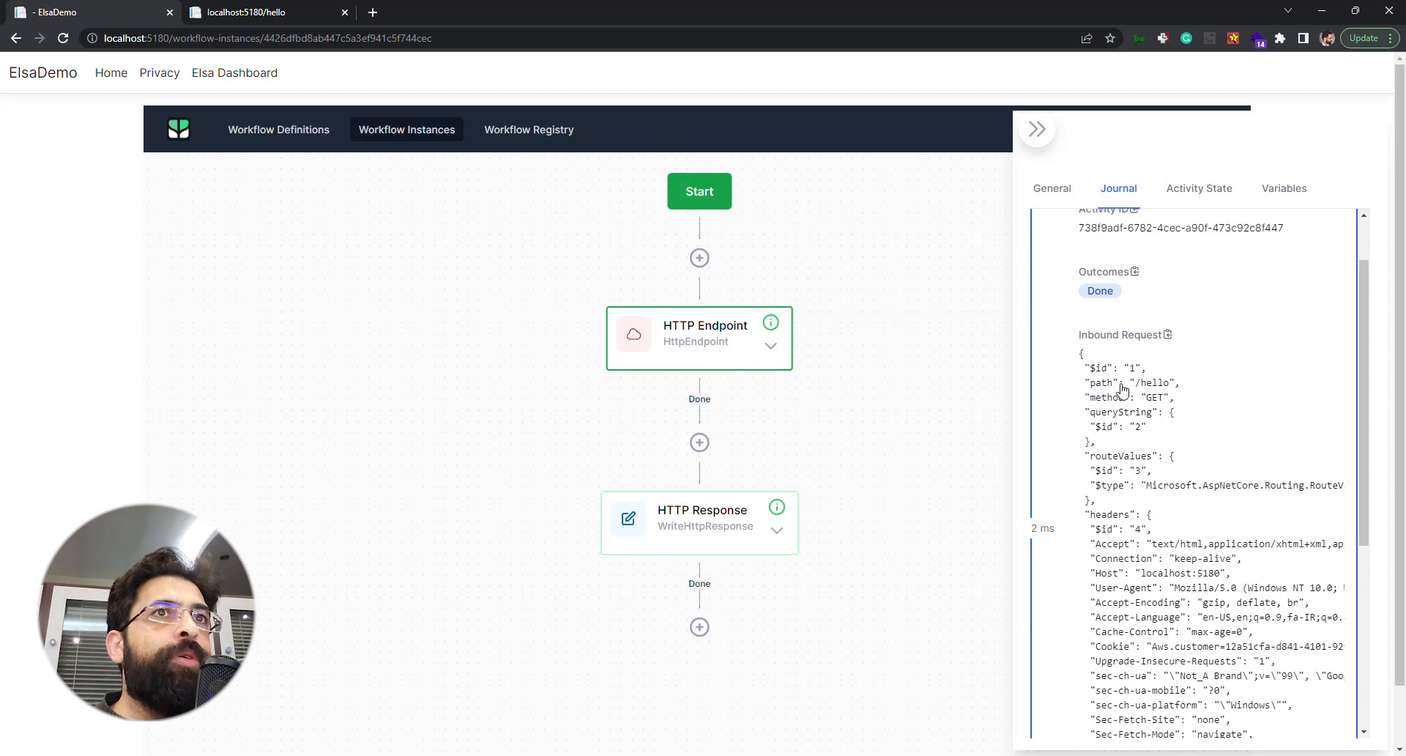
scroll("down", 3)
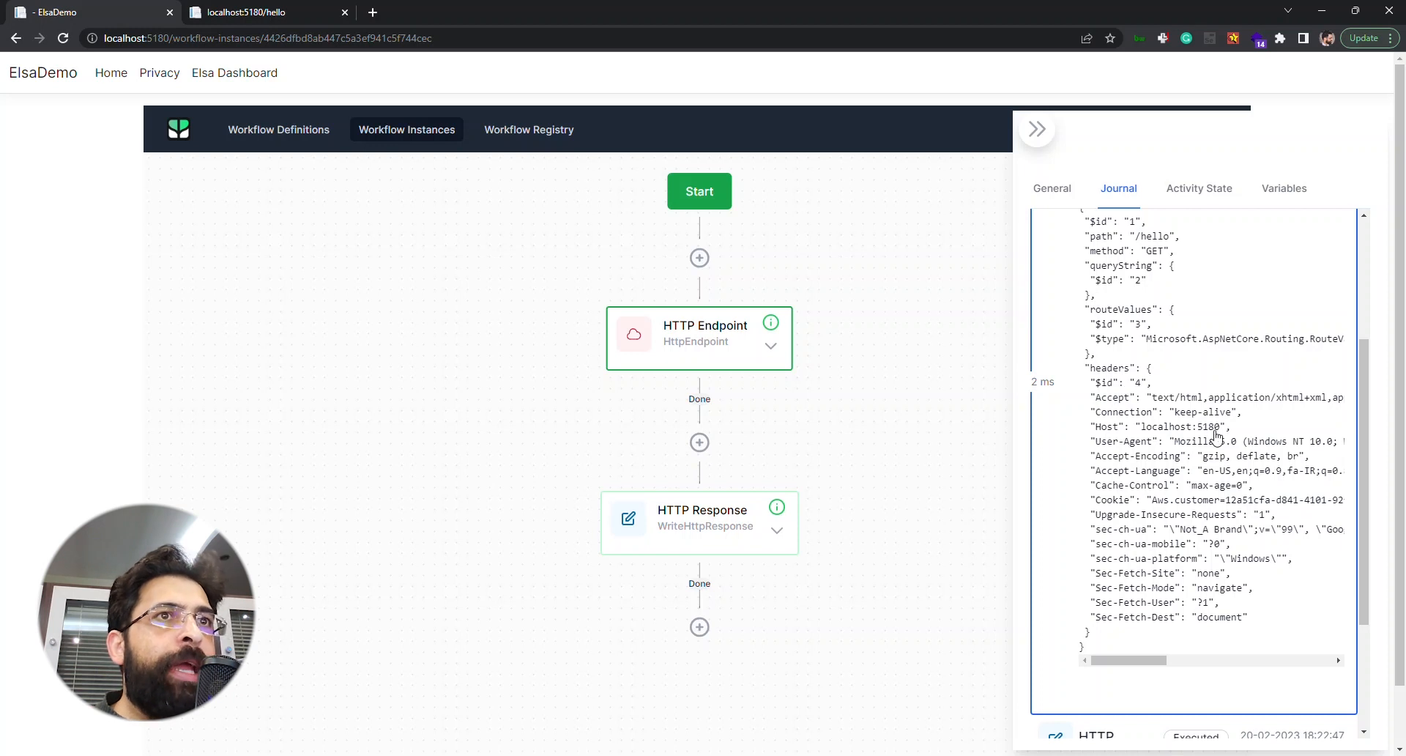
scroll("down", 3)
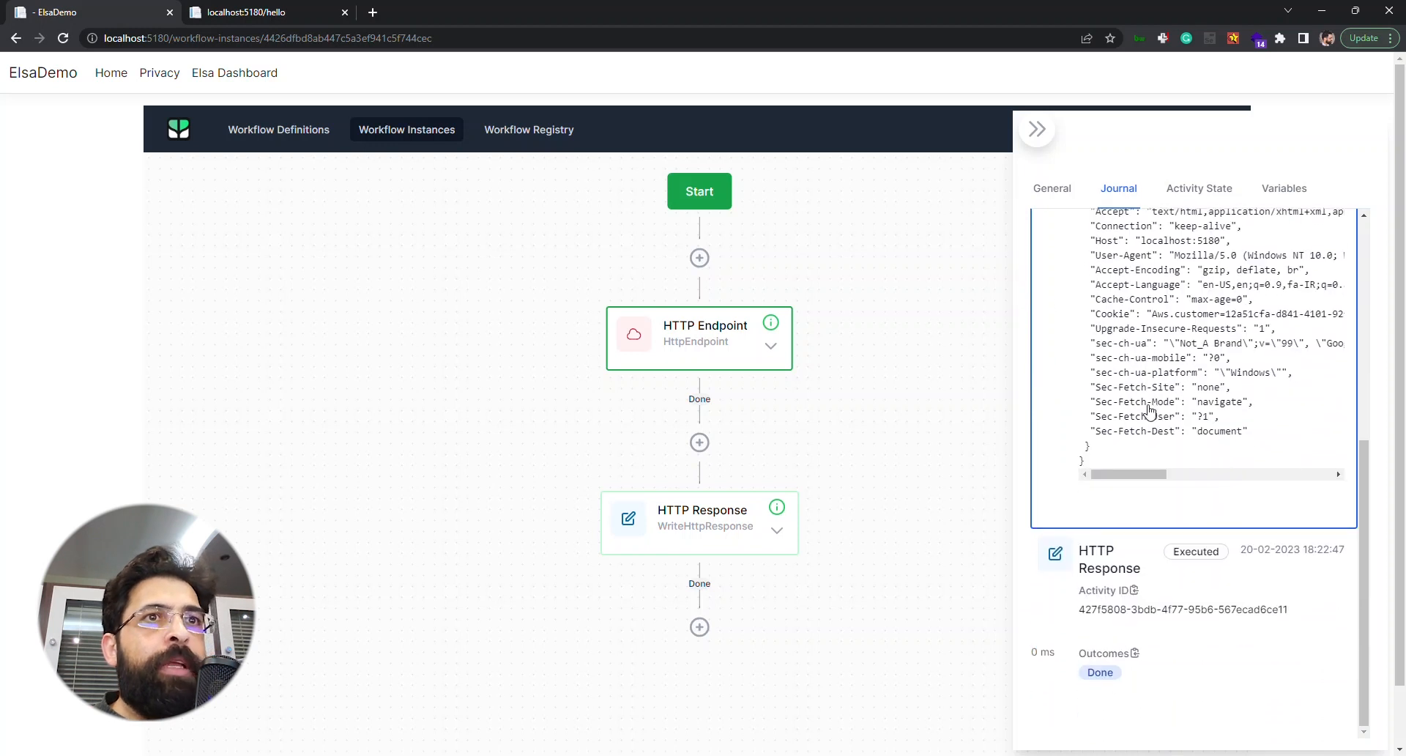
scroll("down", 3)
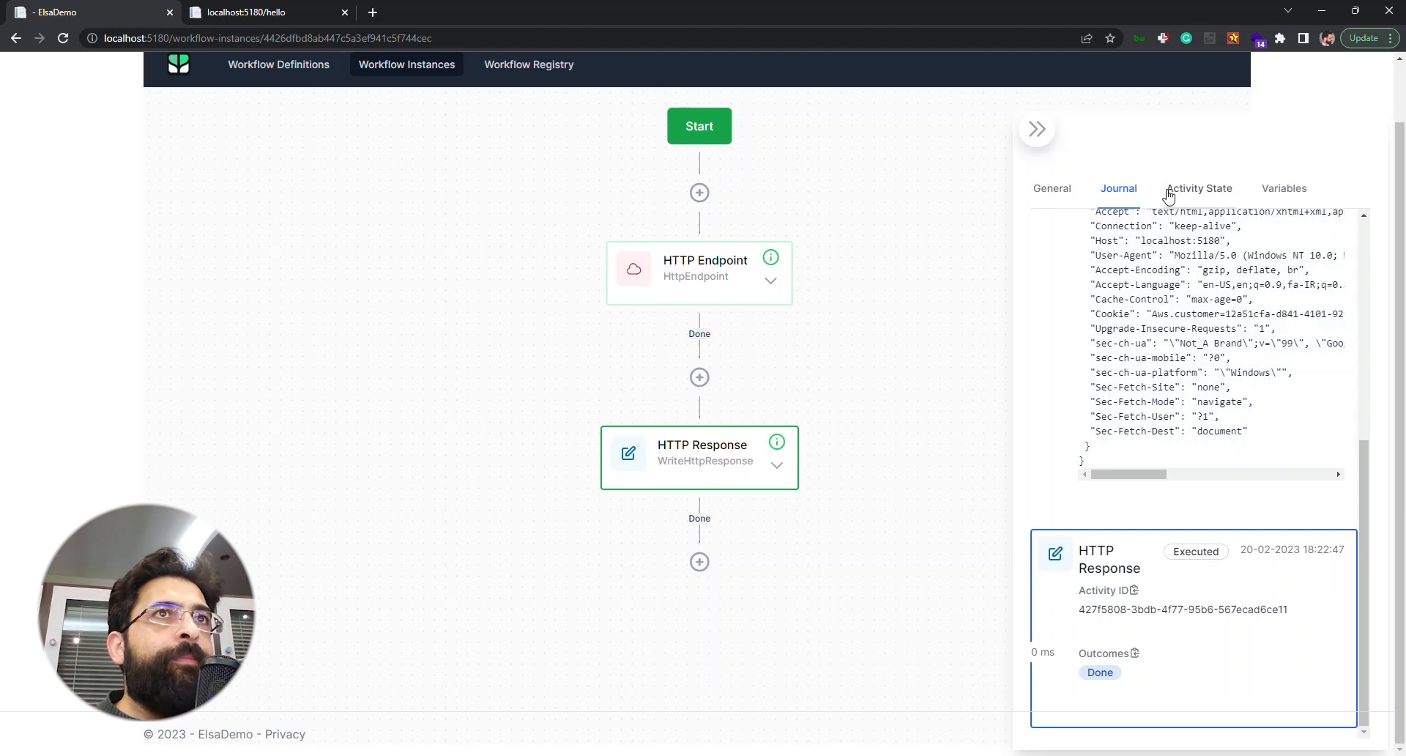
Step: View the HTTP Response activity's recorded state, content 'Hi Vahid!'
left_click(1199, 188)
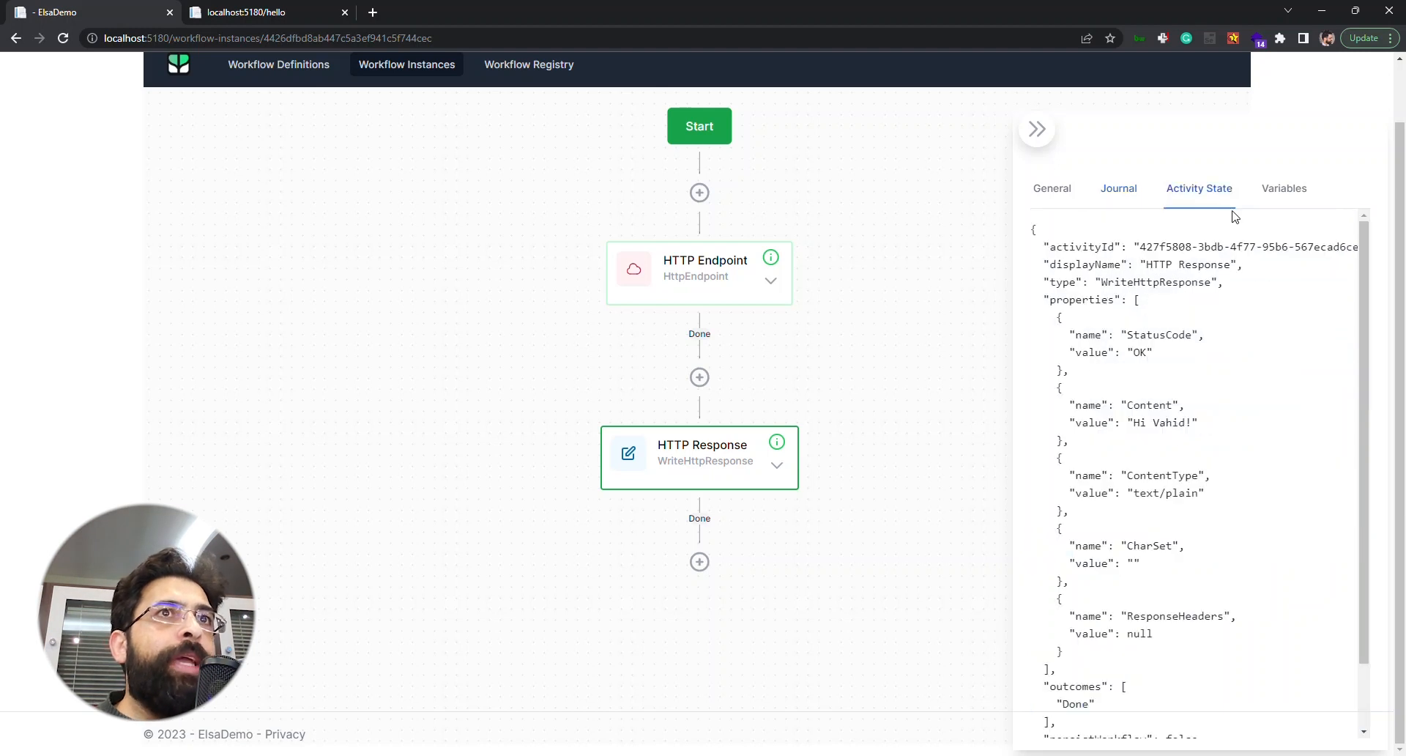
scroll("down", 3)
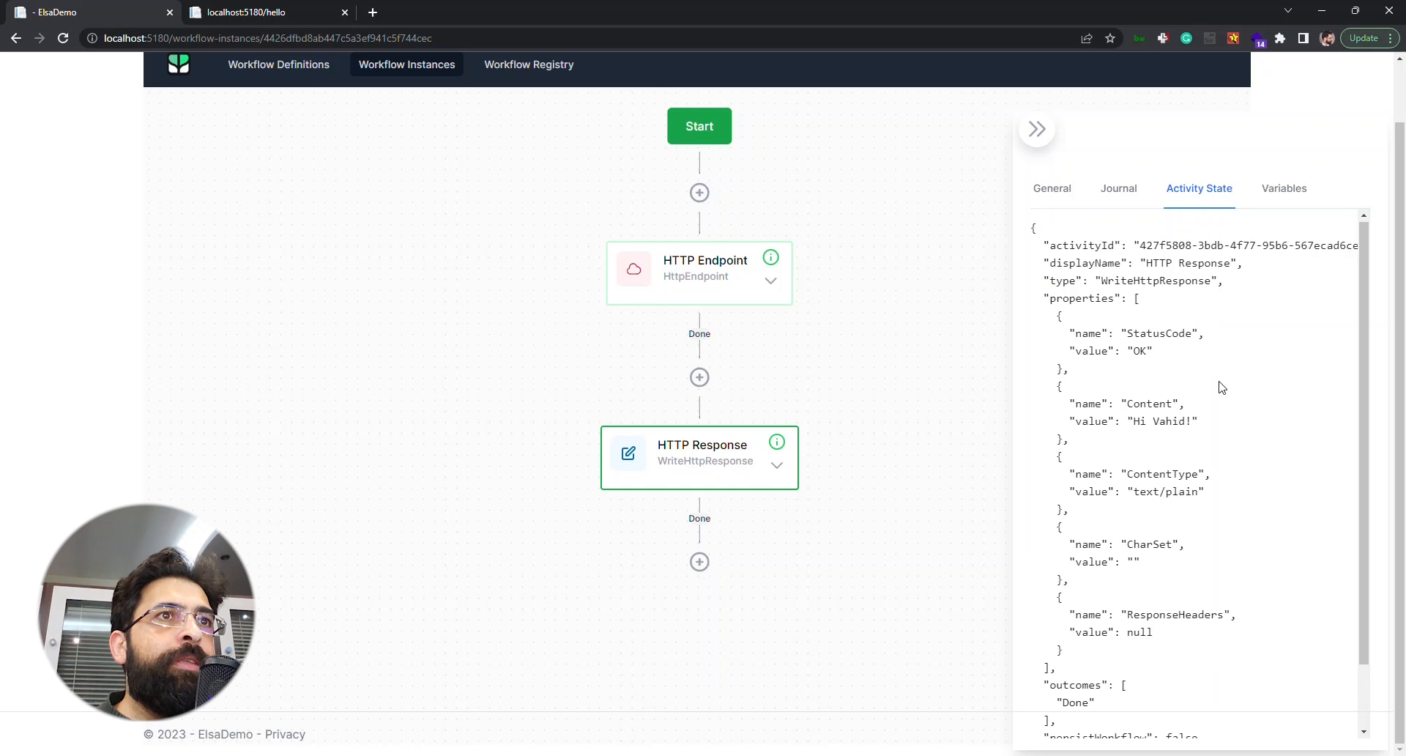
scroll("down", 3)
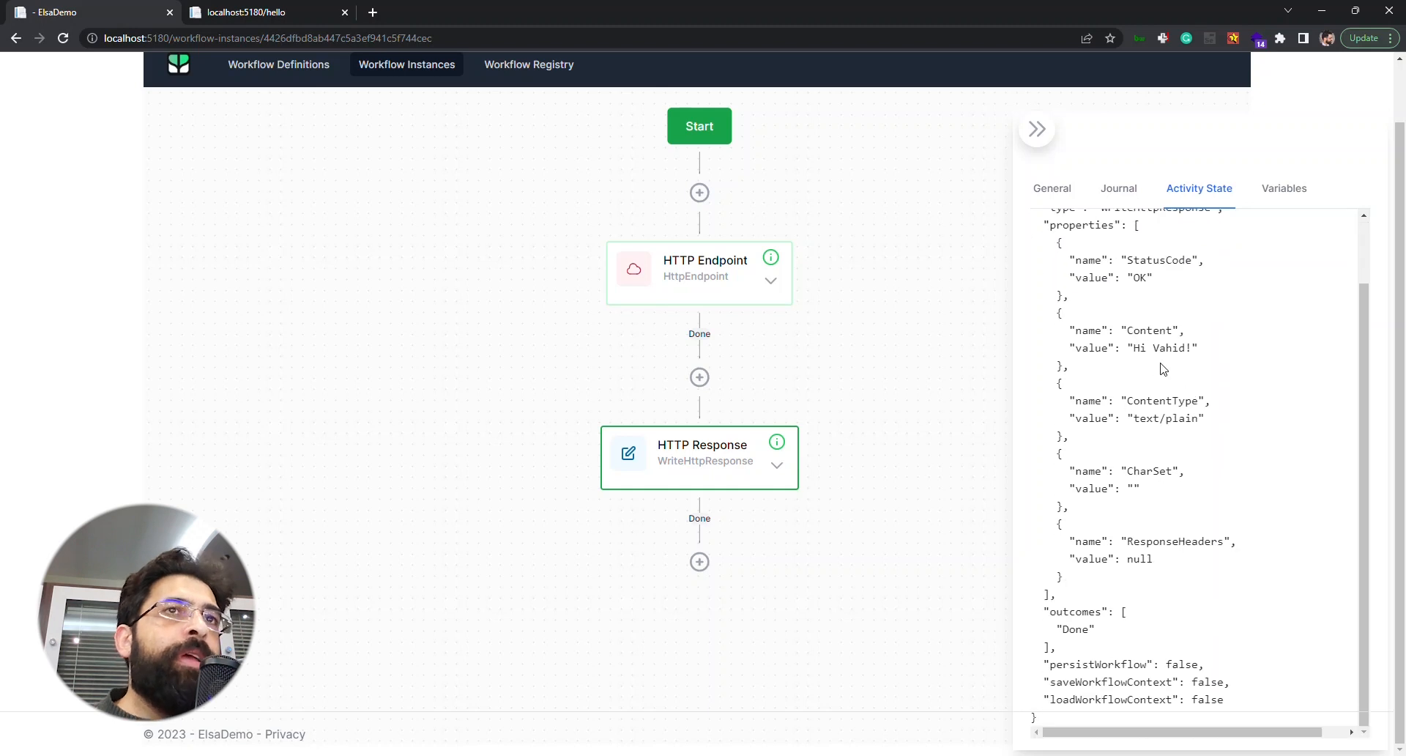
mouse_move(1228, 368)
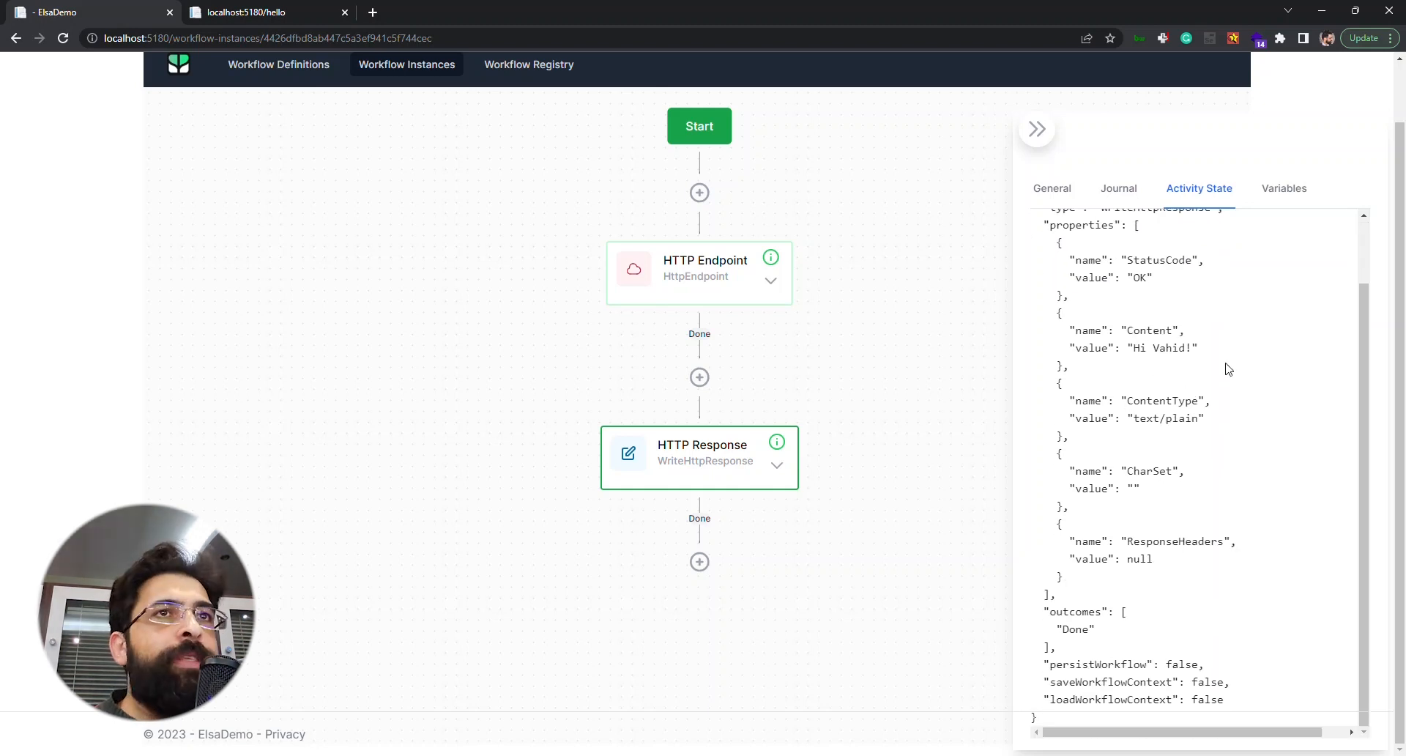
mouse_move(1297, 462)
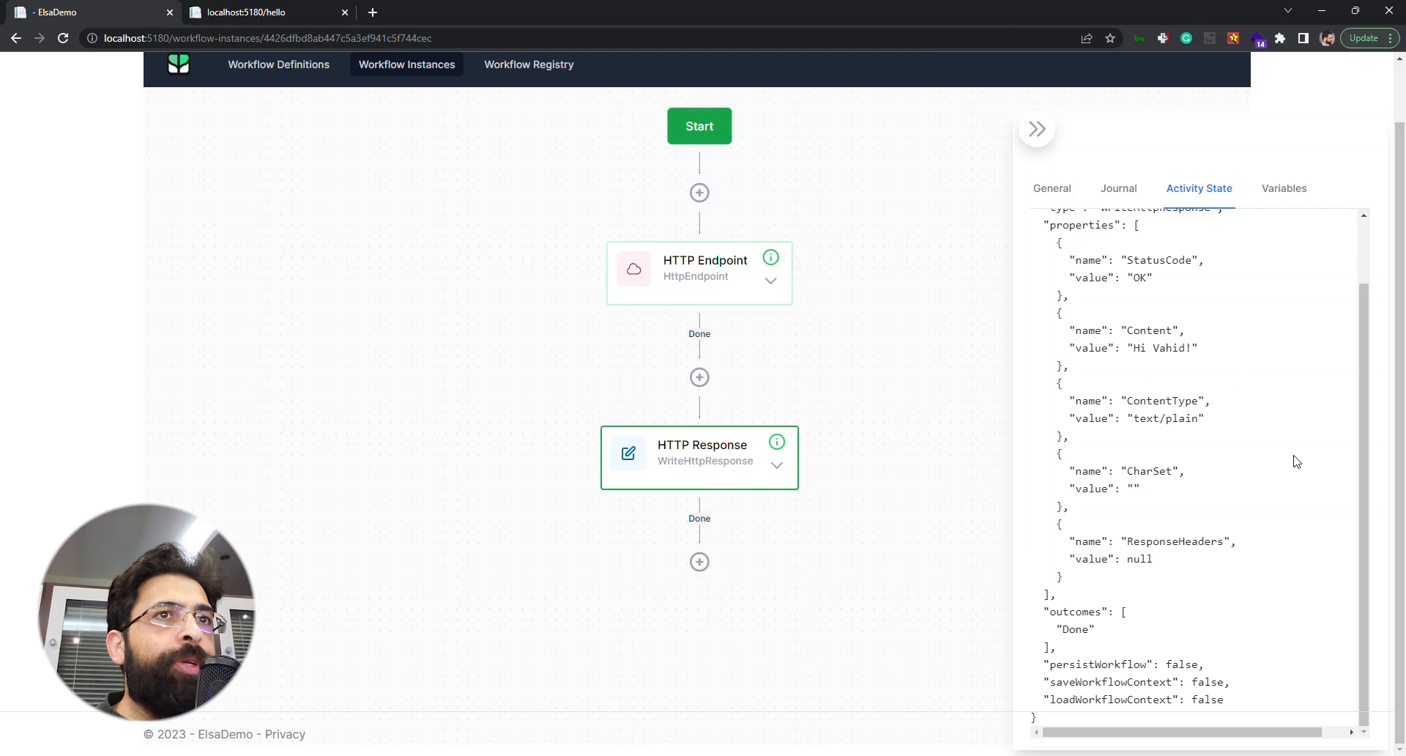
mouse_move(1082, 348)
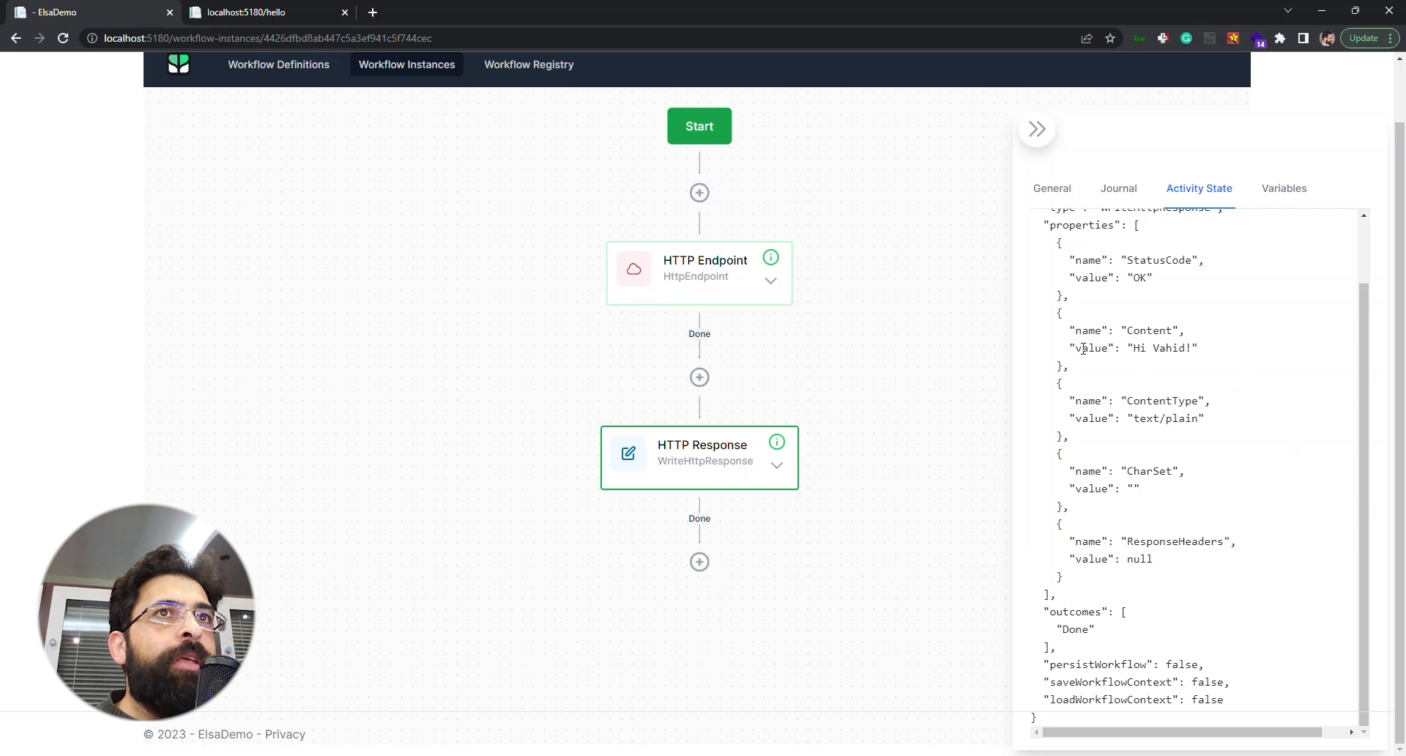
mouse_move(1086, 354)
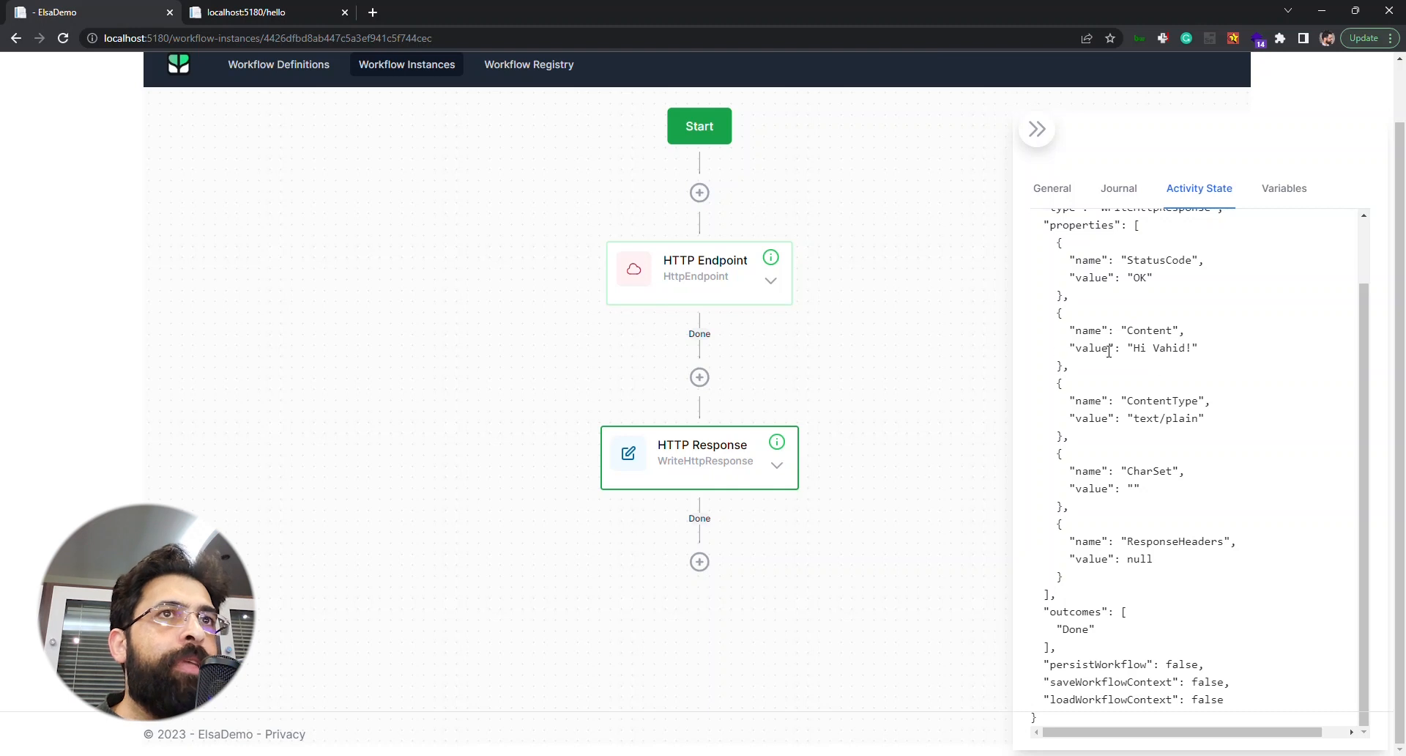
mouse_move(1178, 372)
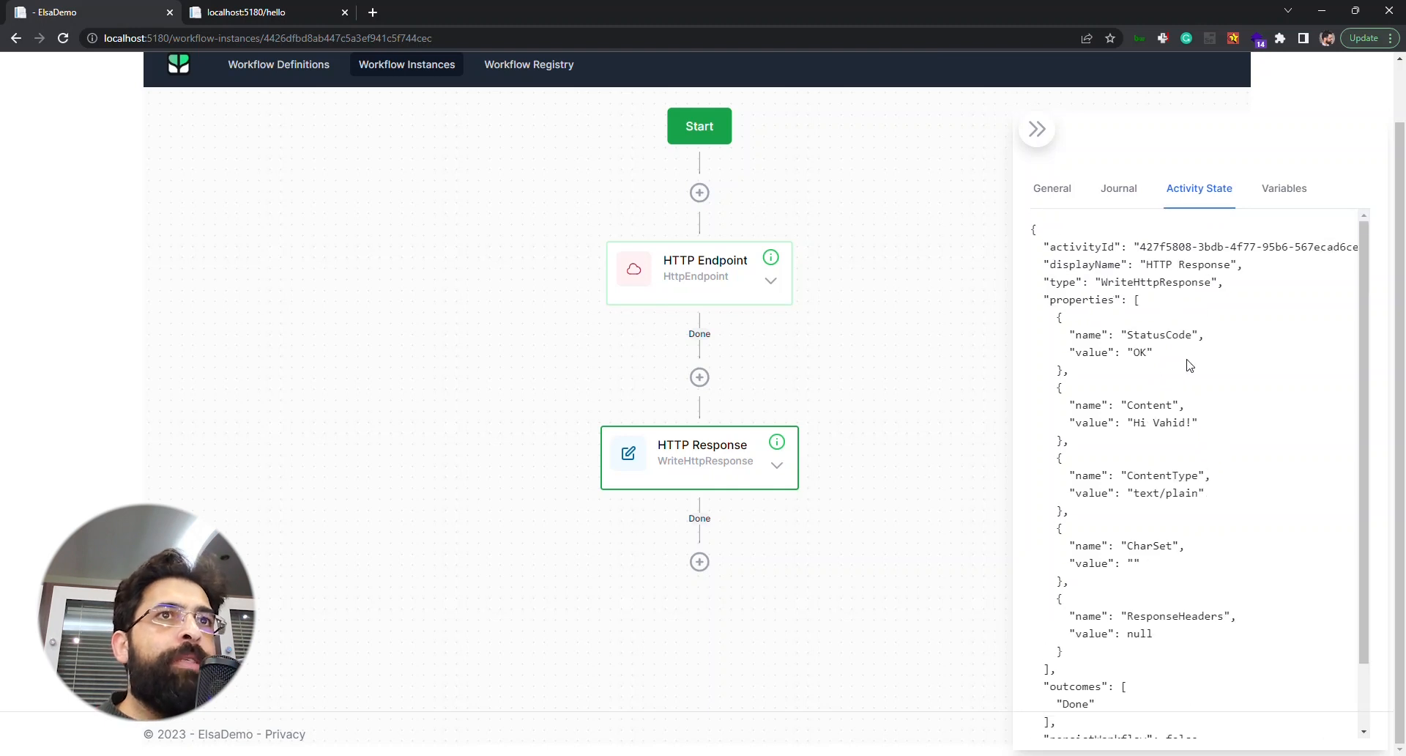
scroll("down", 3)
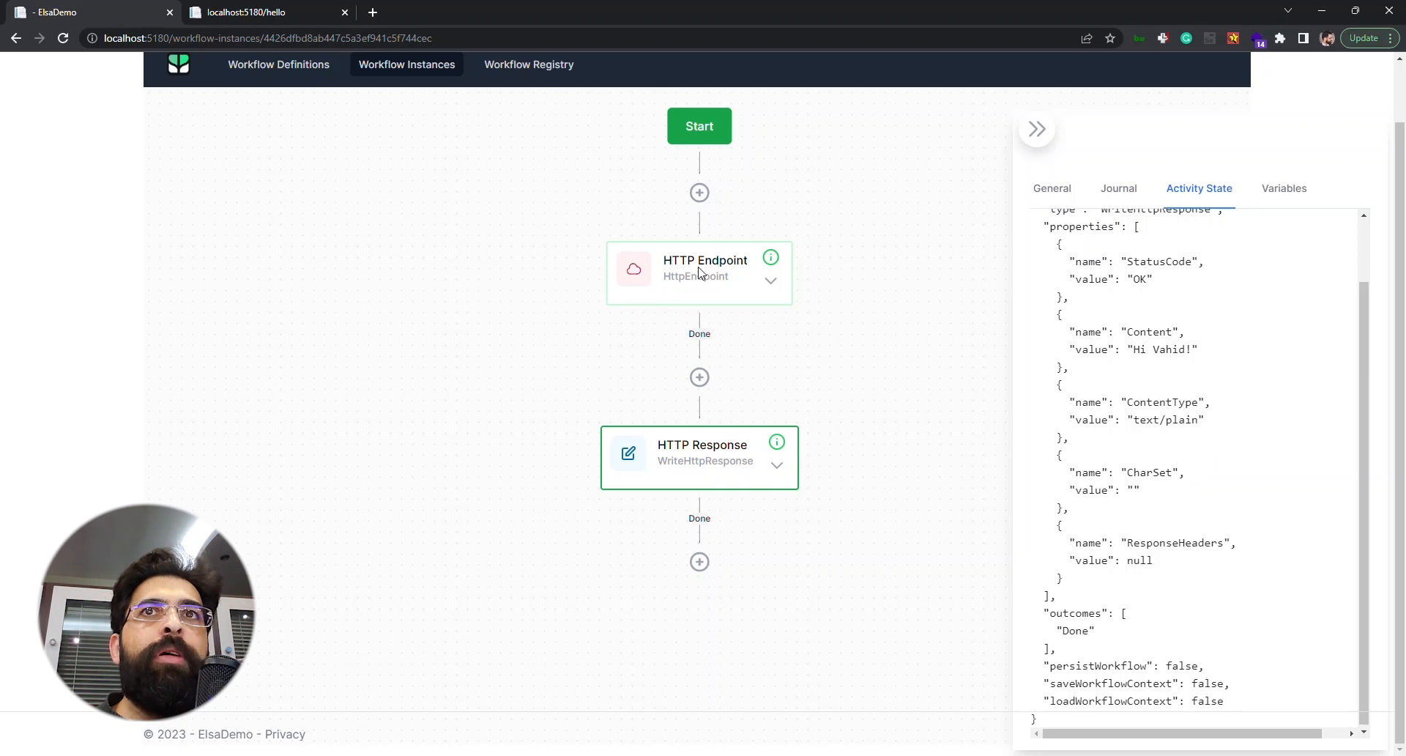
Step: View the HTTP Endpoint activity's recorded state: path /hello, method GET
left_click(1119, 188)
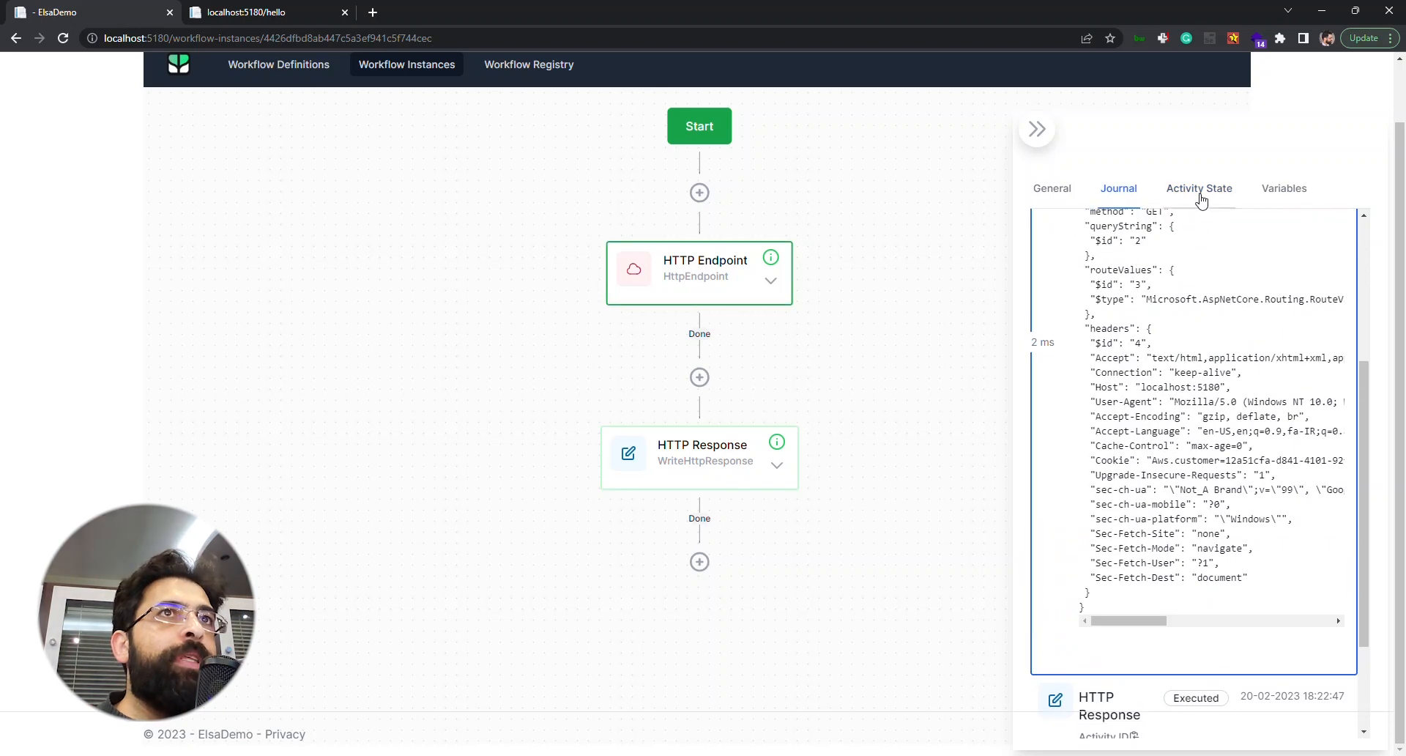
left_click(1199, 188)
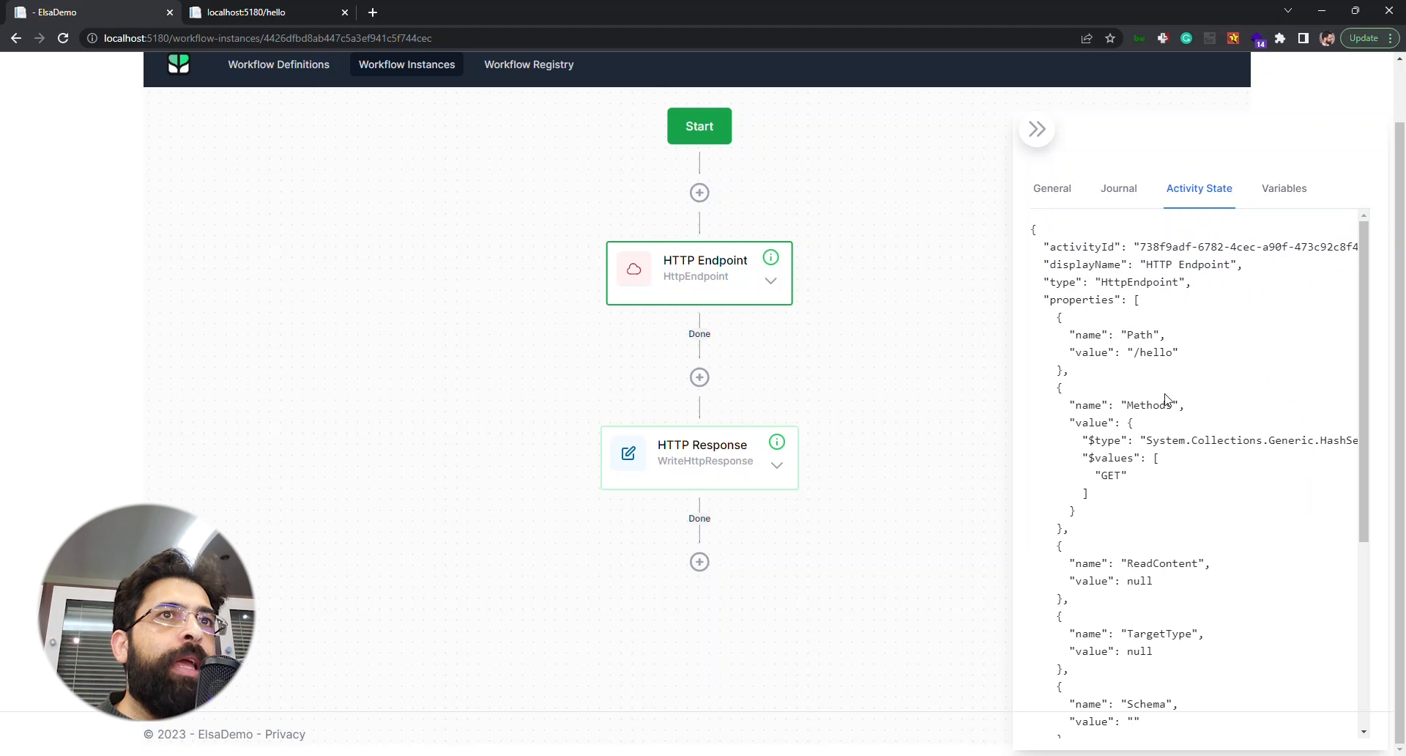
scroll("down", 3)
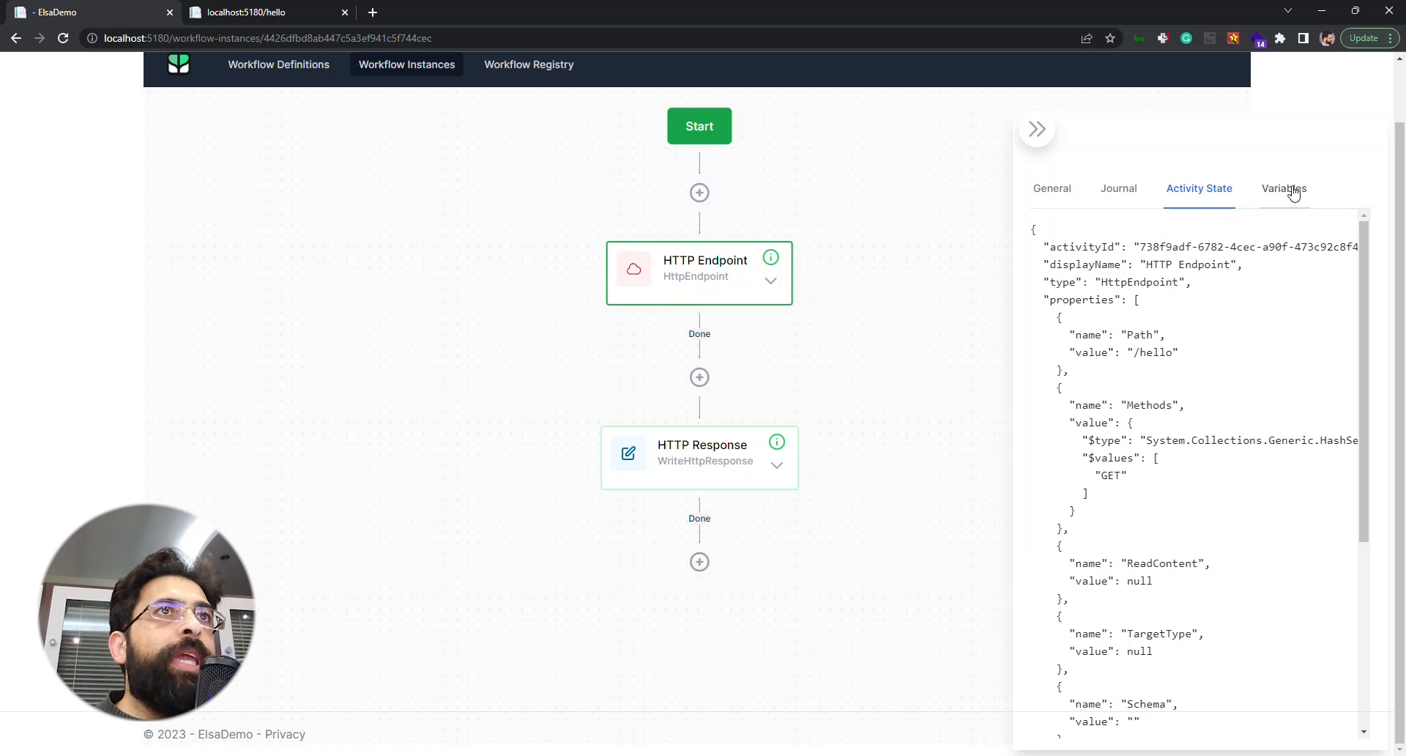
Step: Check instance variables (CreatorName 'Vahid') and general details: version 2, Finished
left_click(1283, 188)
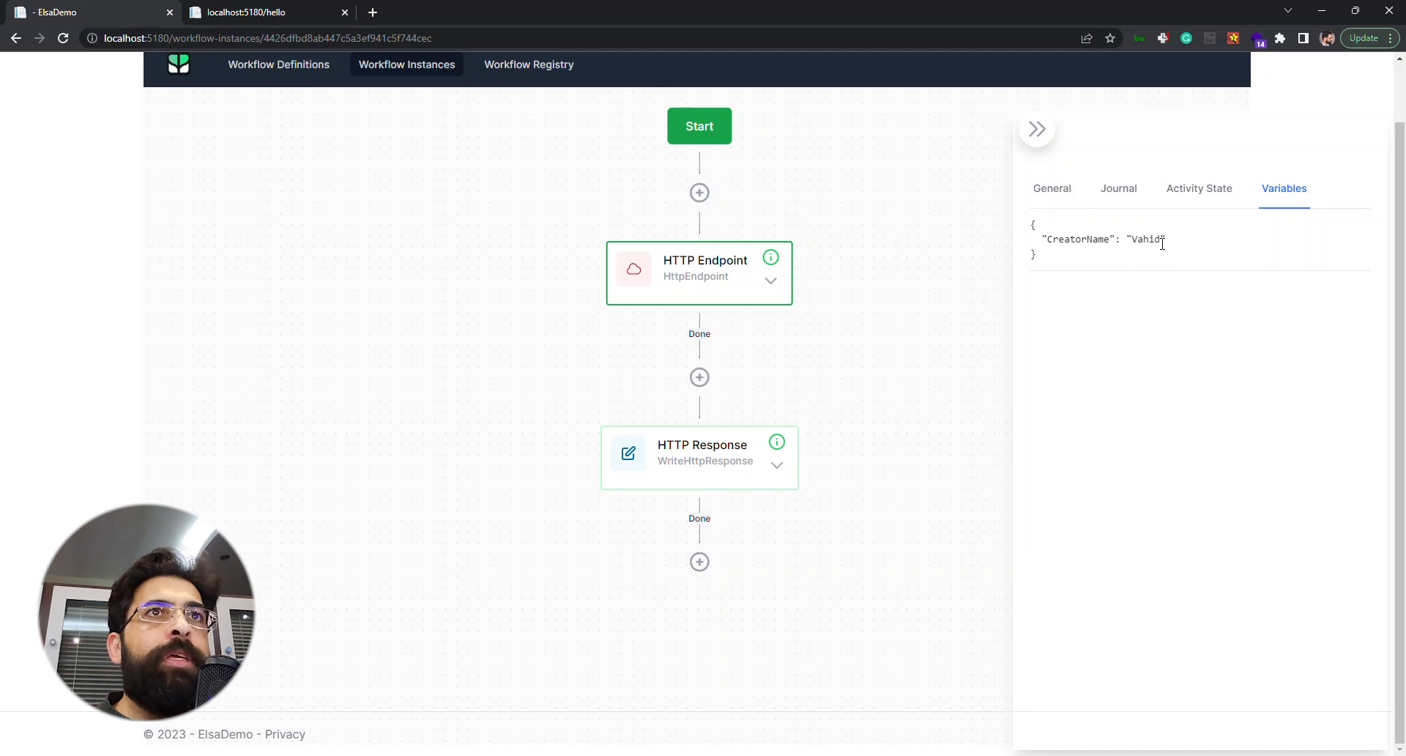
left_click(1051, 188)
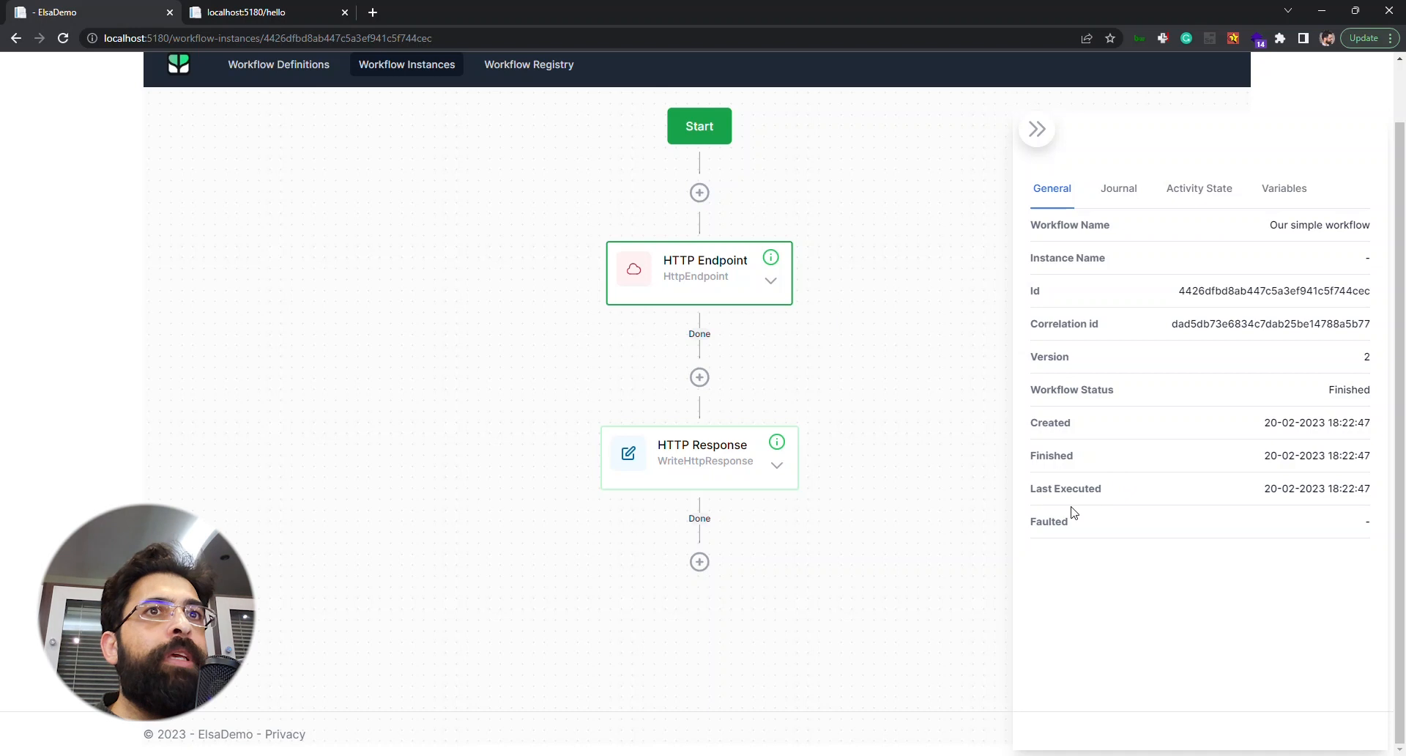
double_click(1065, 487)
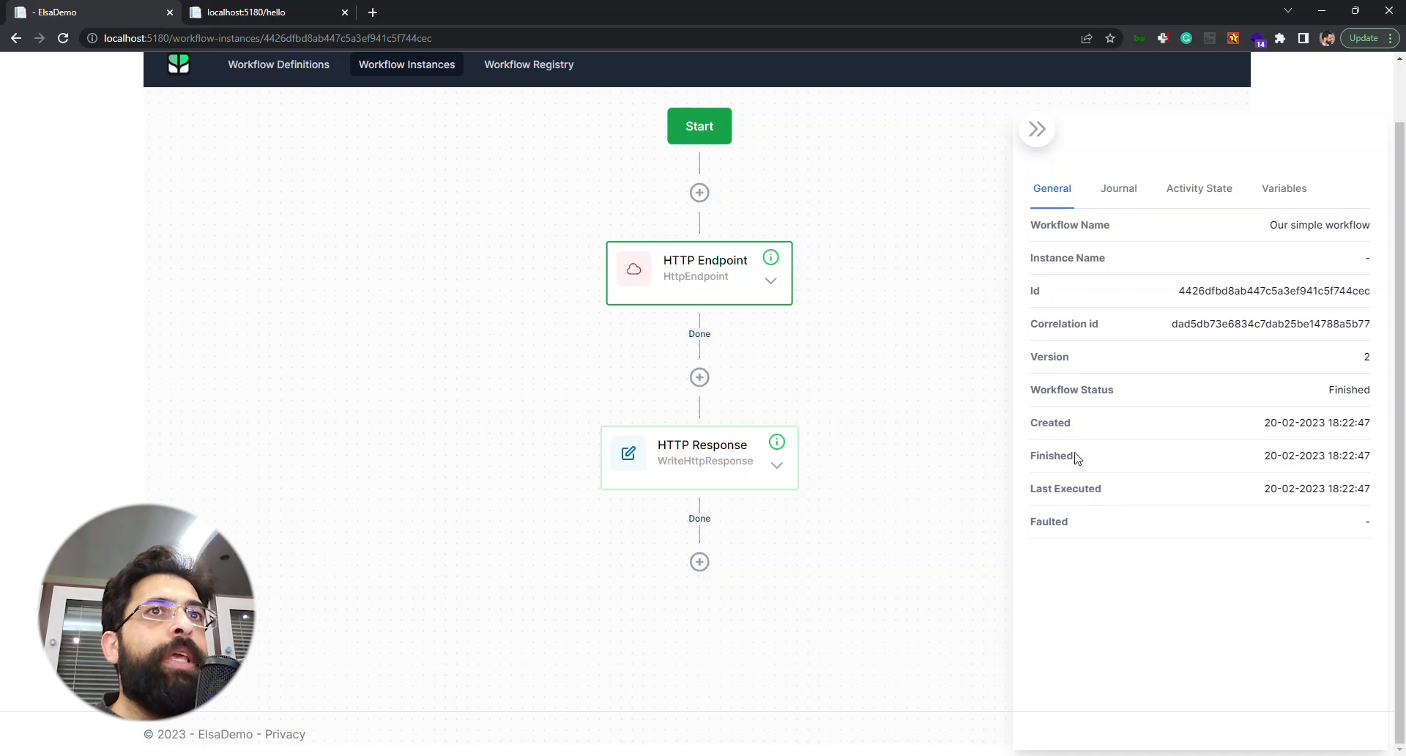
mouse_move(1074, 522)
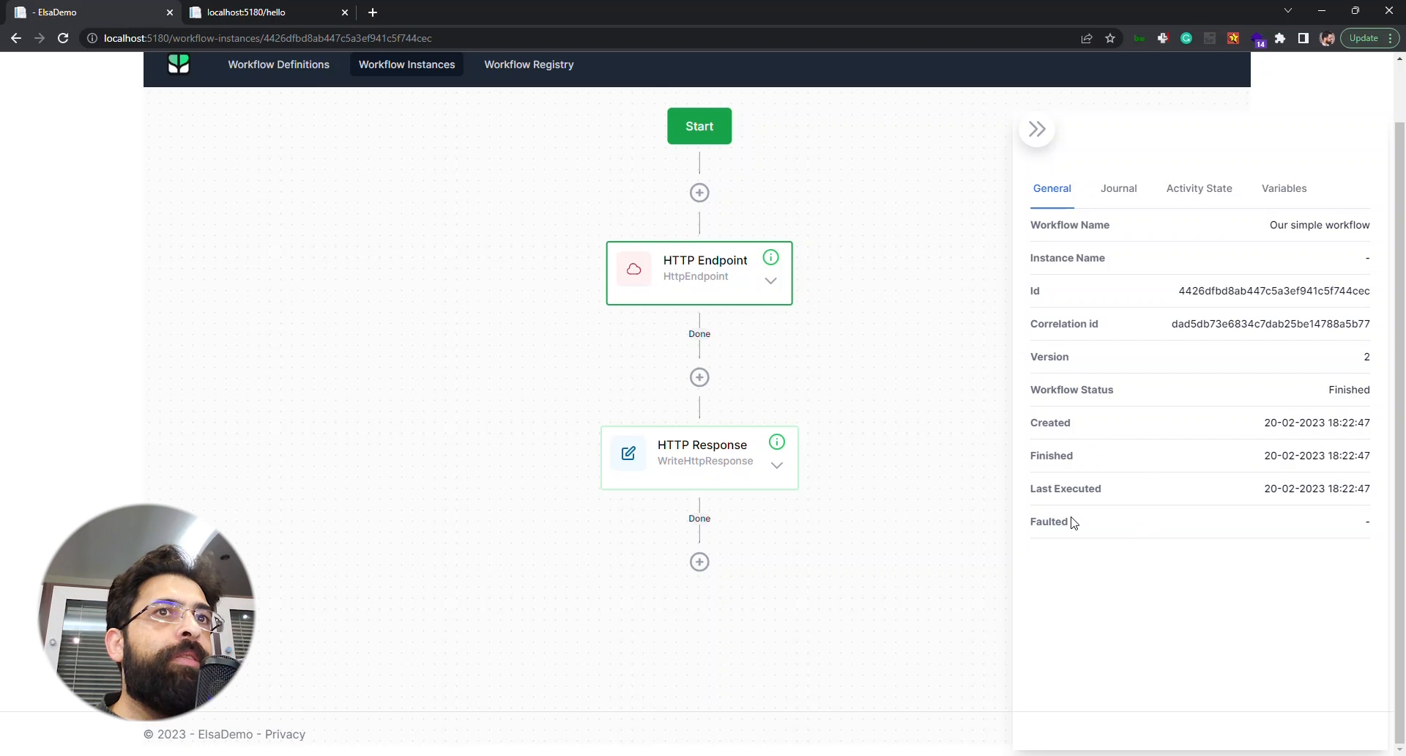
mouse_move(1117, 526)
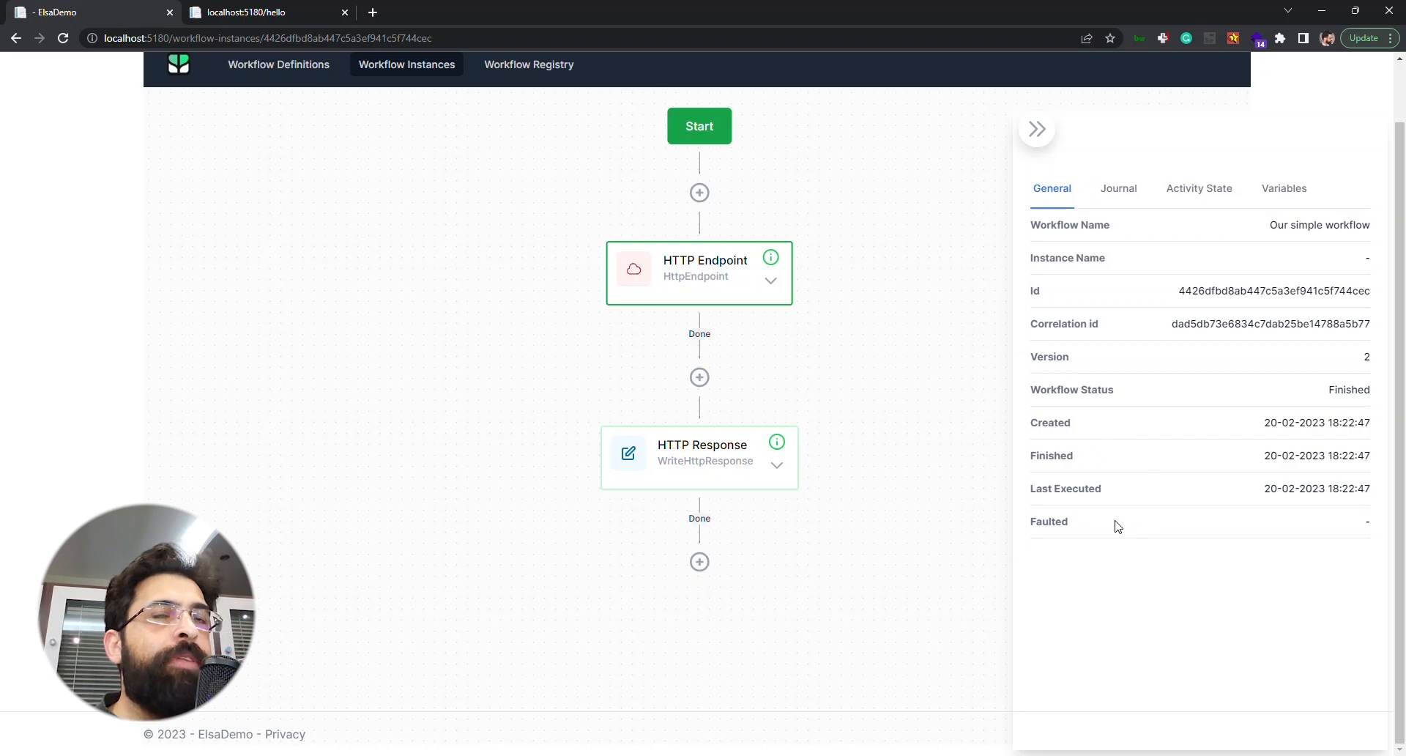
mouse_move(1130, 345)
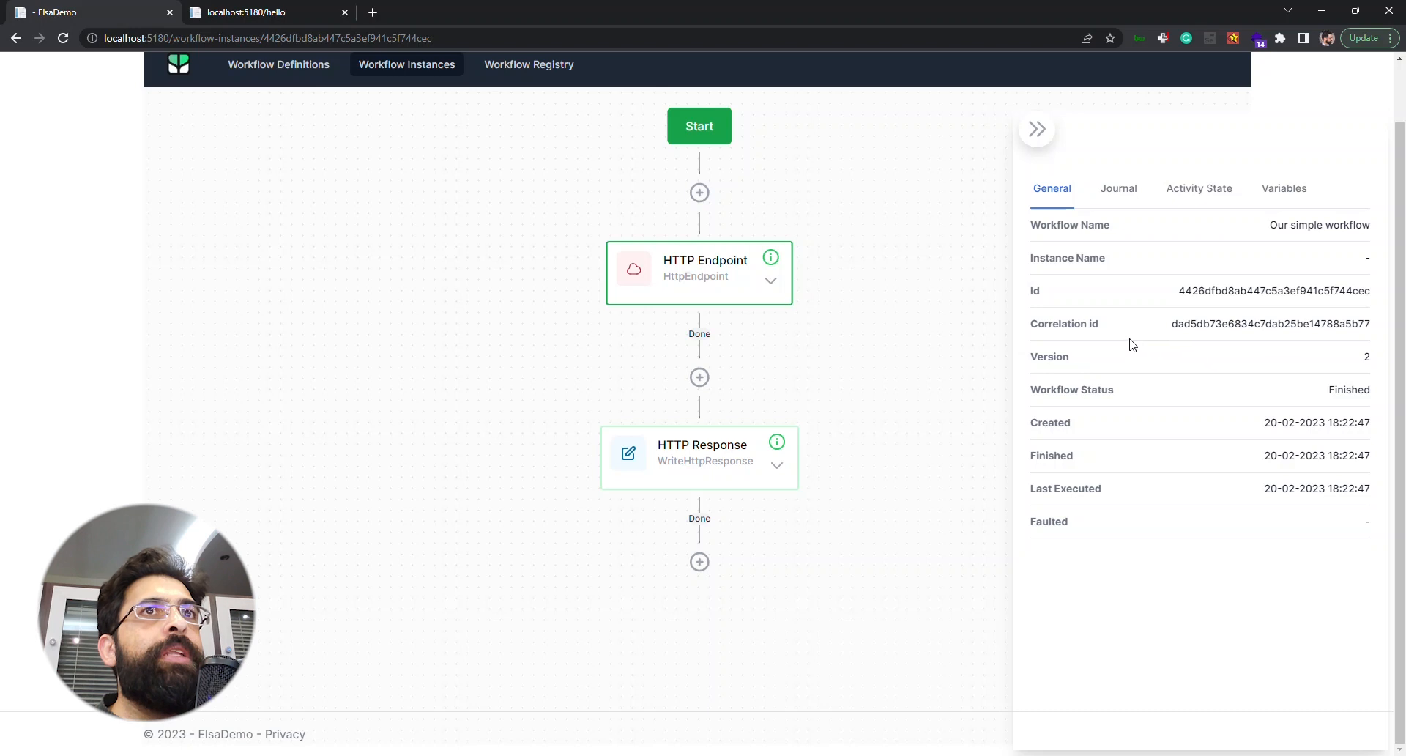
mouse_move(1198, 252)
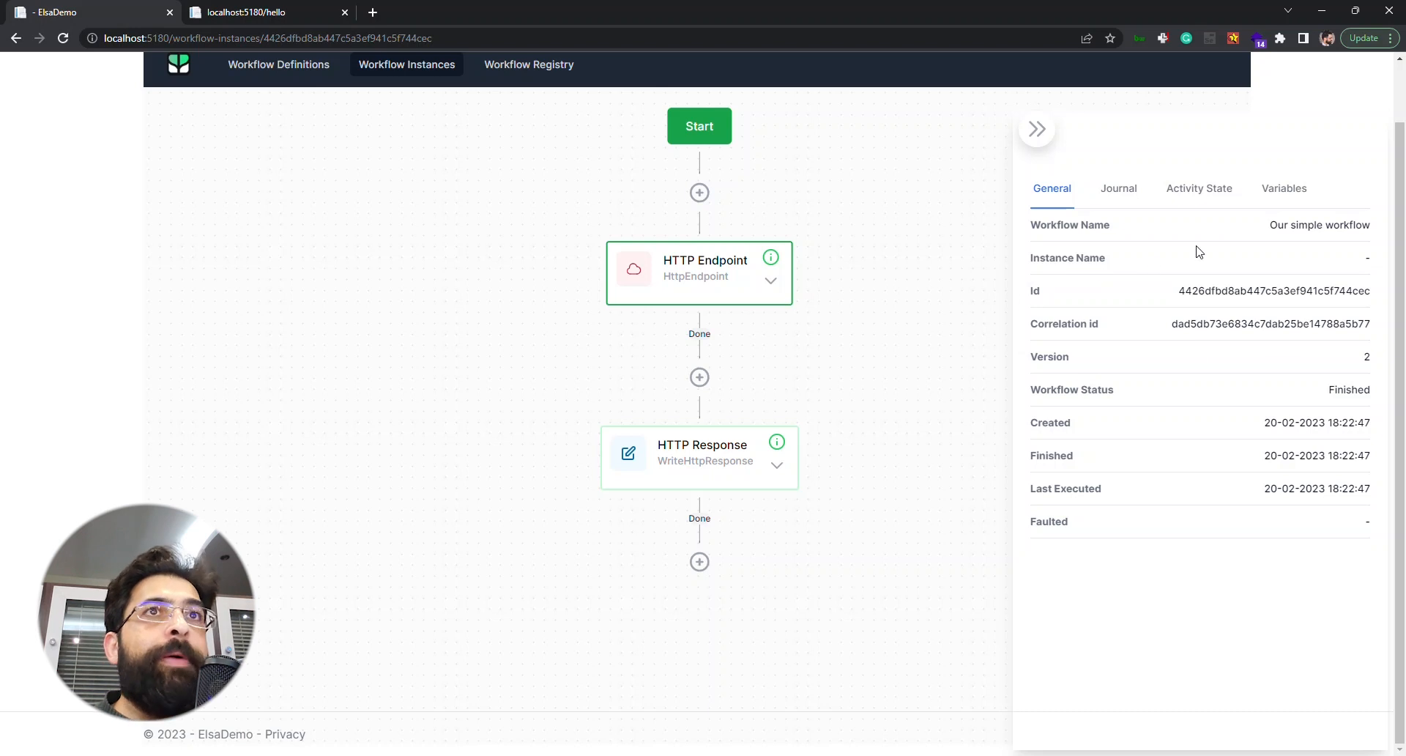
Step: Open the Workflow Registry and expand the Programmatic workflow provider choices
left_click(528, 64)
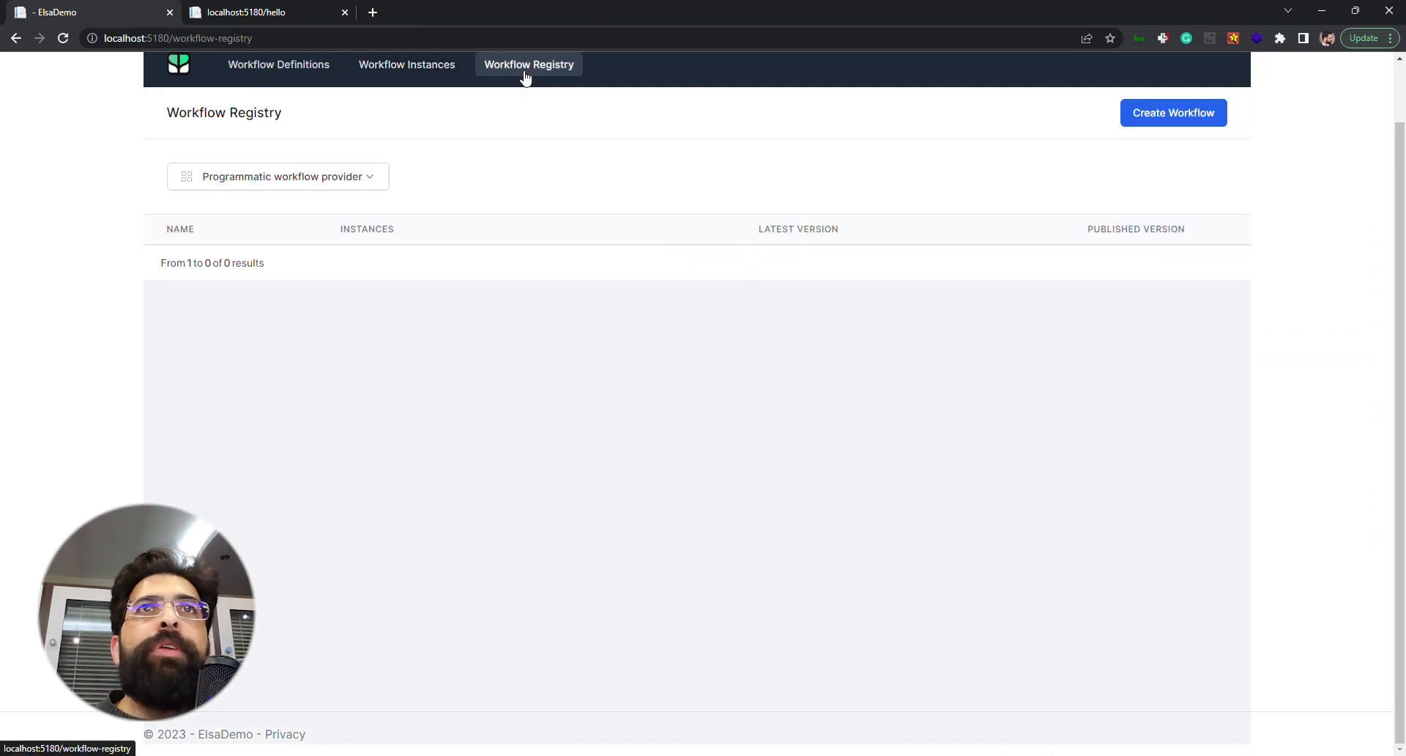
mouse_move(452, 124)
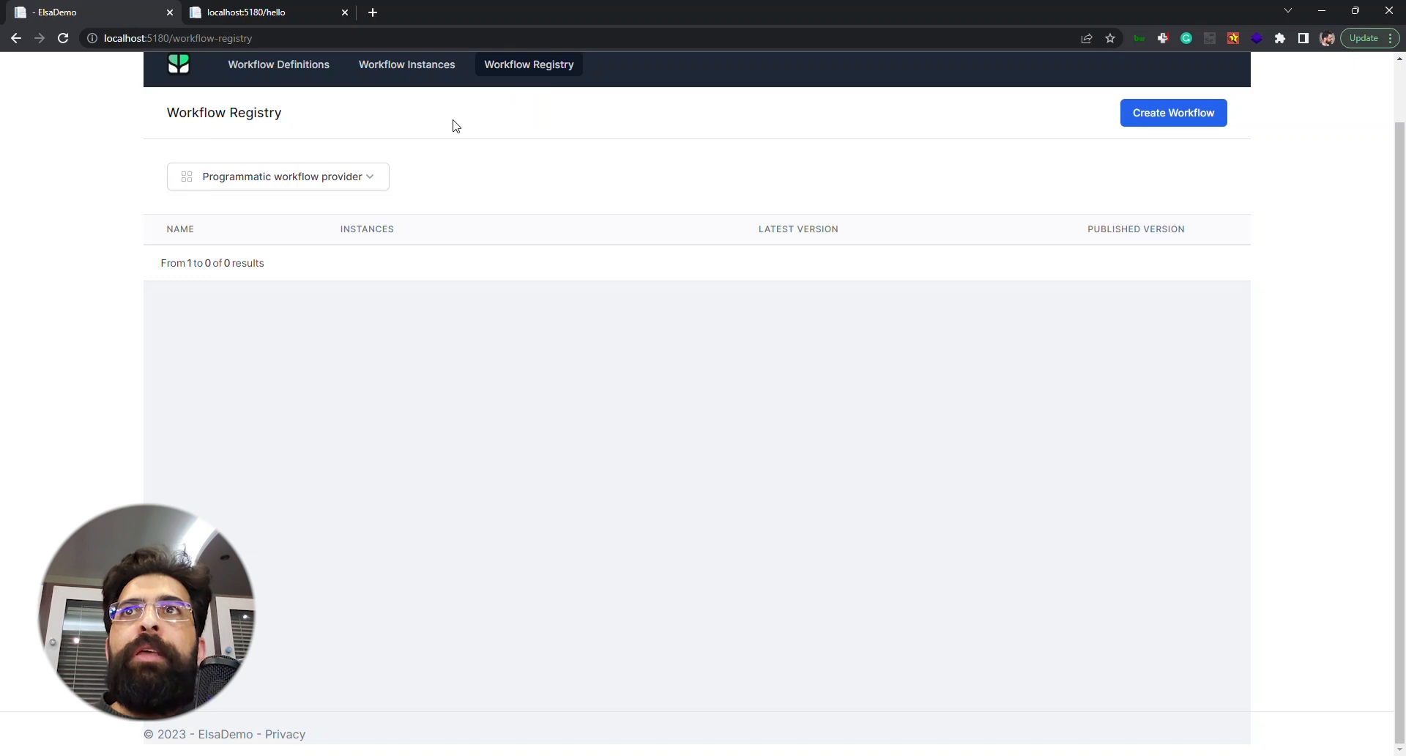
mouse_move(349, 177)
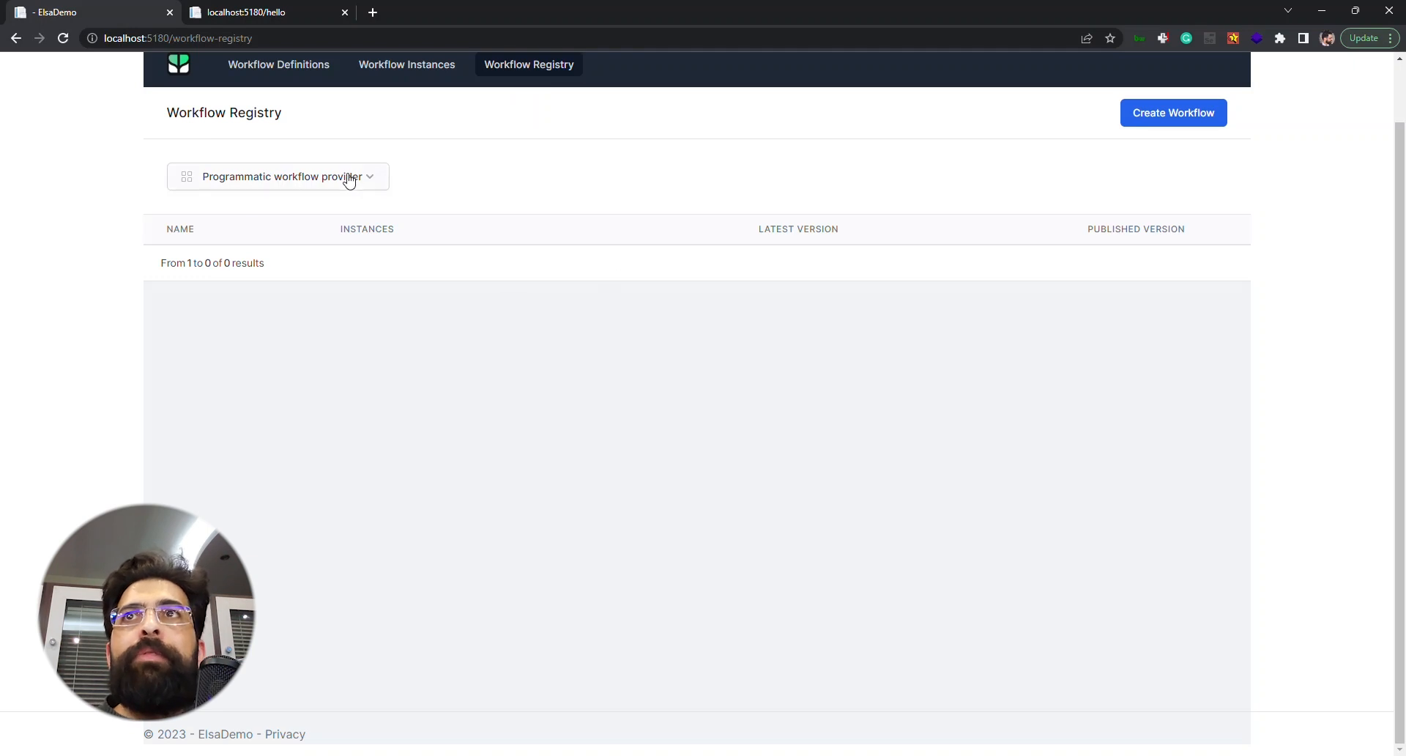
mouse_move(525, 161)
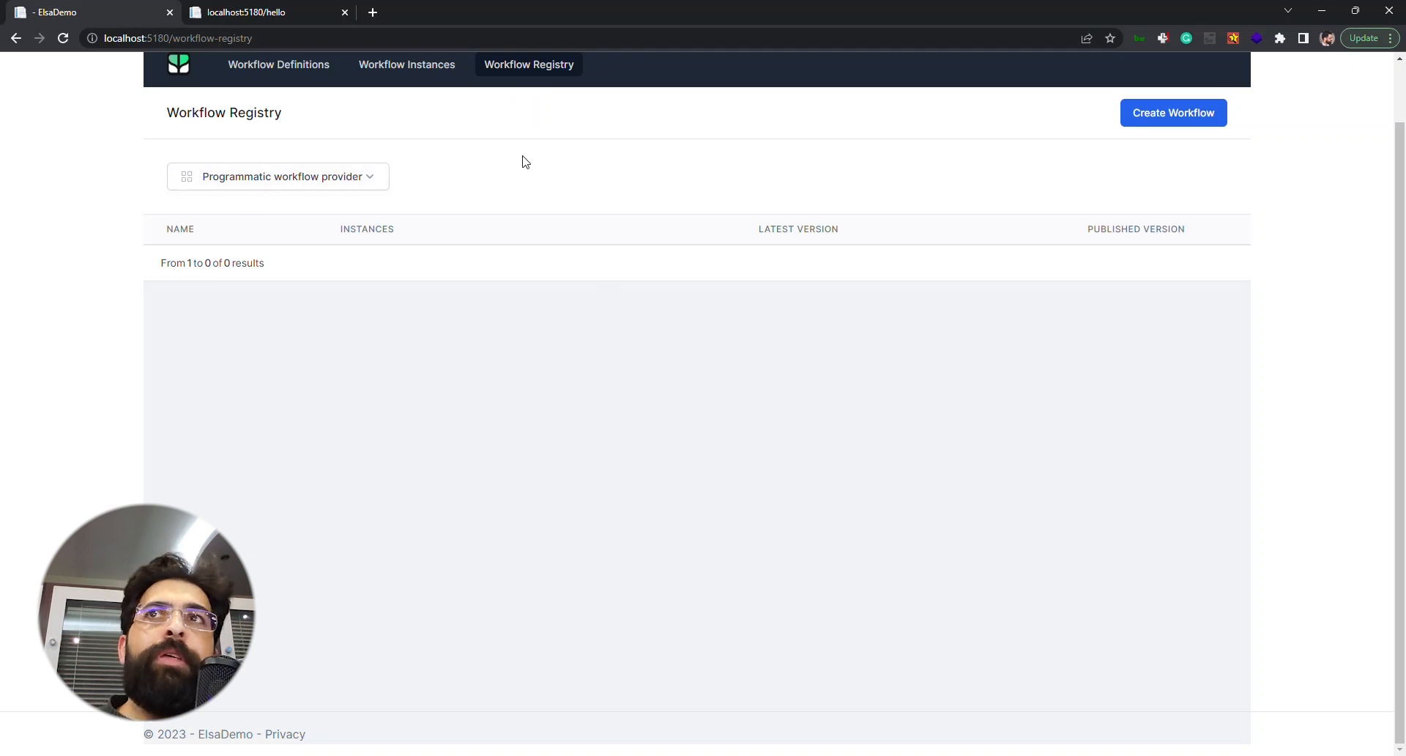
mouse_move(432, 150)
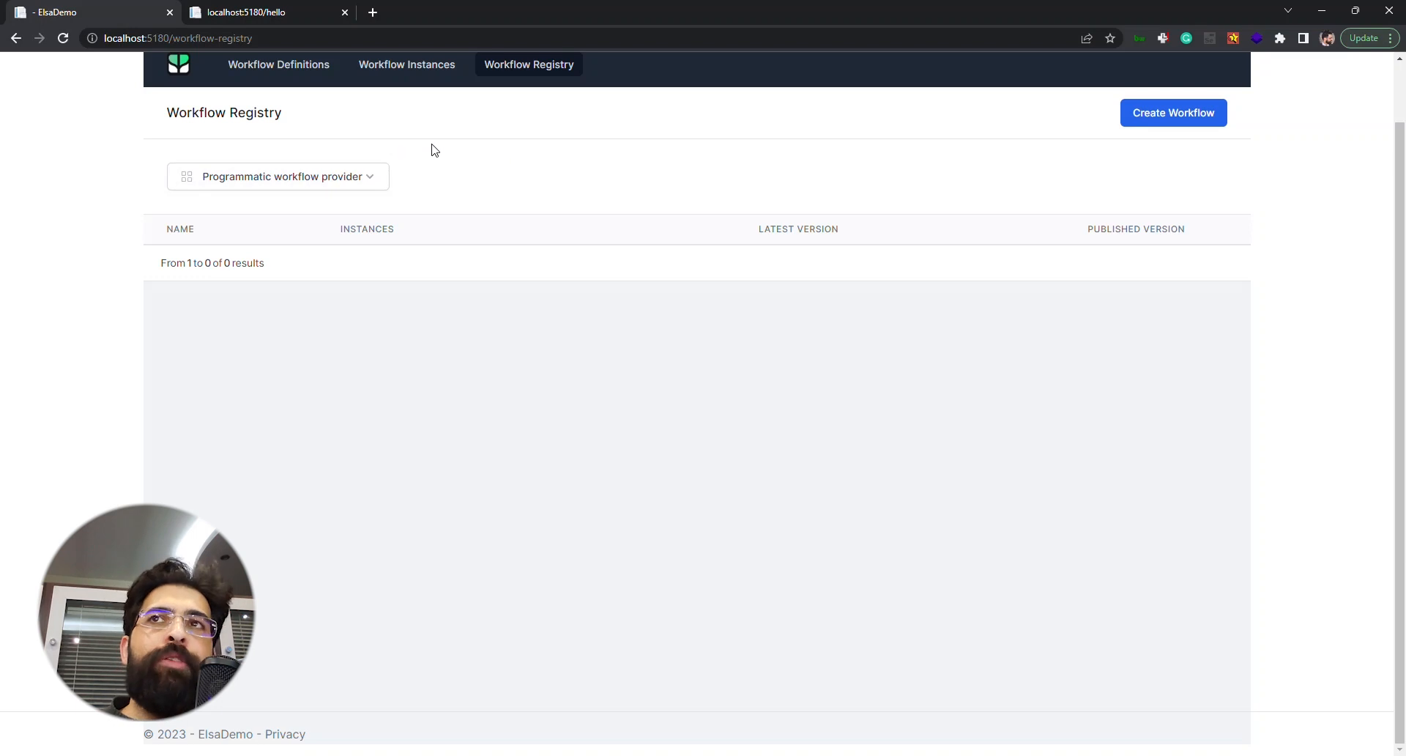
mouse_move(415, 153)
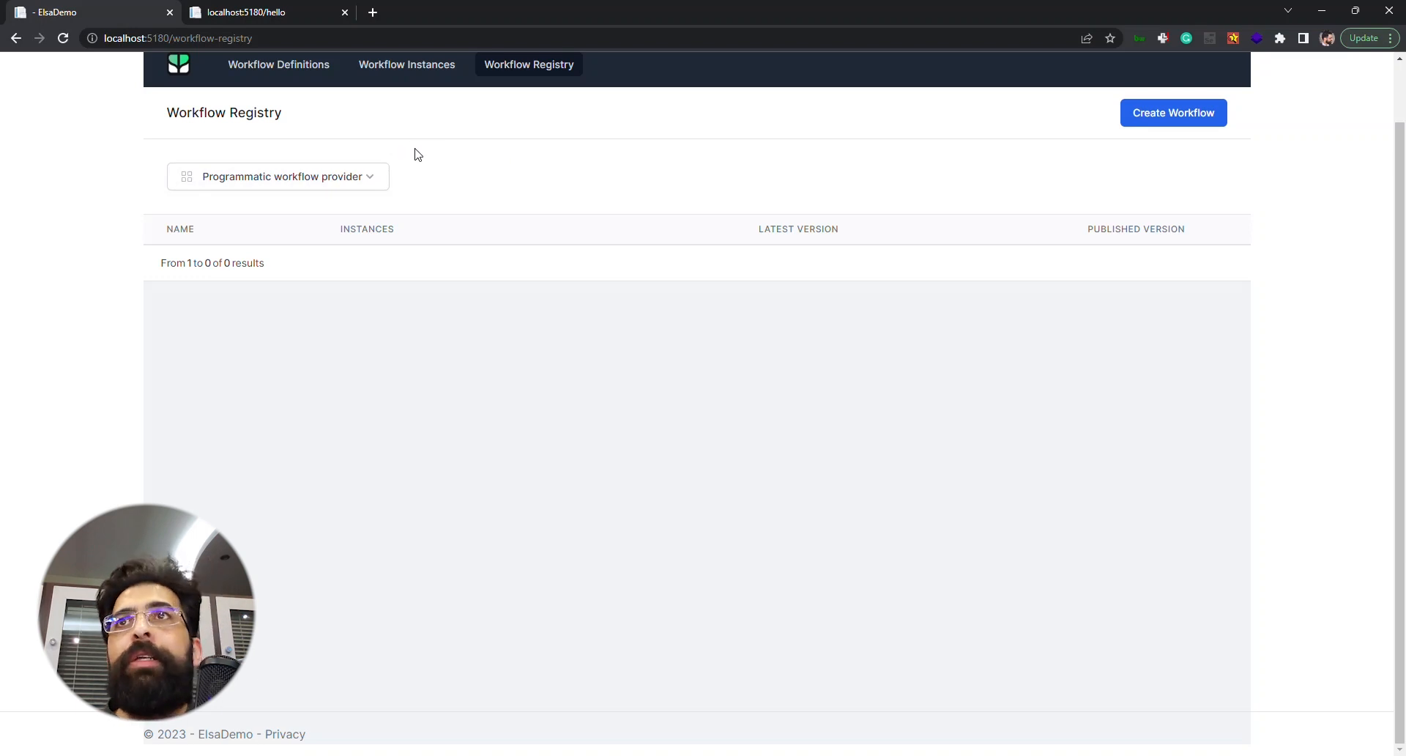
left_click(277, 176)
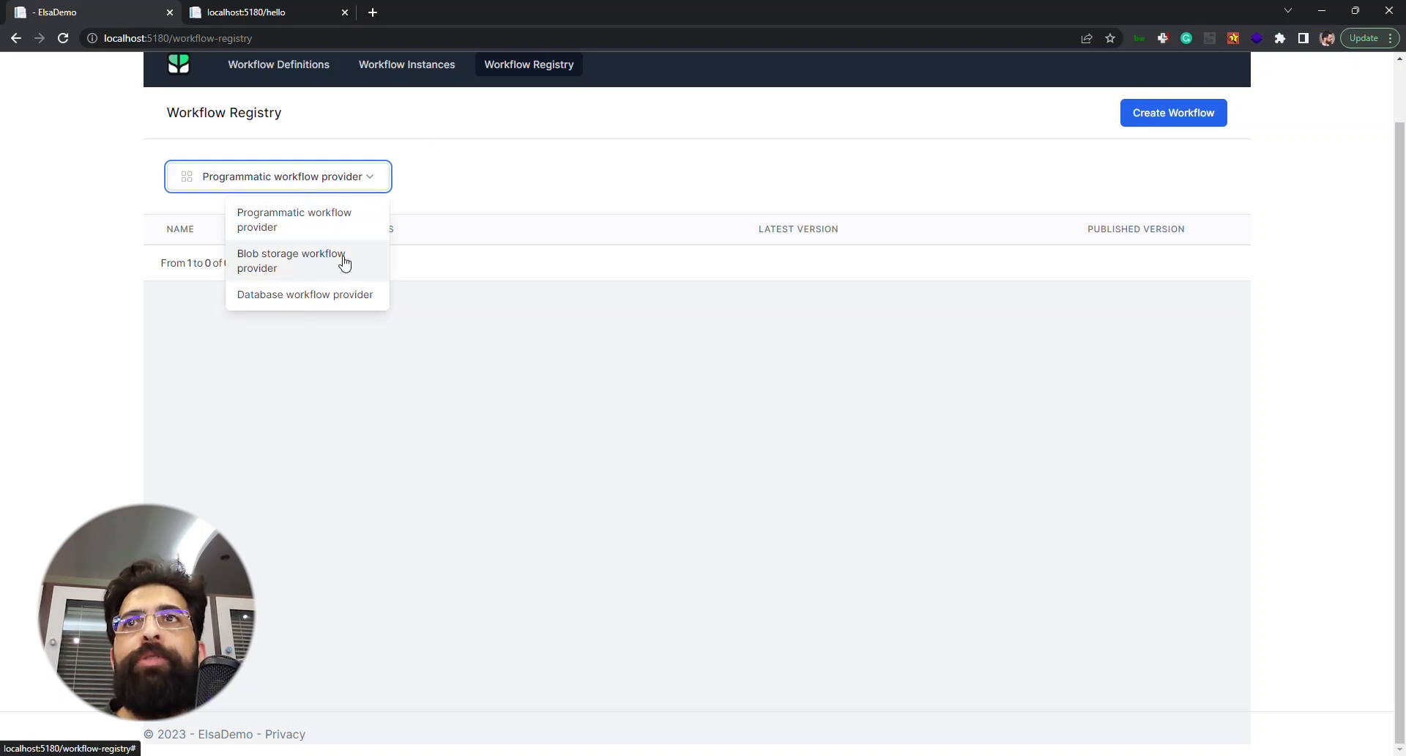
mouse_move(301, 305)
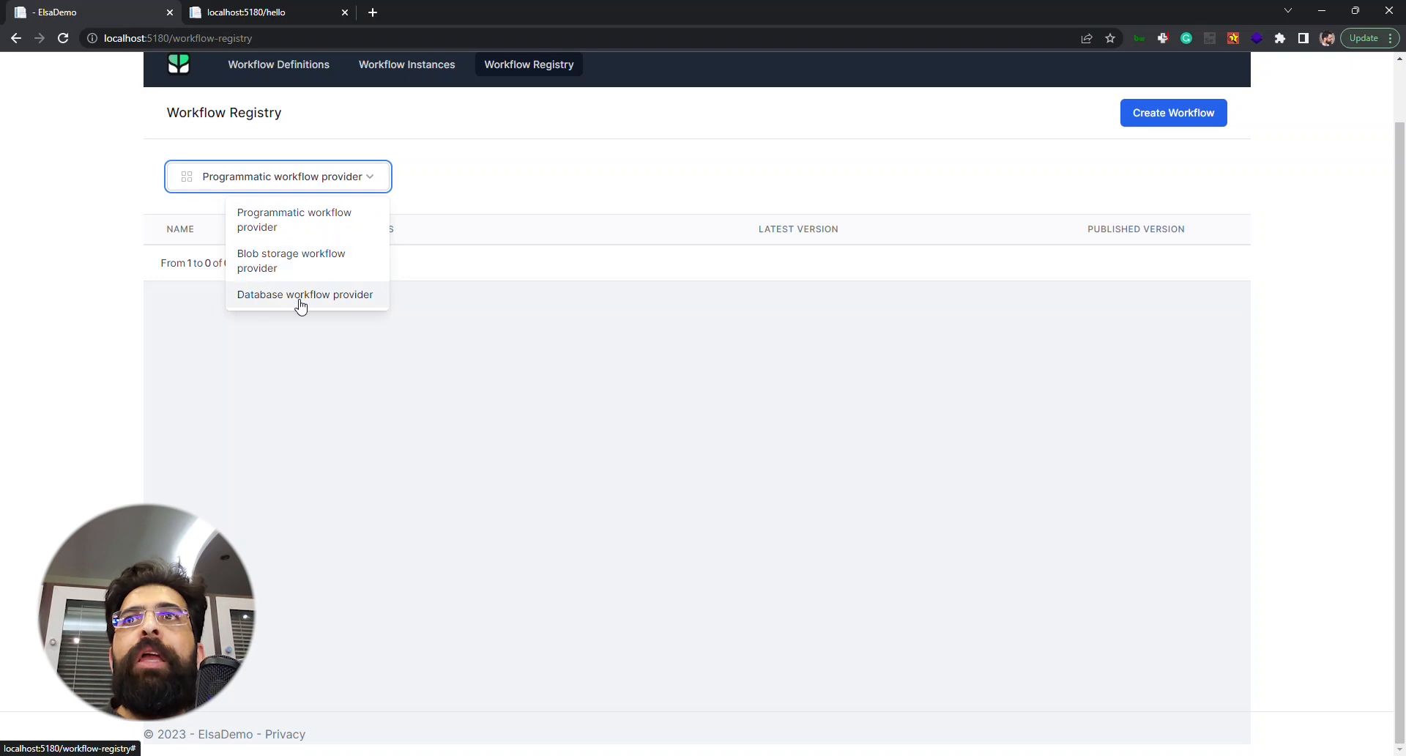
mouse_move(363, 309)
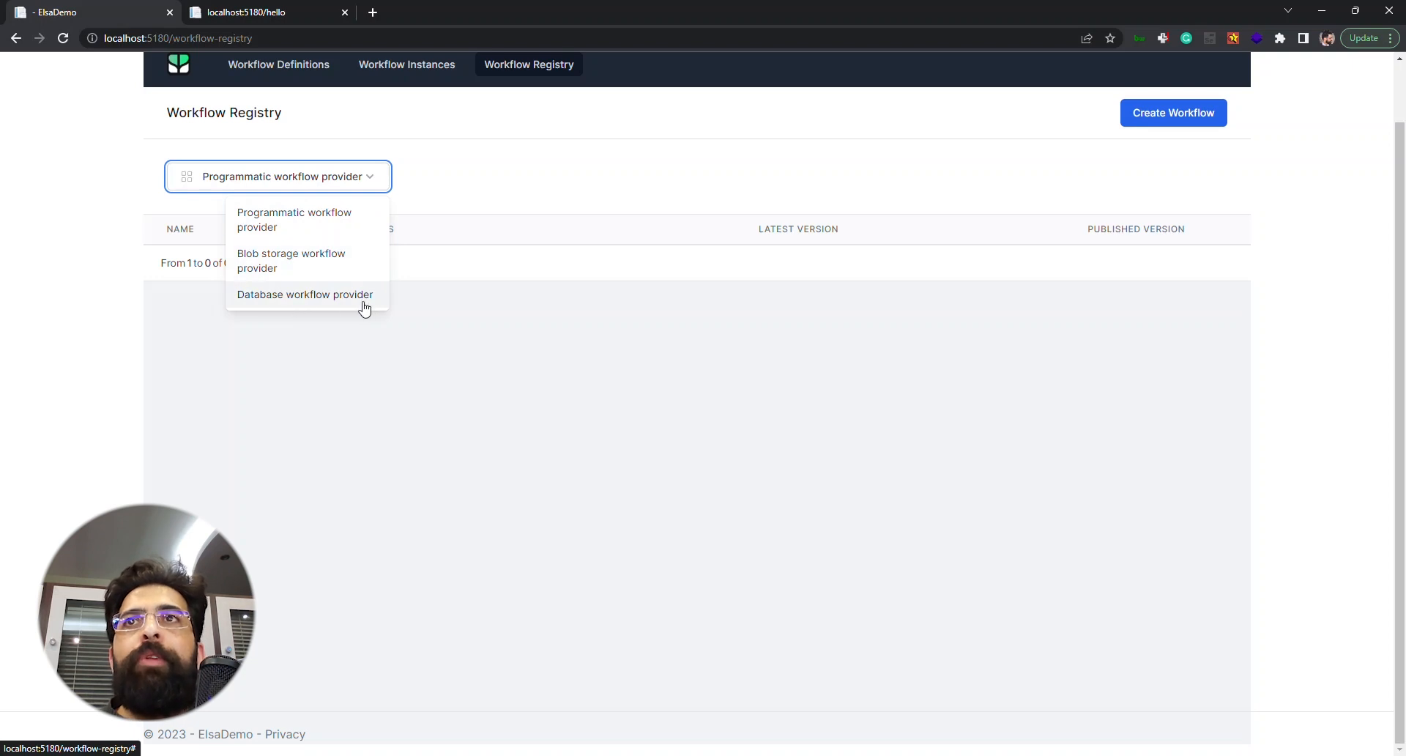
mouse_move(260, 303)
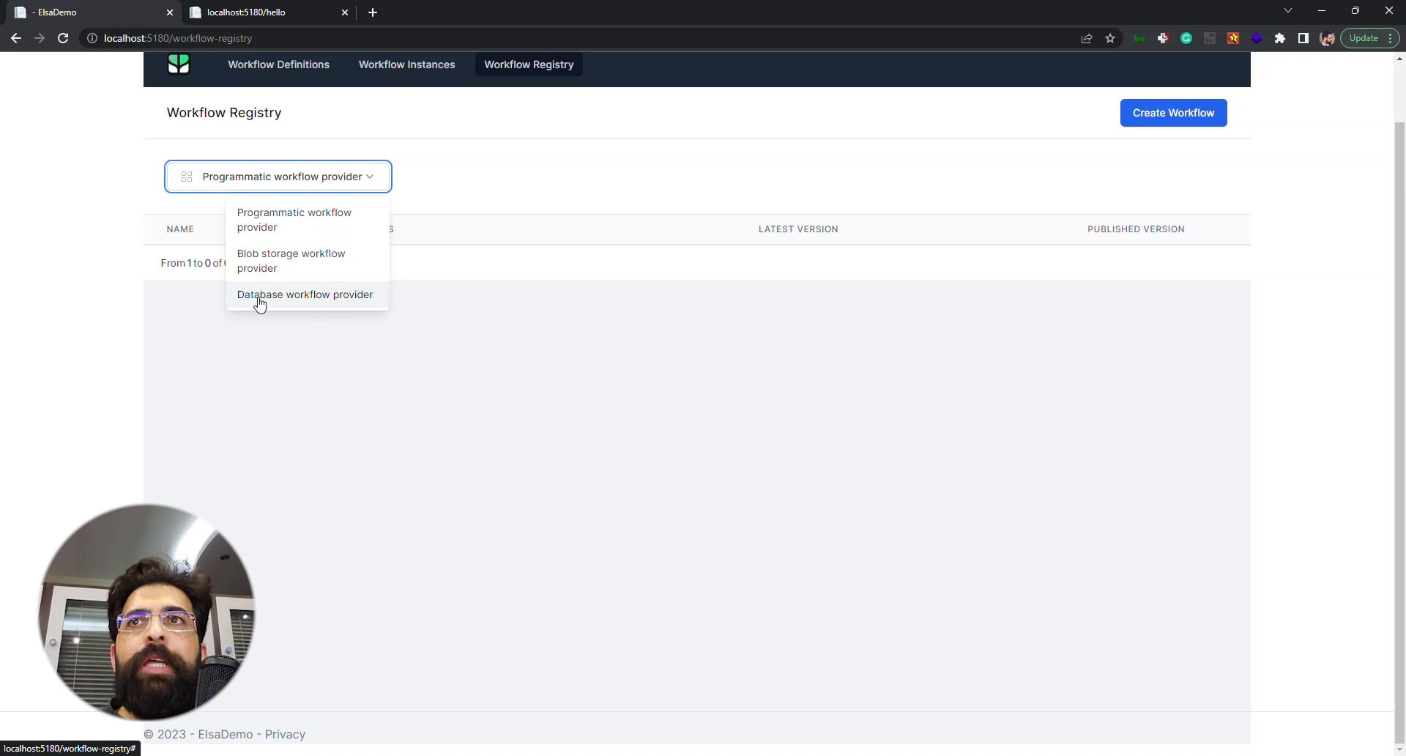
left_click(304, 294)
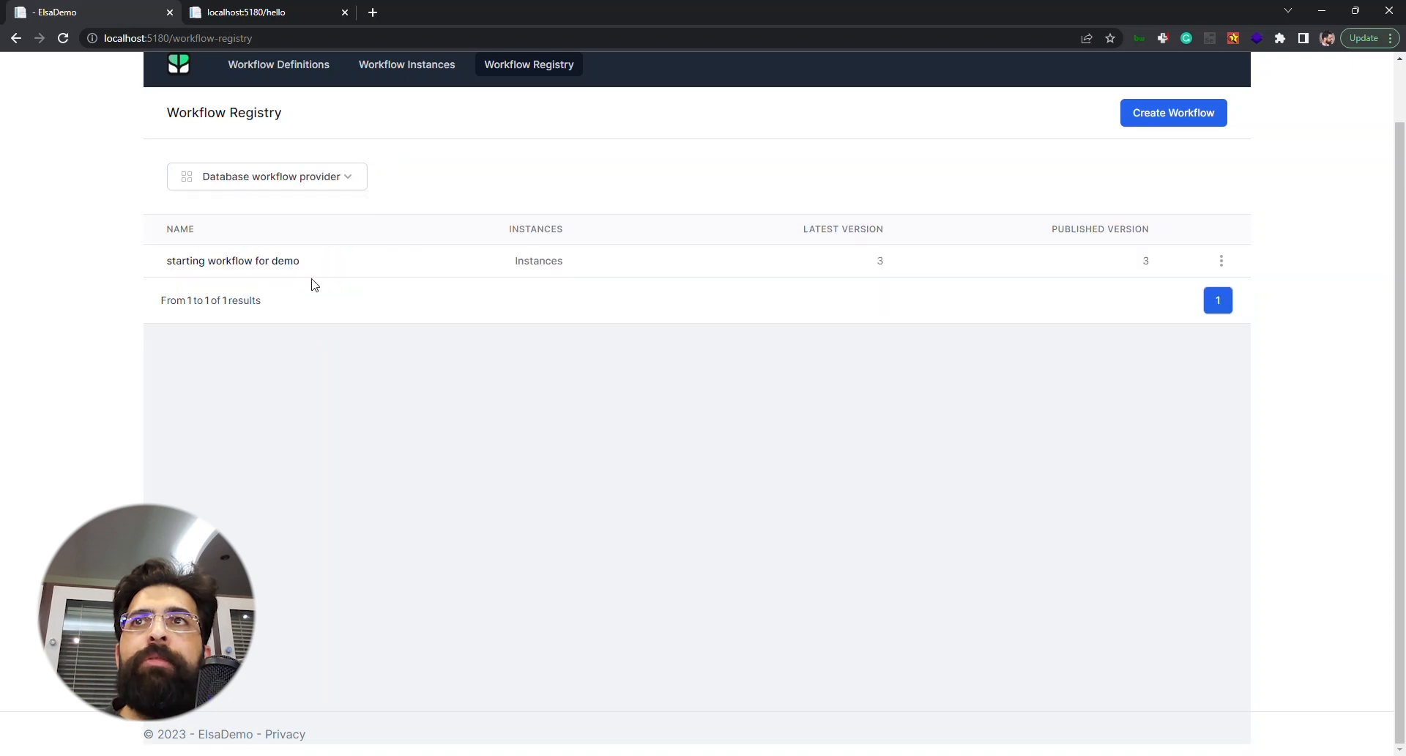
mouse_move(360, 283)
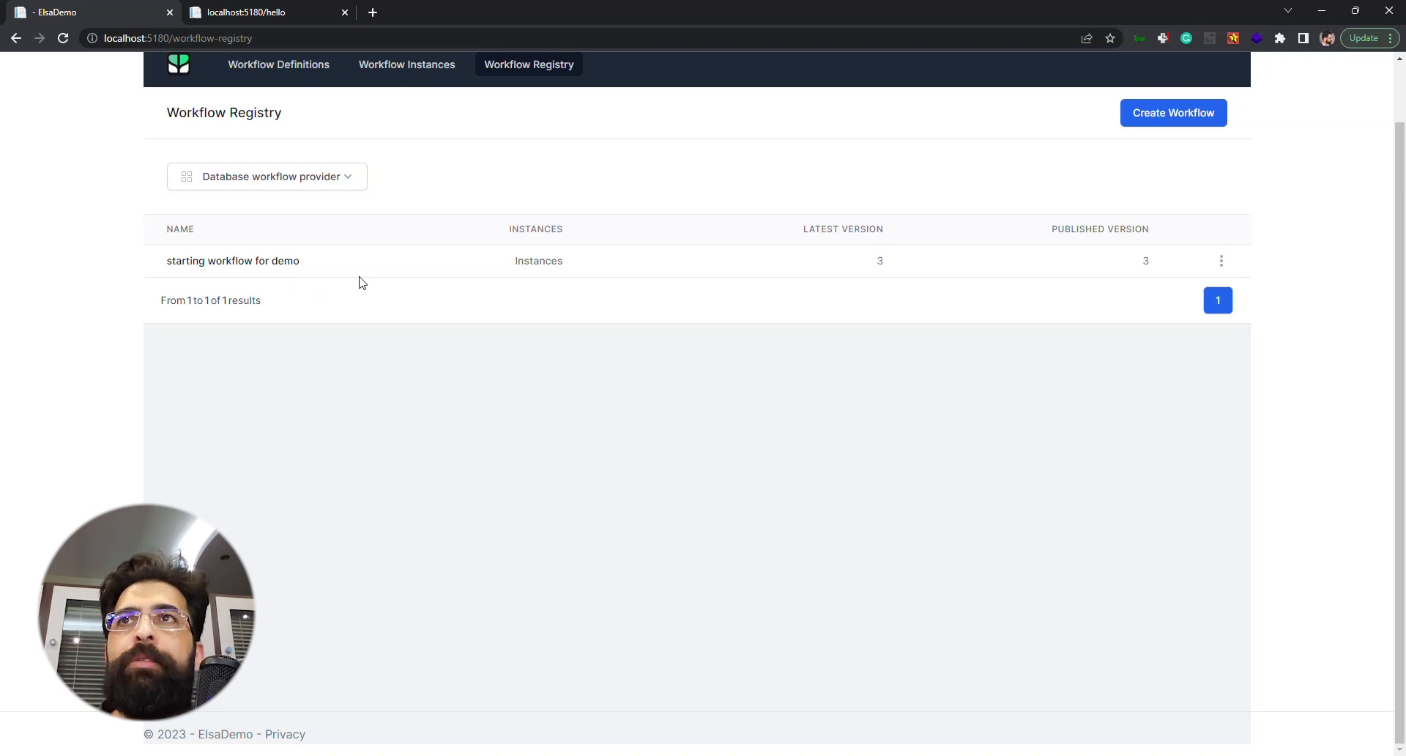
mouse_move(392, 267)
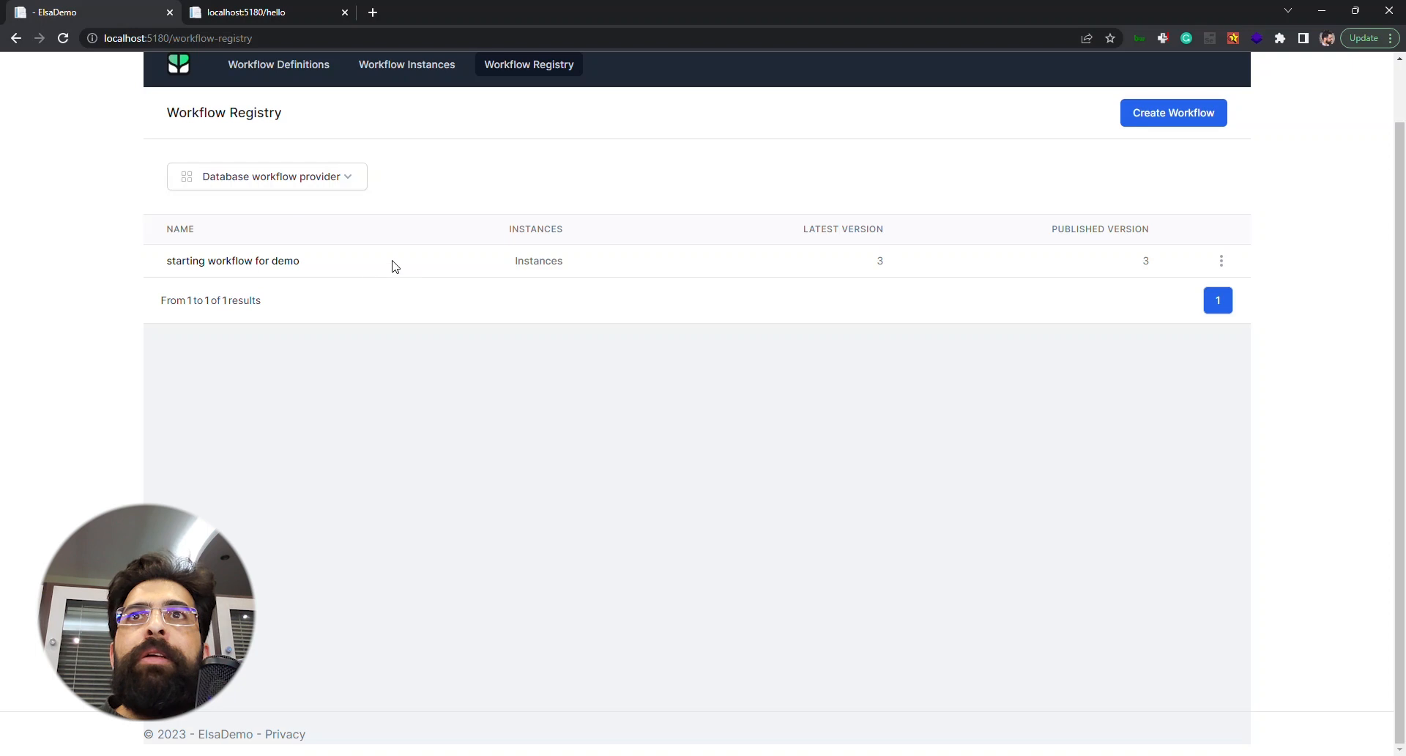
mouse_move(672, 287)
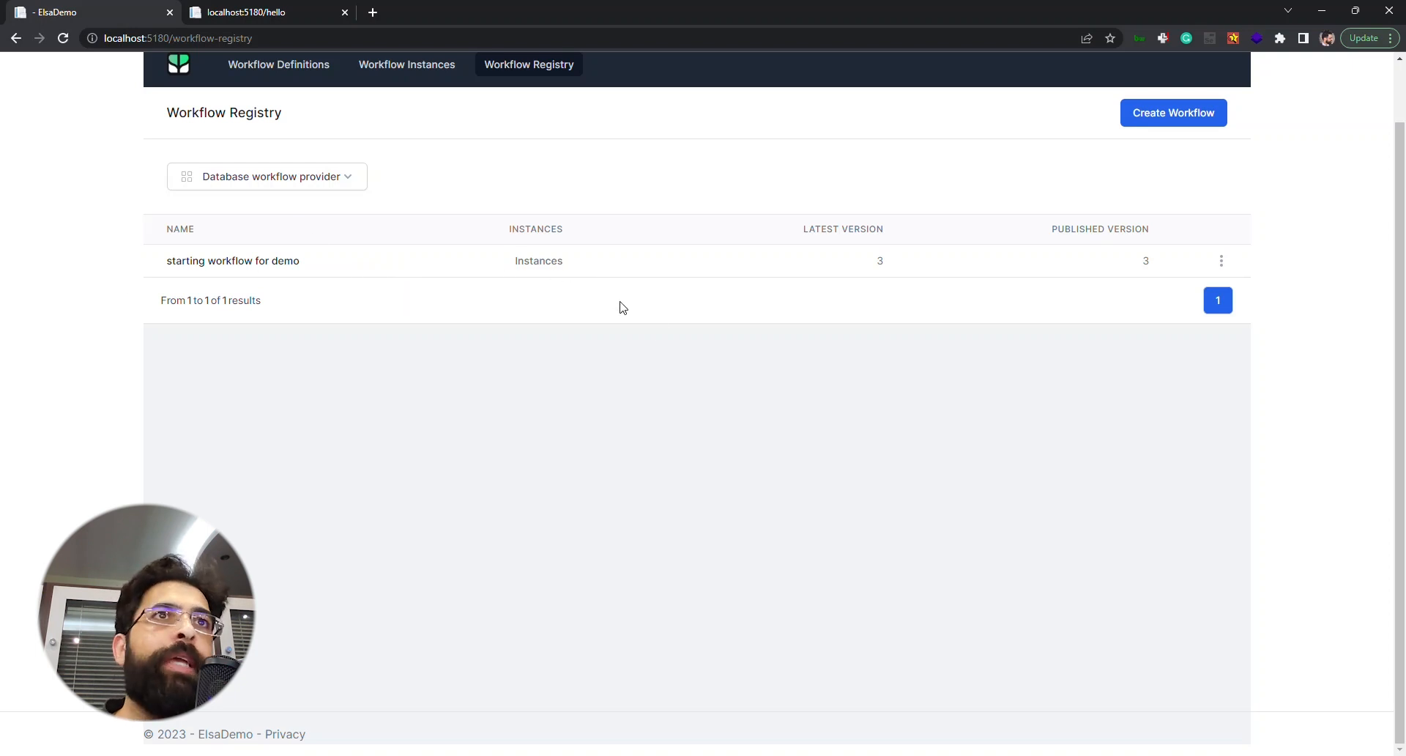
left_click(1221, 261)
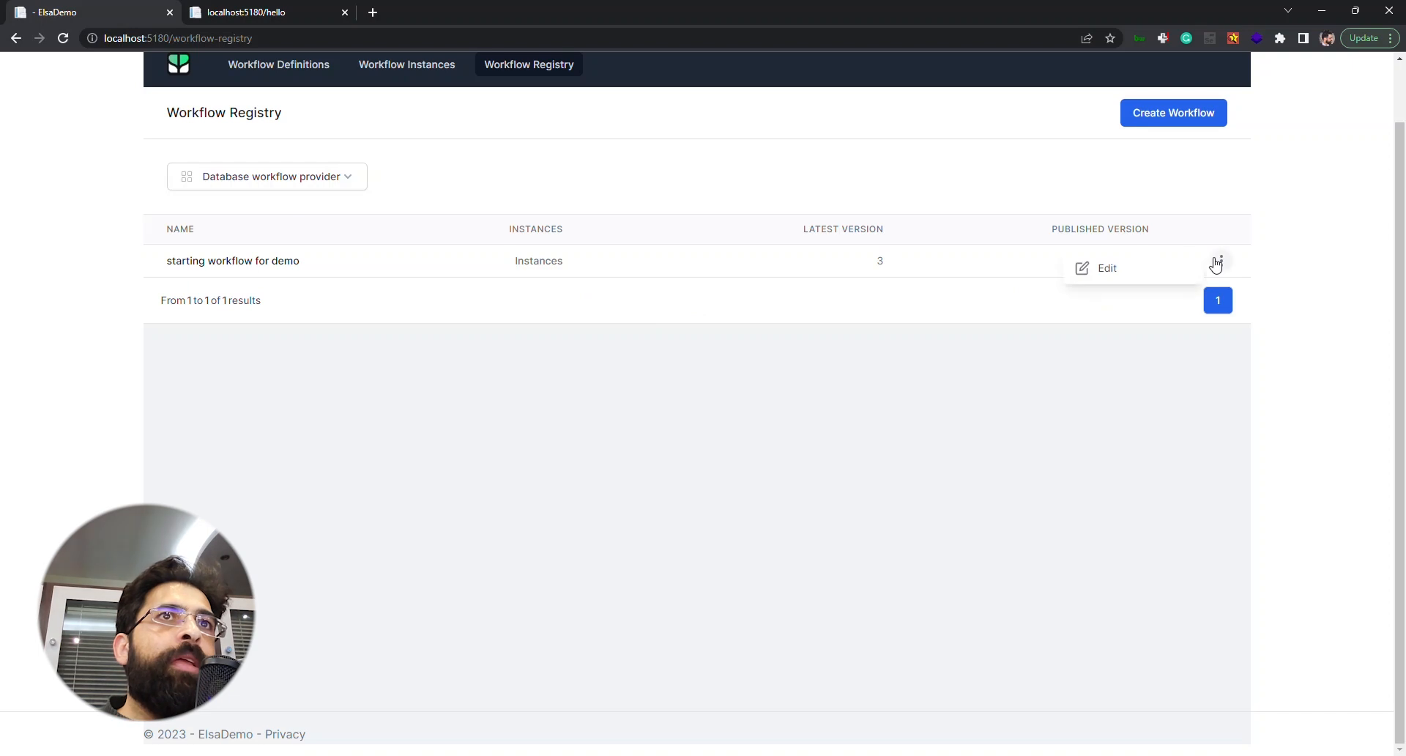
mouse_move(904, 313)
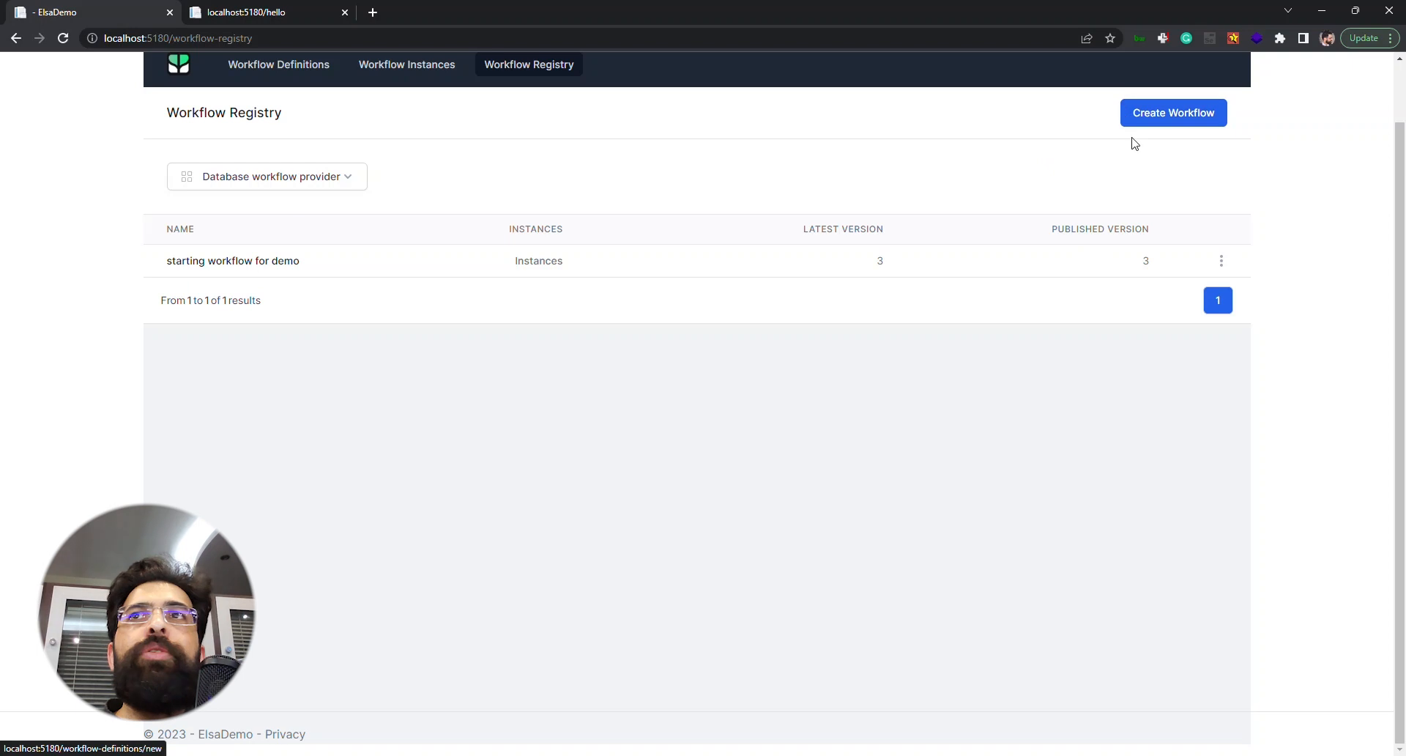
left_click(267, 176)
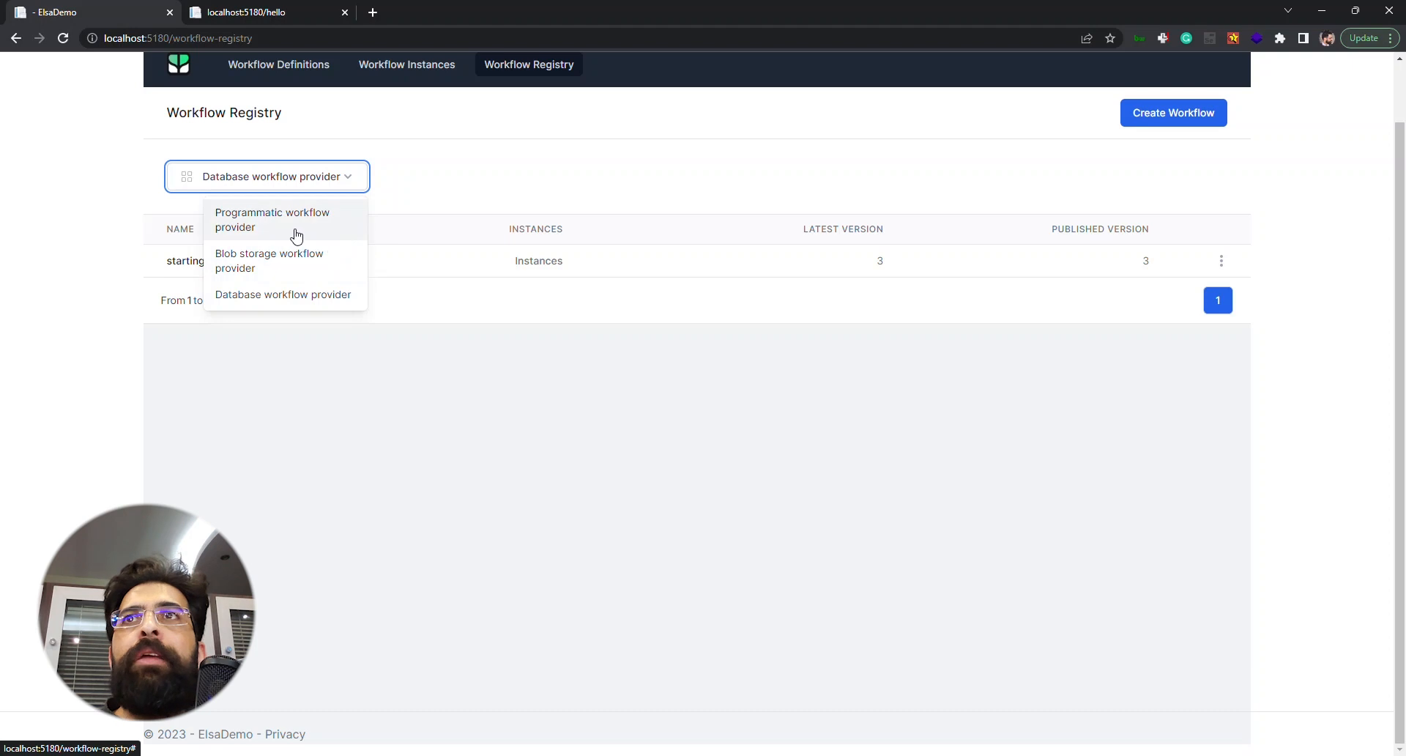
mouse_move(340, 229)
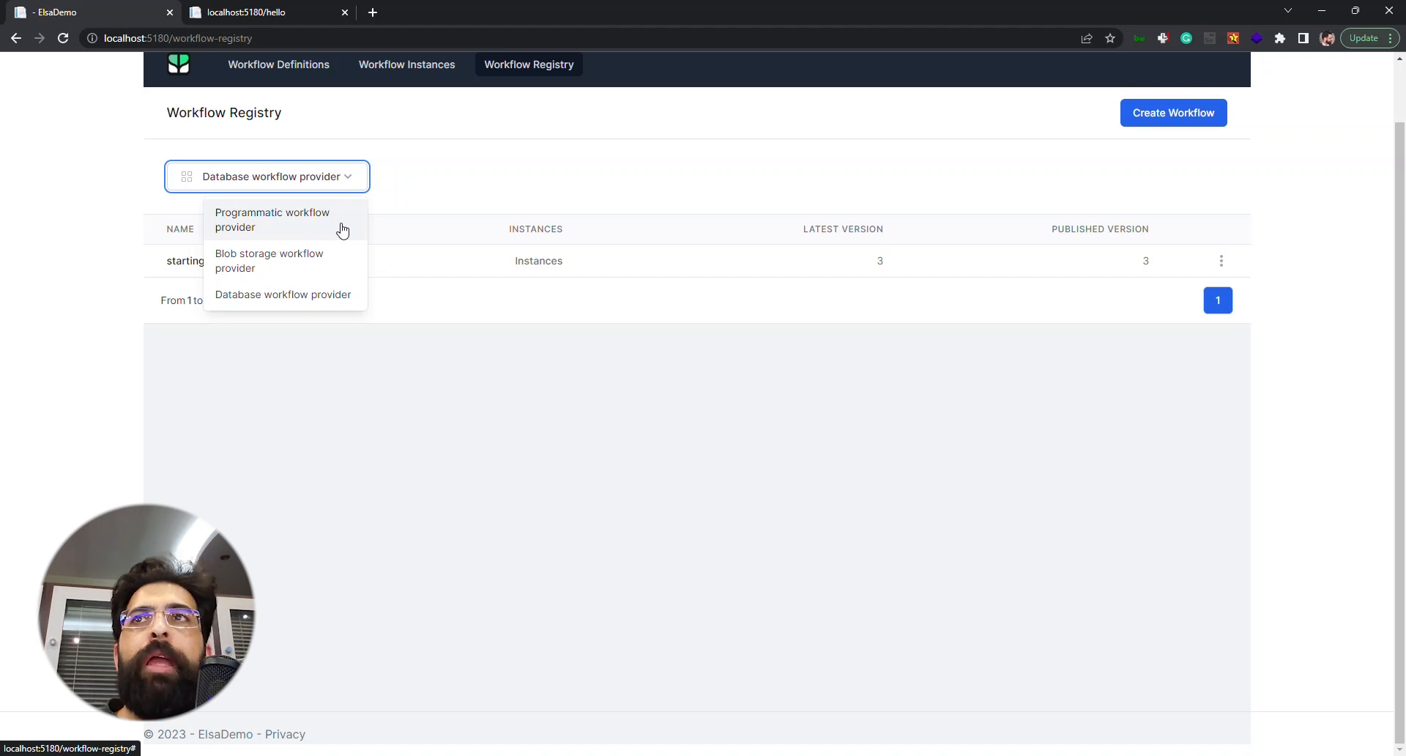
left_click(272, 220)
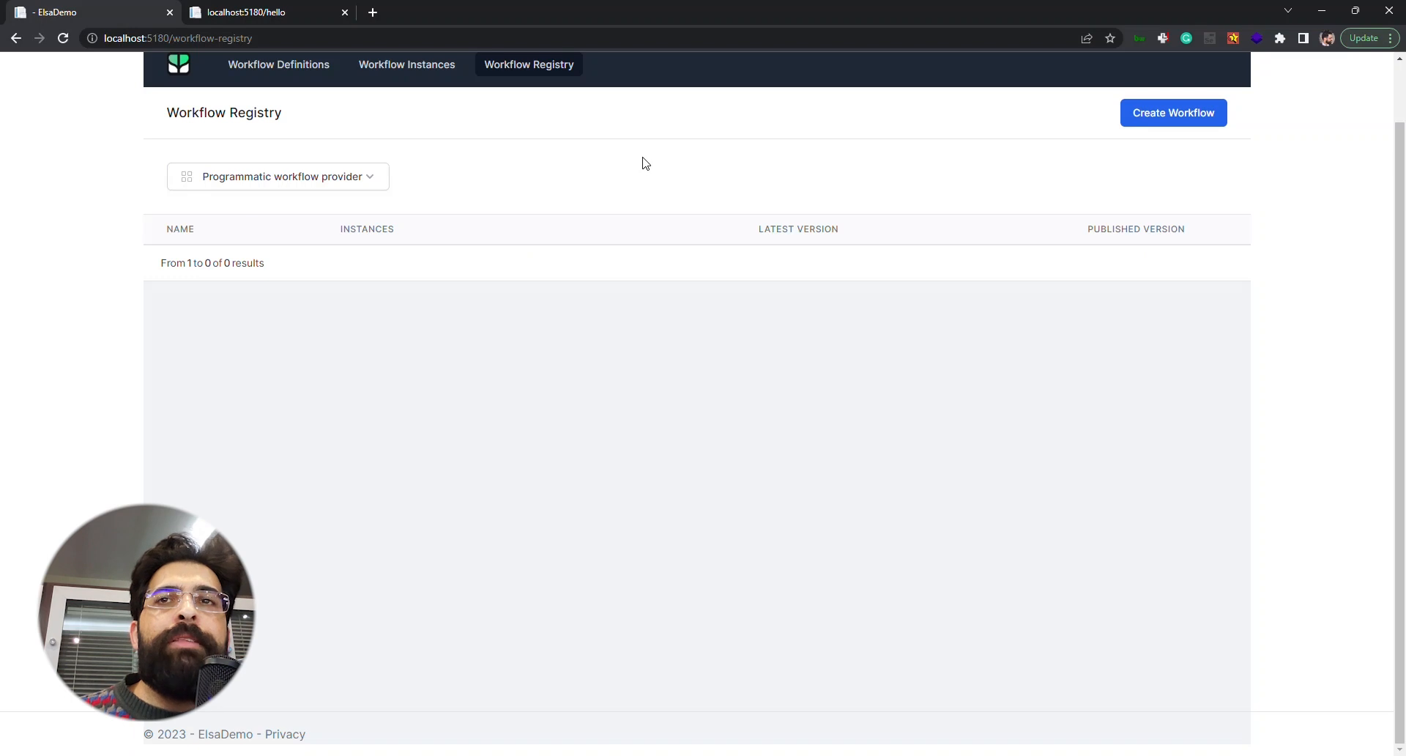